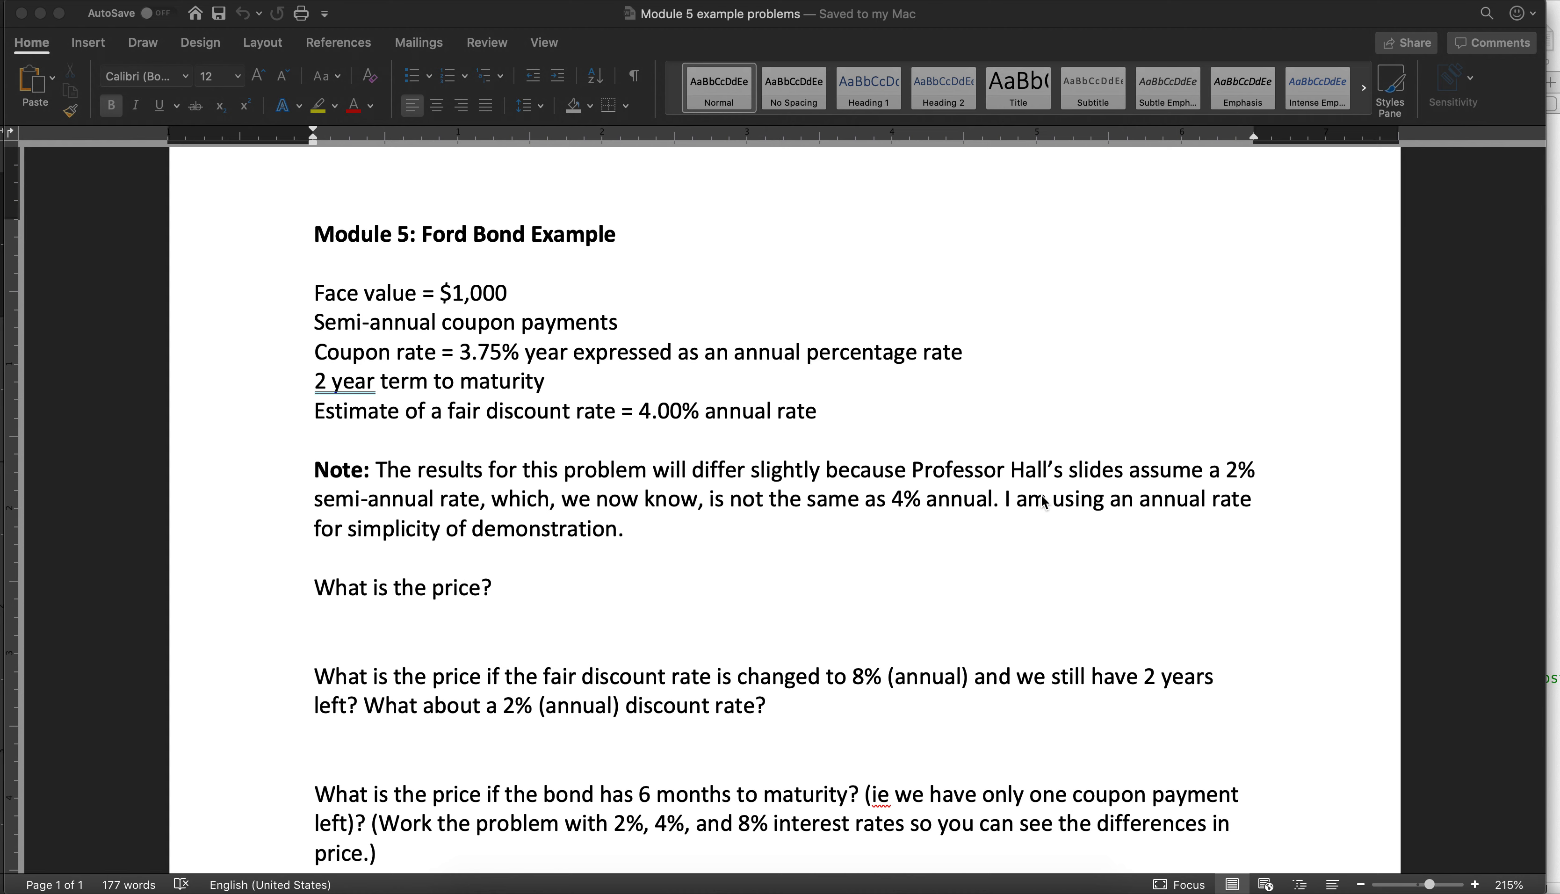
{"action": "mouse_move", "coordinate": [1081, 545]}
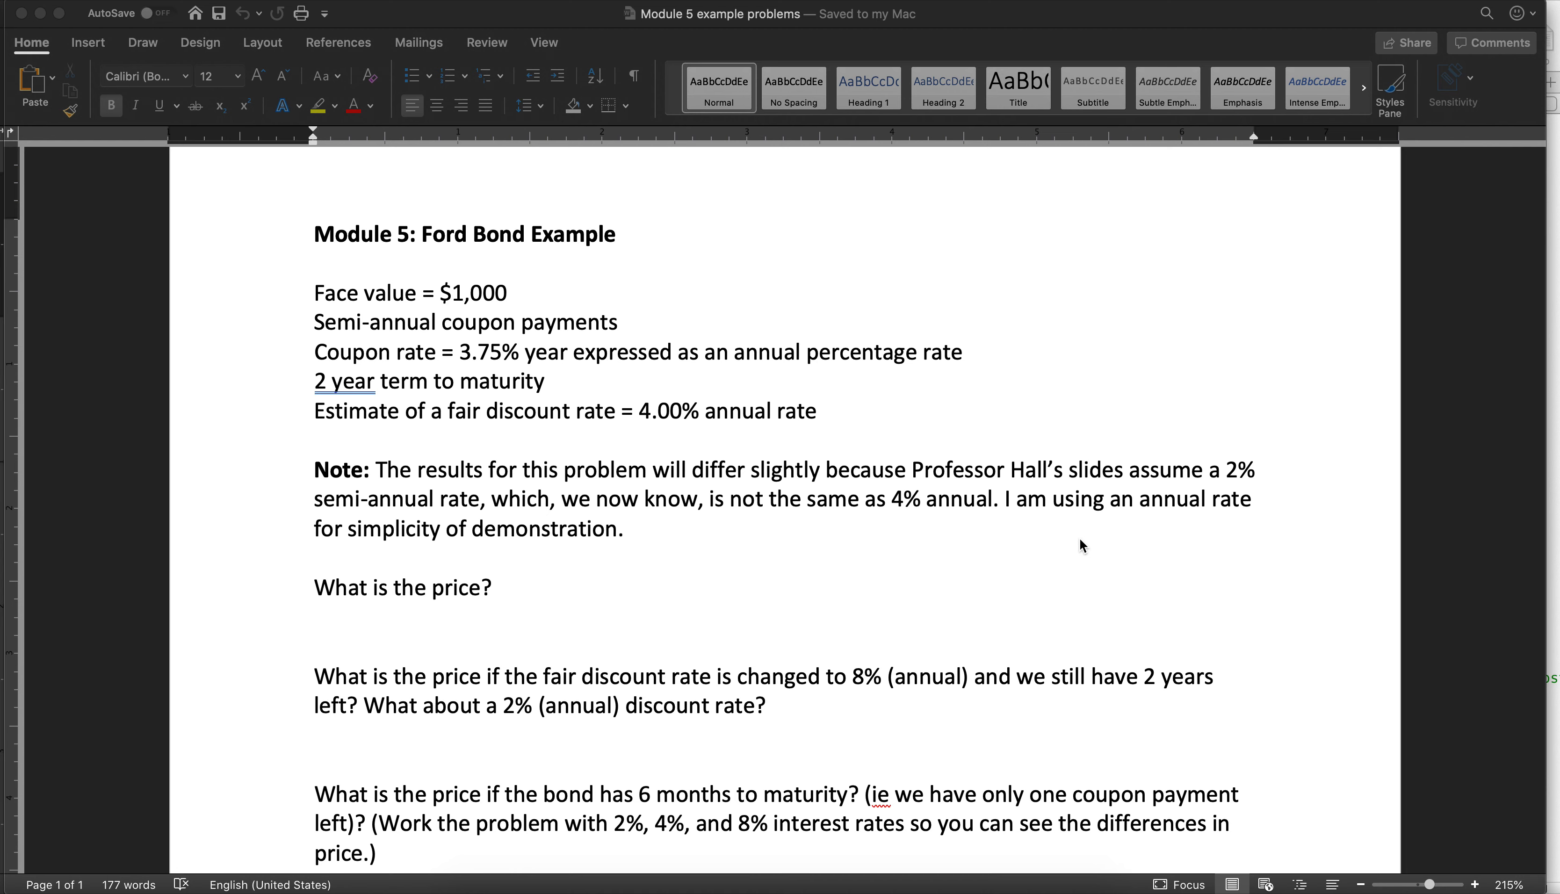
{"action": "mouse_move", "coordinate": [714, 447]}
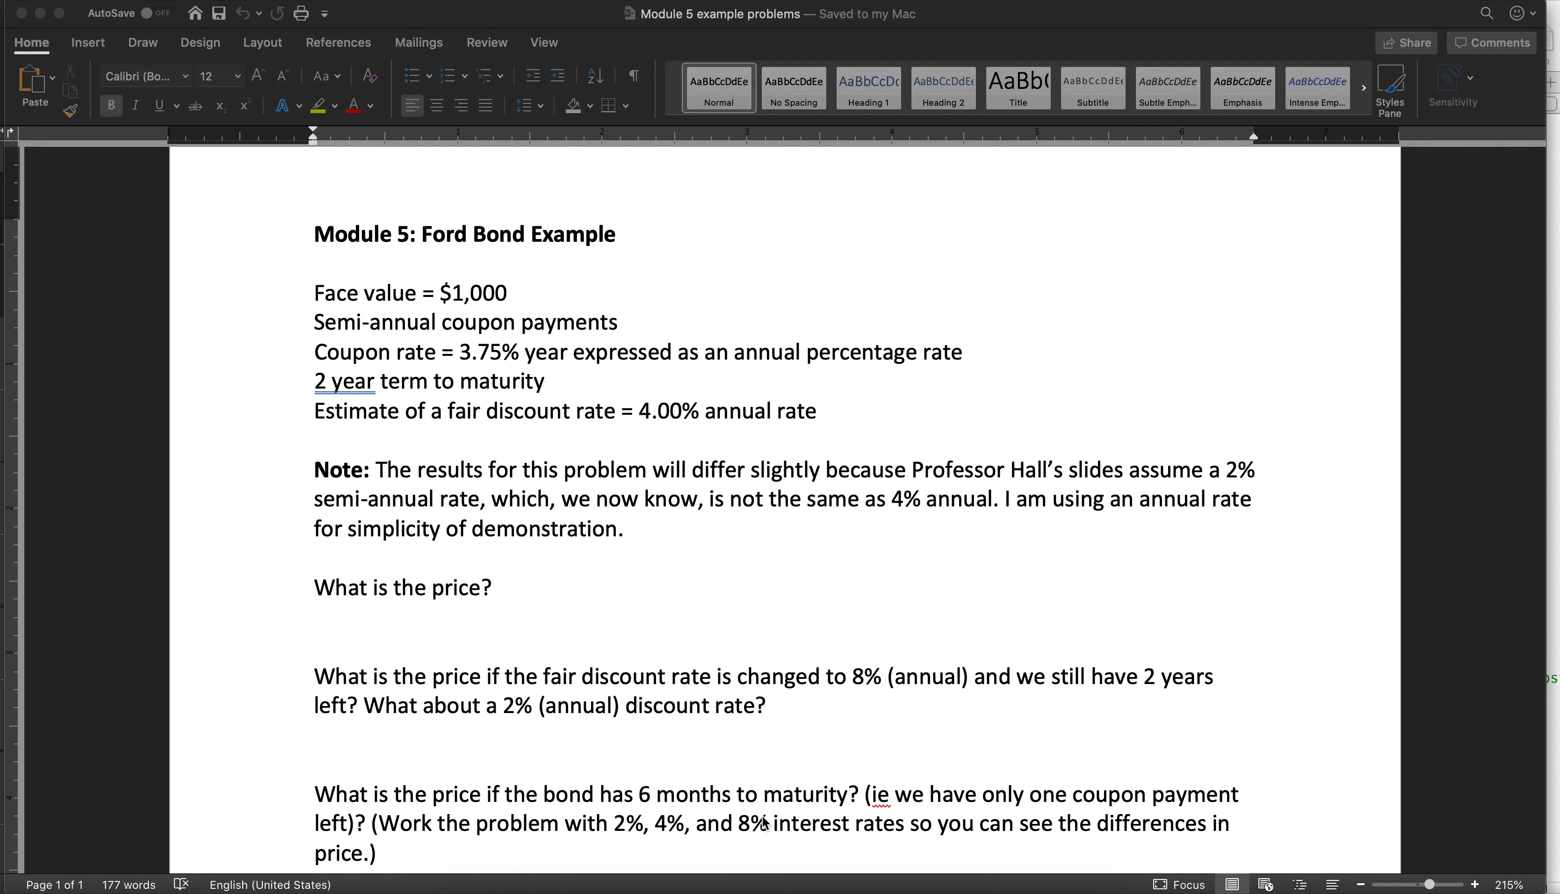
Review the Ford bond problem in Word before moving to the Excel workbook
{"action": "scroll", "scroll_direction": "up", "scroll_amount": 3}
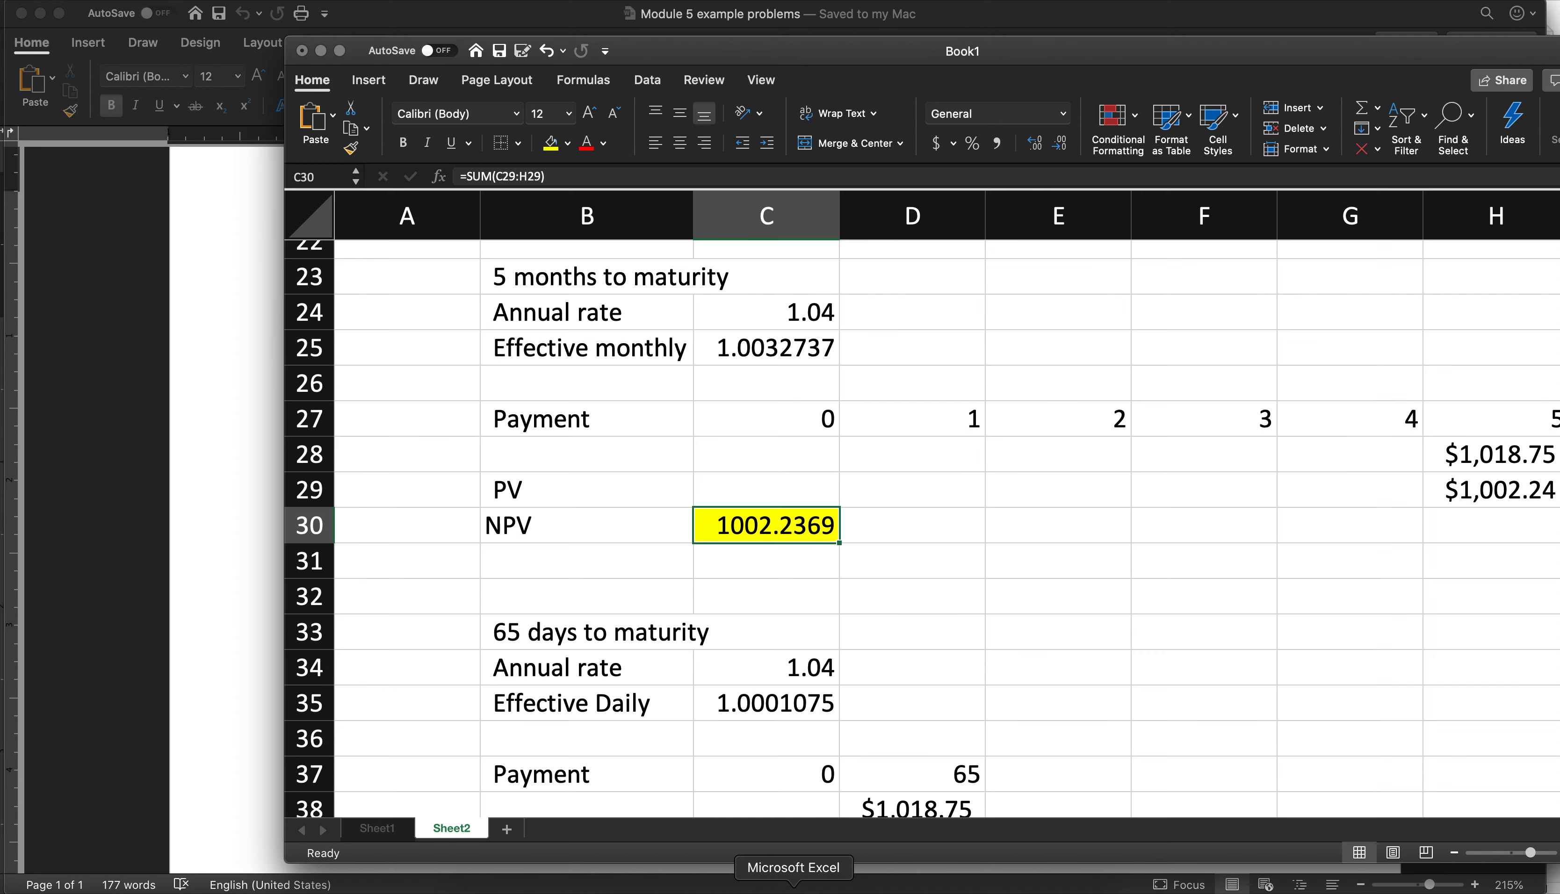
On a blank Sheet3 at 160% zoom, enter Coupon rate 0.0375 in C2:D2
{"action": "left_click", "coordinate": [526, 829]}
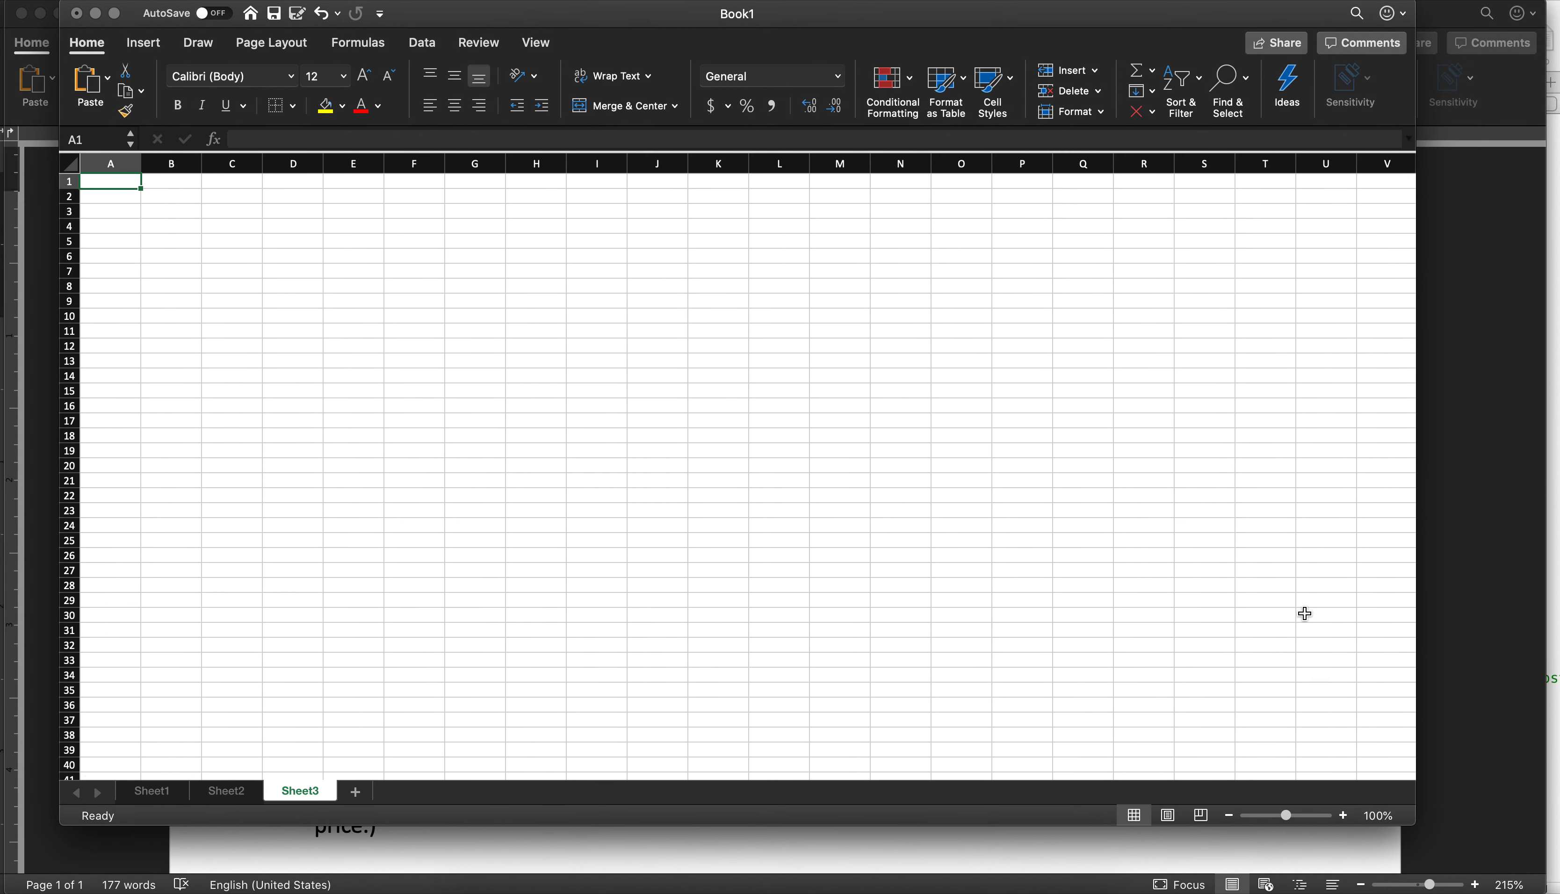
{"action": "left_click", "coordinate": [1344, 814]}
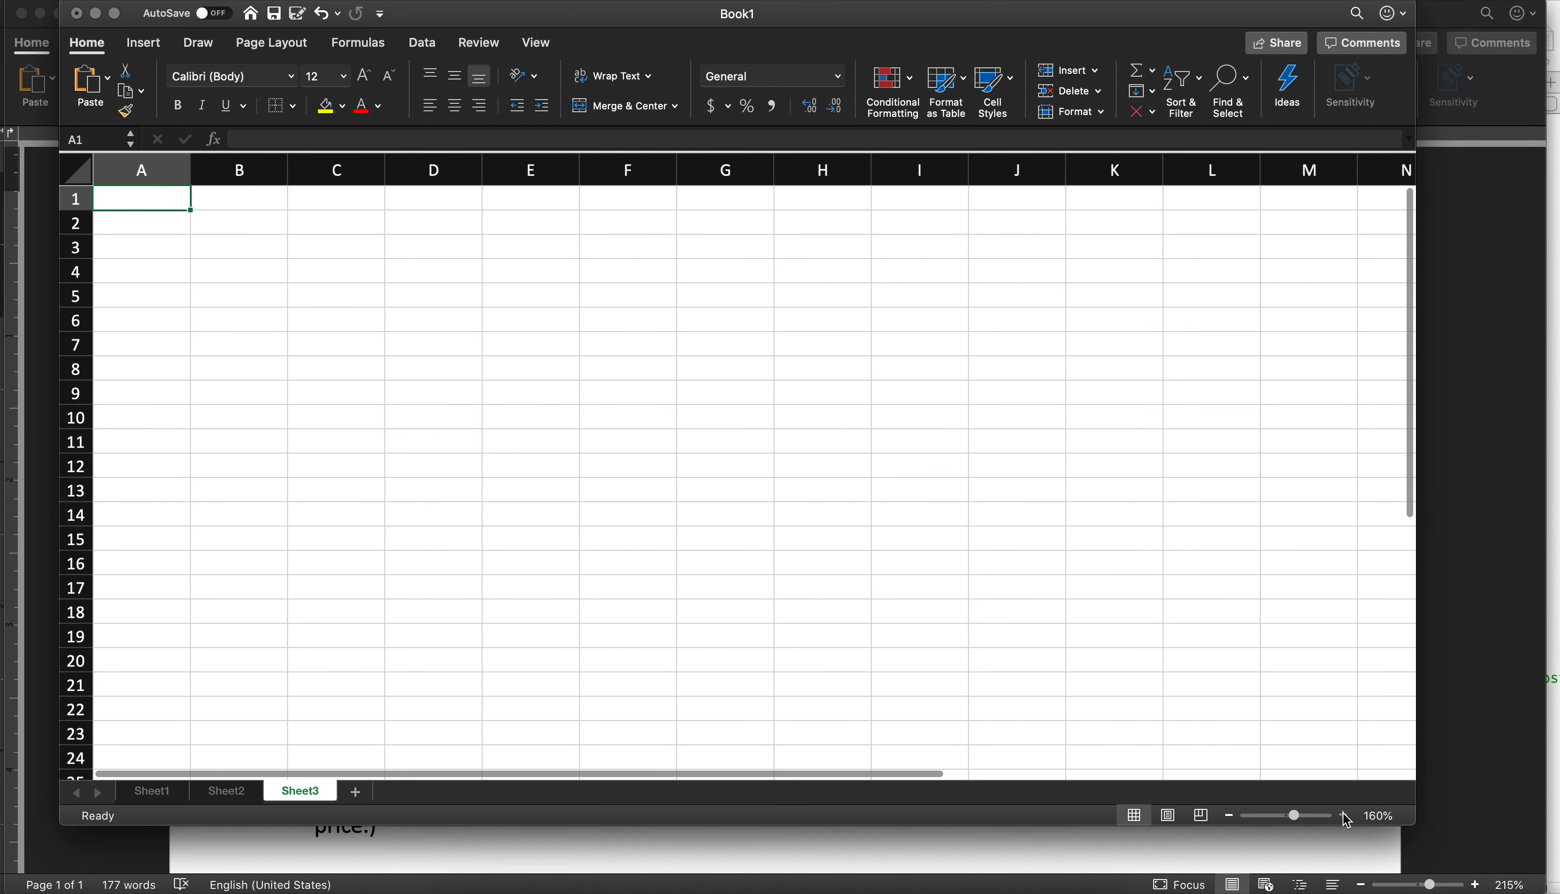
{"action": "type", "text": "Coupon rate"}
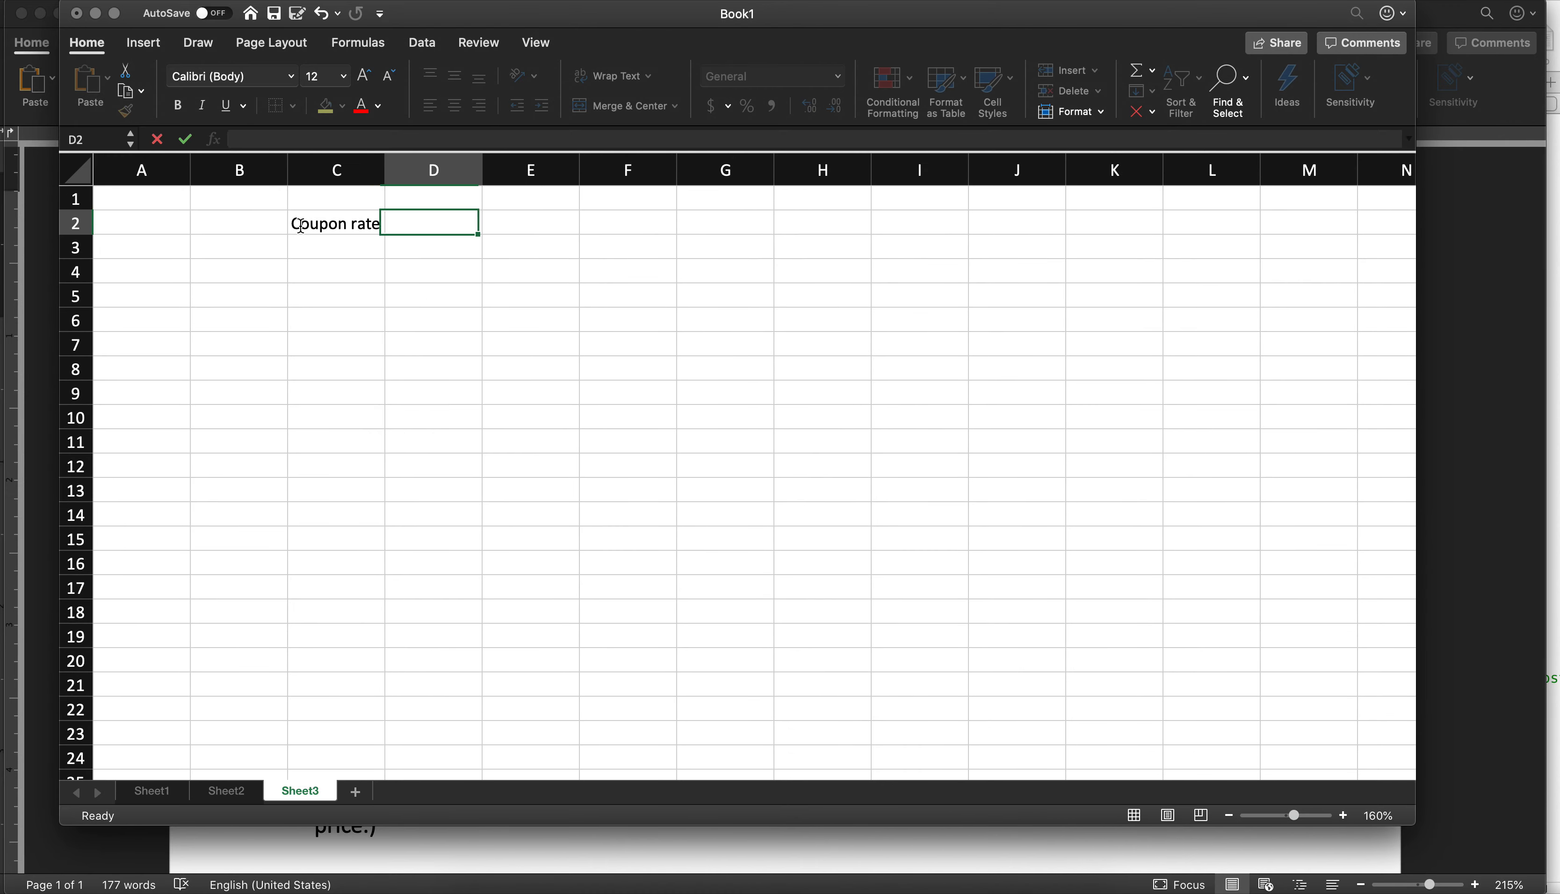
{"action": "type", "text": ".0375"}
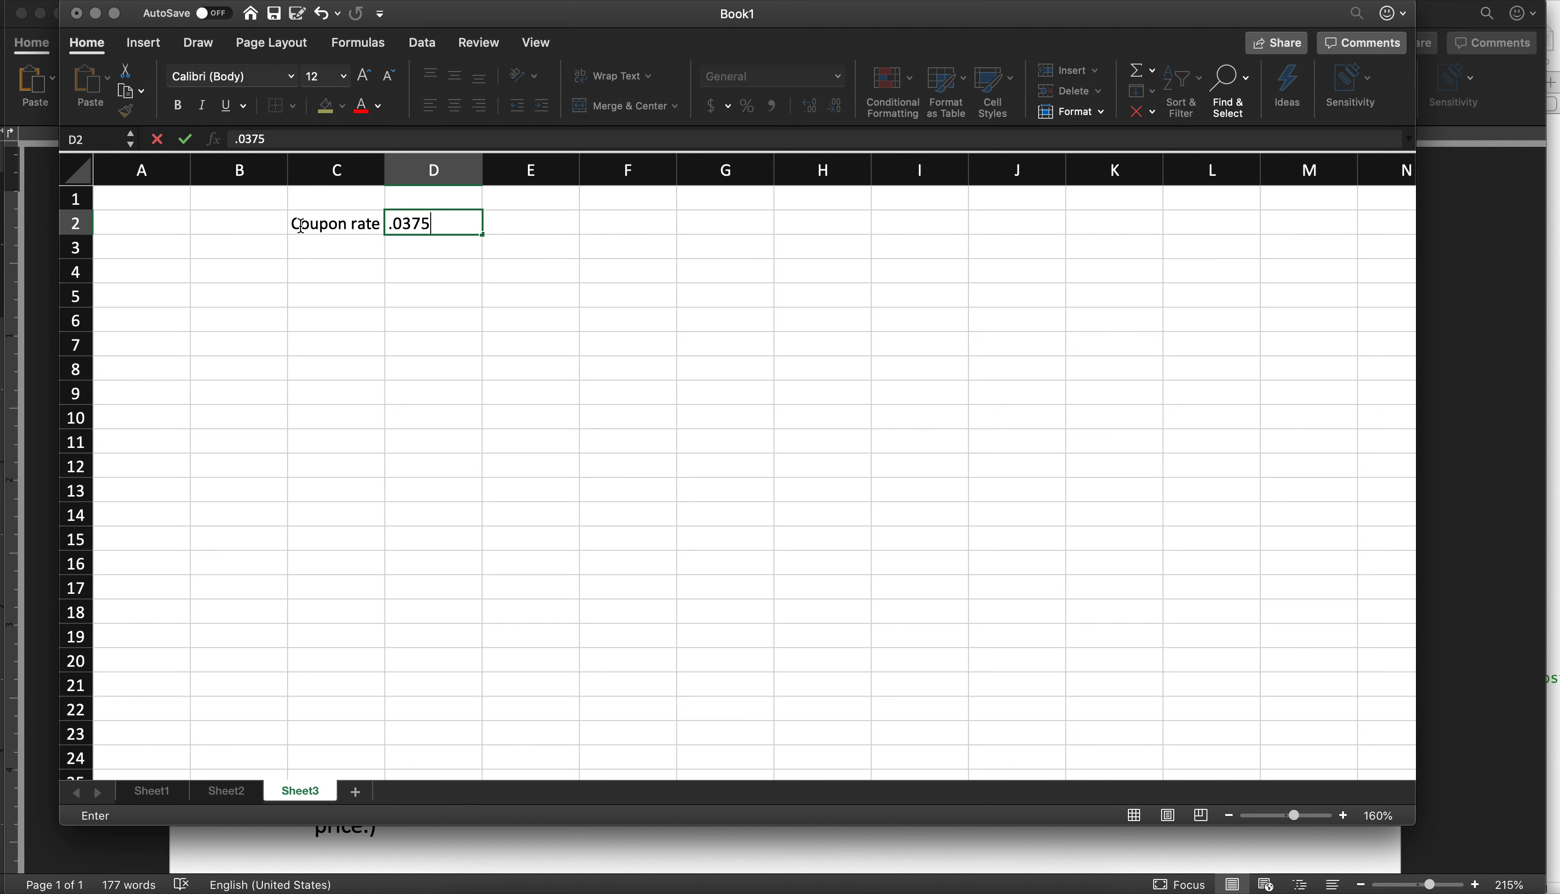
{"action": "key", "text": "Return"}
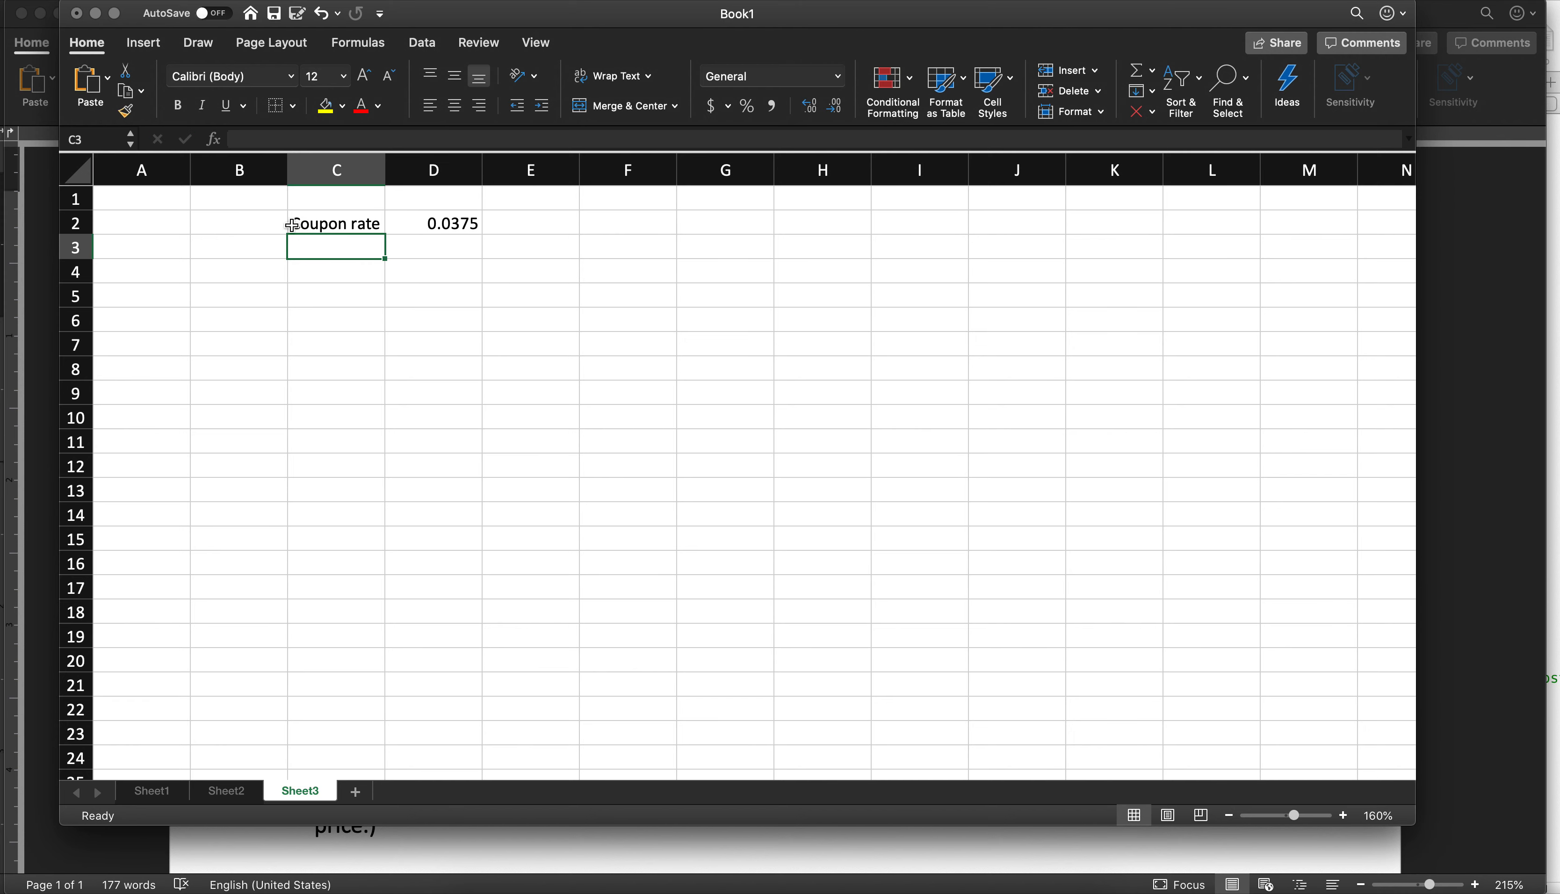
{"action": "mouse_move", "coordinate": [180, 267]}
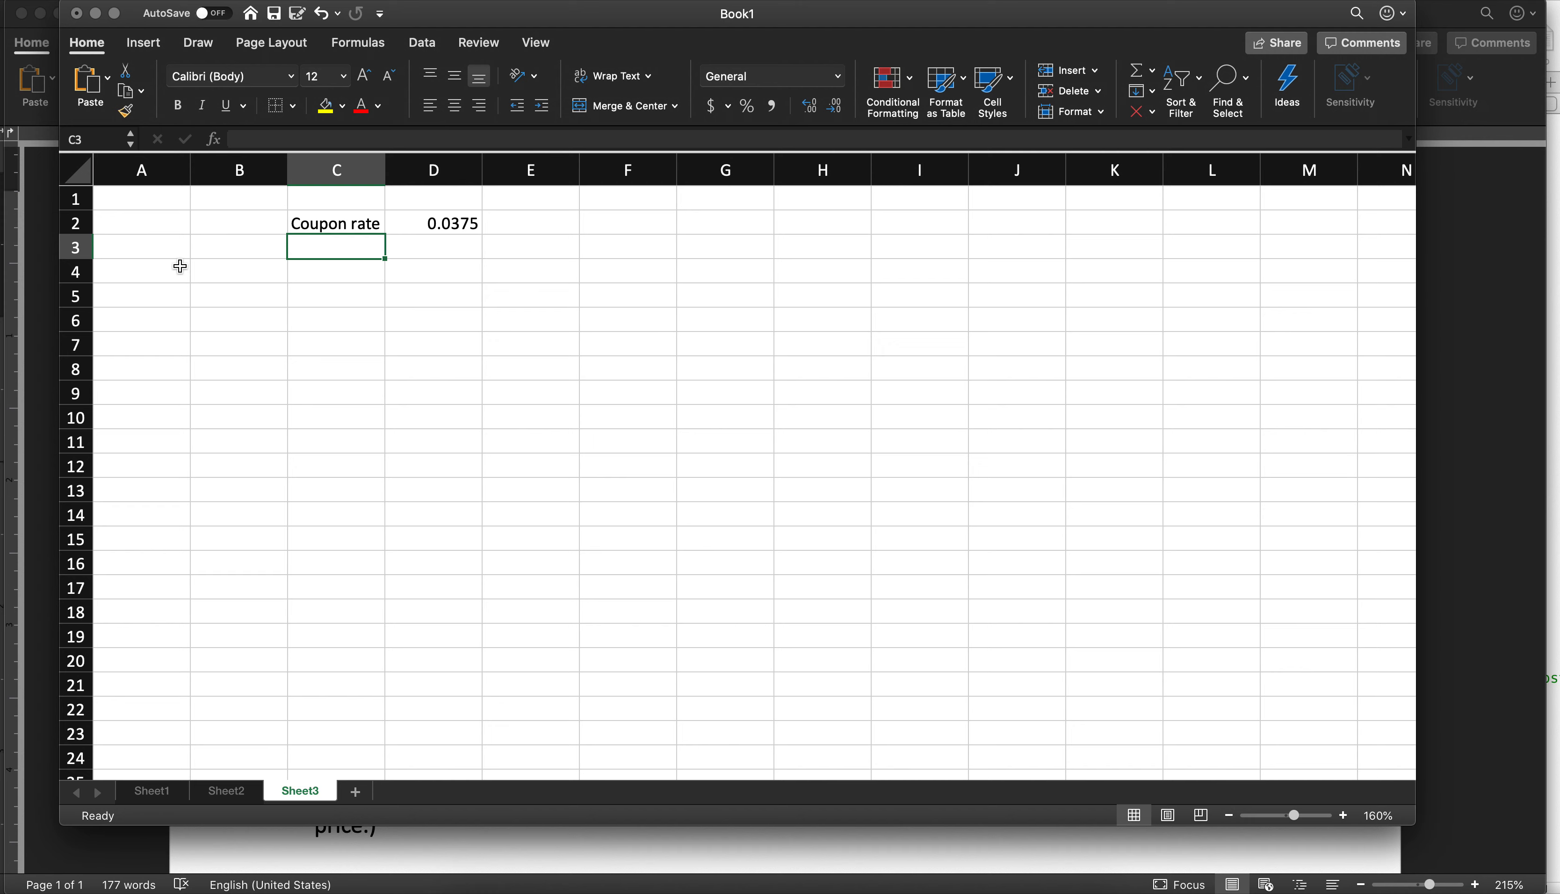
Add Annual/Semi annual headers and the semi-annual rate =D2/2 (0.01875) in E2
{"action": "type", "text": "Coupon"}
{"action": "left_click", "coordinate": [434, 199]}
{"action": "type", "text": "Annual"}
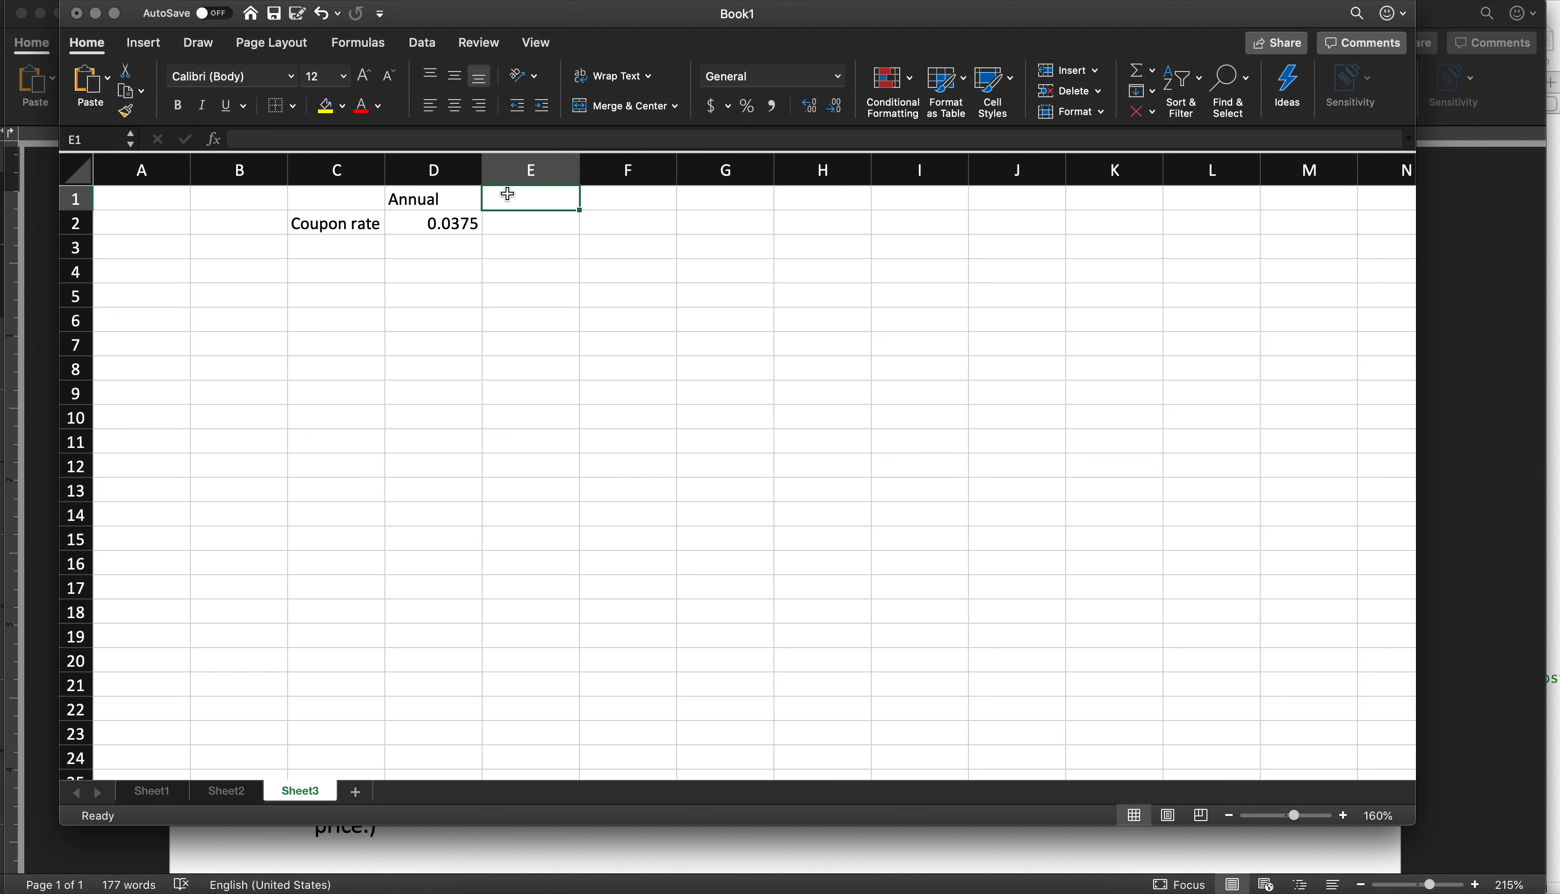
{"action": "type", "text": "Semi annual"}
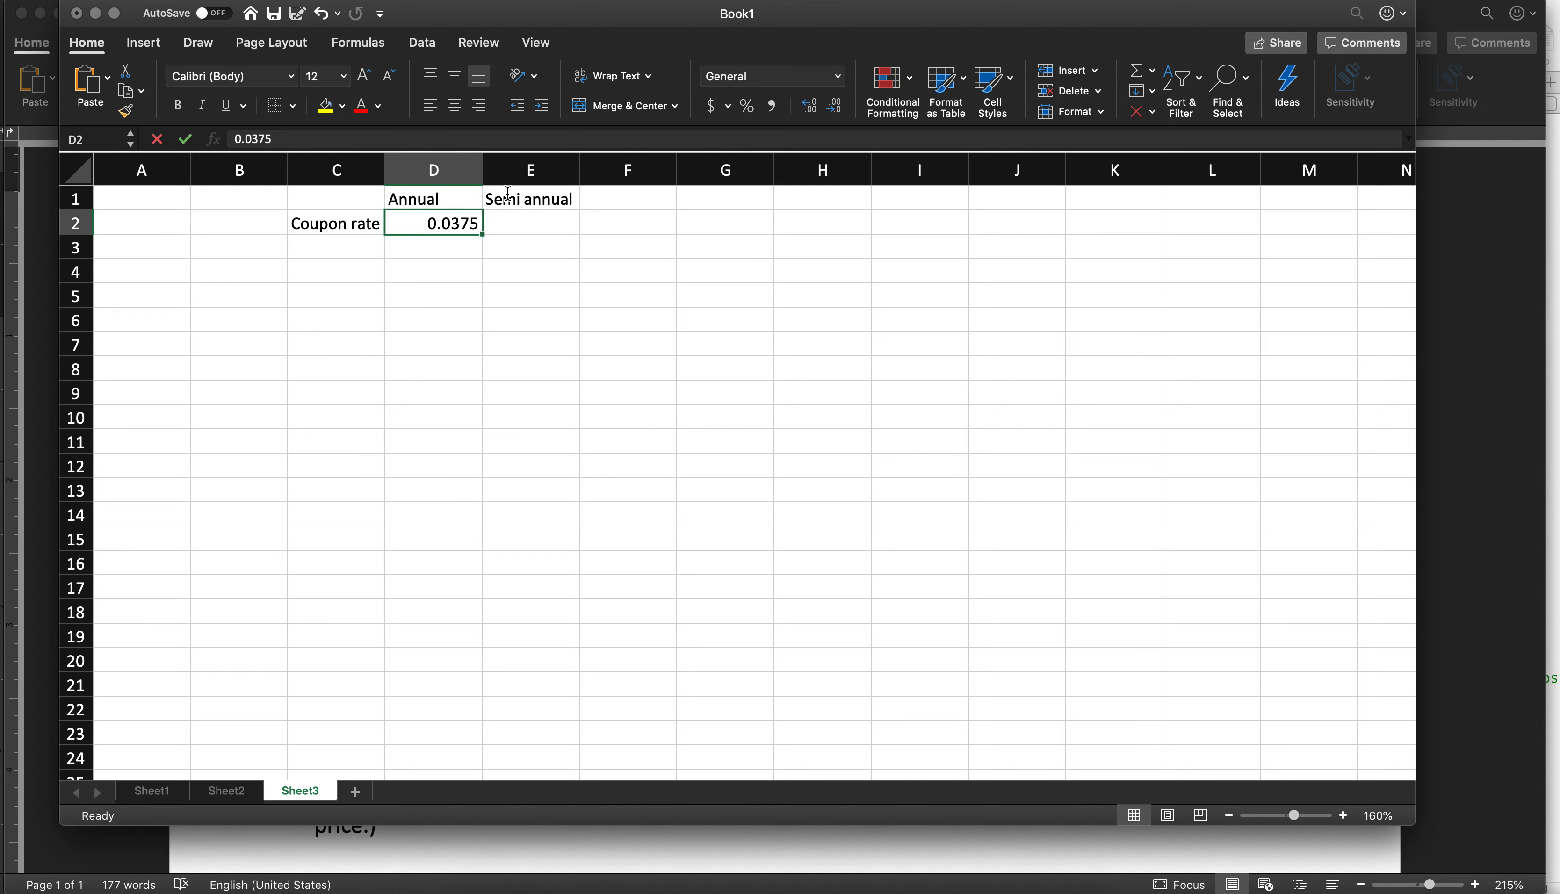
{"action": "type", "text": "=D2/2"}
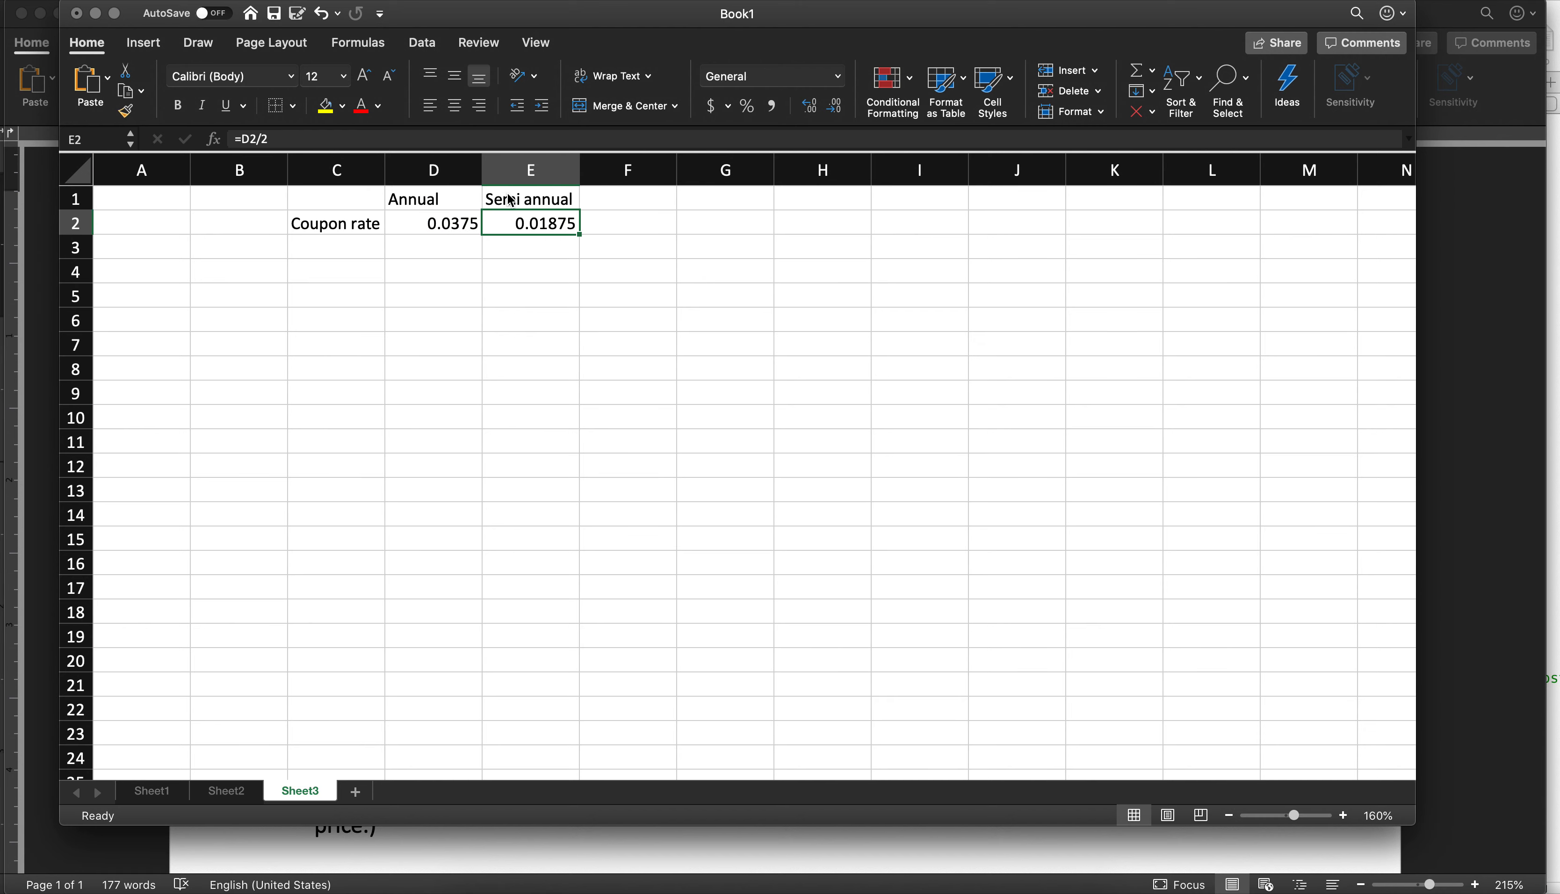
{"action": "left_click", "coordinate": [335, 247]}
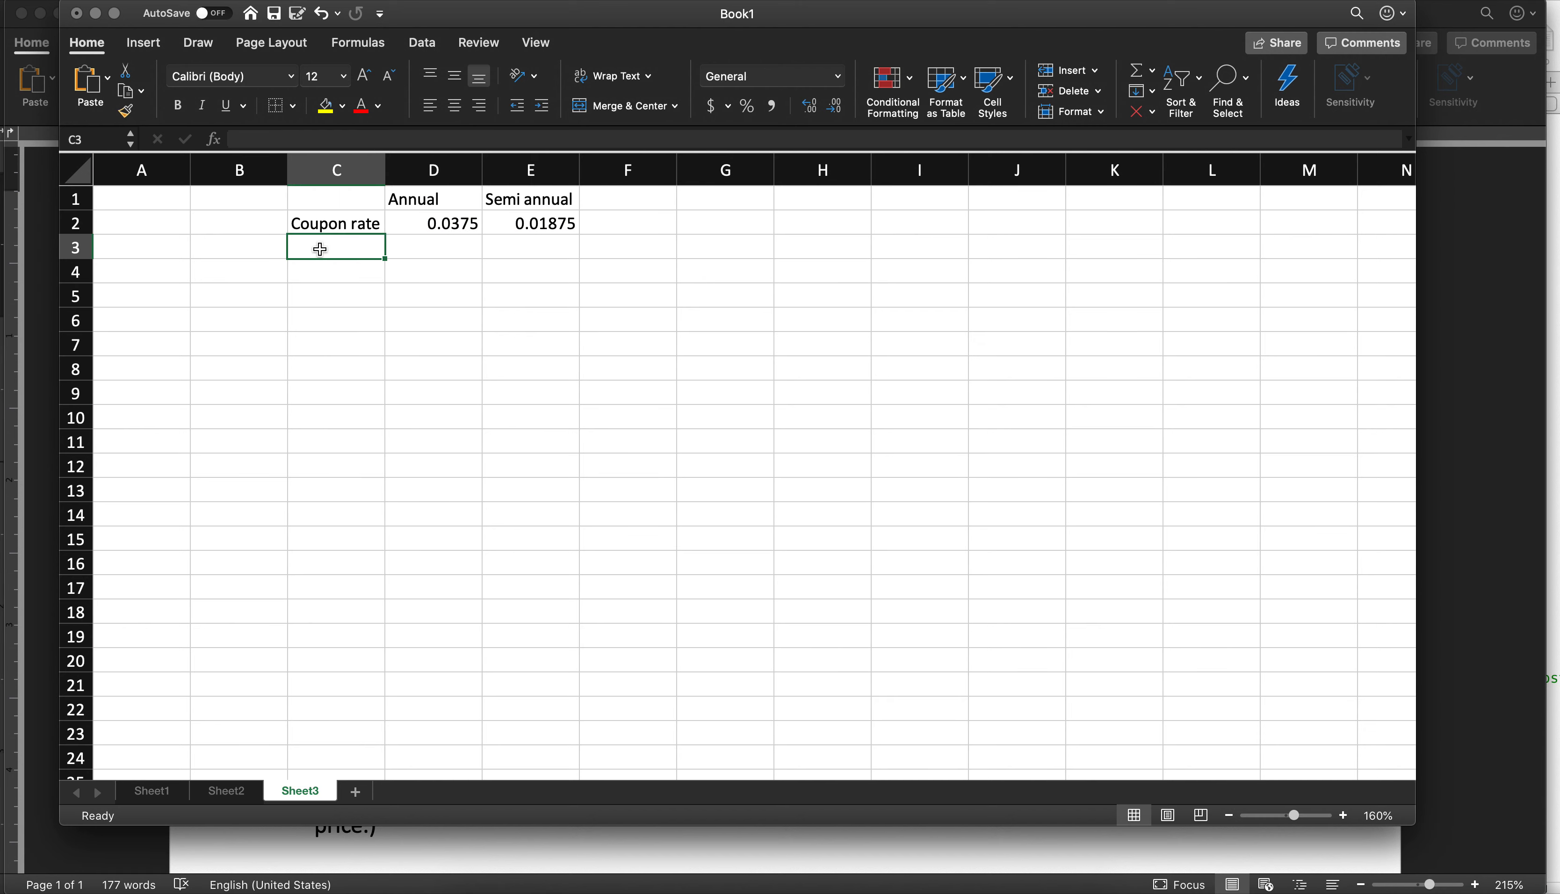
{"action": "mouse_move", "coordinate": [163, 321]}
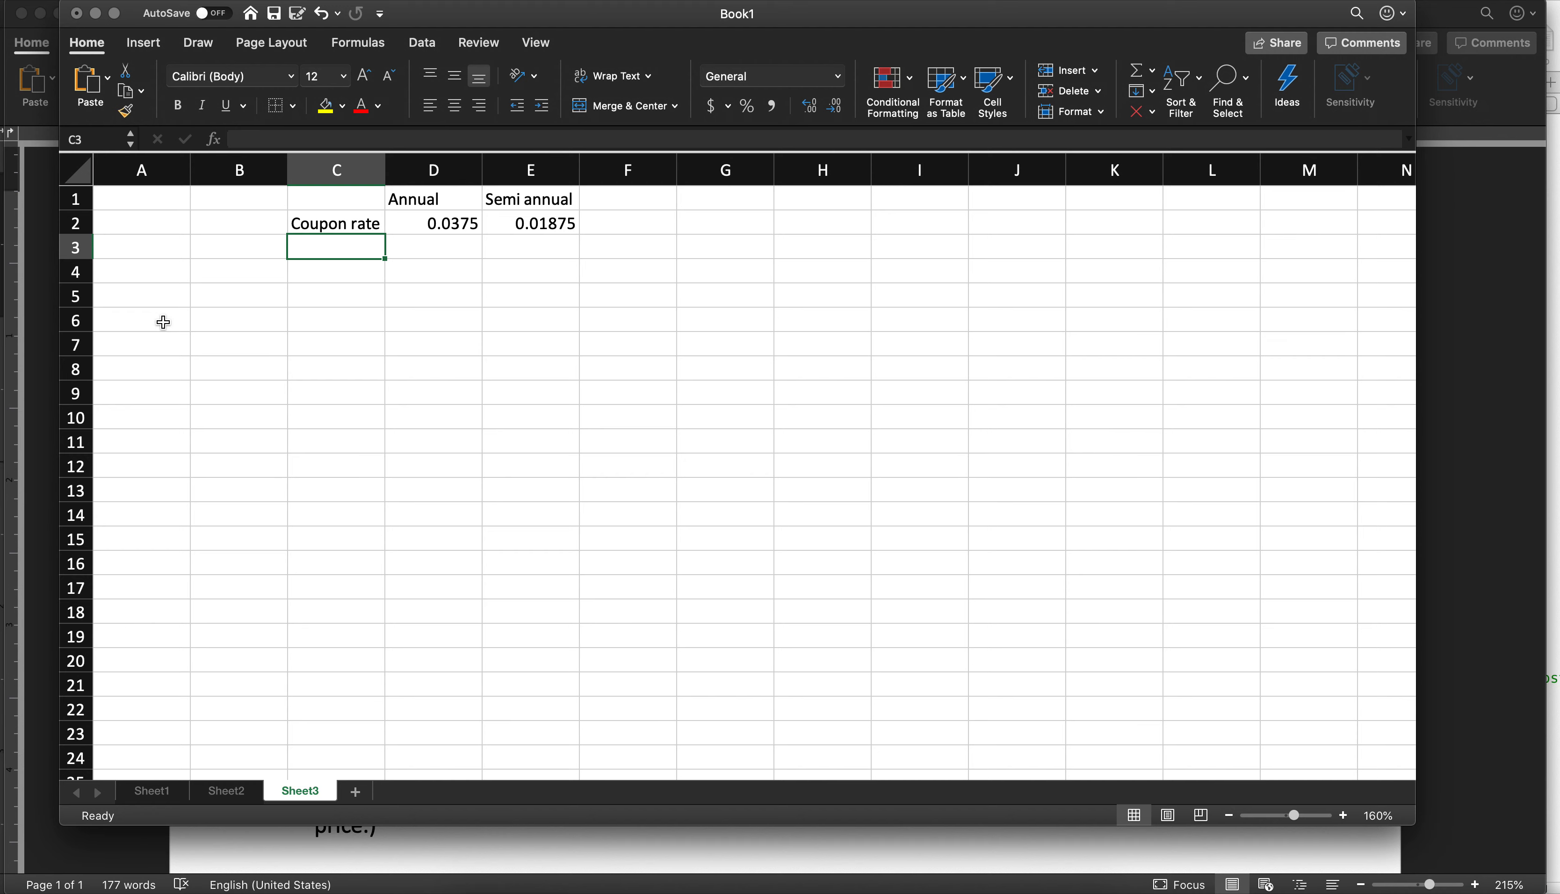
Enter Face value $1,000 in C3:D3 and Coupon payment =D3*E2 ($18.75) in C4:D4
{"action": "type", "text": "Face value"}
{"action": "left_click", "coordinate": [434, 248]}
{"action": "type", "text": "$1"}
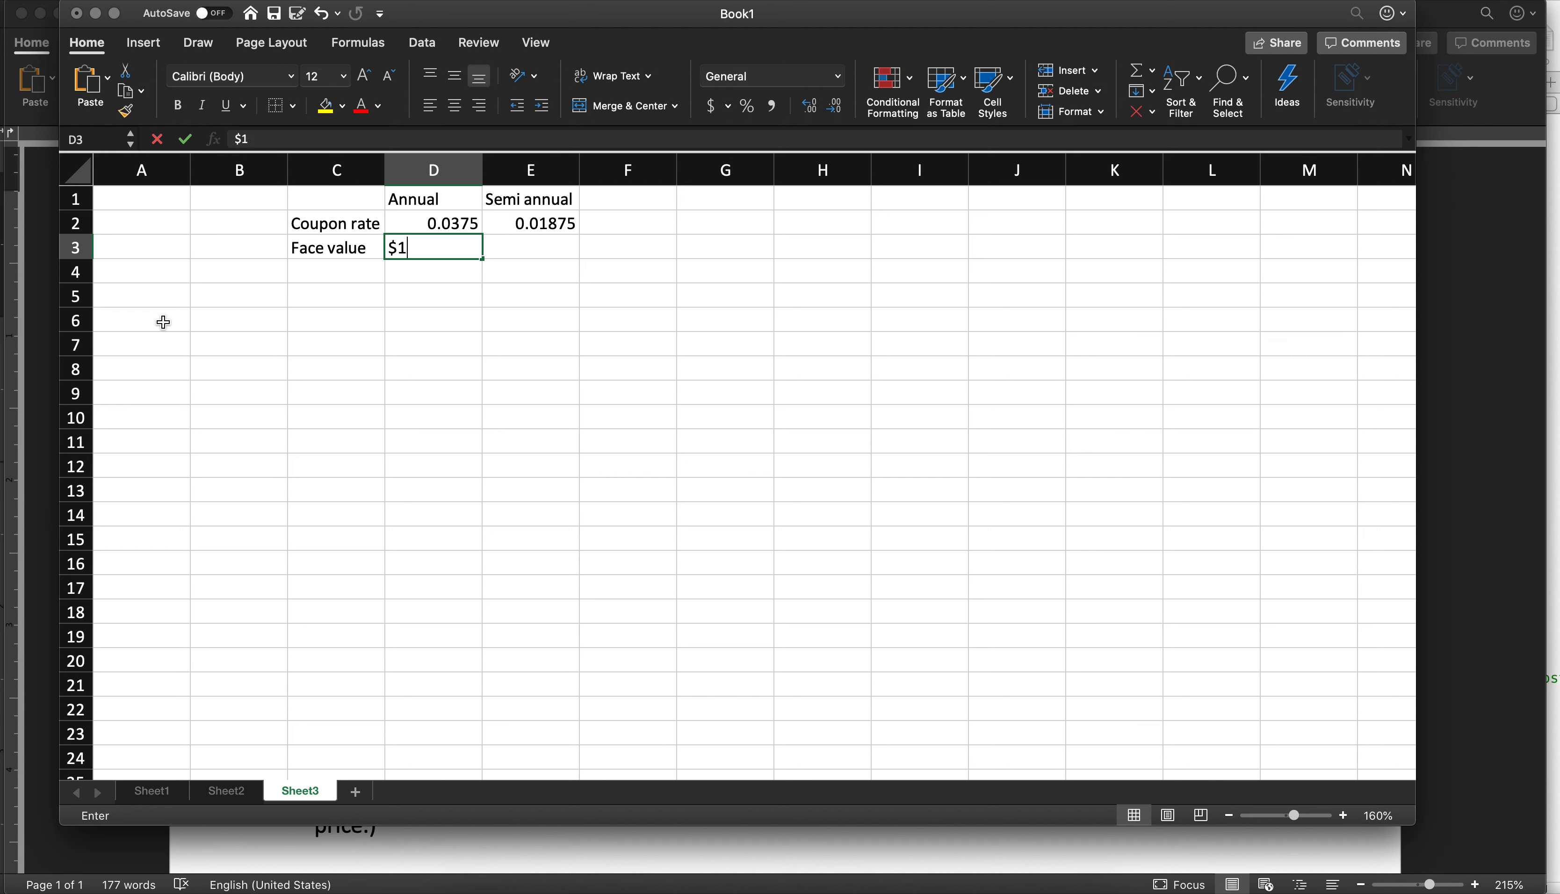
{"action": "type", "text": "Coupon payment"}
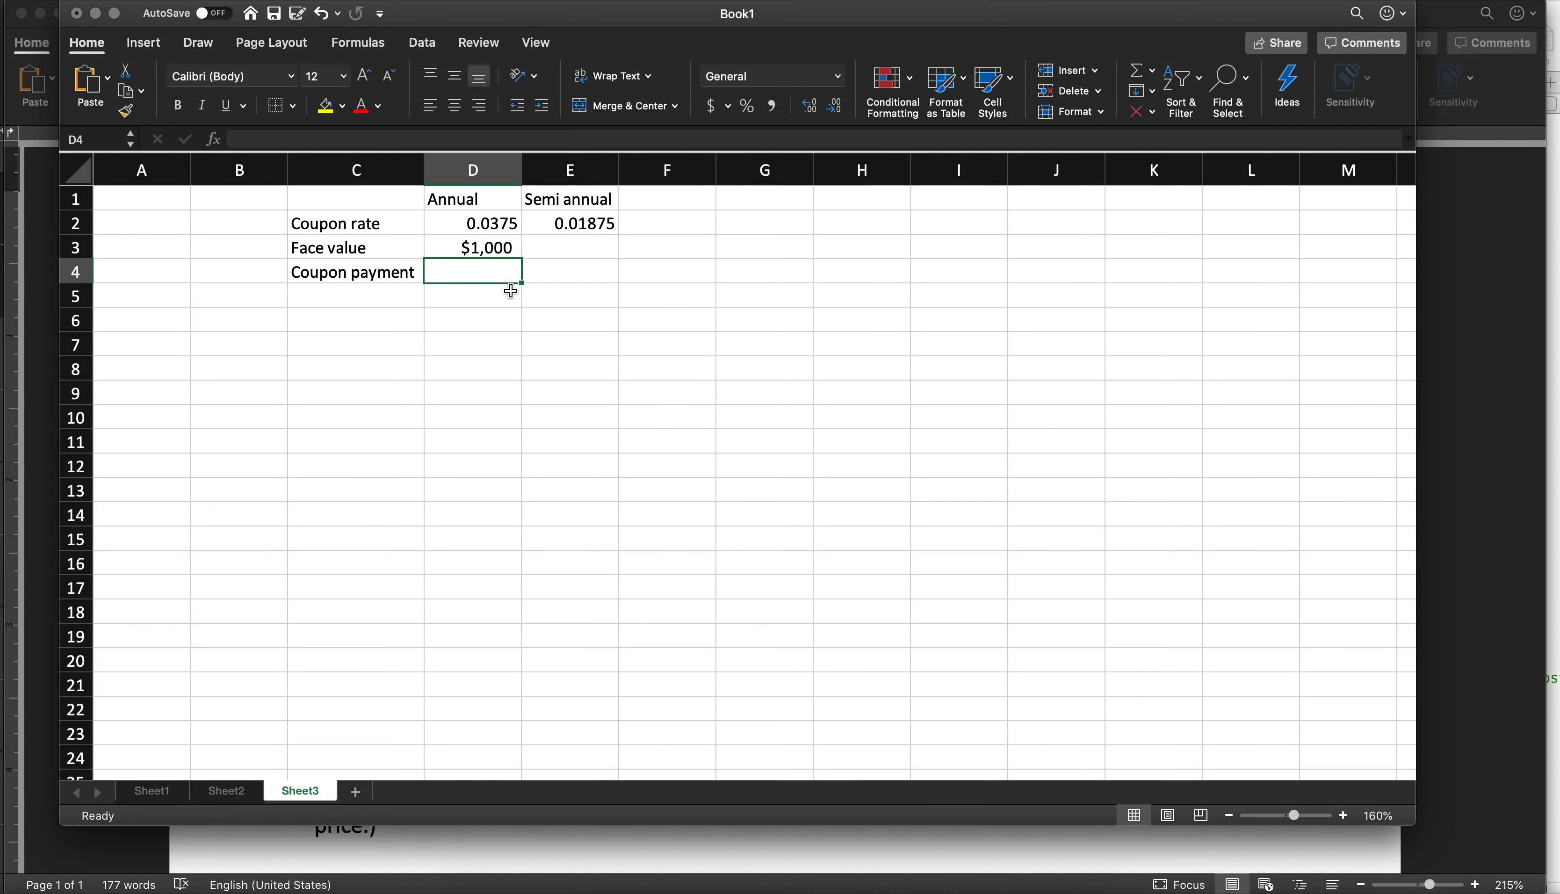
{"action": "type", "text": "=D3*"}
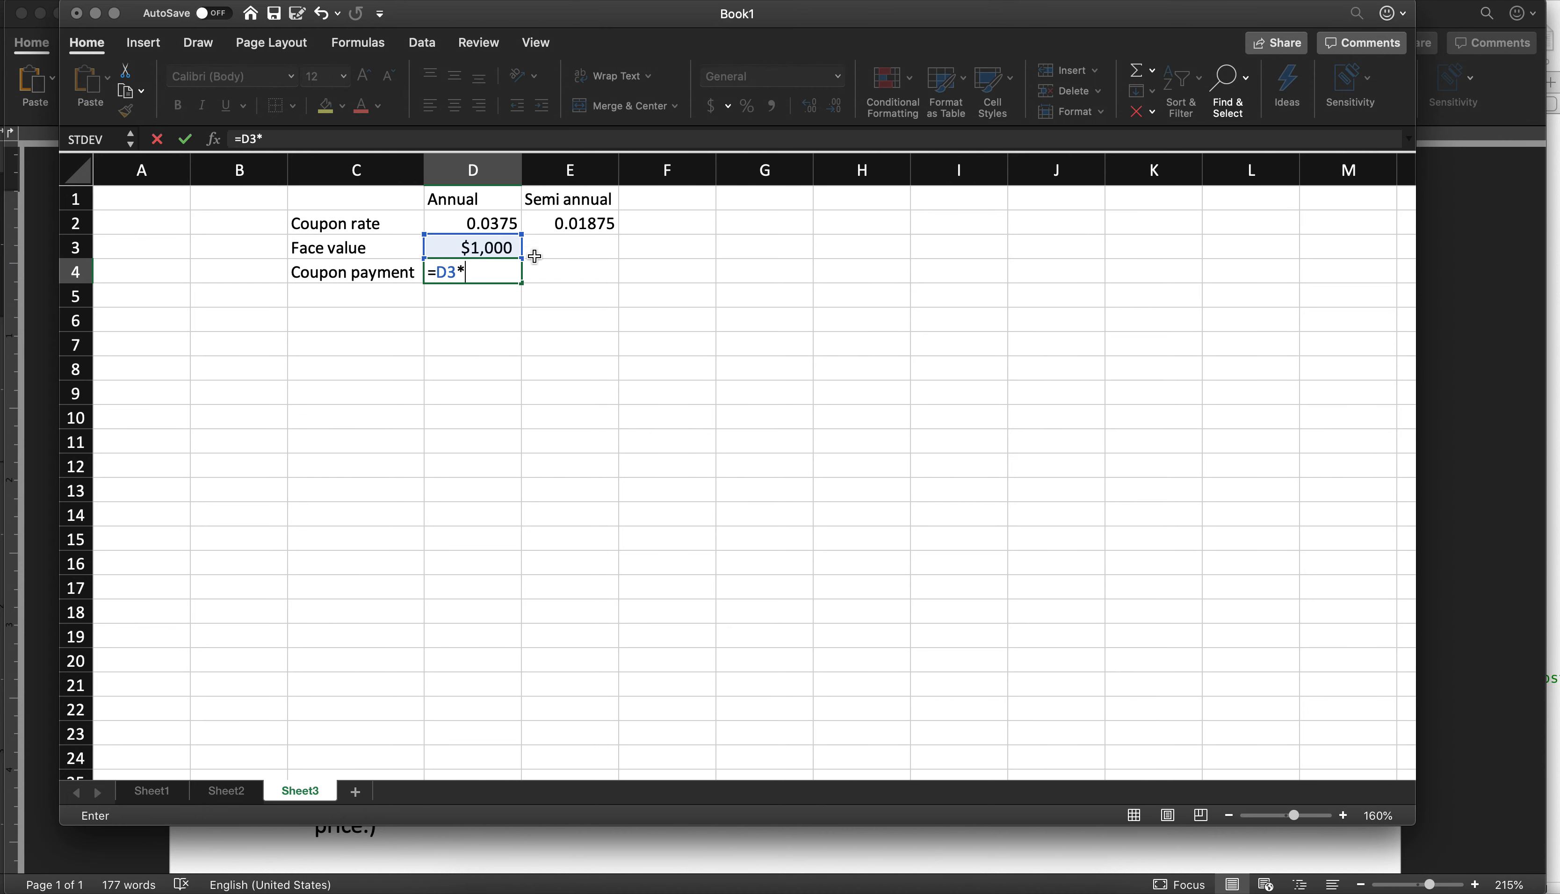
{"action": "key", "text": "Return"}
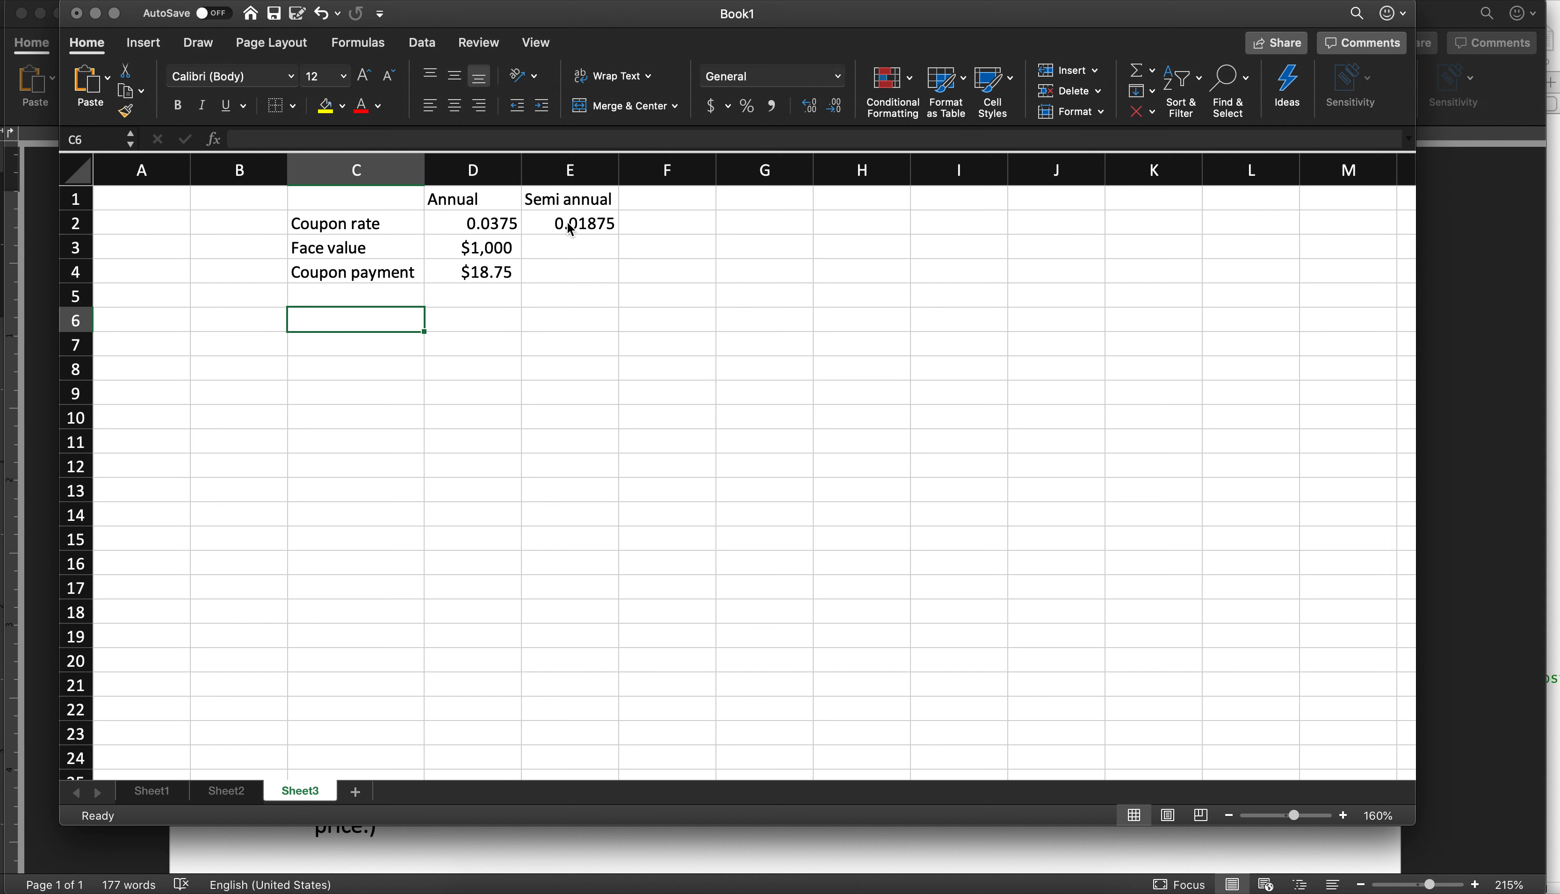
{"action": "left_click", "coordinate": [237, 319]}
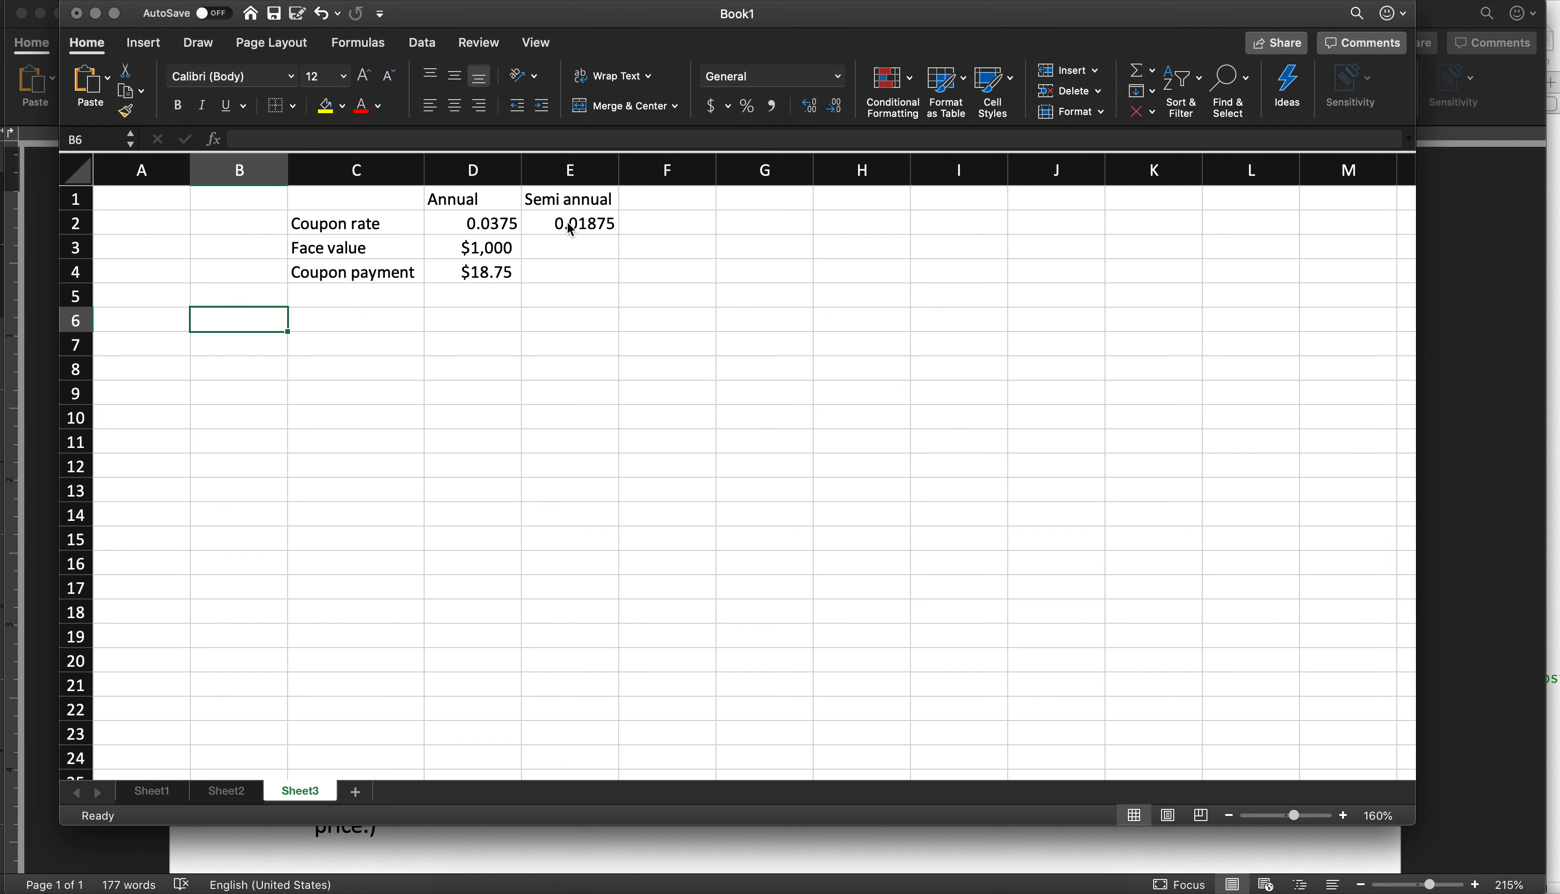
Enter Years 0–2 and Time 0–4 rows, =D4 coupons for periods 1–4, and $1,000 at period 4
{"action": "type", "text": "Time"}
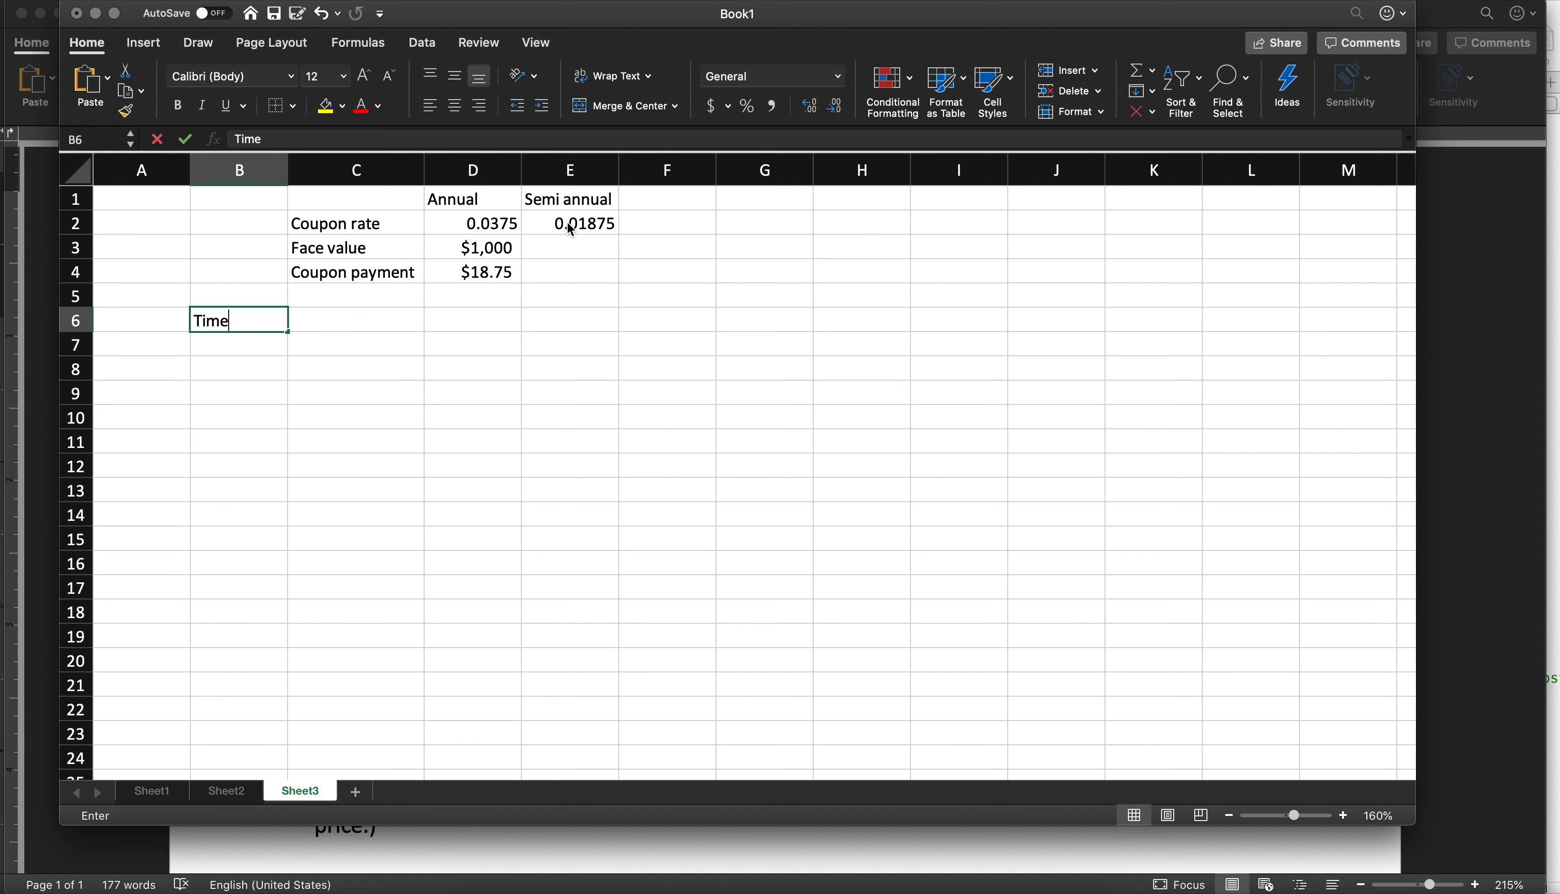
{"action": "type", "text": "2"}
{"action": "left_click", "coordinate": [239, 296]}
{"action": "type", "text": "Years"}
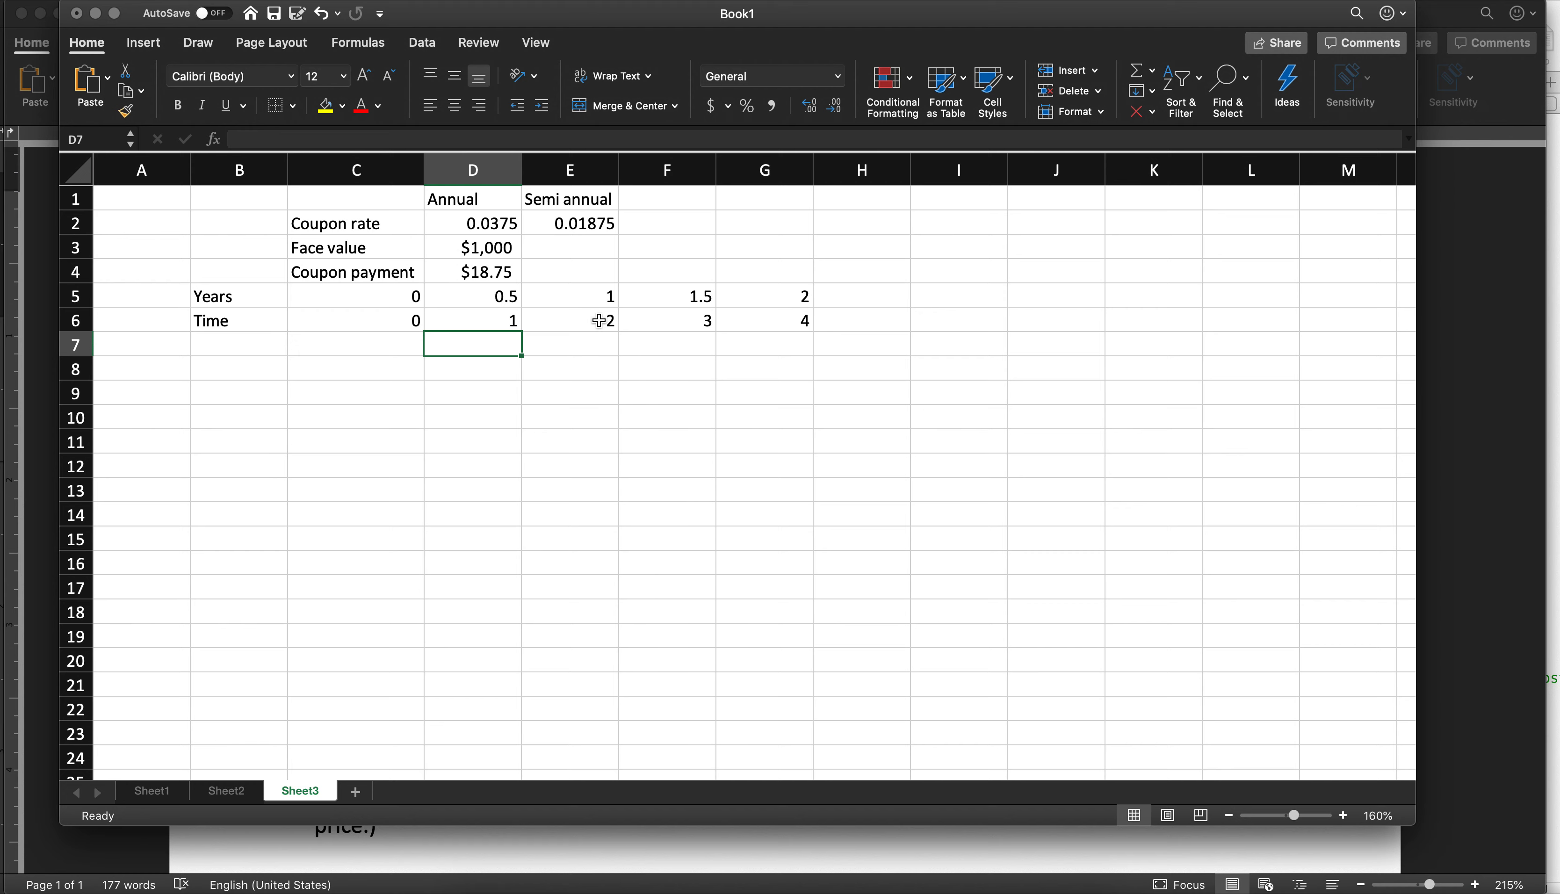
{"action": "type", "text": "=D4"}
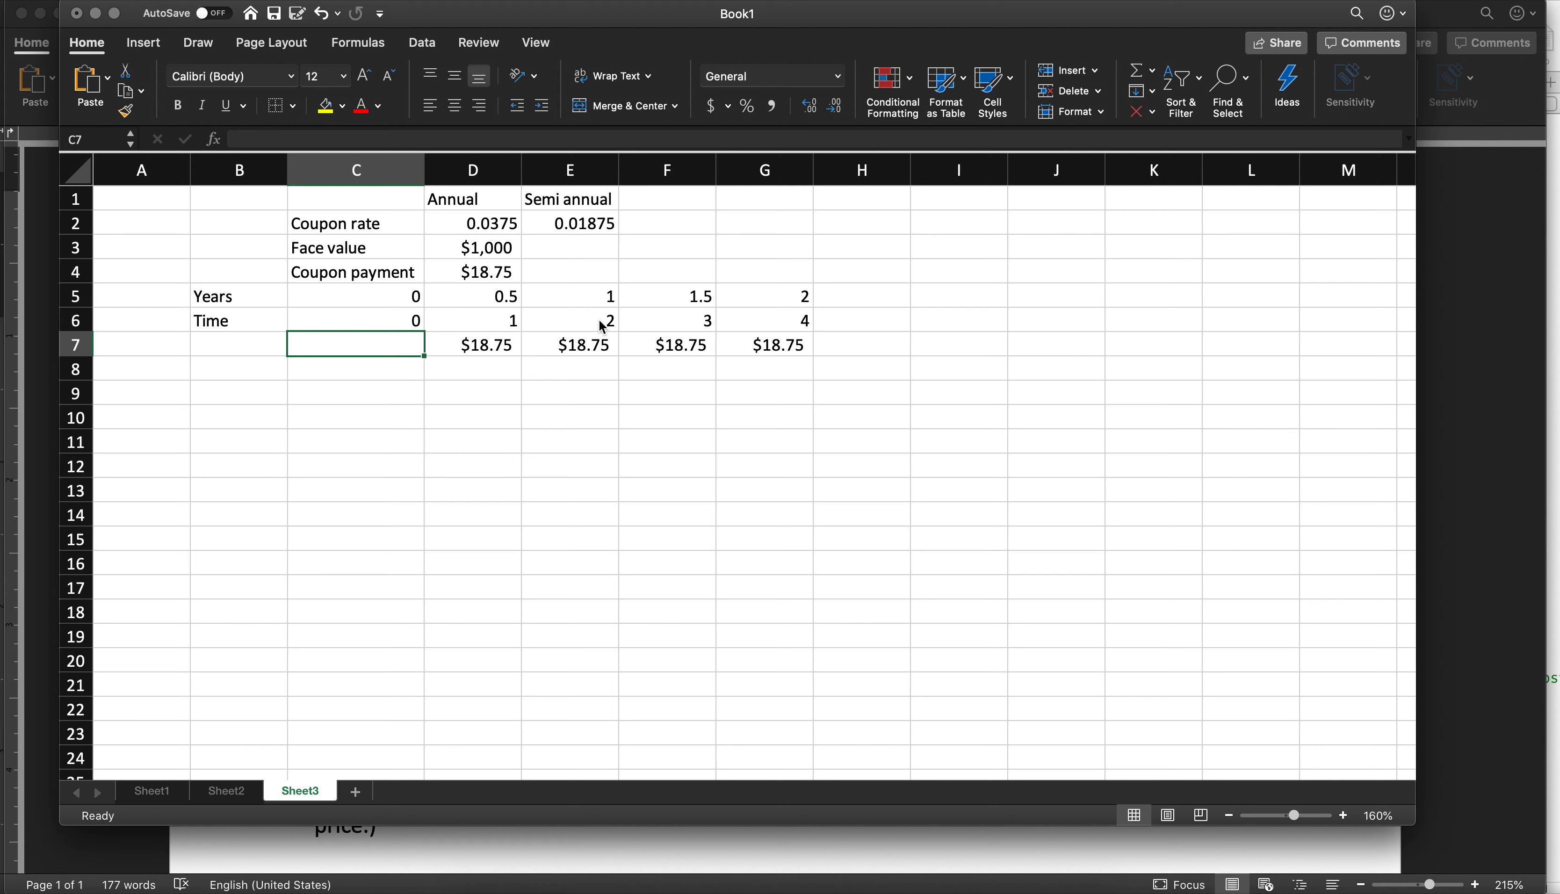
{"action": "left_click", "coordinate": [763, 370]}
{"action": "type", "text": "$1,000"}
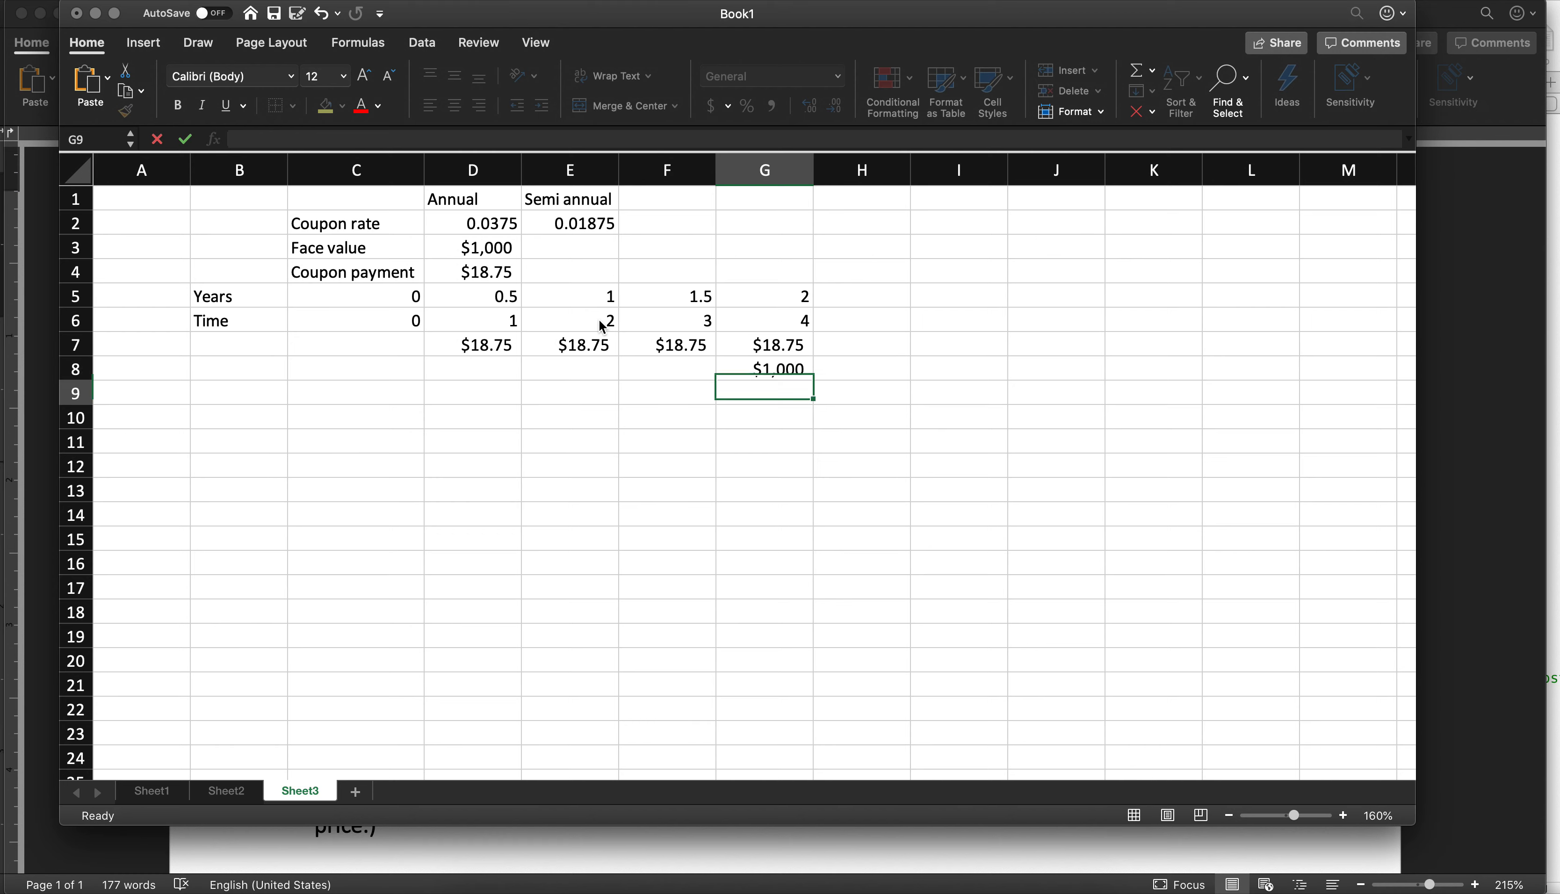
{"action": "left_click", "coordinate": [237, 392]}
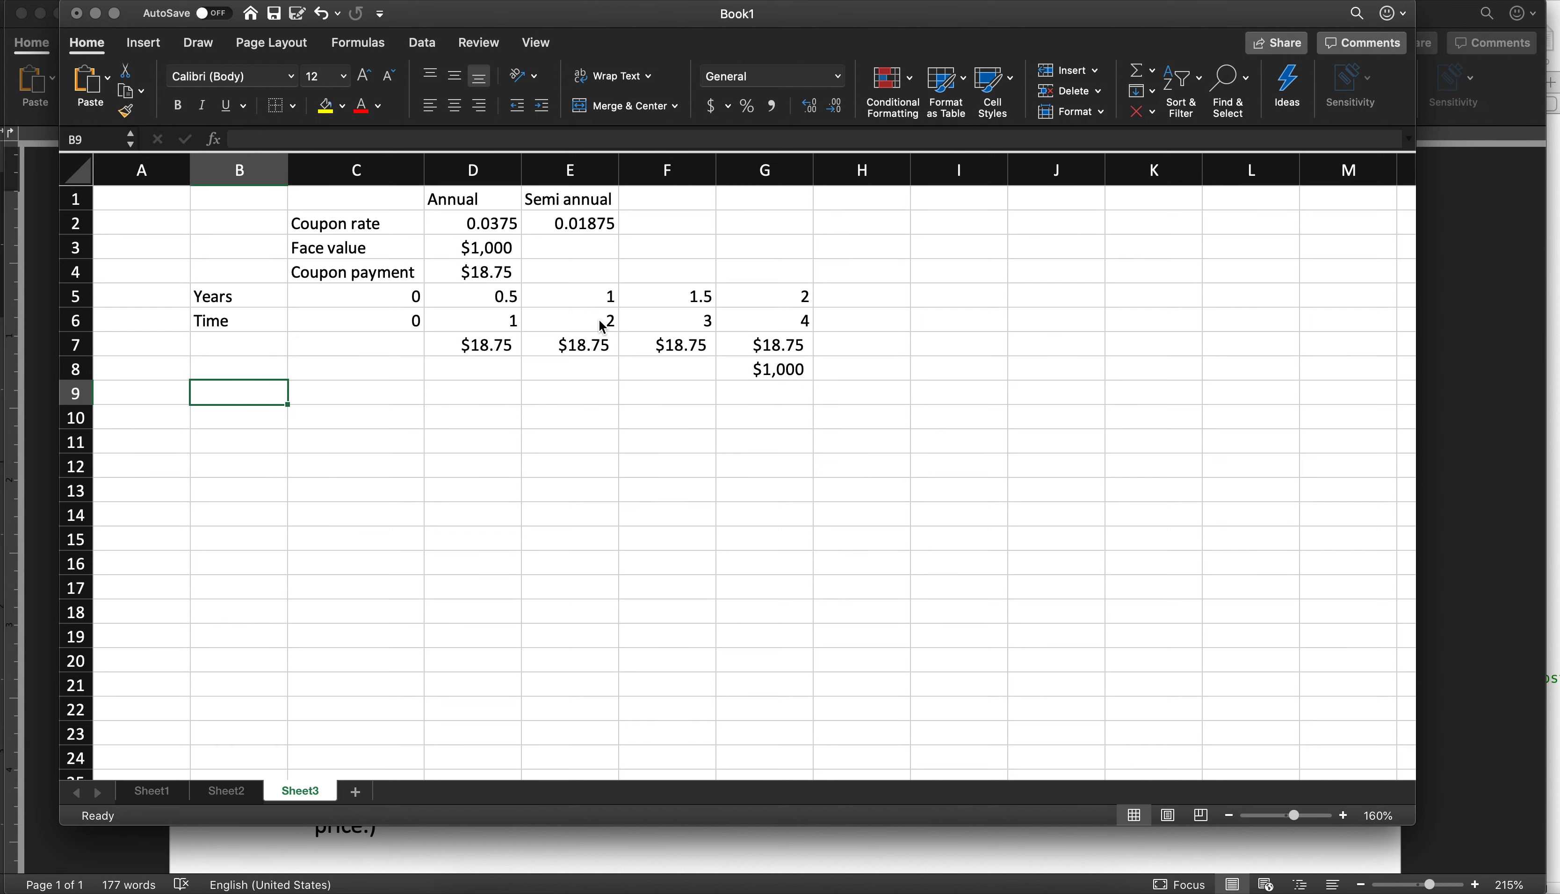
Add a Sum row totalling each period's cash flows with a border style applied
{"action": "type", "text": "Sum"}
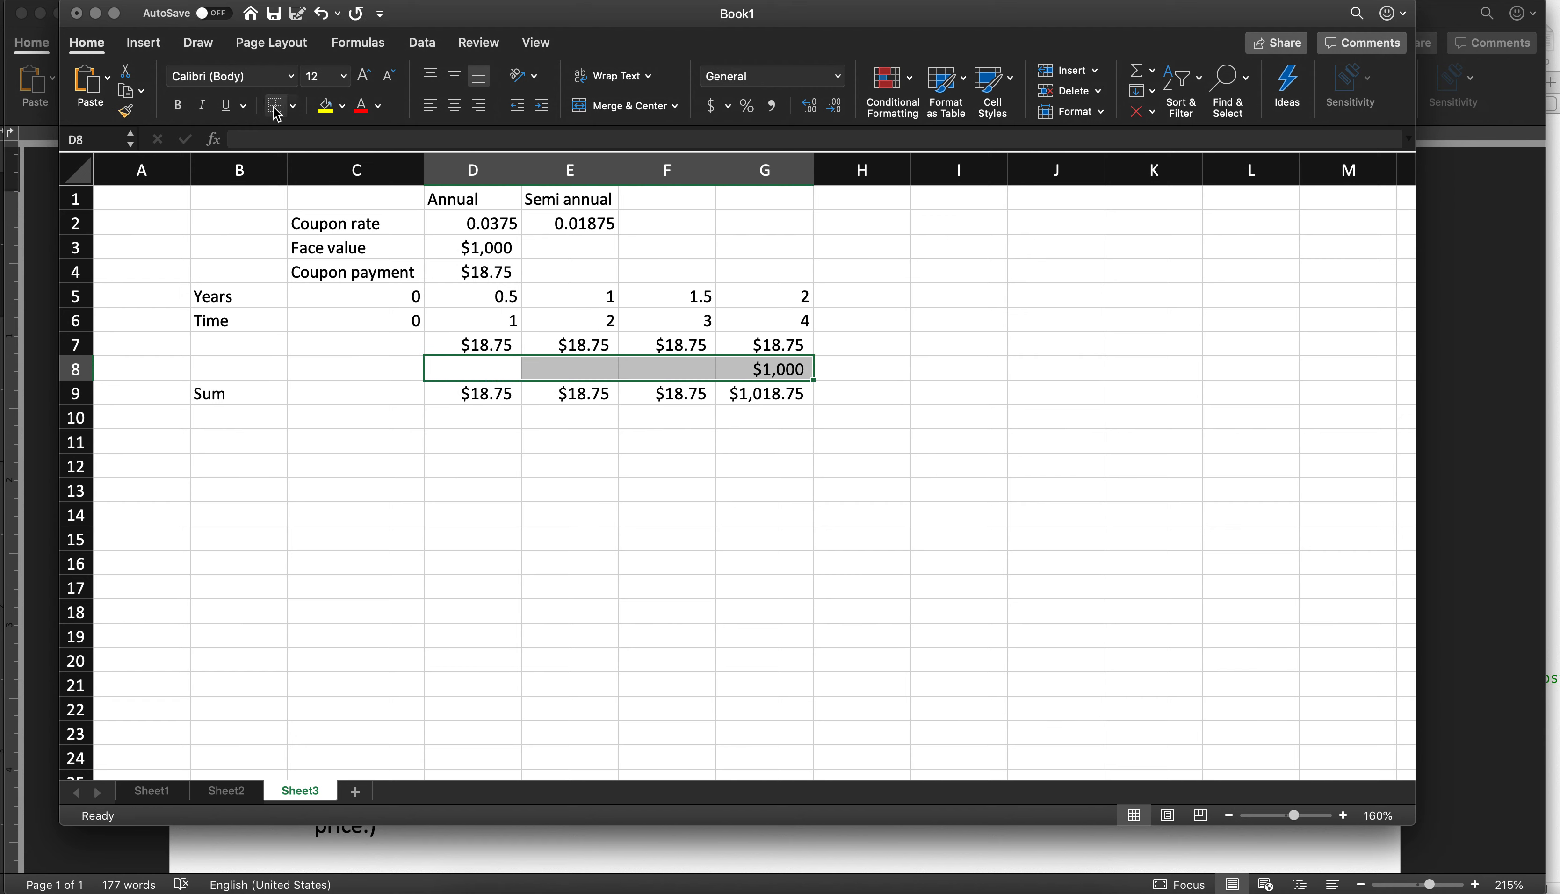
{"action": "left_click", "coordinate": [472, 466]}
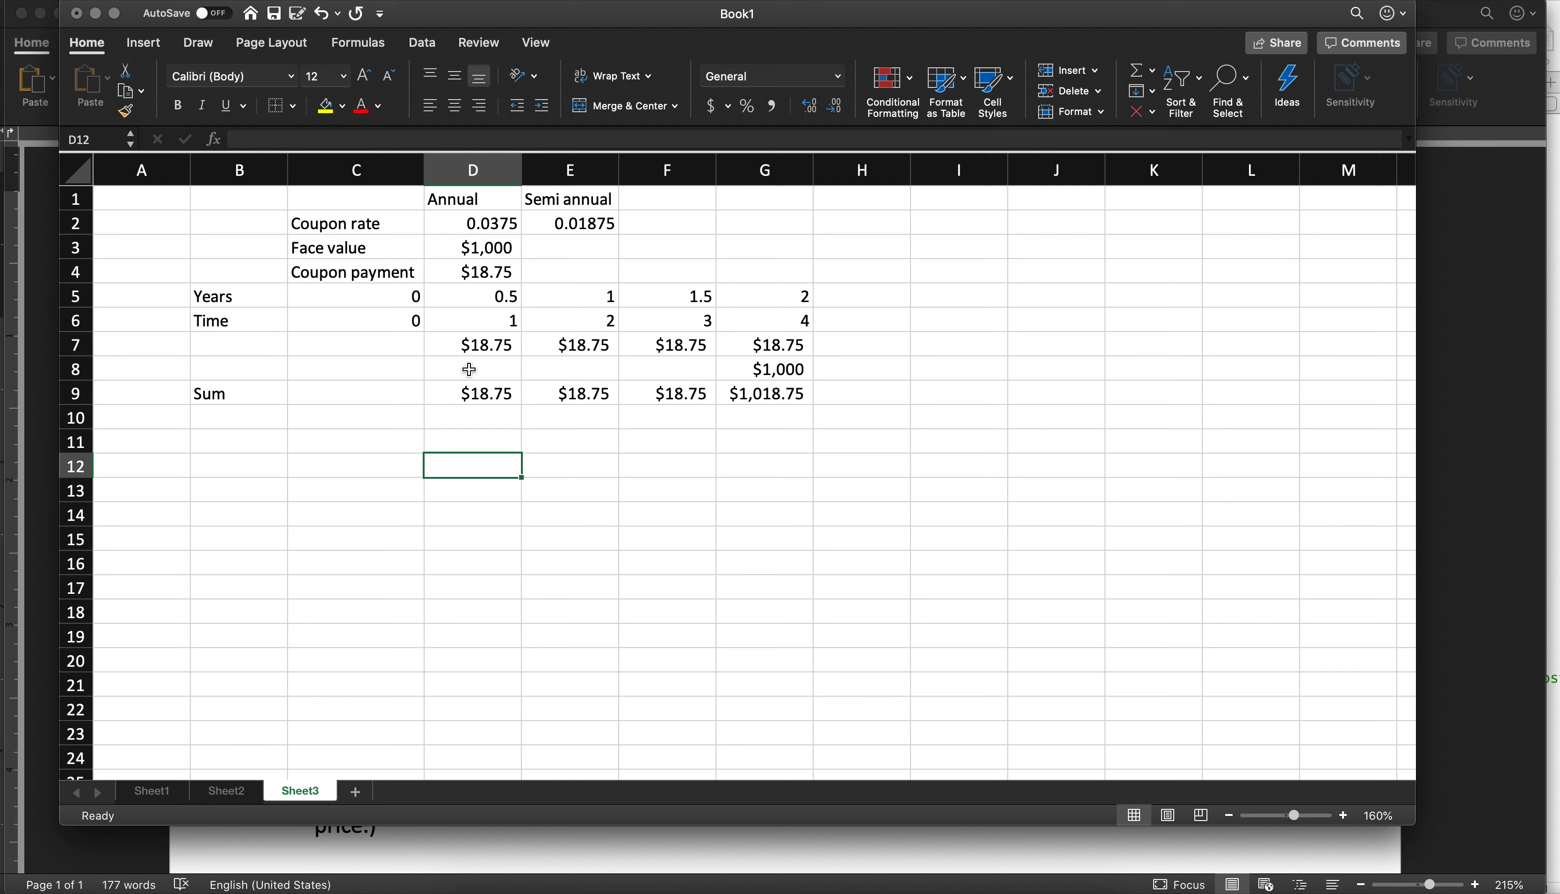
{"action": "left_click", "coordinate": [295, 106]}
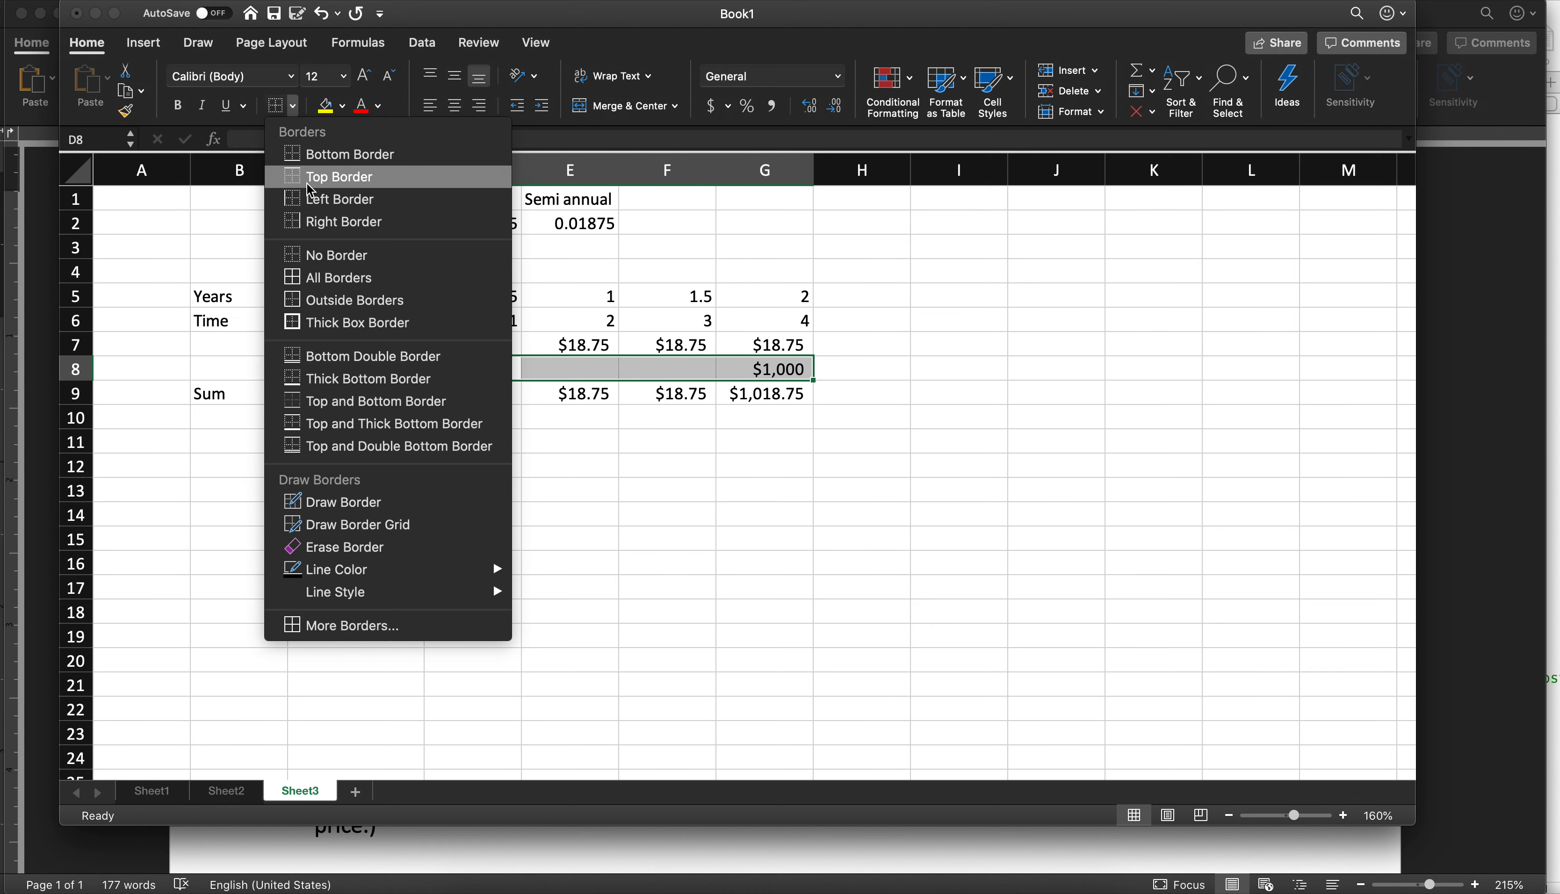
Label B10 as PV beneath the Sum row and select D10
{"action": "left_click", "coordinate": [239, 416]}
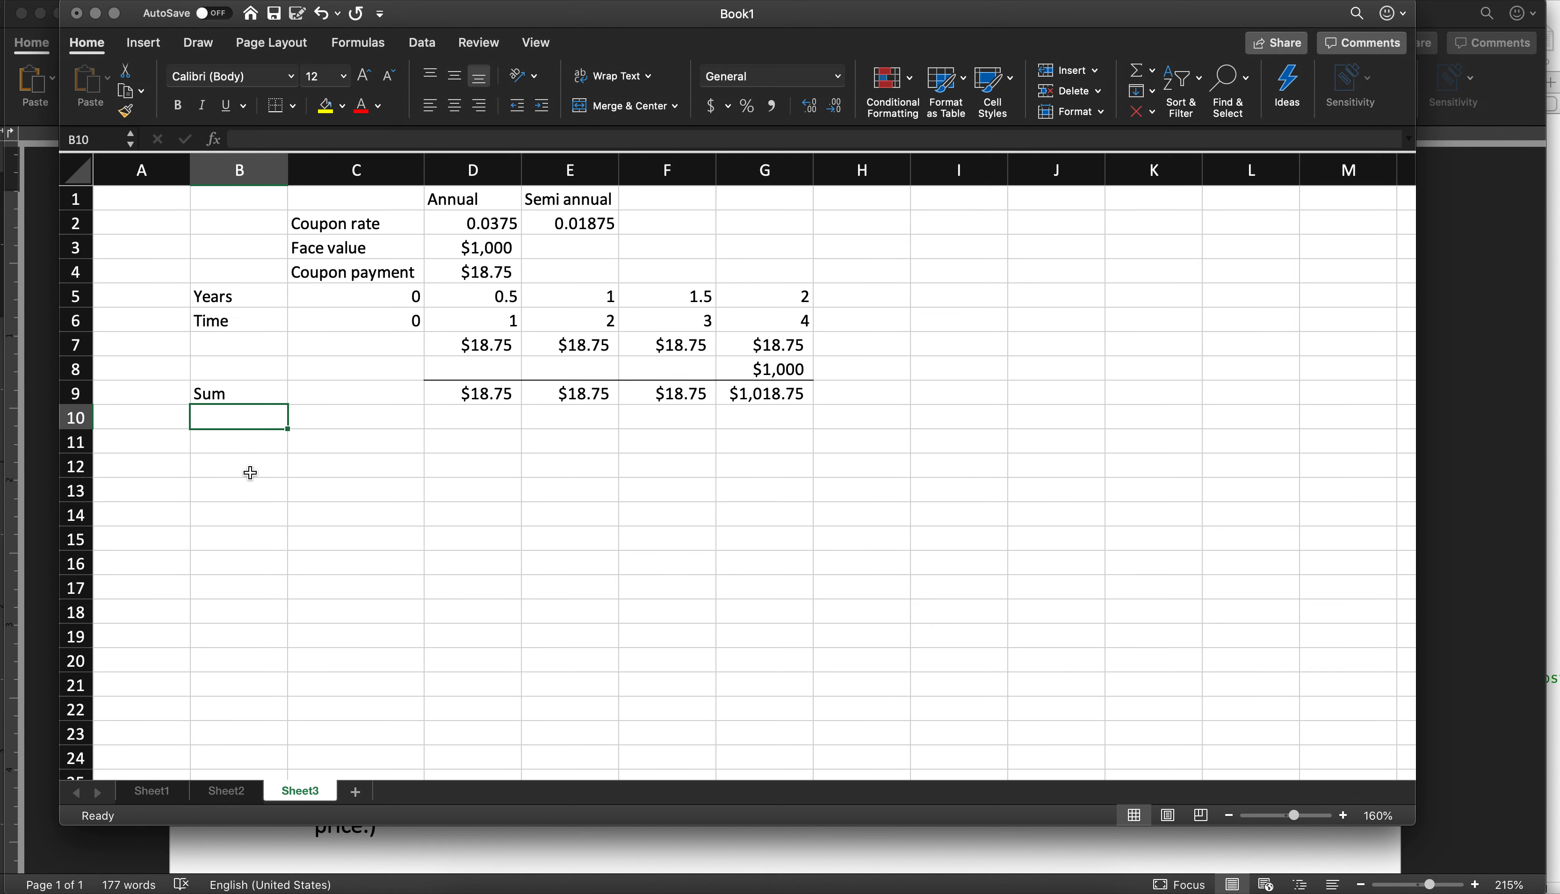
{"action": "type", "text": "PV"}
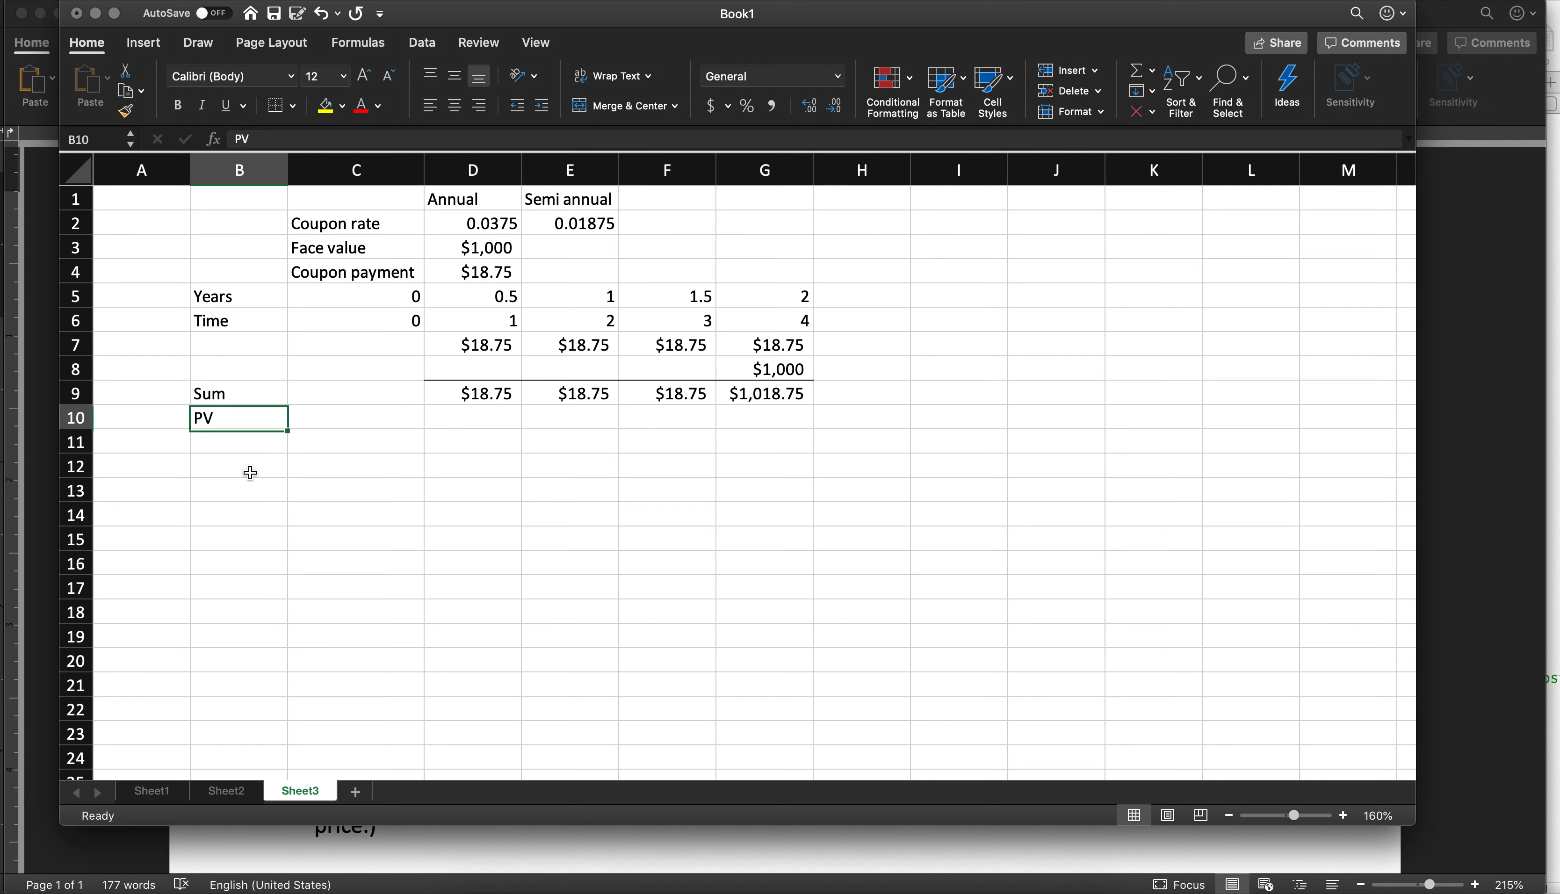
{"action": "left_click", "coordinate": [473, 418]}
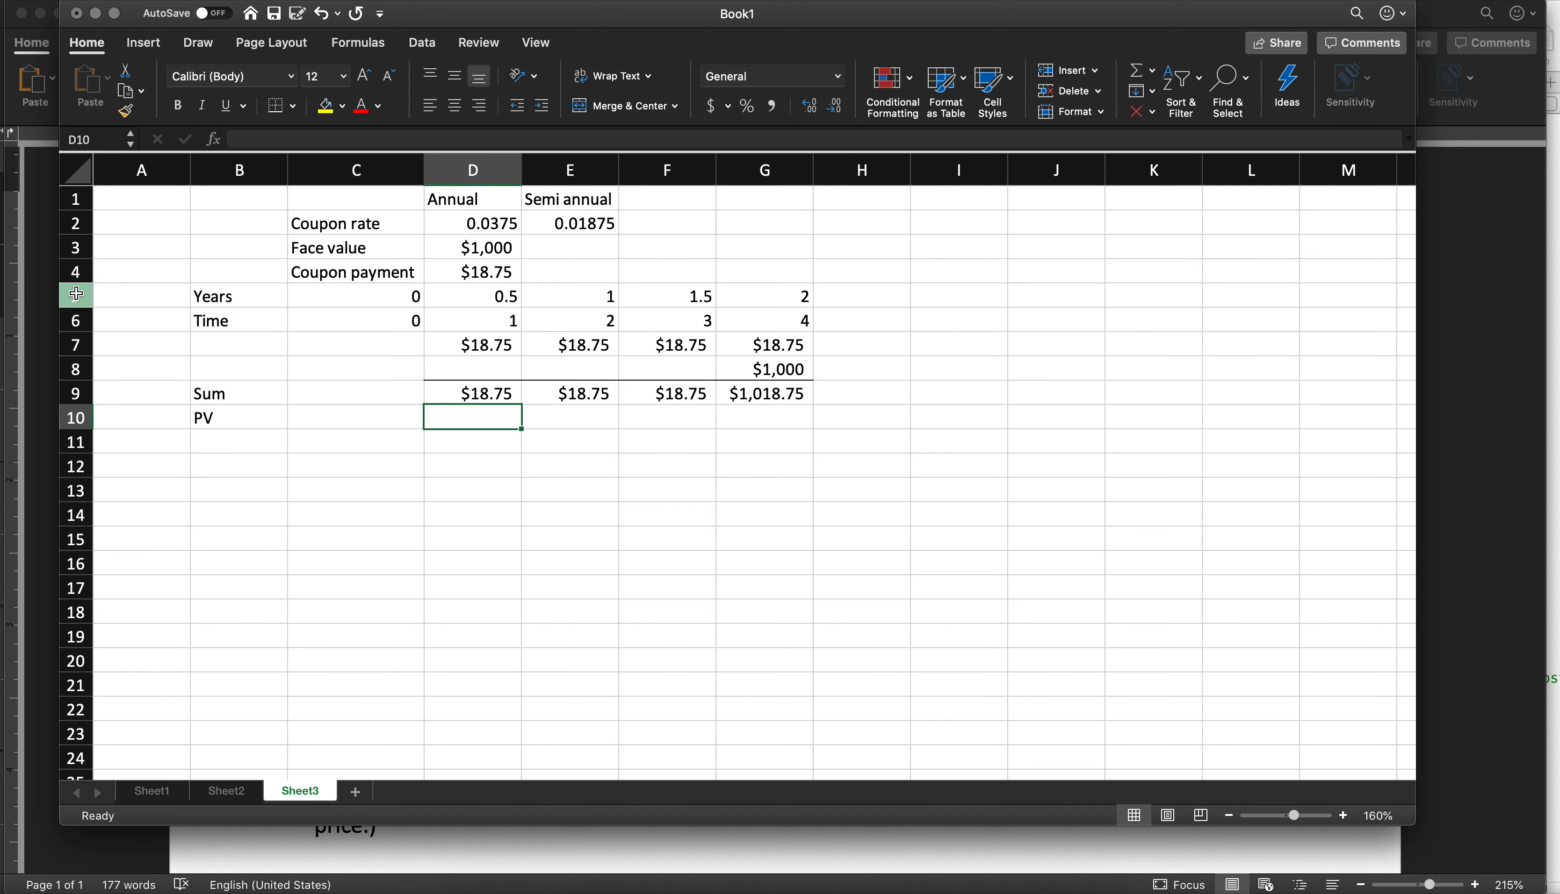
Insert a blank row above the Years row
{"action": "right_click", "coordinate": [75, 295]}
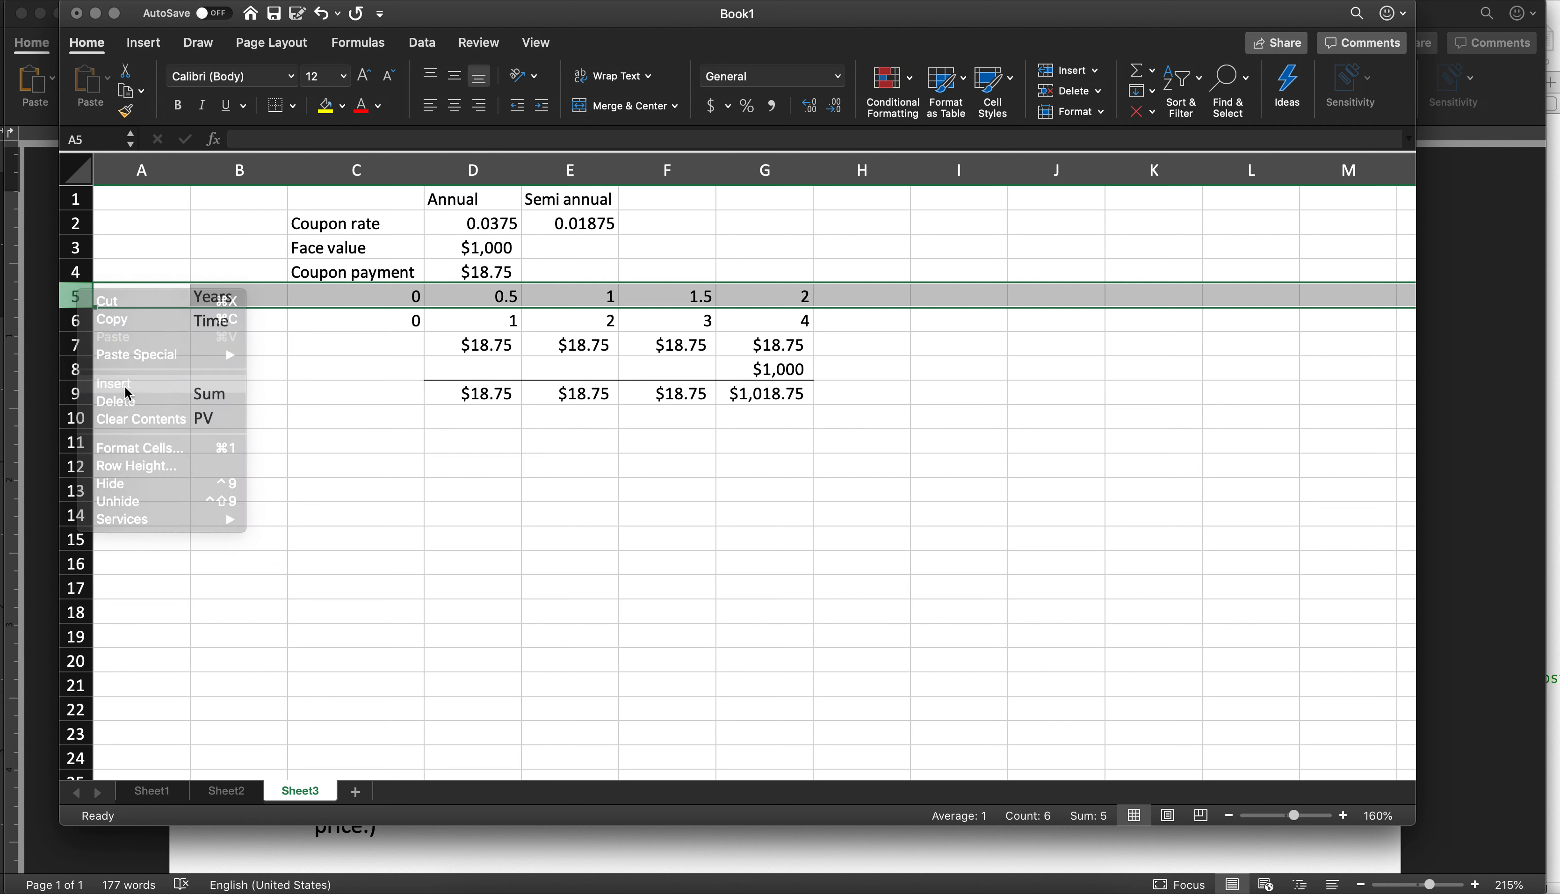
{"action": "left_click", "coordinate": [115, 401]}
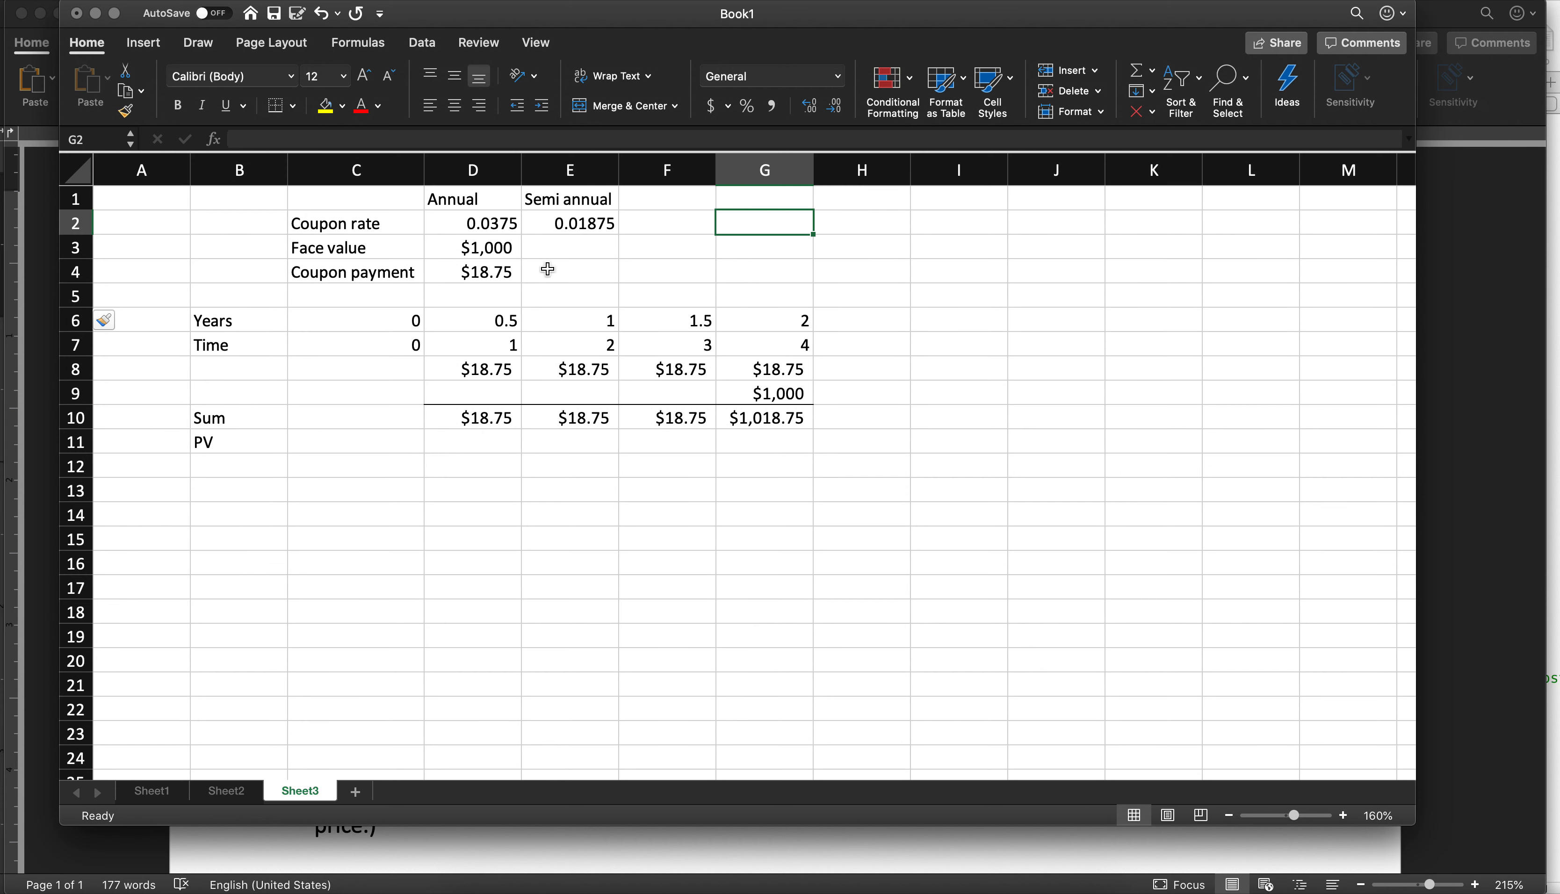
Enter Interest Rate label in G1 with value 1.04 in H1
{"action": "left_click", "coordinate": [763, 199]}
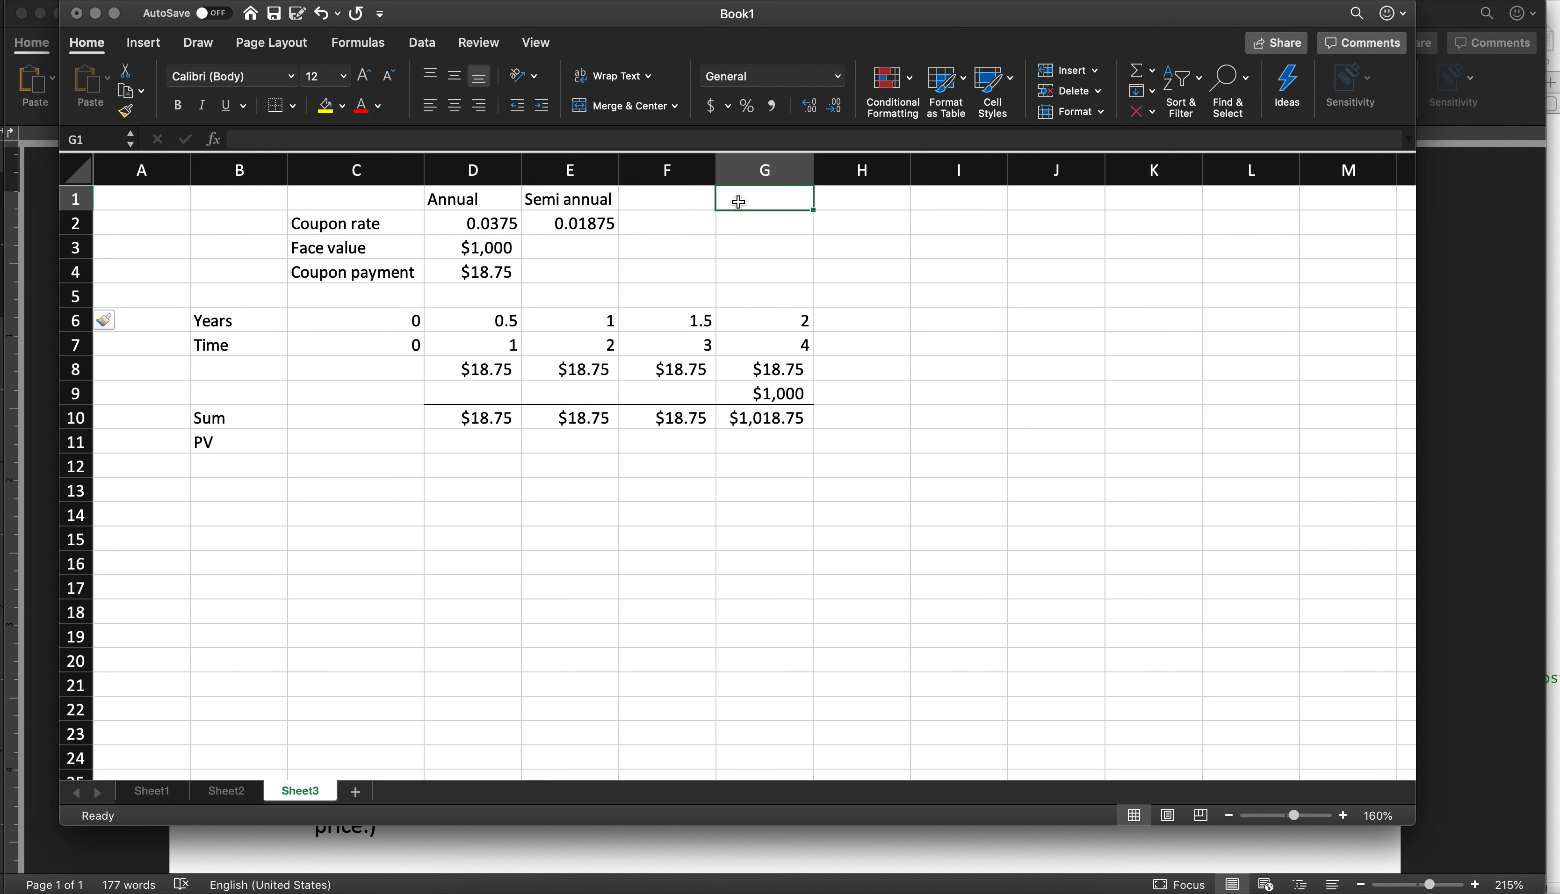
{"action": "type", "text": "Interest Rate"}
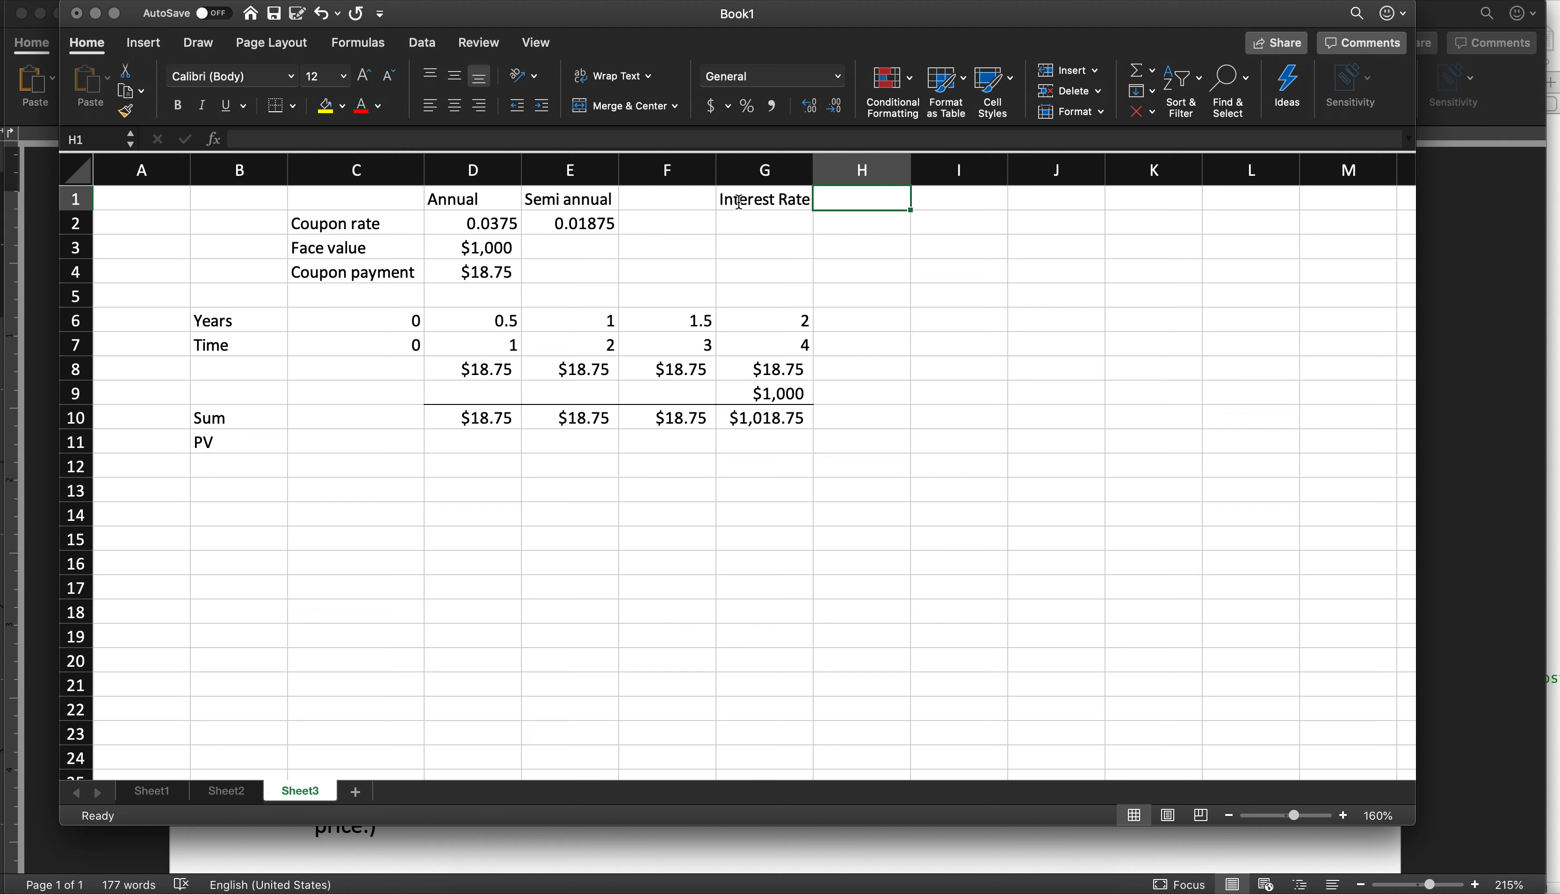
{"action": "type", "text": "1.04"}
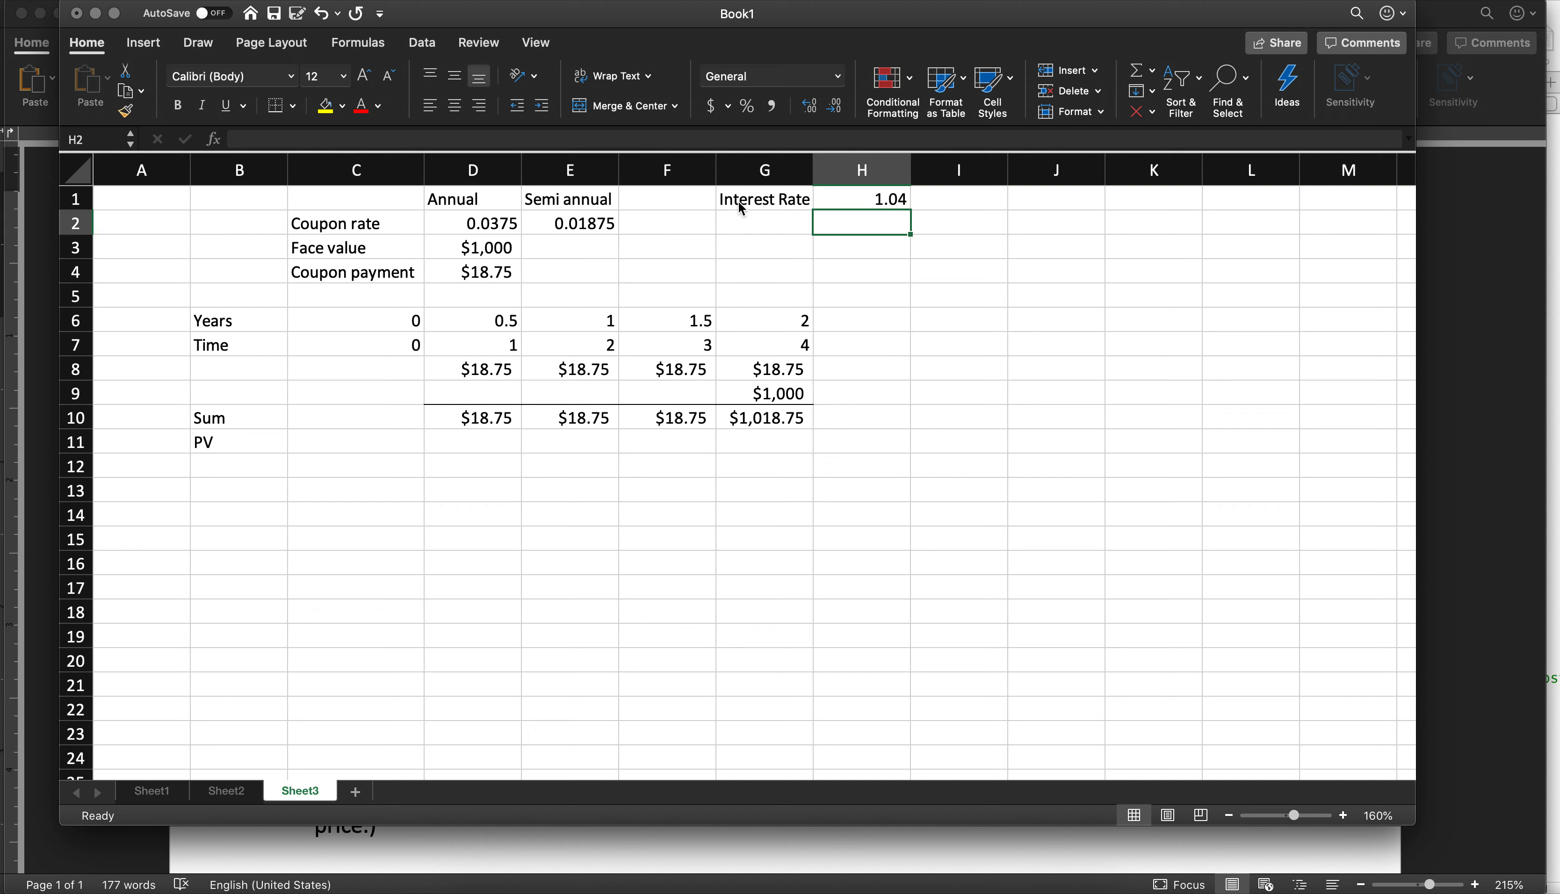
{"action": "left_click", "coordinate": [862, 198]}
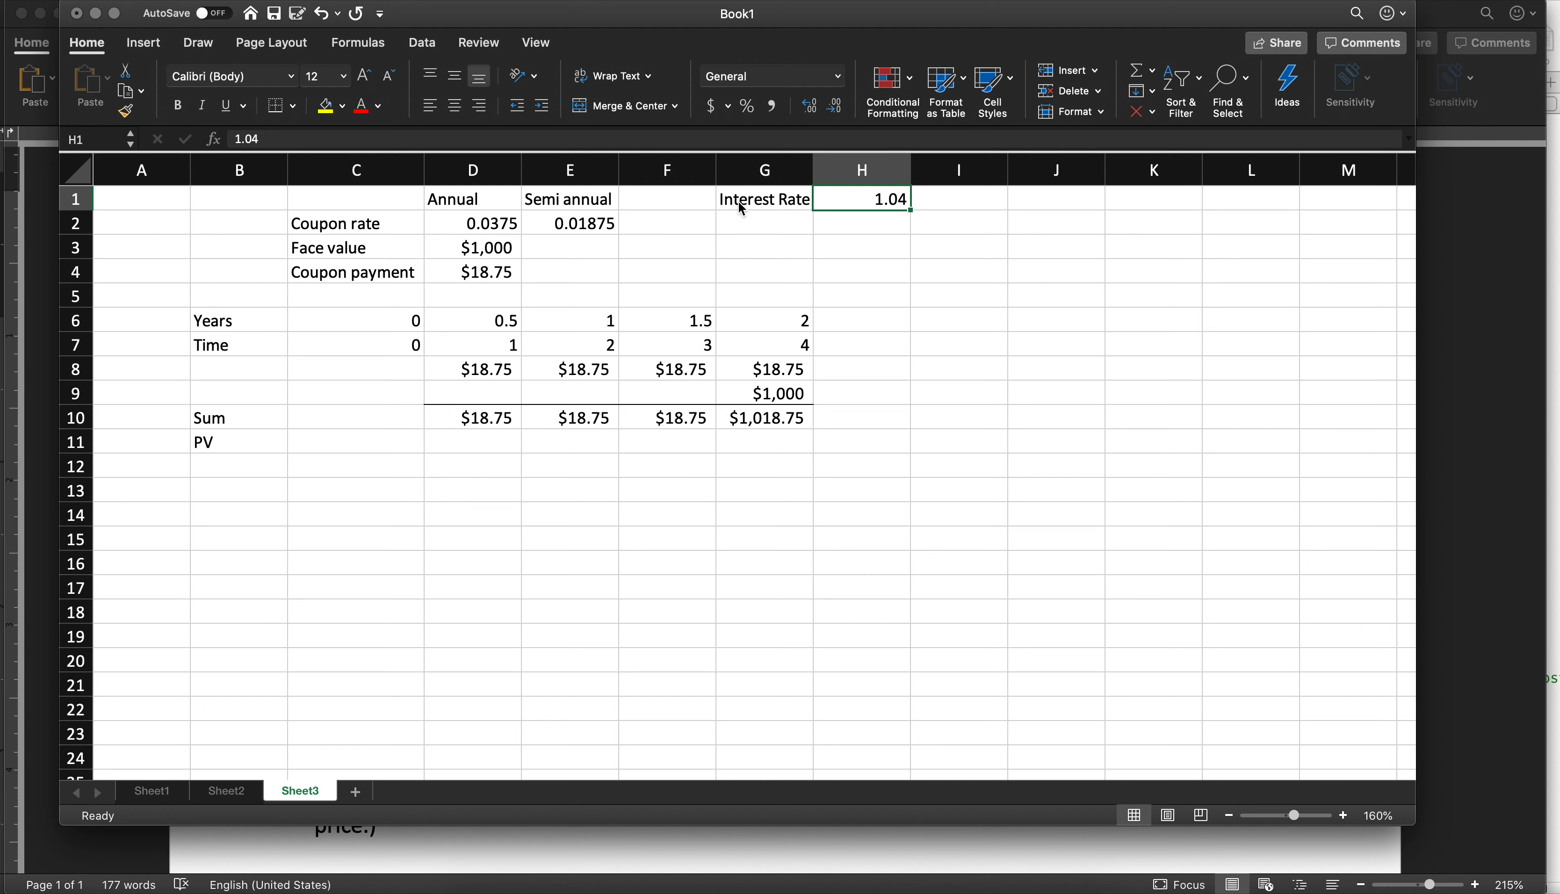
{"action": "left_click", "coordinate": [764, 223]}
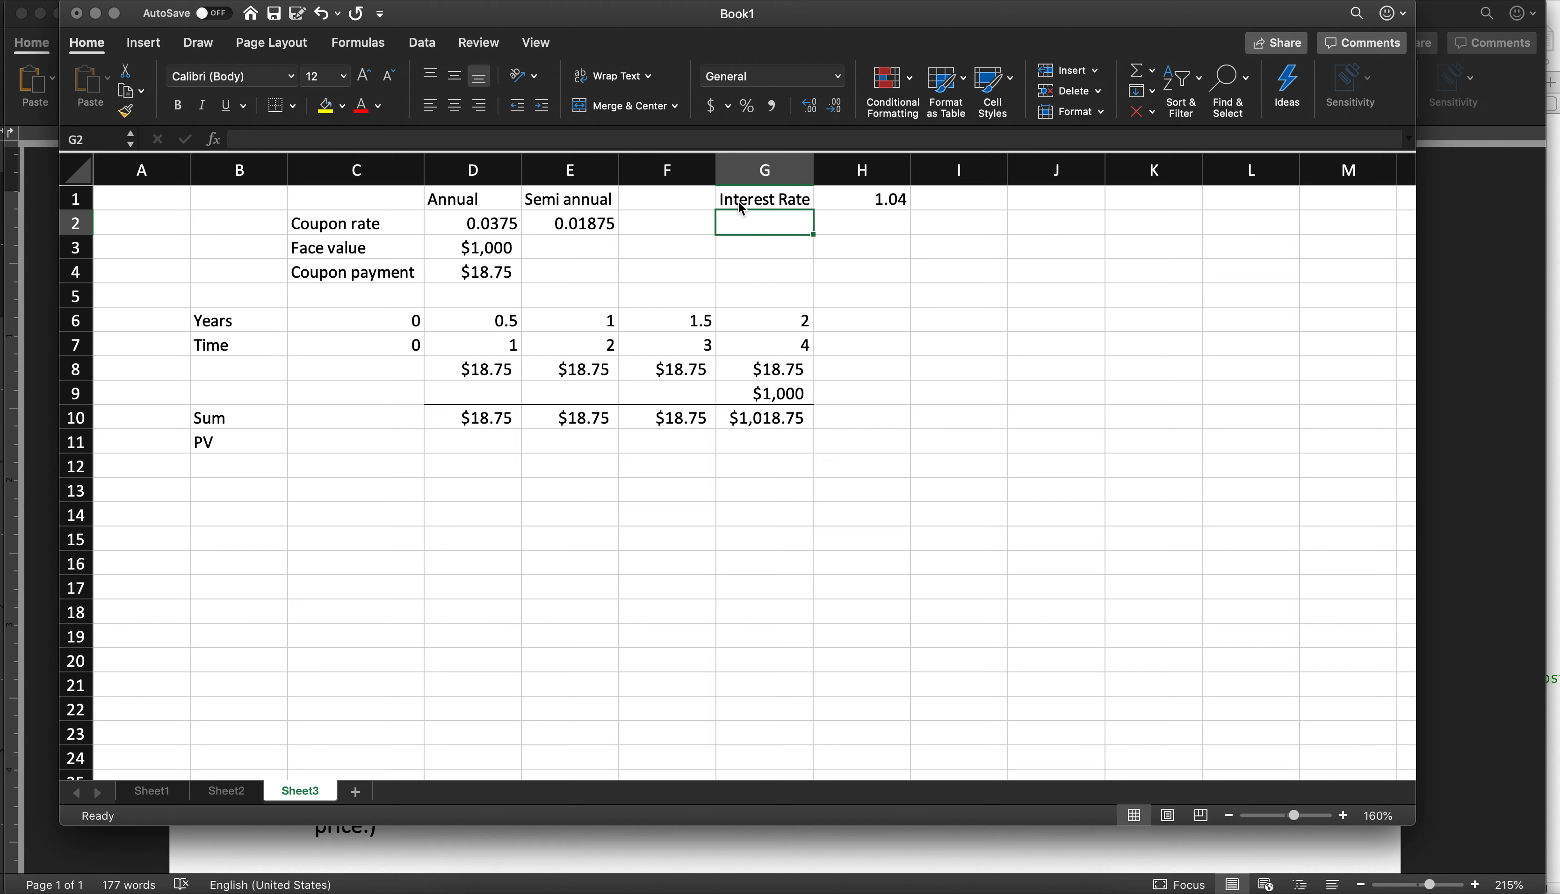
{"action": "mouse_move", "coordinate": [739, 204]}
{"action": "type", "text": "Annual rate"}
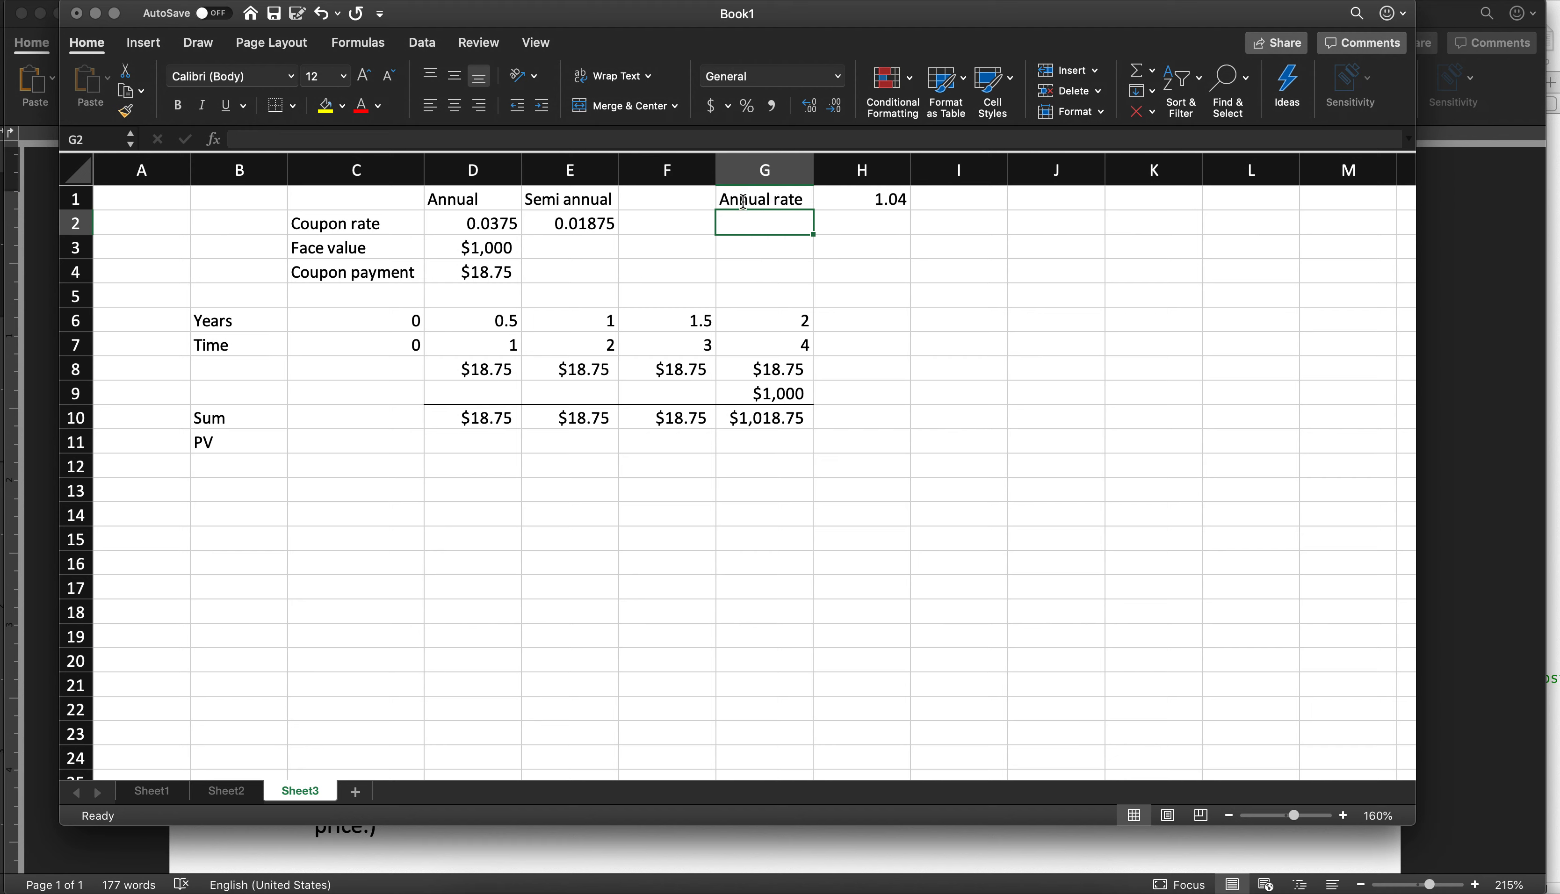
Label G2 Semi-annual and compute H2 =H1^(1/2), giving 1.0198039
{"action": "type", "text": "Semi-annual"}
{"action": "left_click", "coordinate": [862, 223]}
{"action": "type", "text": "=H1^"}
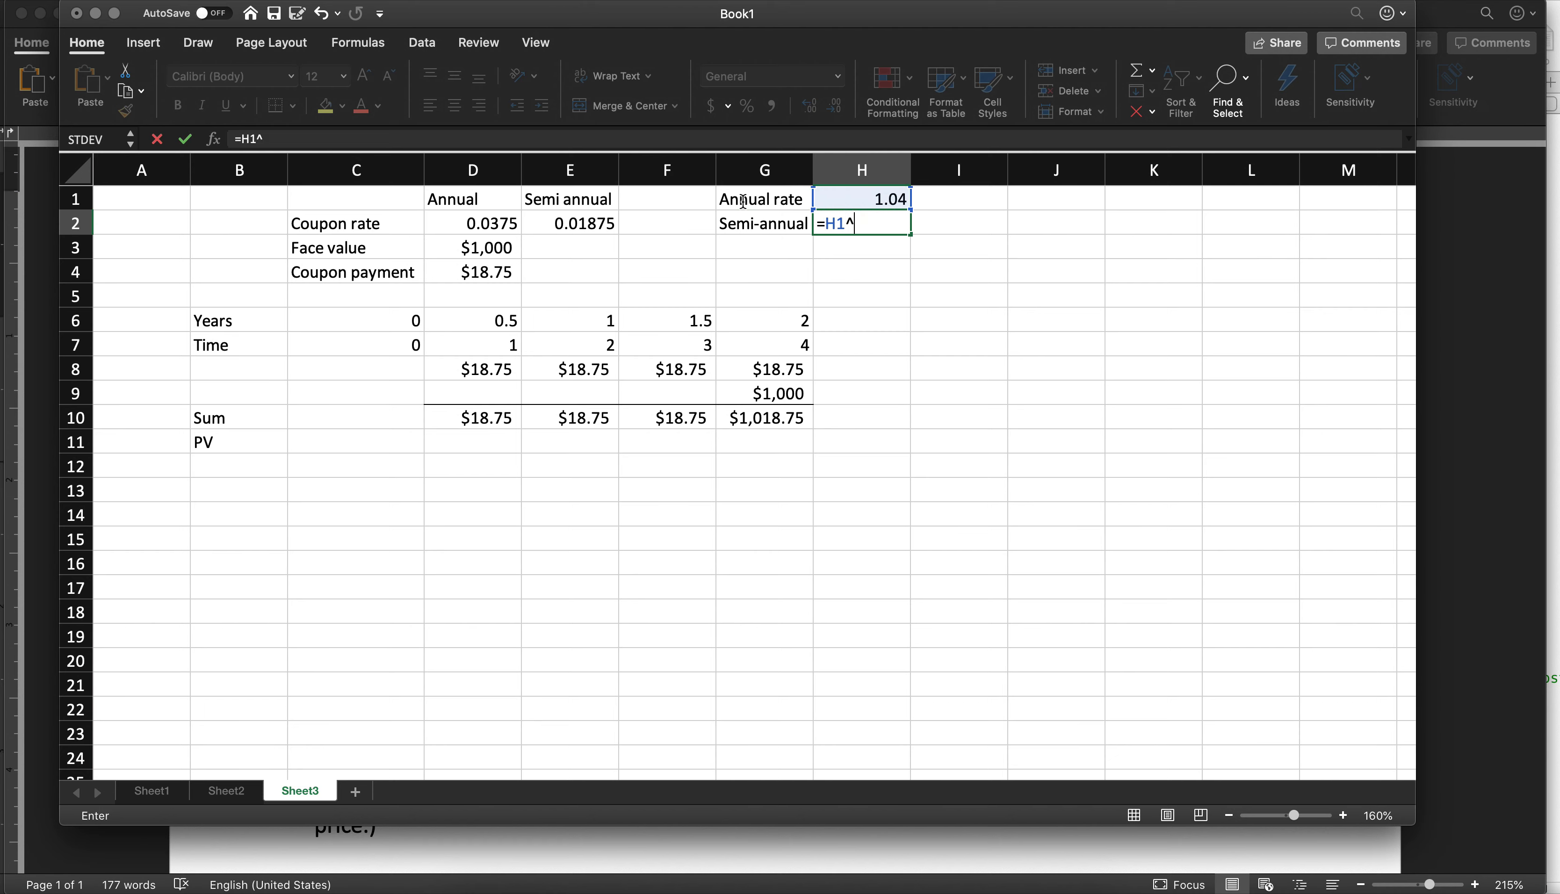
{"action": "type", "text": "(1/"}
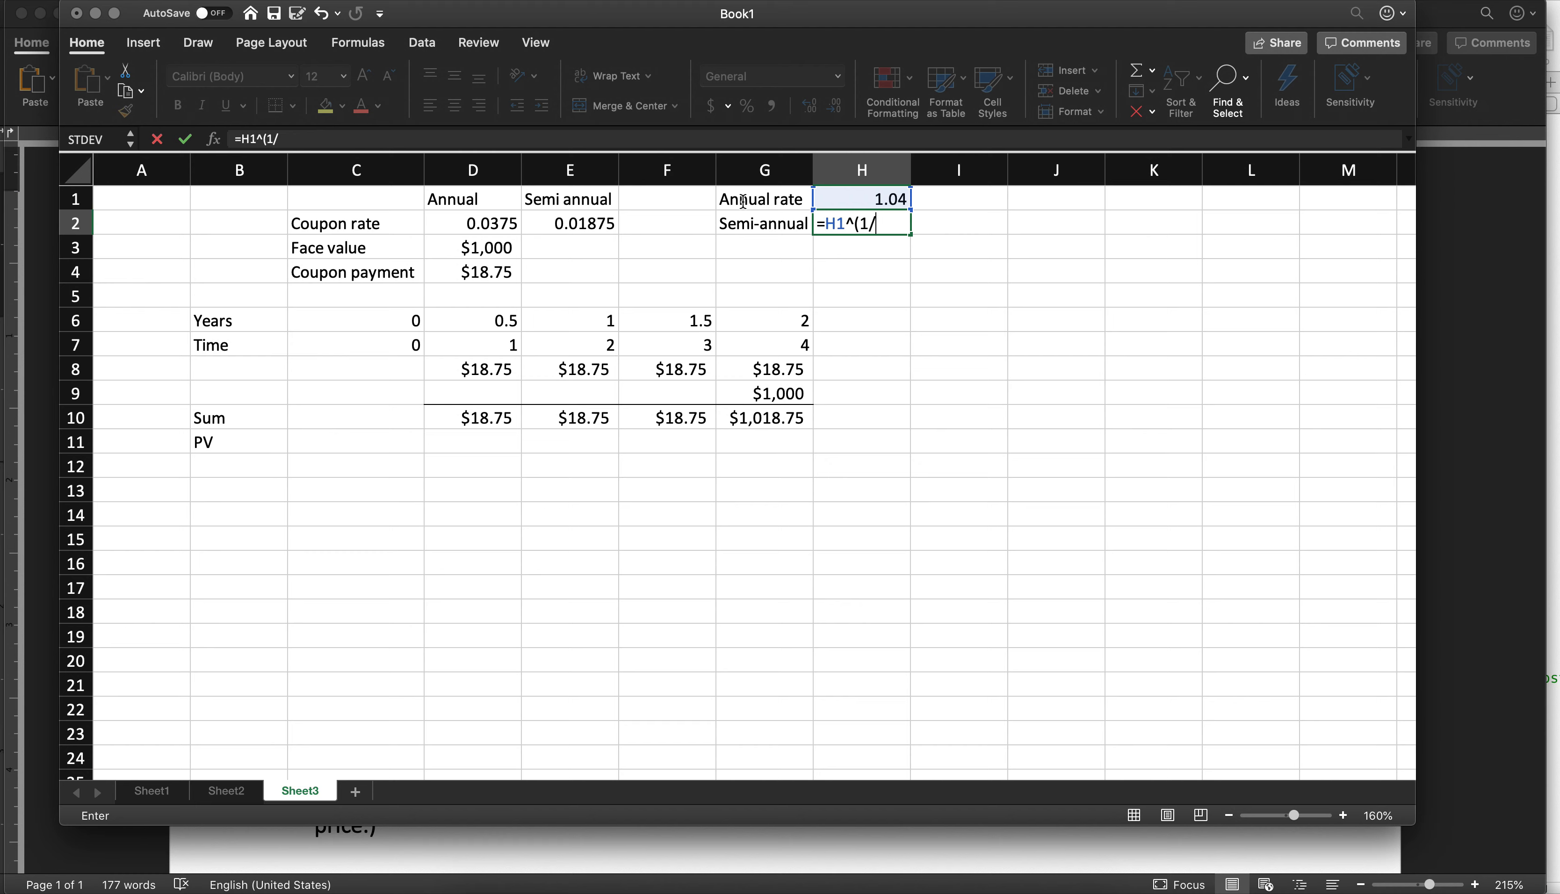
{"action": "type", "text": "2)"}
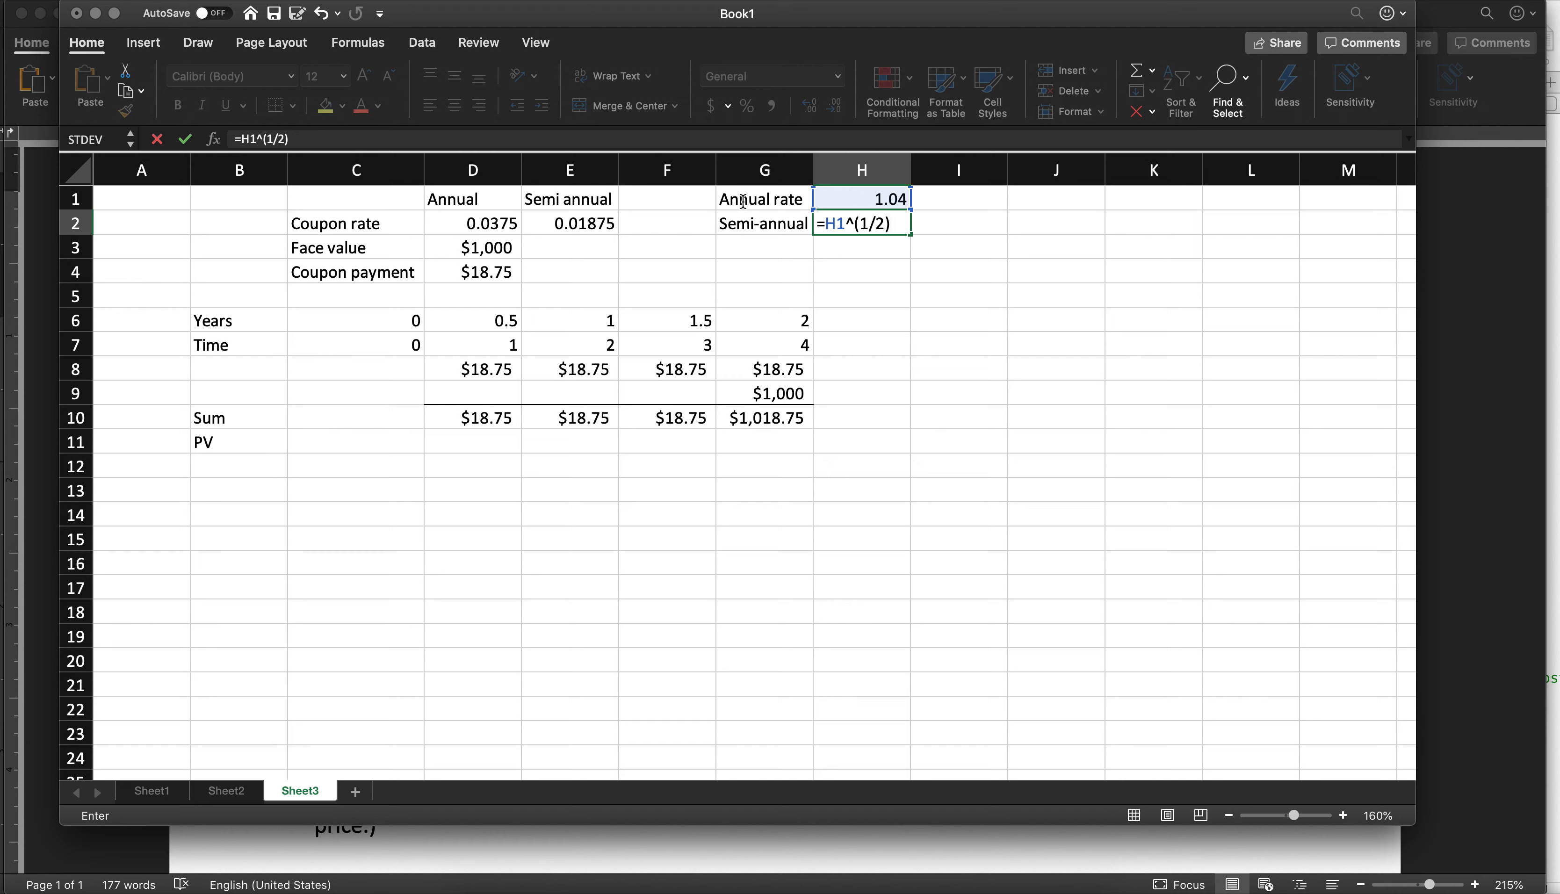
{"action": "key", "text": "Return"}
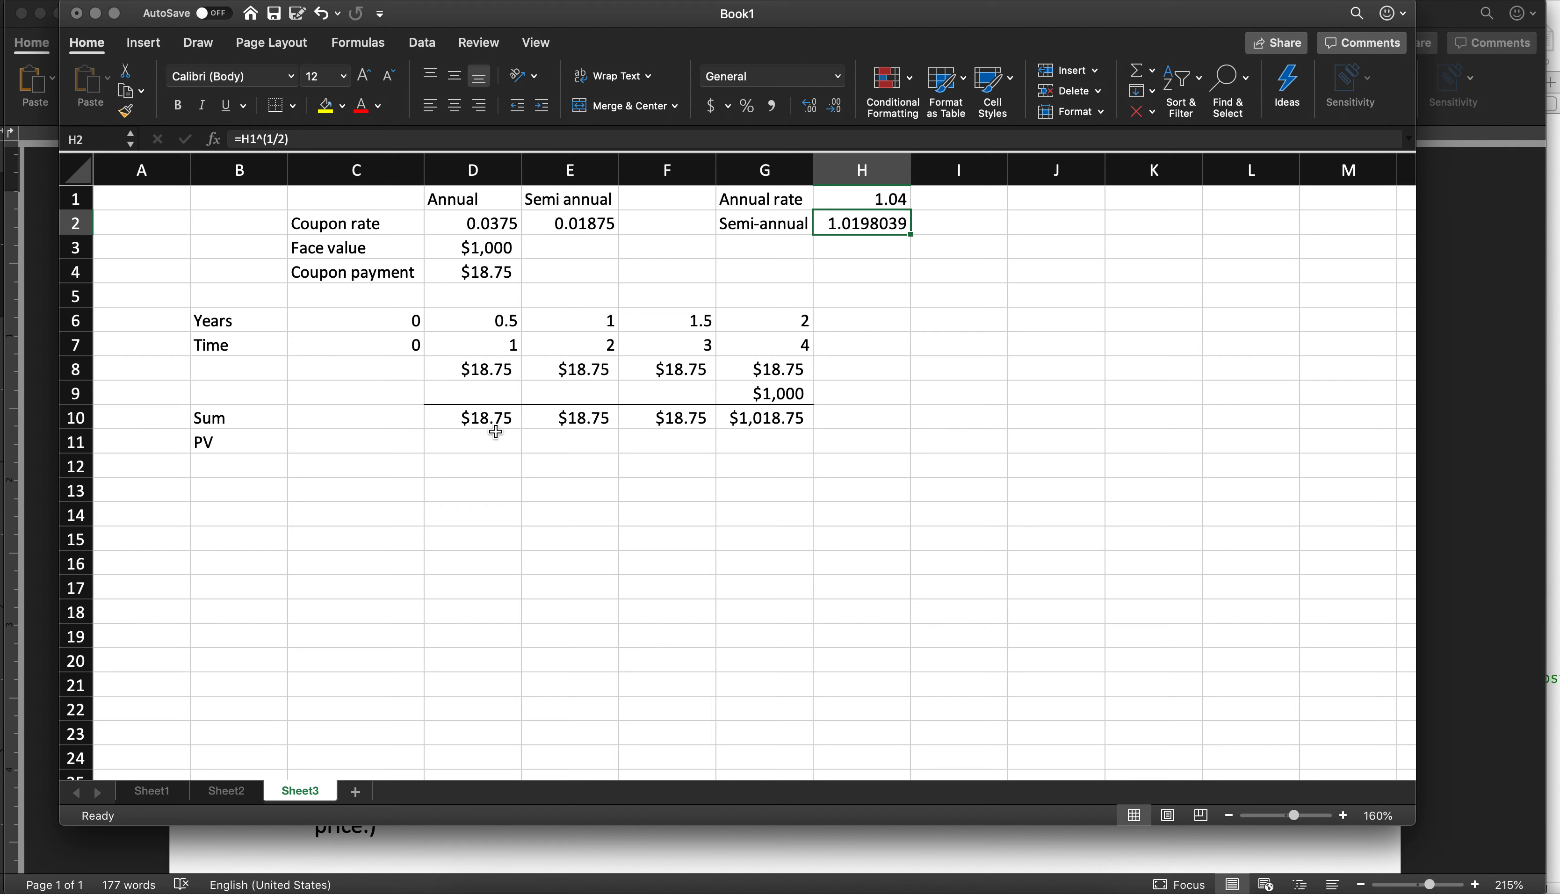
Enter the PV formula =D10/$H$2^D7 in D11 and fill it across to G11
{"action": "left_click", "coordinate": [473, 442]}
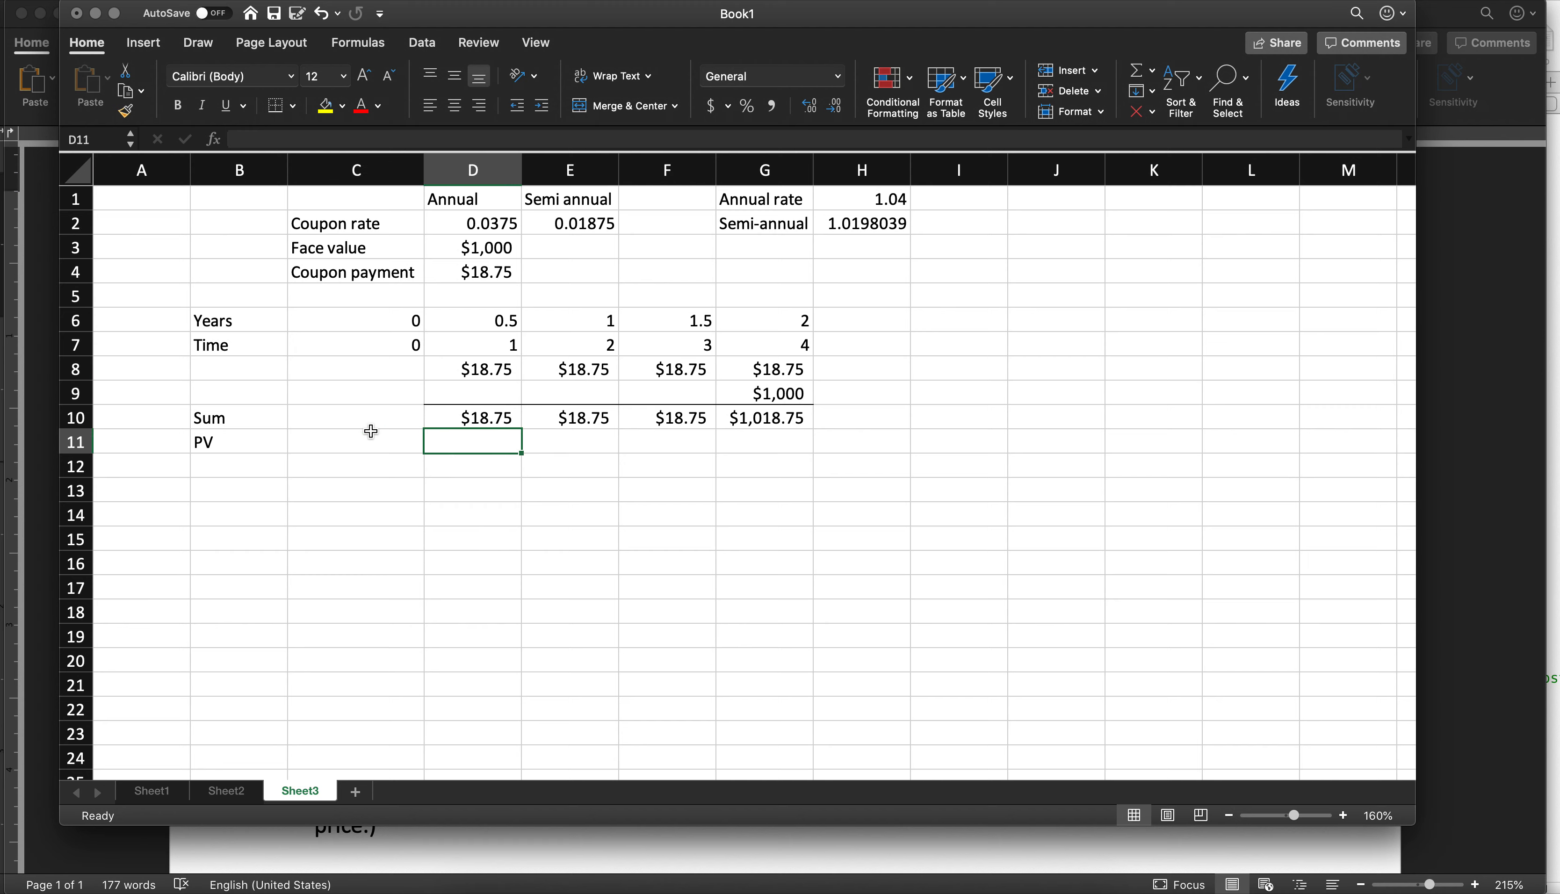
{"action": "type", "text": "=D10"}
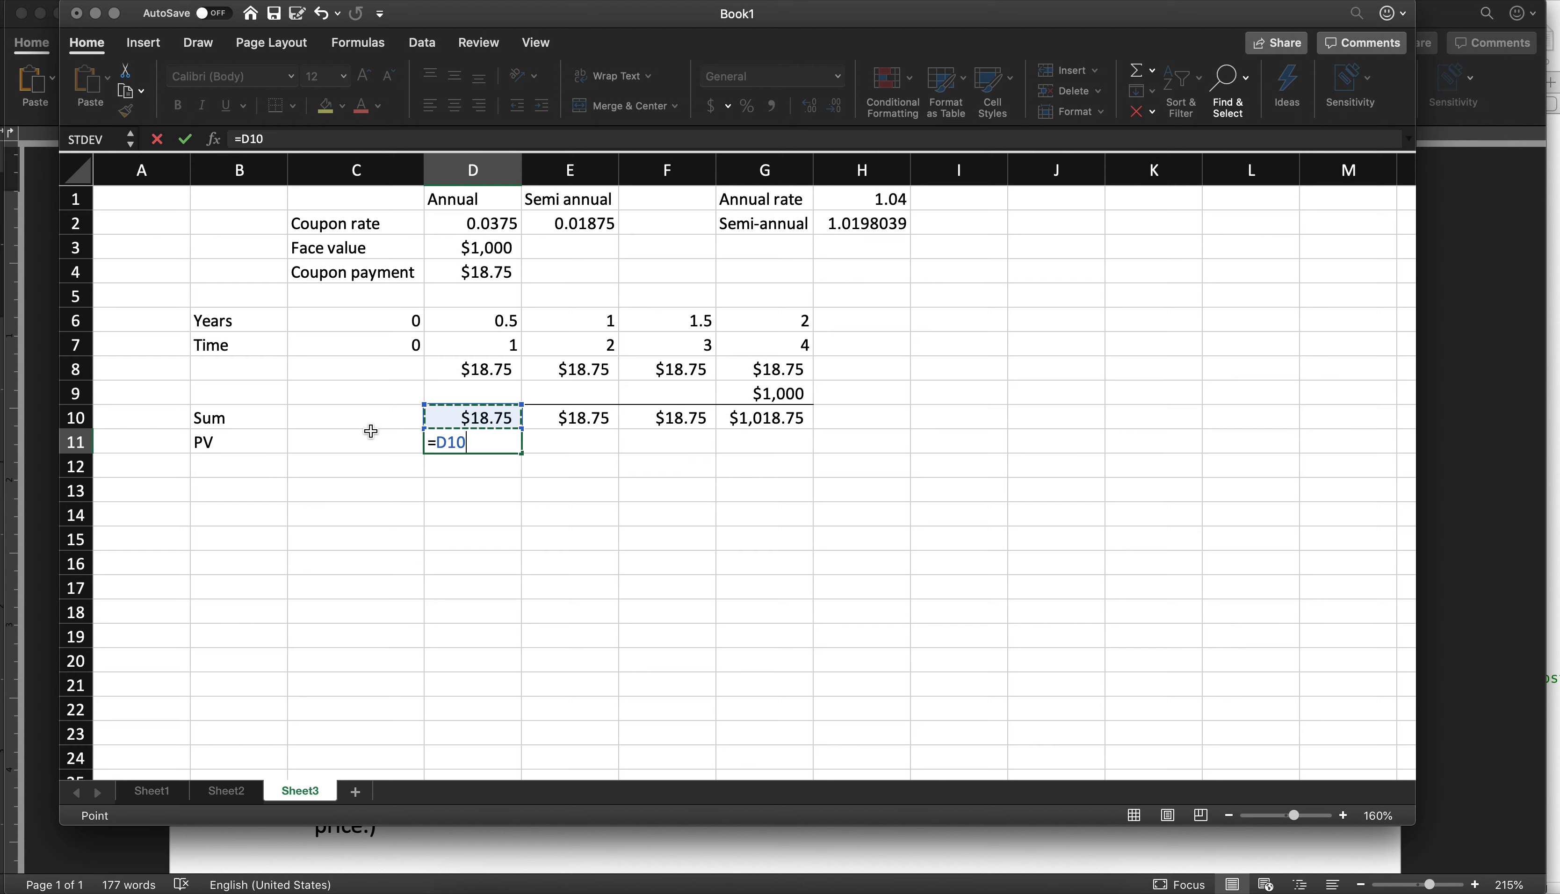
{"action": "type", "text": "/"}
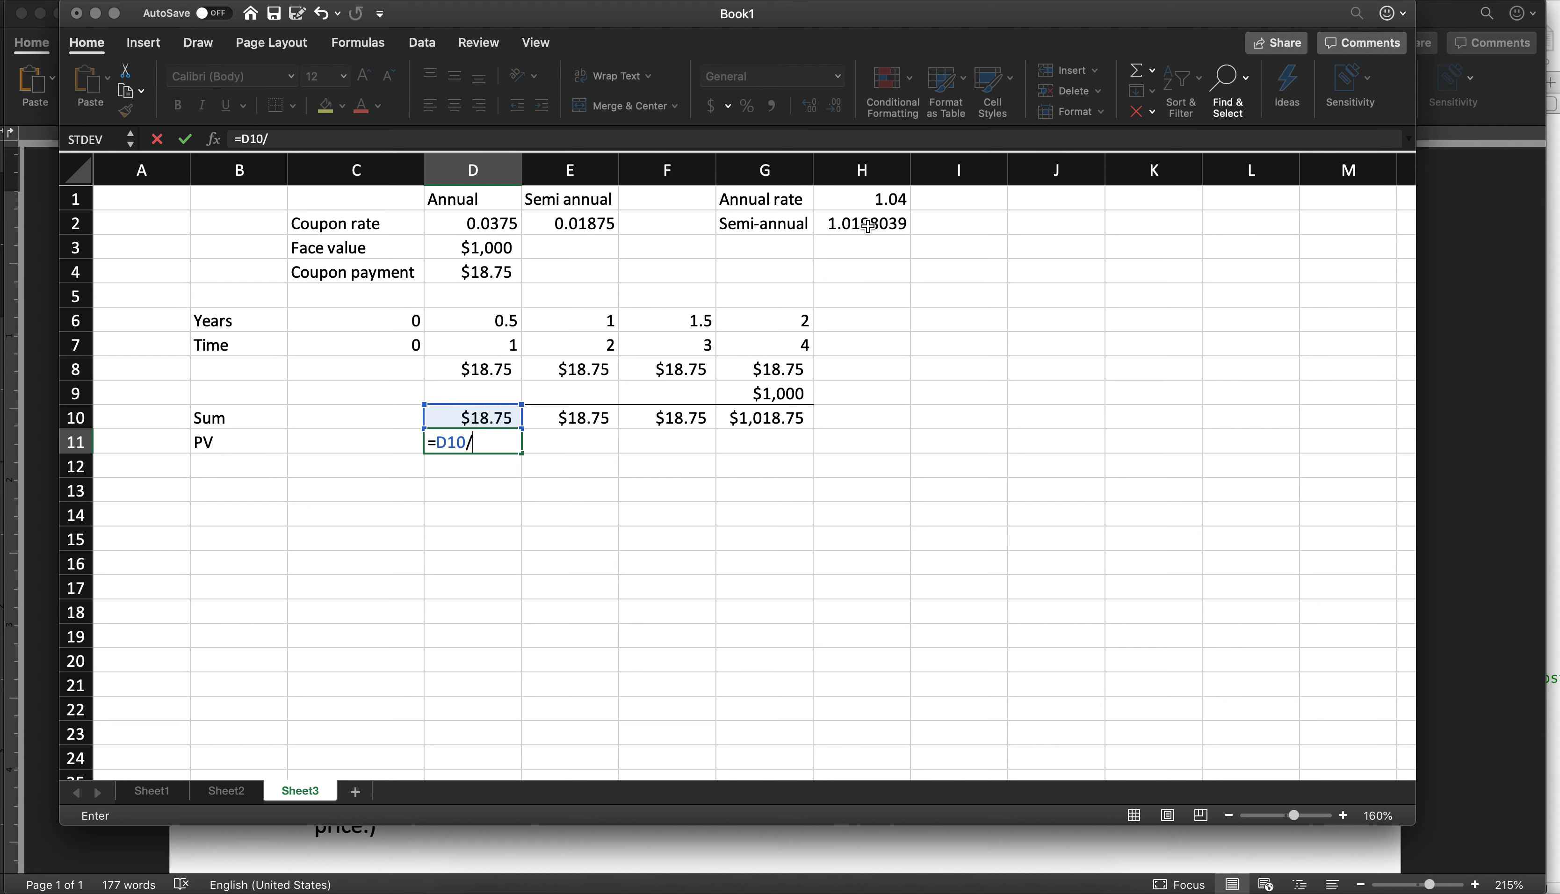
{"action": "left_click", "coordinate": [861, 223]}
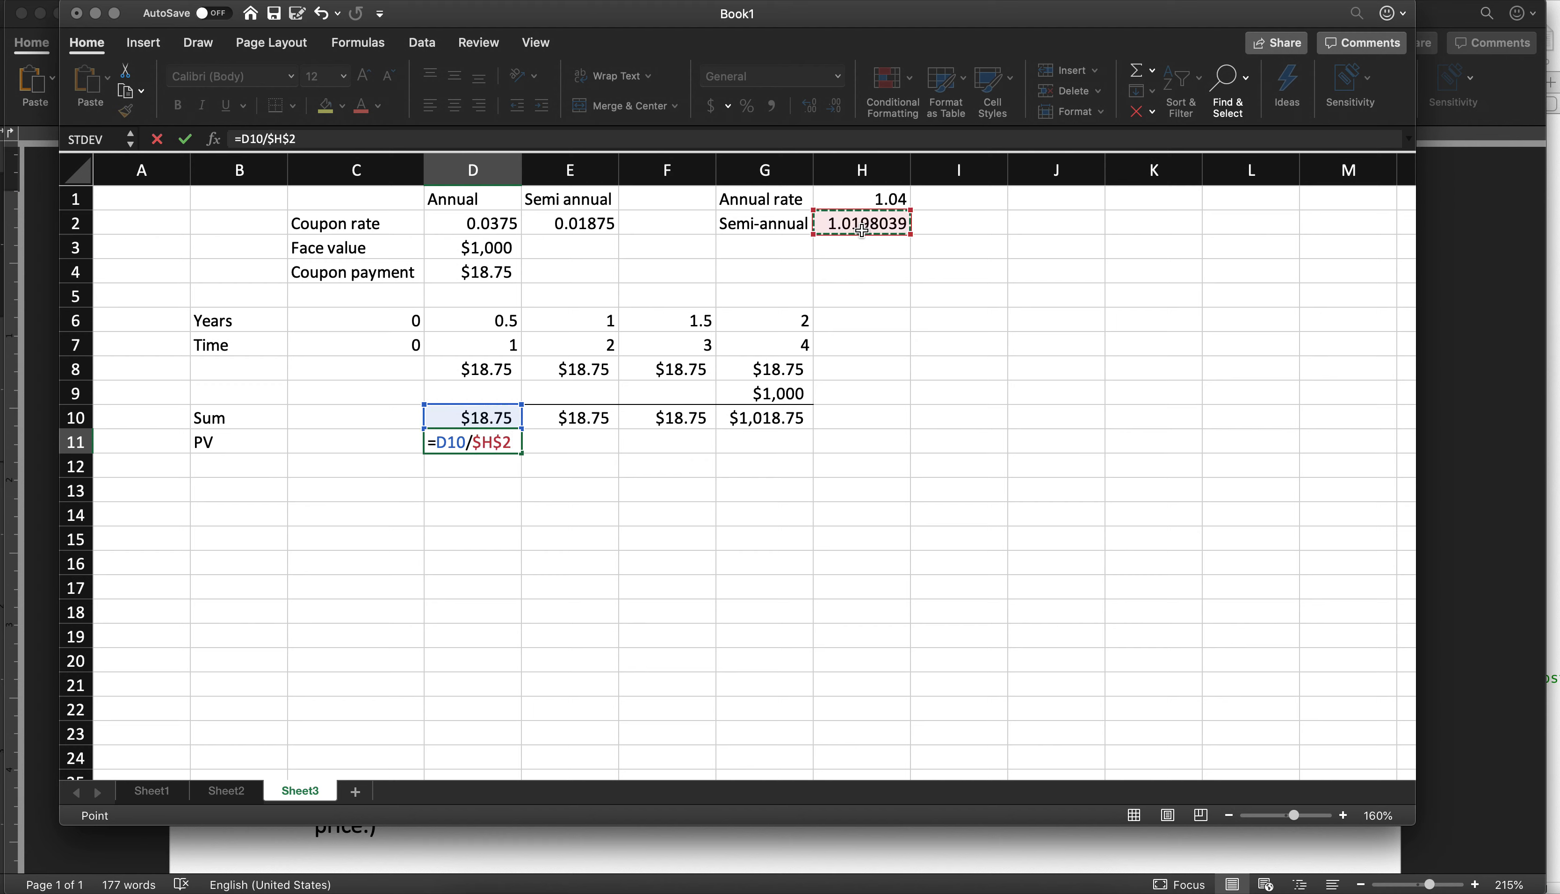
{"action": "mouse_move", "coordinate": [825, 251]}
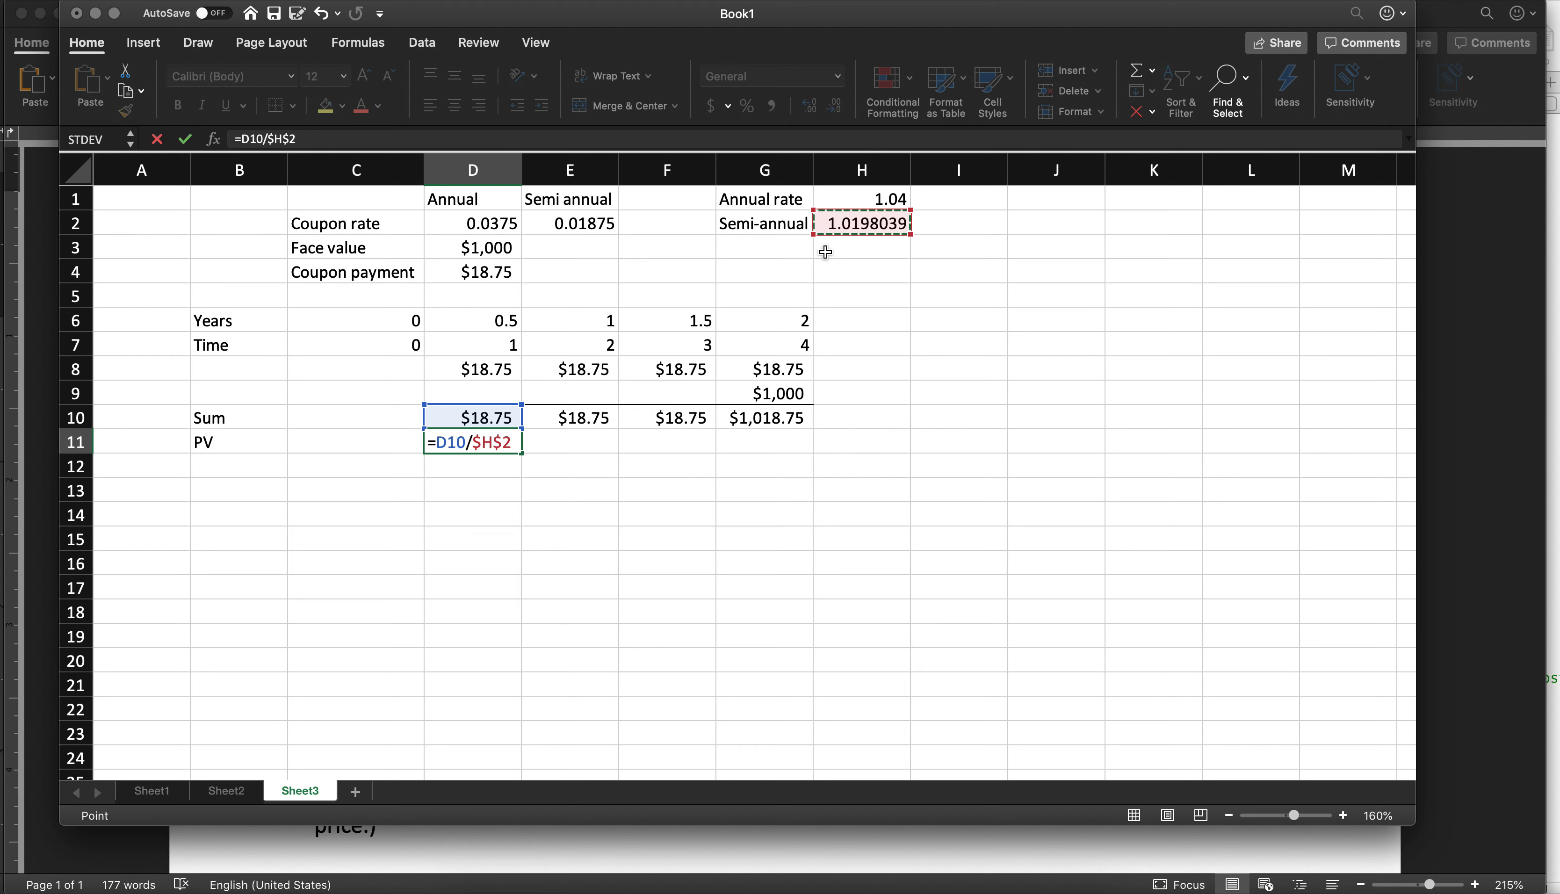
{"action": "type", "text": "^"}
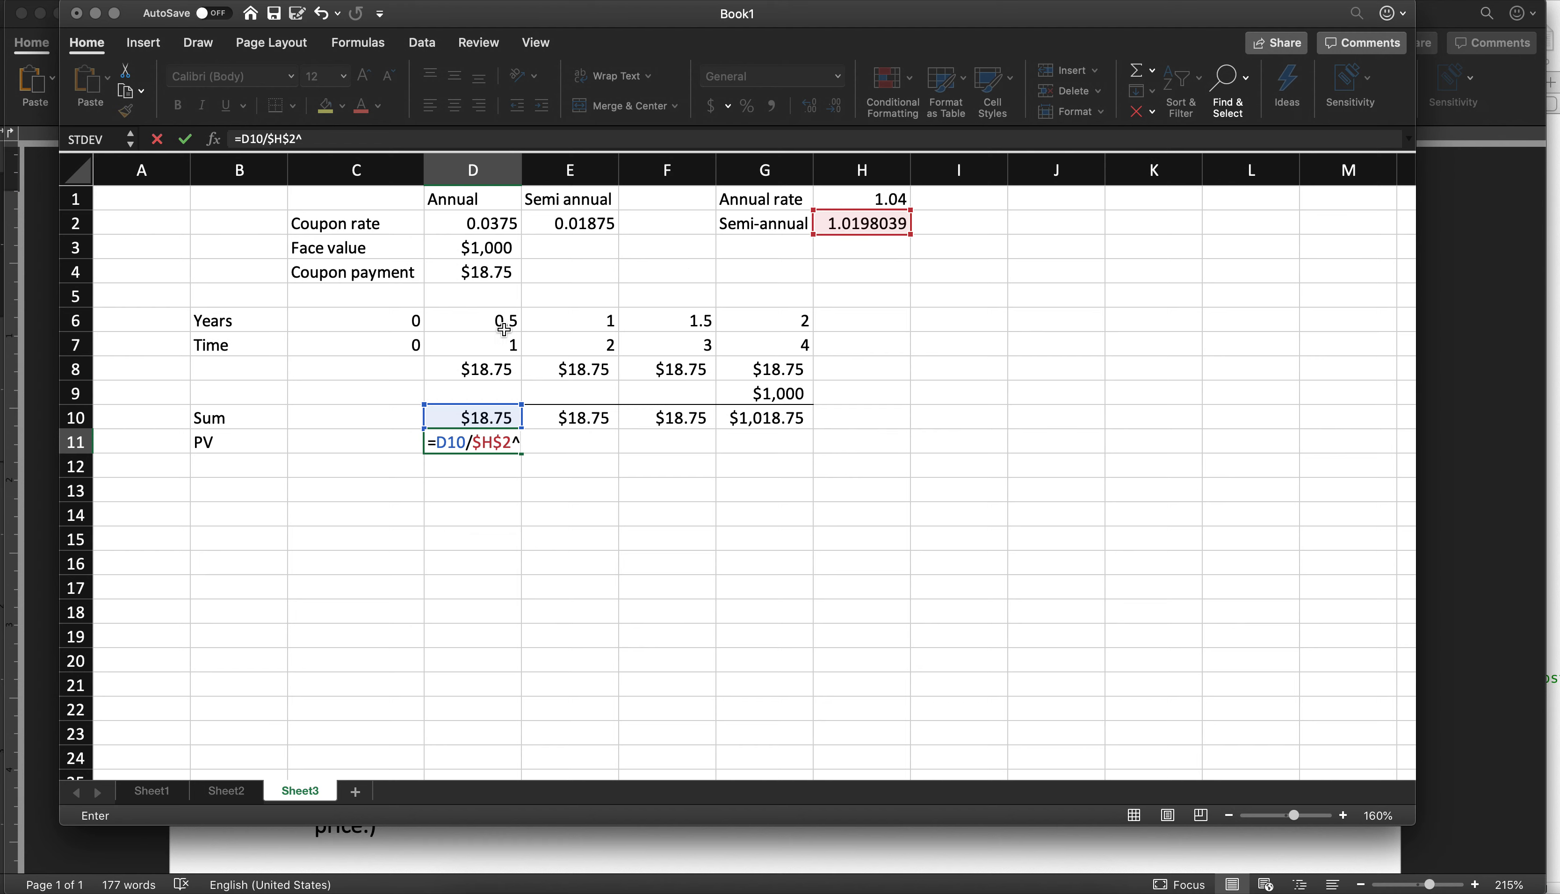
{"action": "key", "text": "Return"}
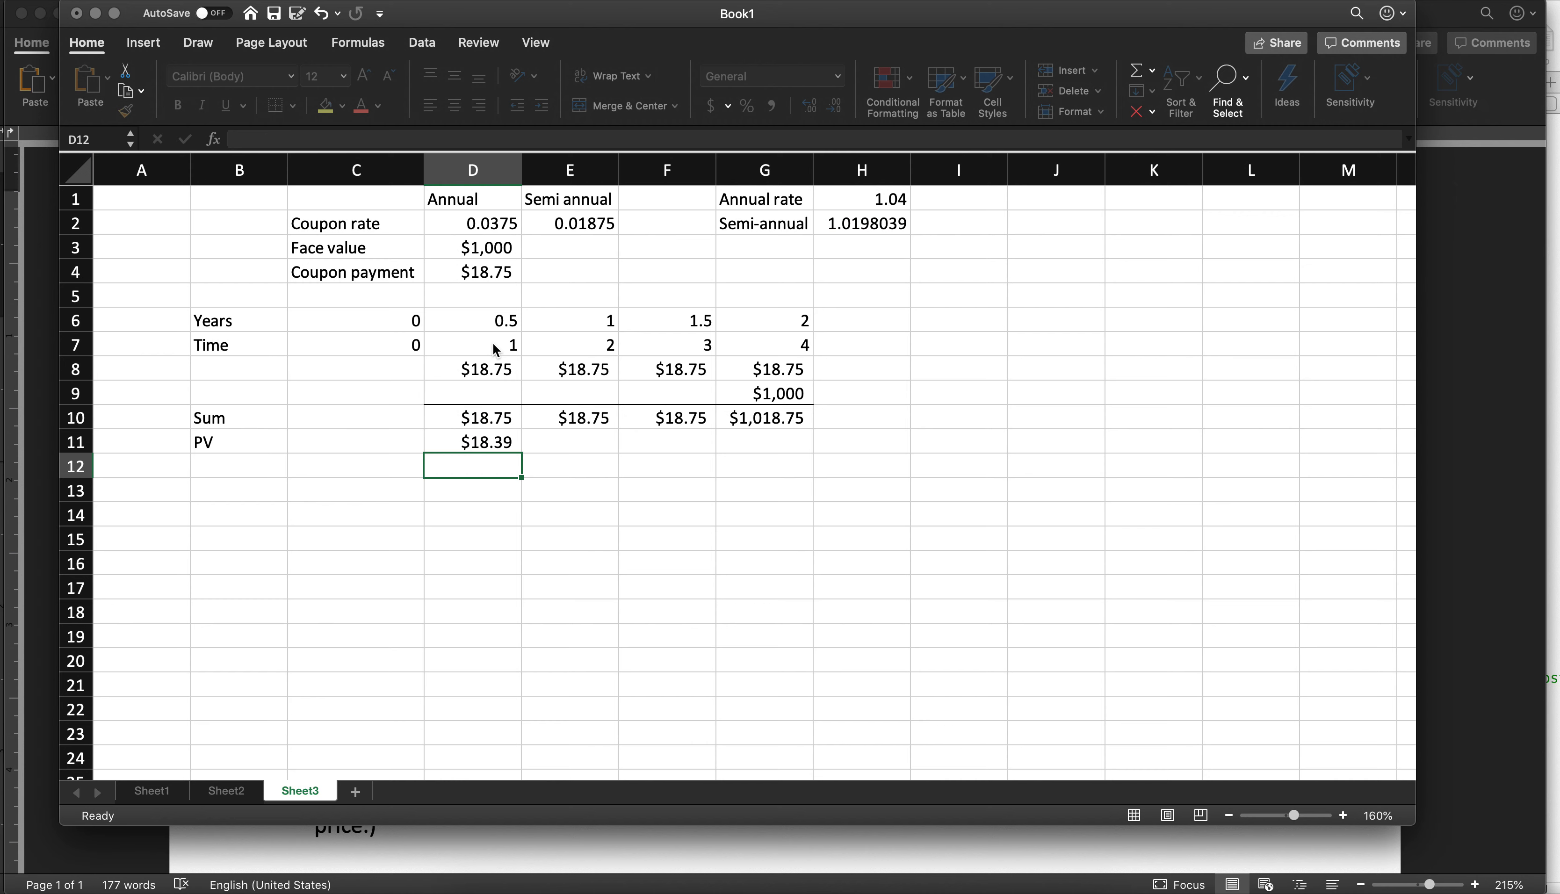
Bold the Time row, add NPV =SUM(C11:G11) totalling 995.985114, and fill it yellow
{"action": "left_click", "coordinate": [75, 344]}
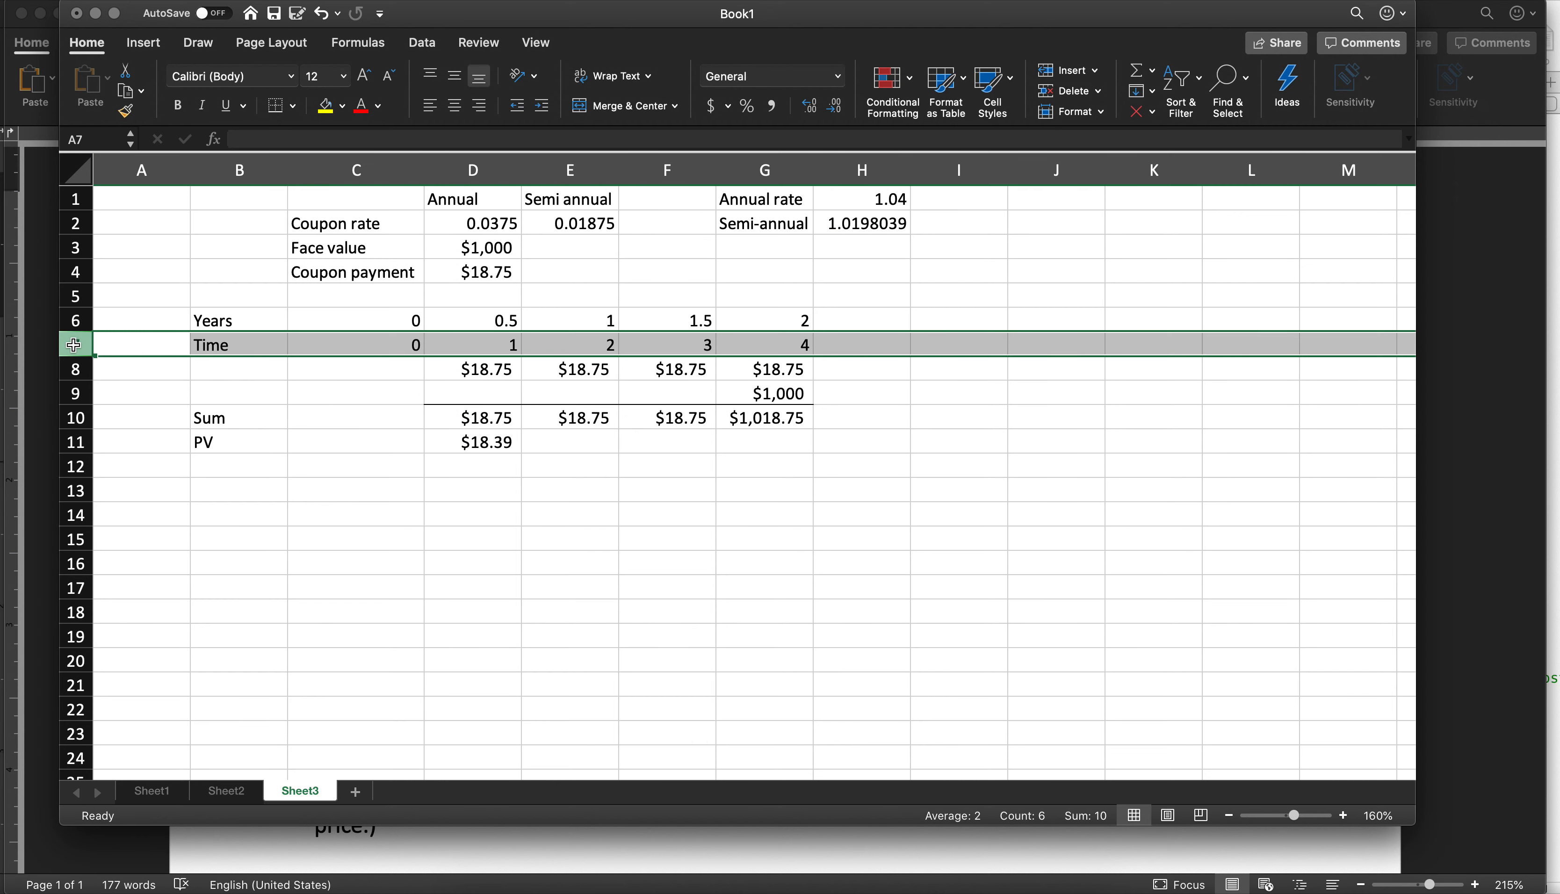
{"action": "mouse_move", "coordinate": [291, 336]}
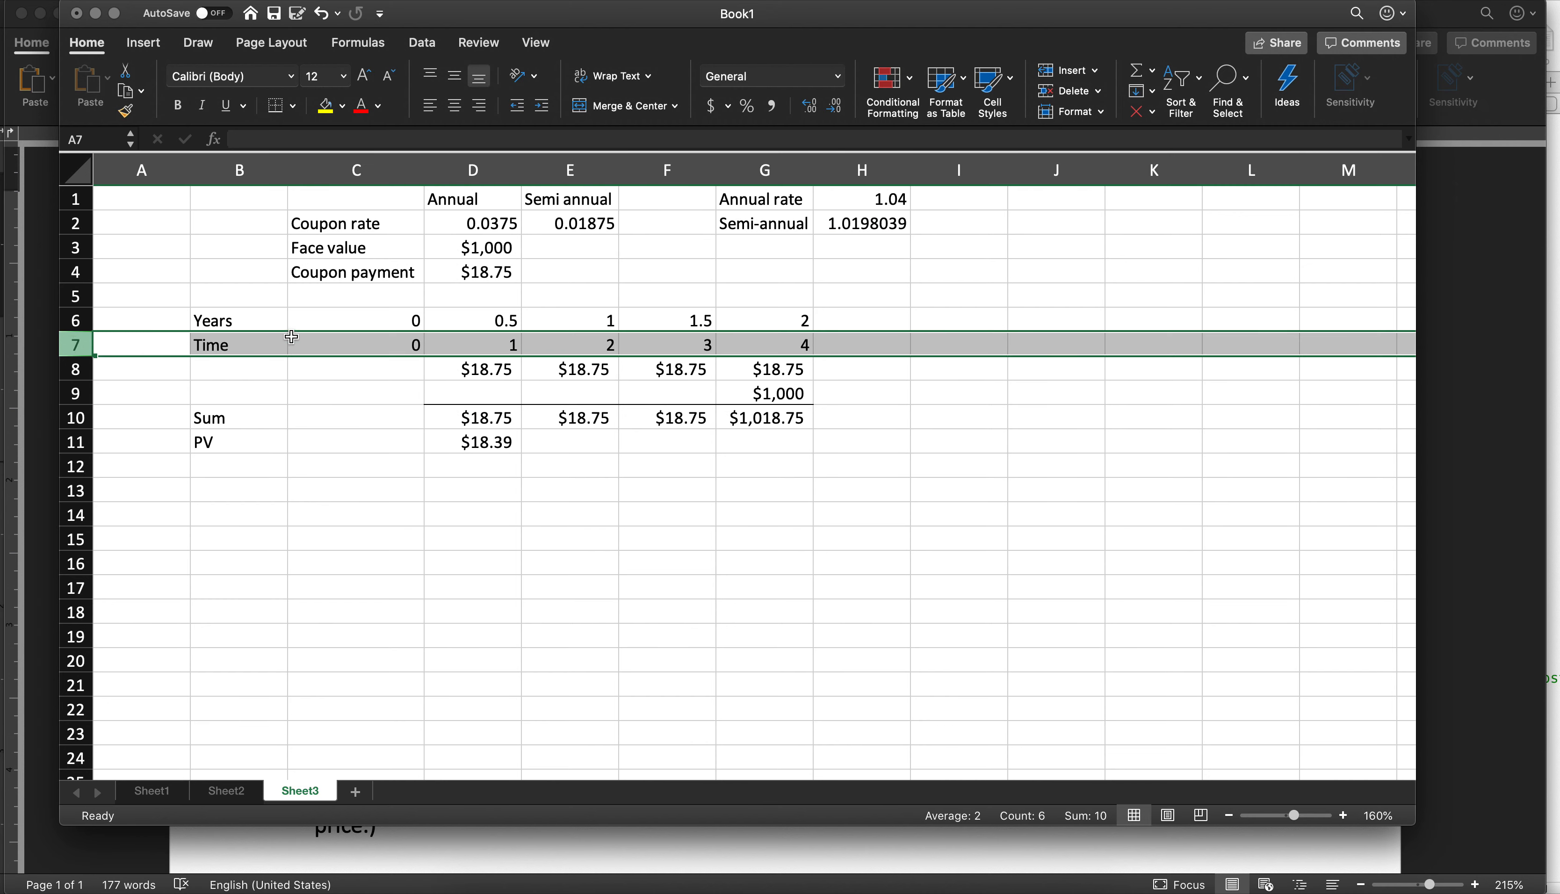
{"action": "left_click", "coordinate": [472, 441]}
{"action": "type", "text": "=sum(C11:G11)"}
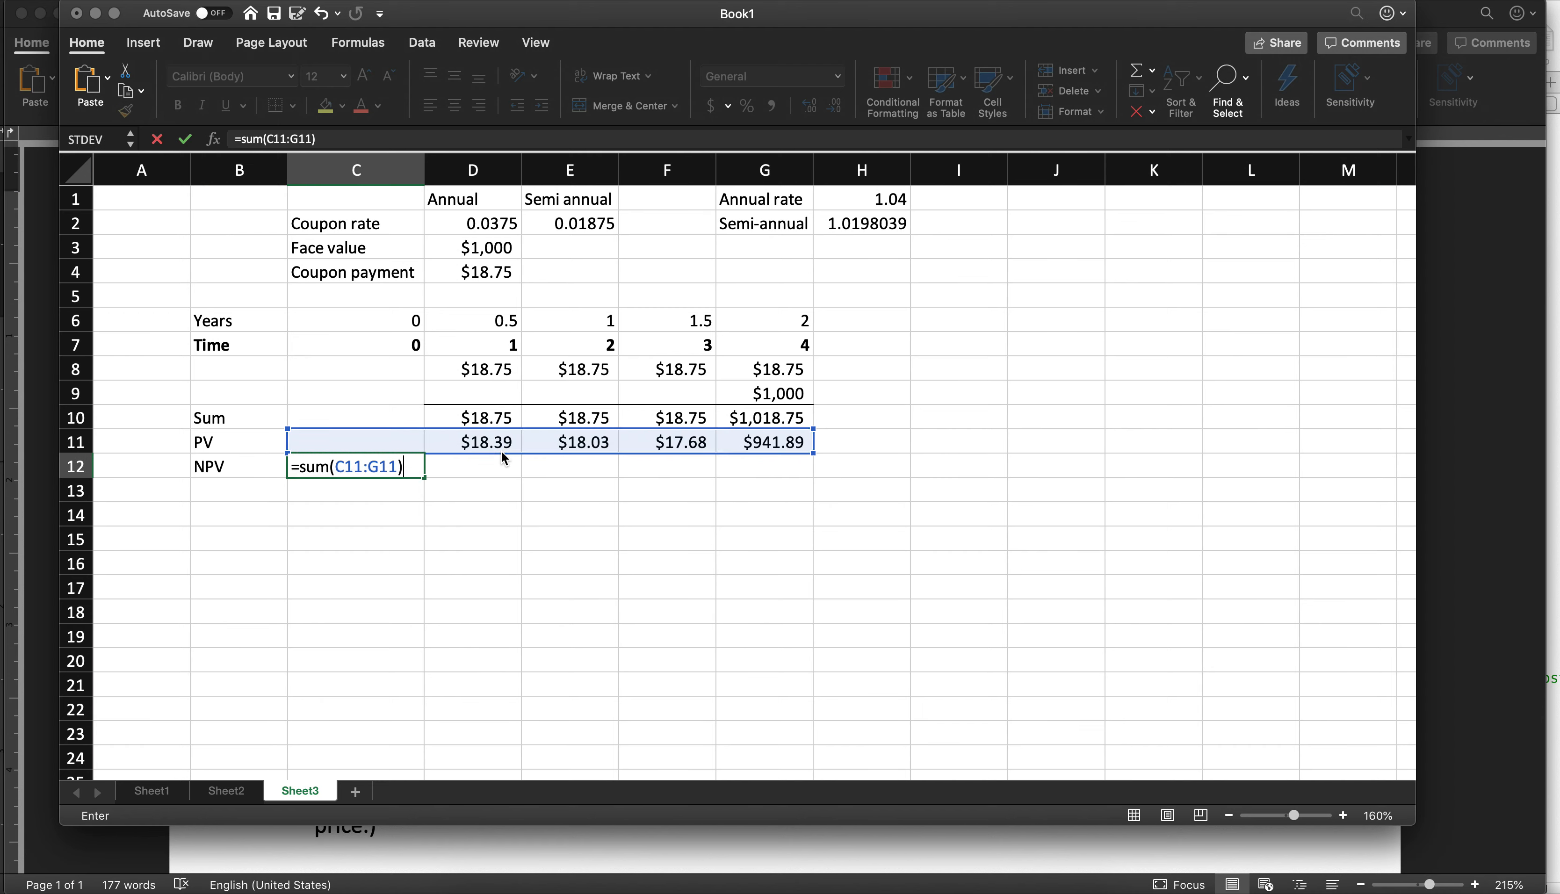
{"action": "key", "text": "Return"}
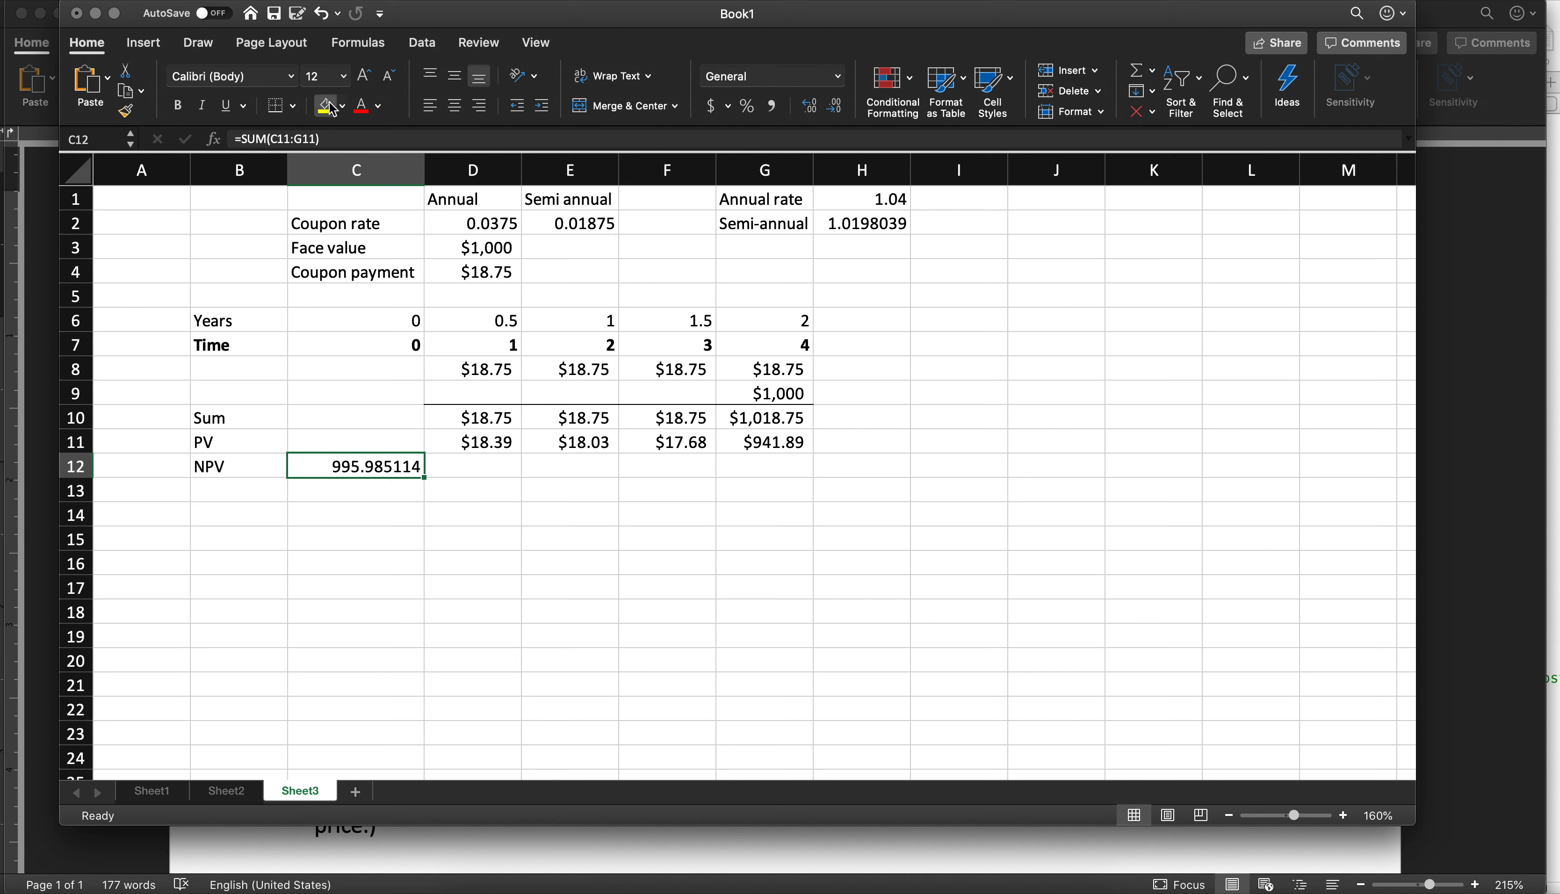
{"action": "left_click", "coordinate": [323, 106]}
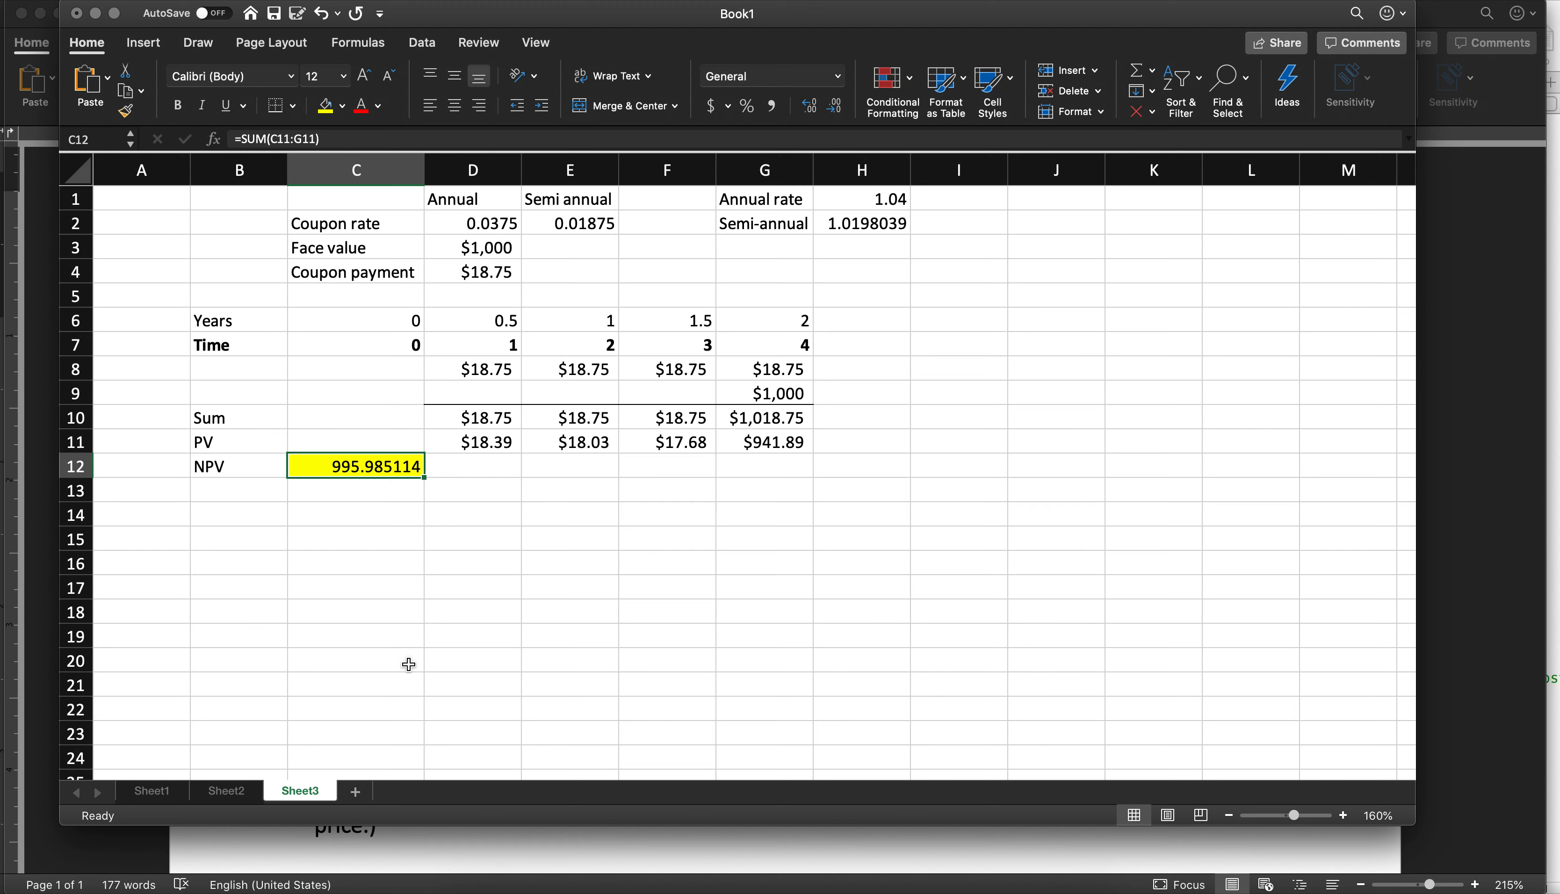
List the 2%, 4% and 8% rates in I7:I9 under the 2 years heading
{"action": "left_click", "coordinate": [958, 319]}
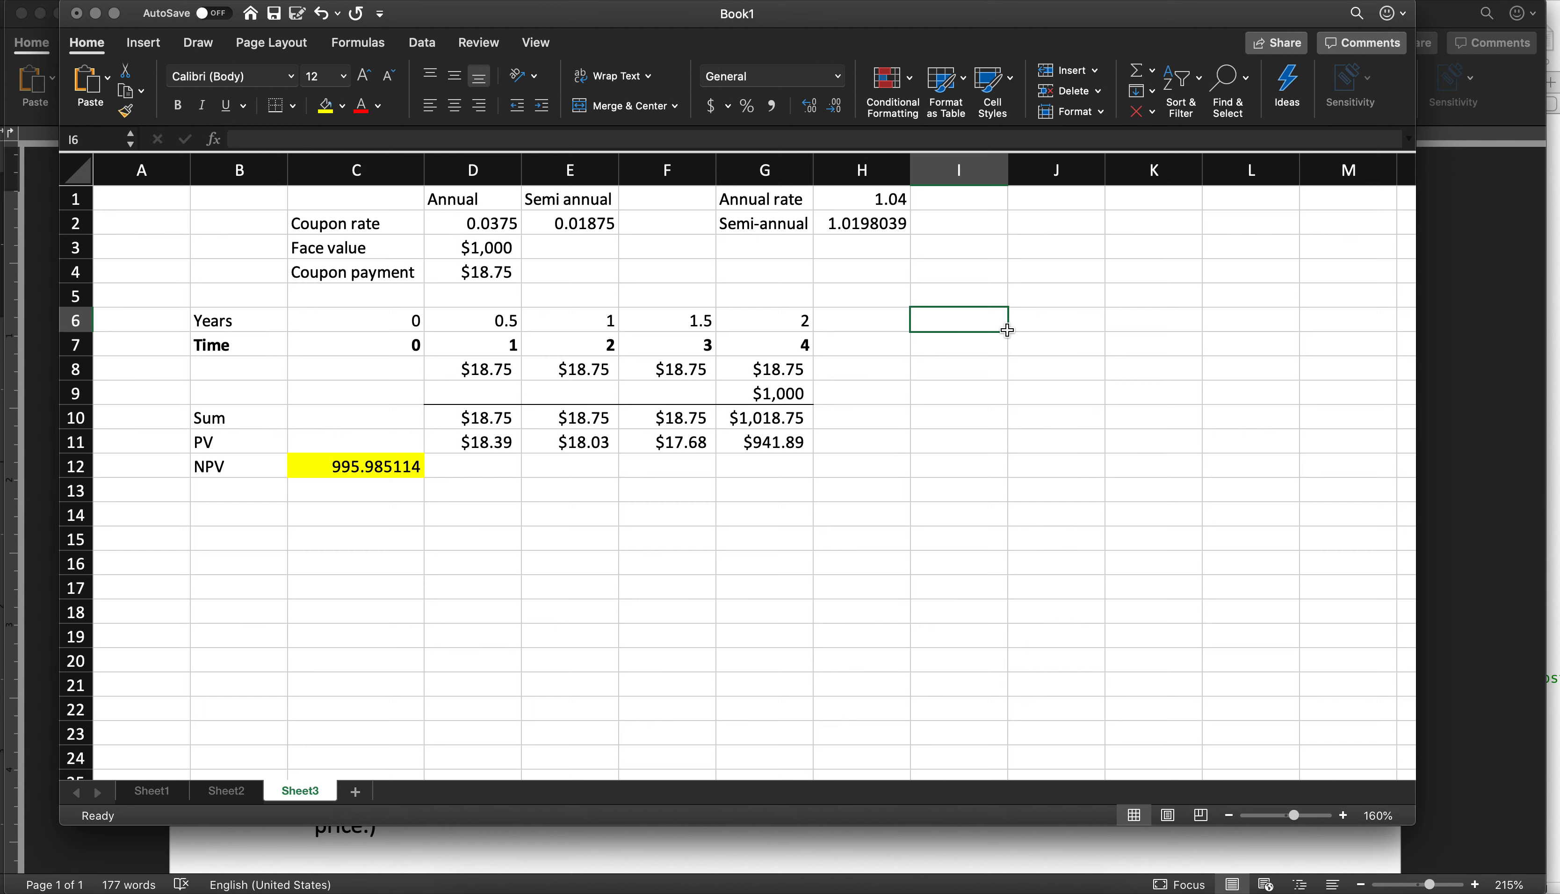
{"action": "left_click", "coordinate": [1055, 319]}
{"action": "type", "text": "2 years"}
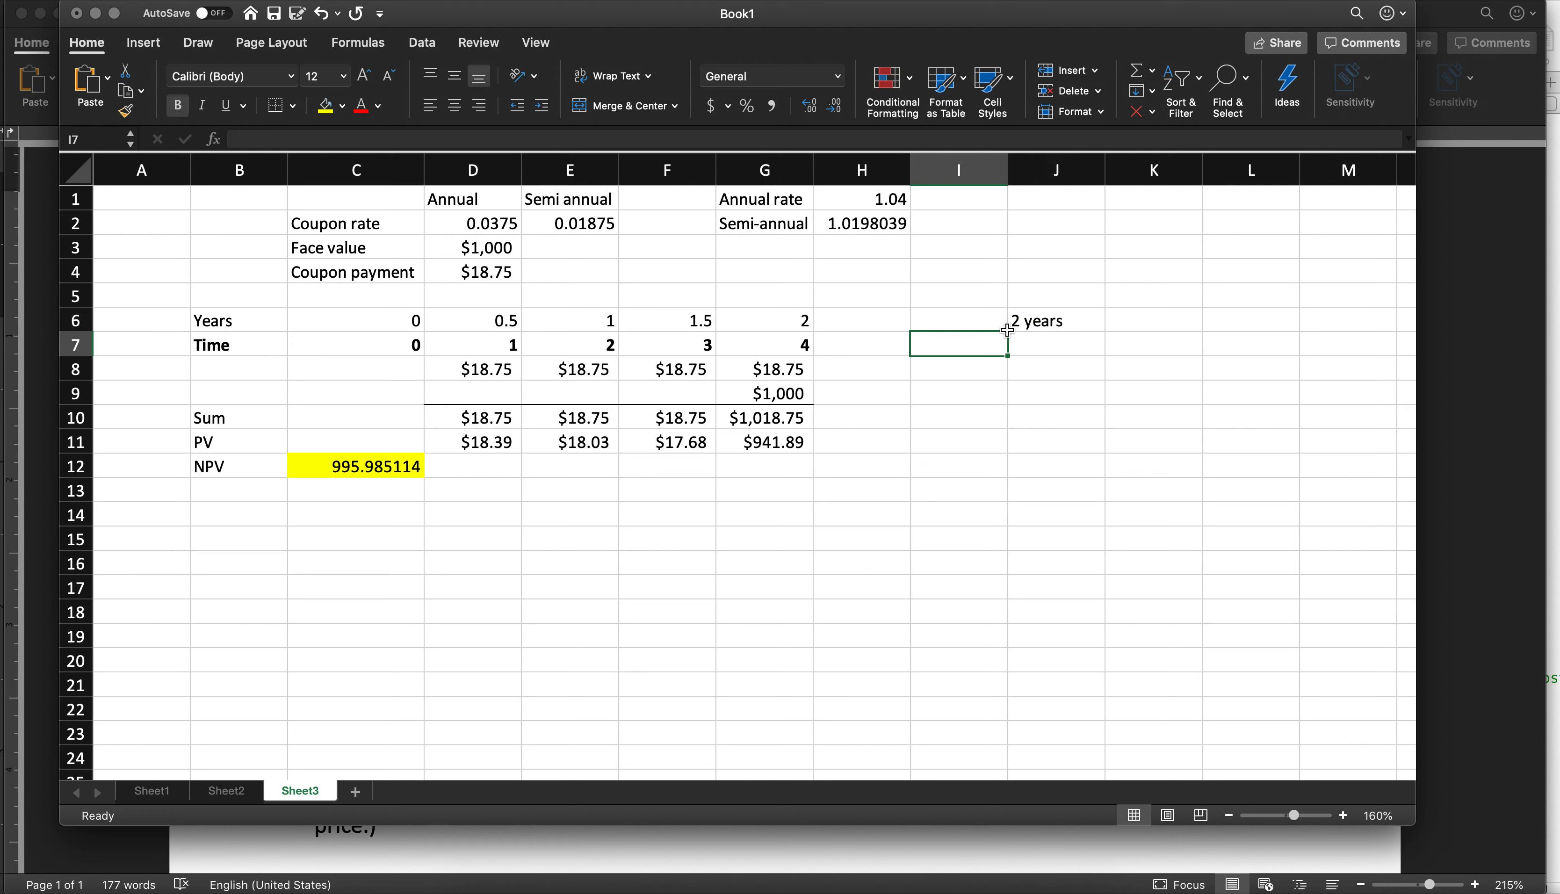
{"action": "type", "text": "2%"}
{"action": "left_click", "coordinate": [959, 392]}
{"action": "type", "text": "8"}
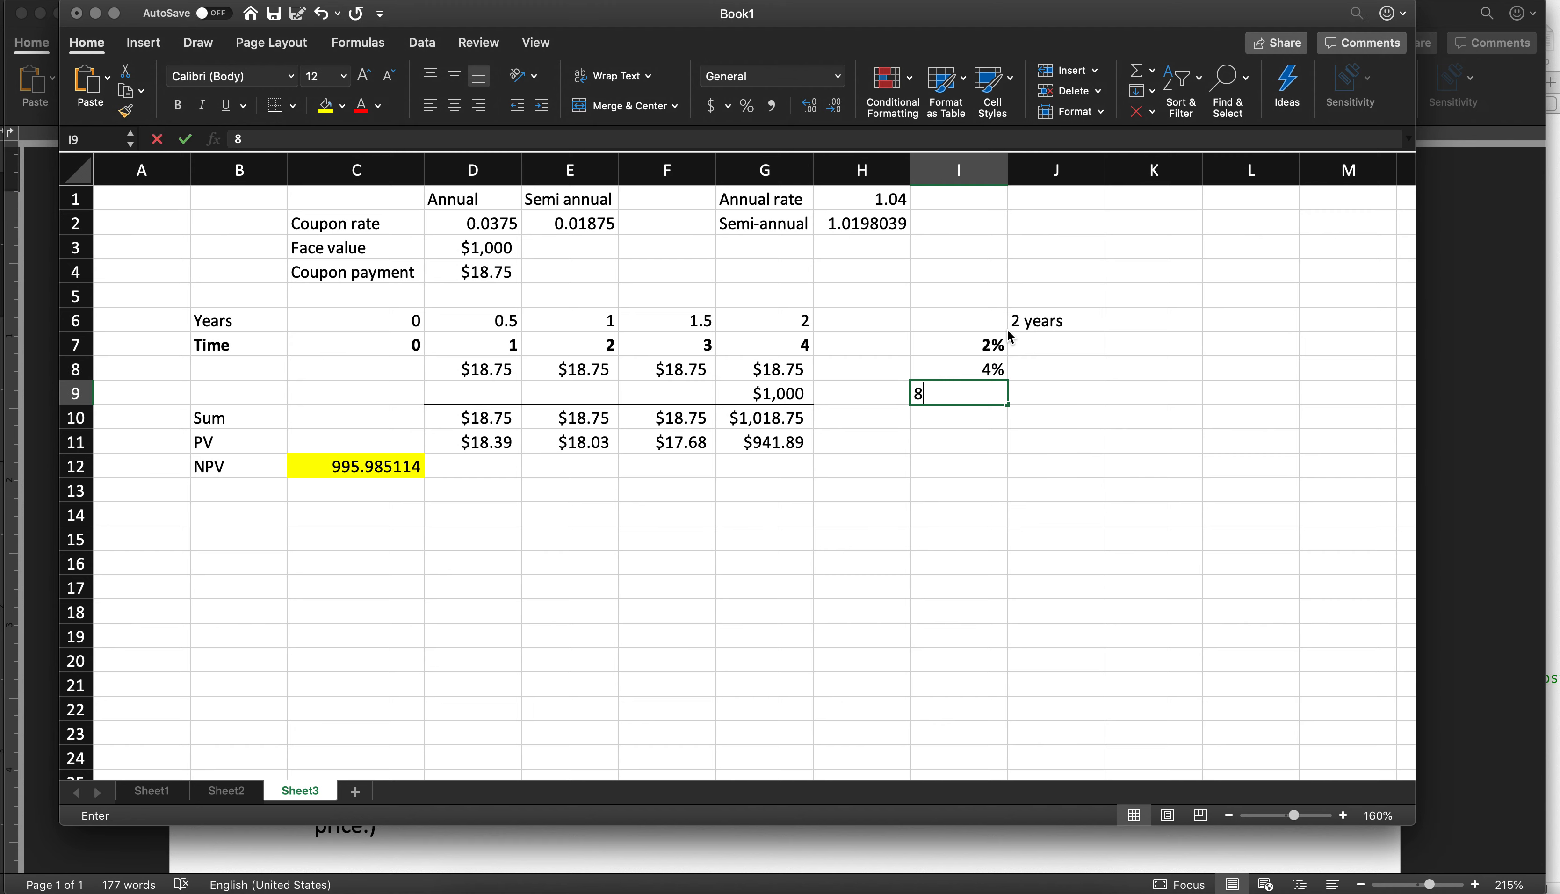
{"action": "key", "text": "Return"}
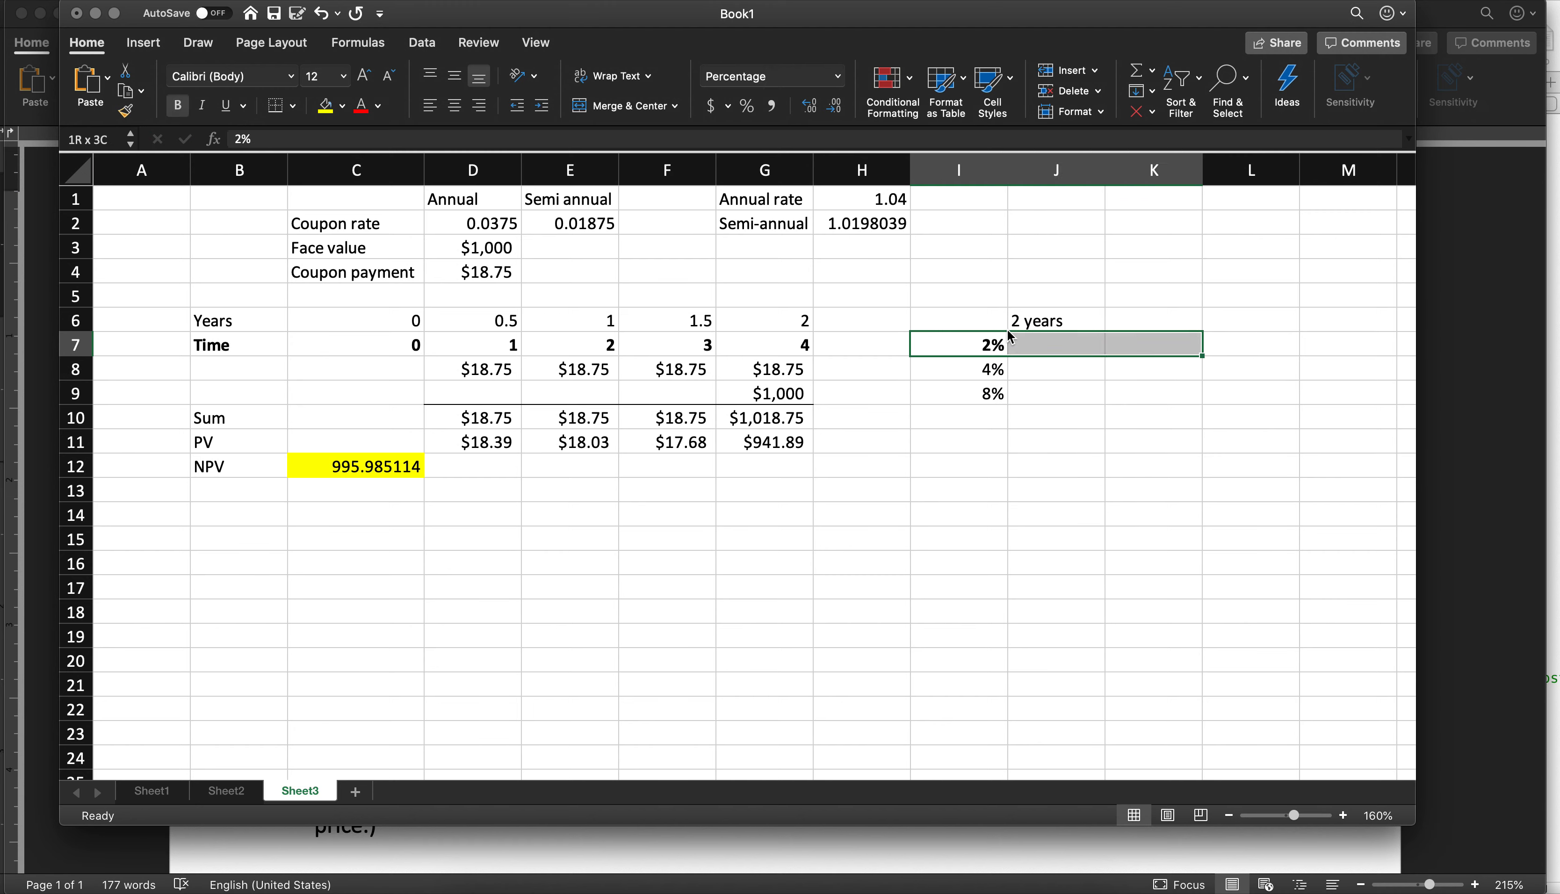
Record $995.96 as the 4% price in J8, then return to the problem document
{"action": "left_click", "coordinate": [1056, 344]}
{"action": "type", "text": "$9"}
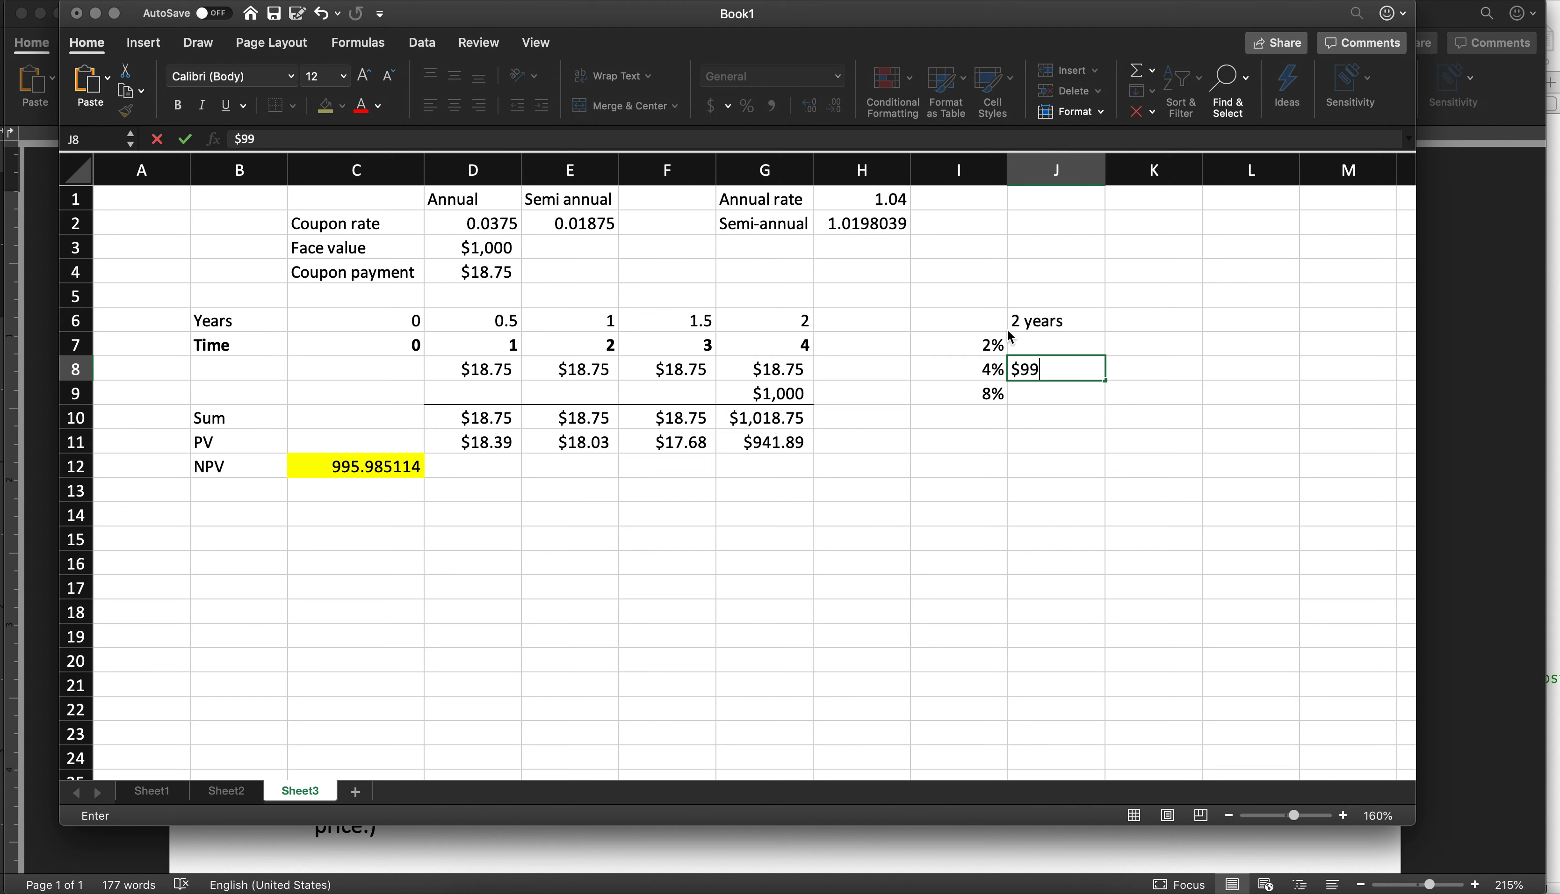
{"action": "type", "text": "95.9"}
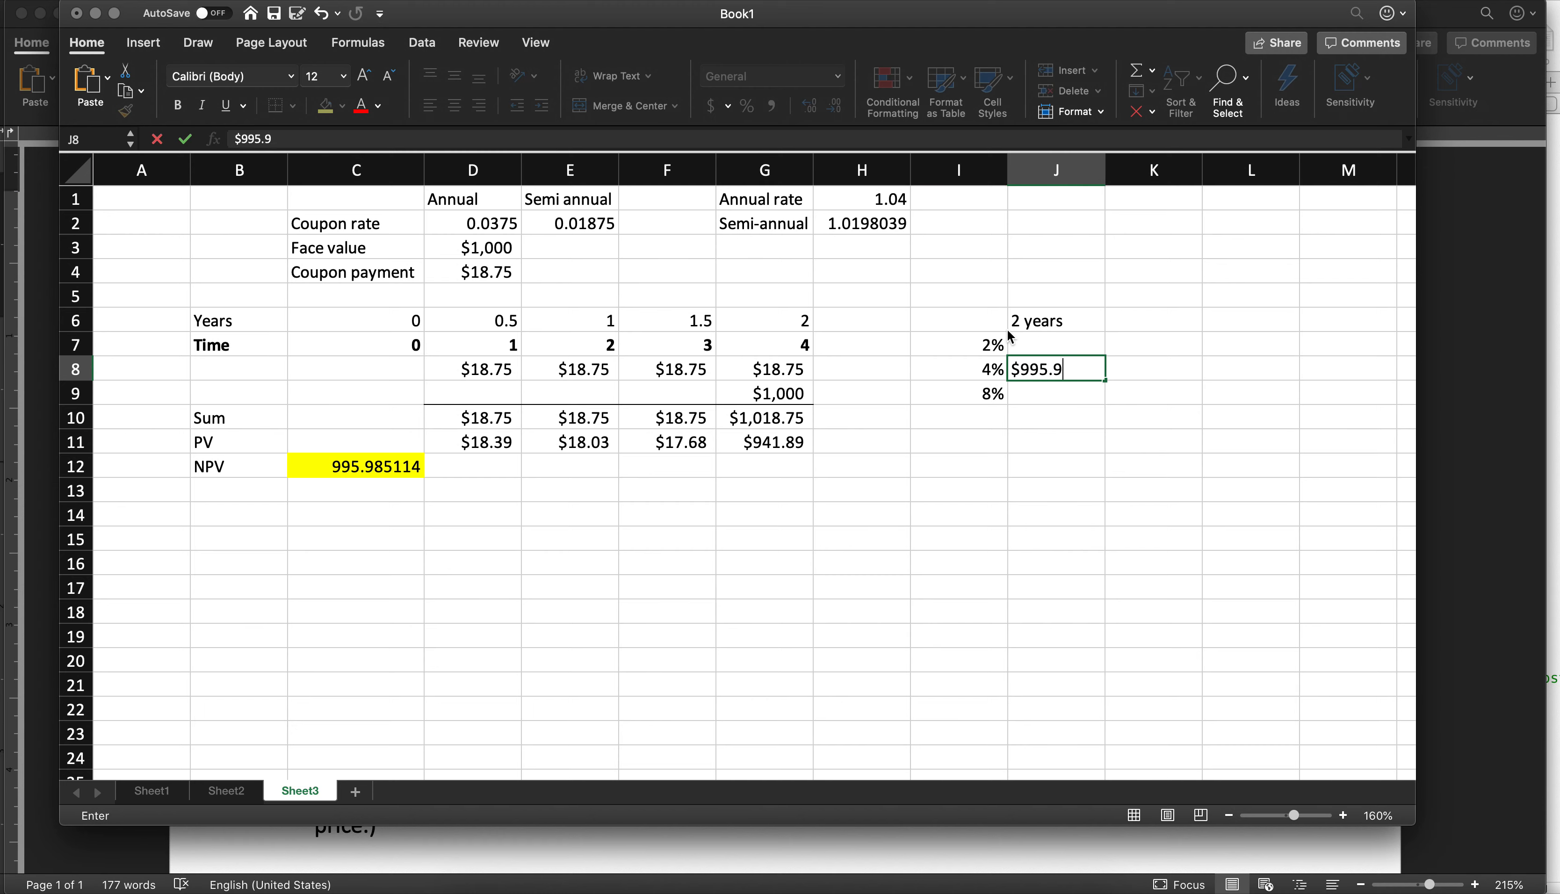
{"action": "key", "text": "Return"}
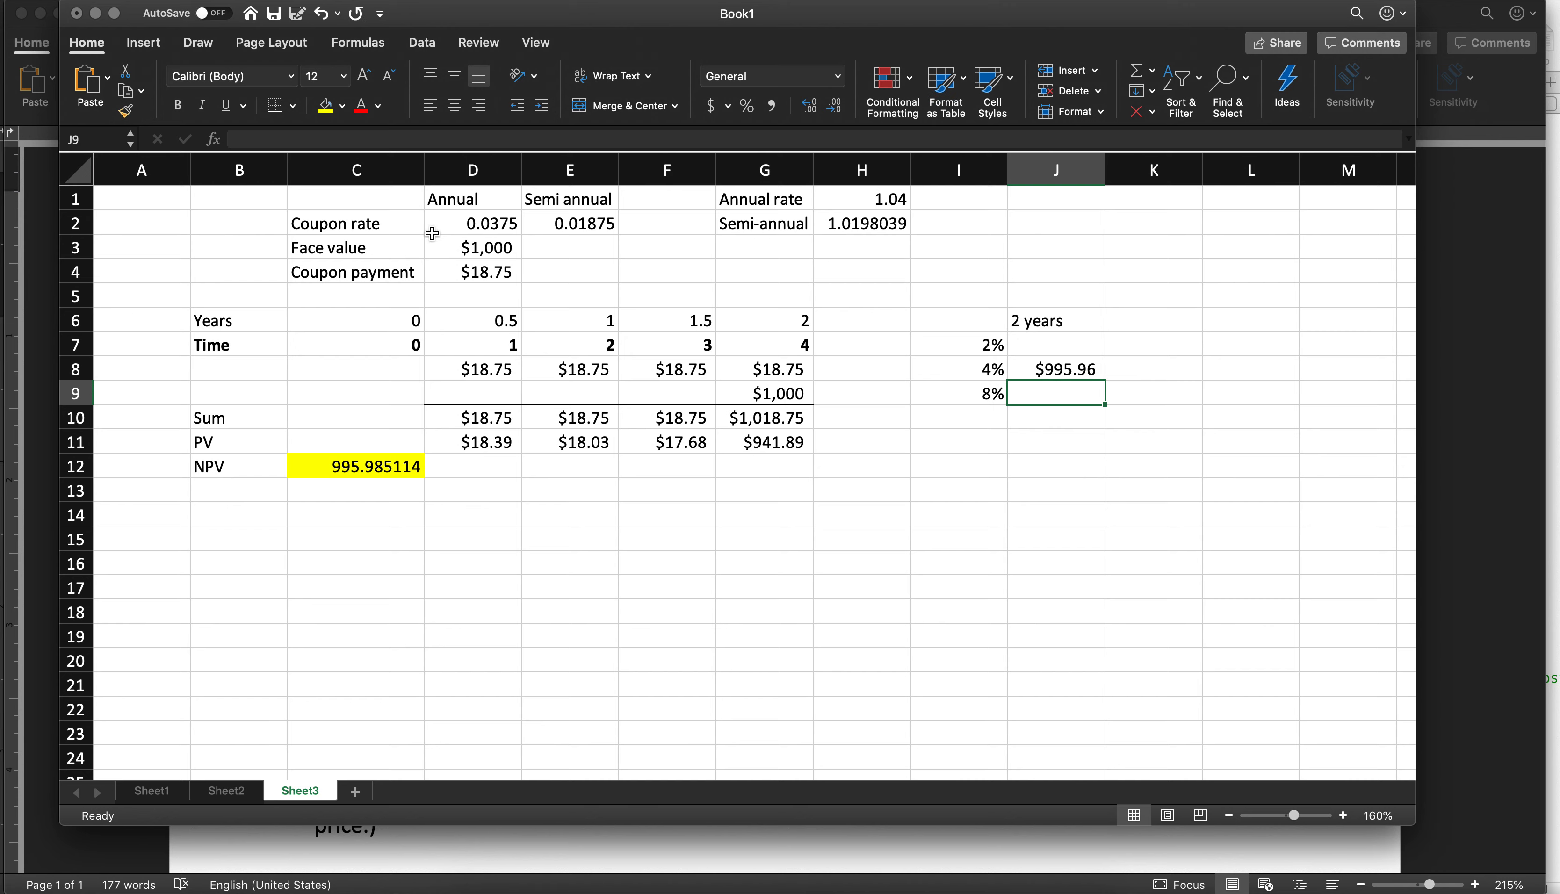
{"action": "left_click", "coordinate": [862, 198]}
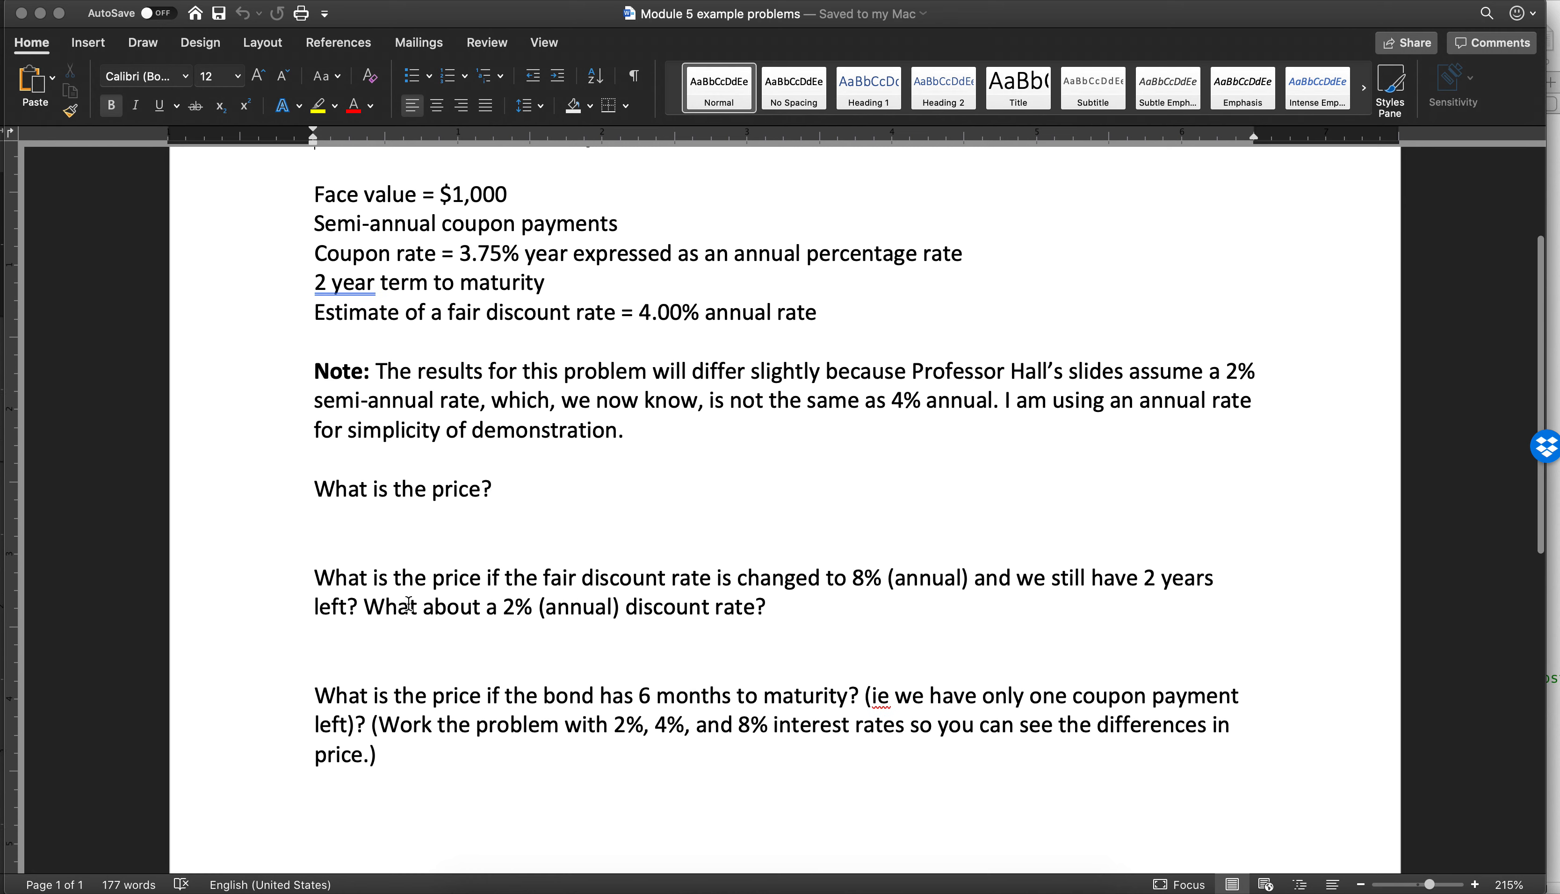
Read the 8% and 2% discount-rate questions in the Word problem set
{"action": "scroll", "scroll_direction": "down", "scroll_amount": 3}
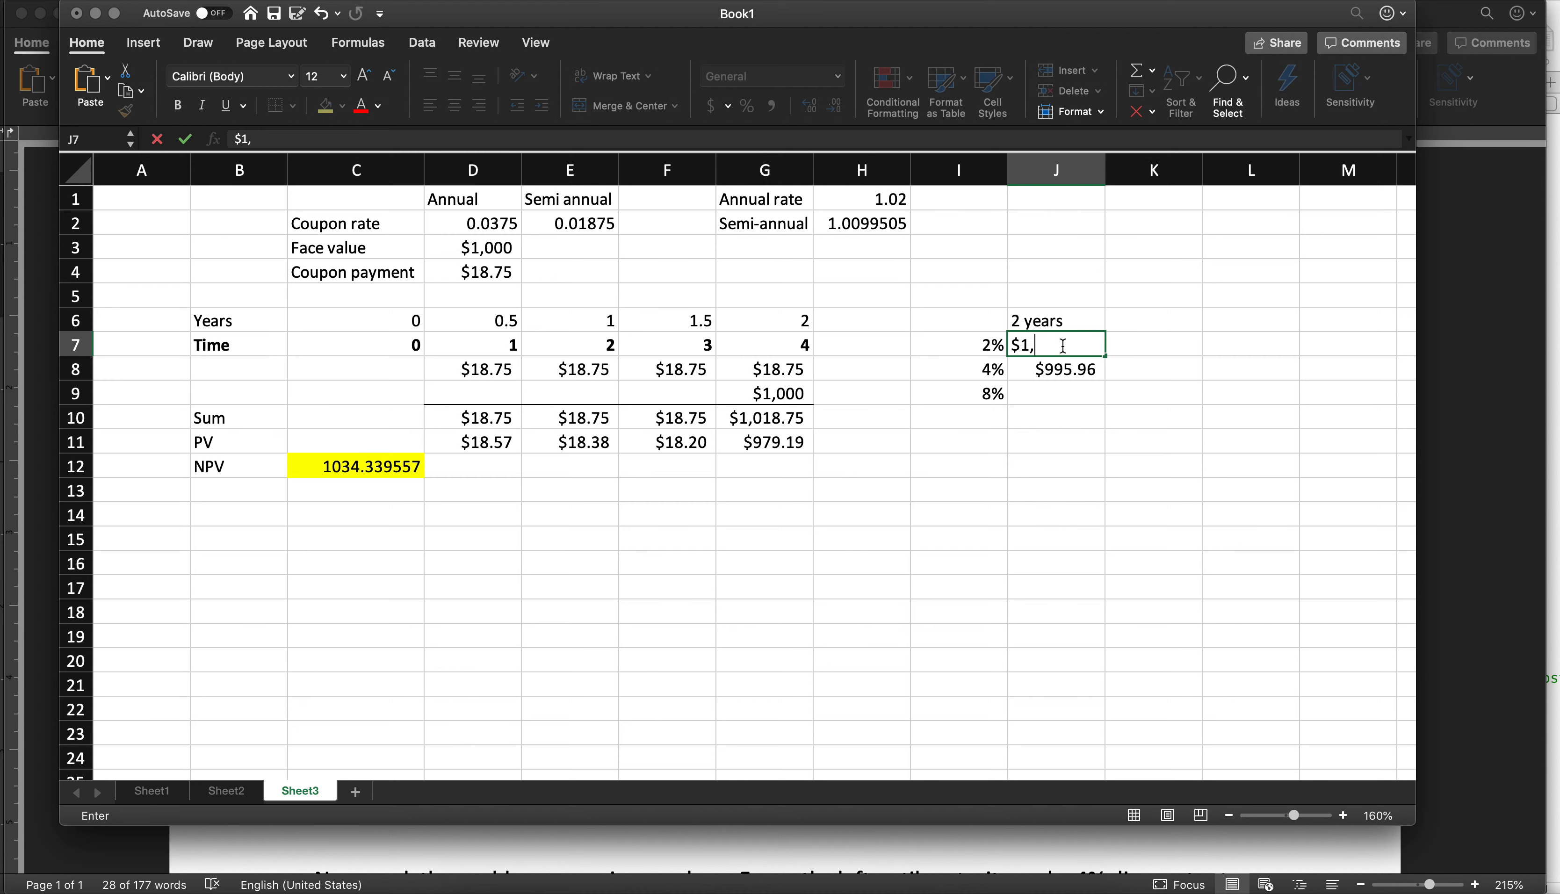
Enter $1,034.34 at 2% and $925.52 at 8% in the 2-year price column
{"action": "type", "text": "034."}
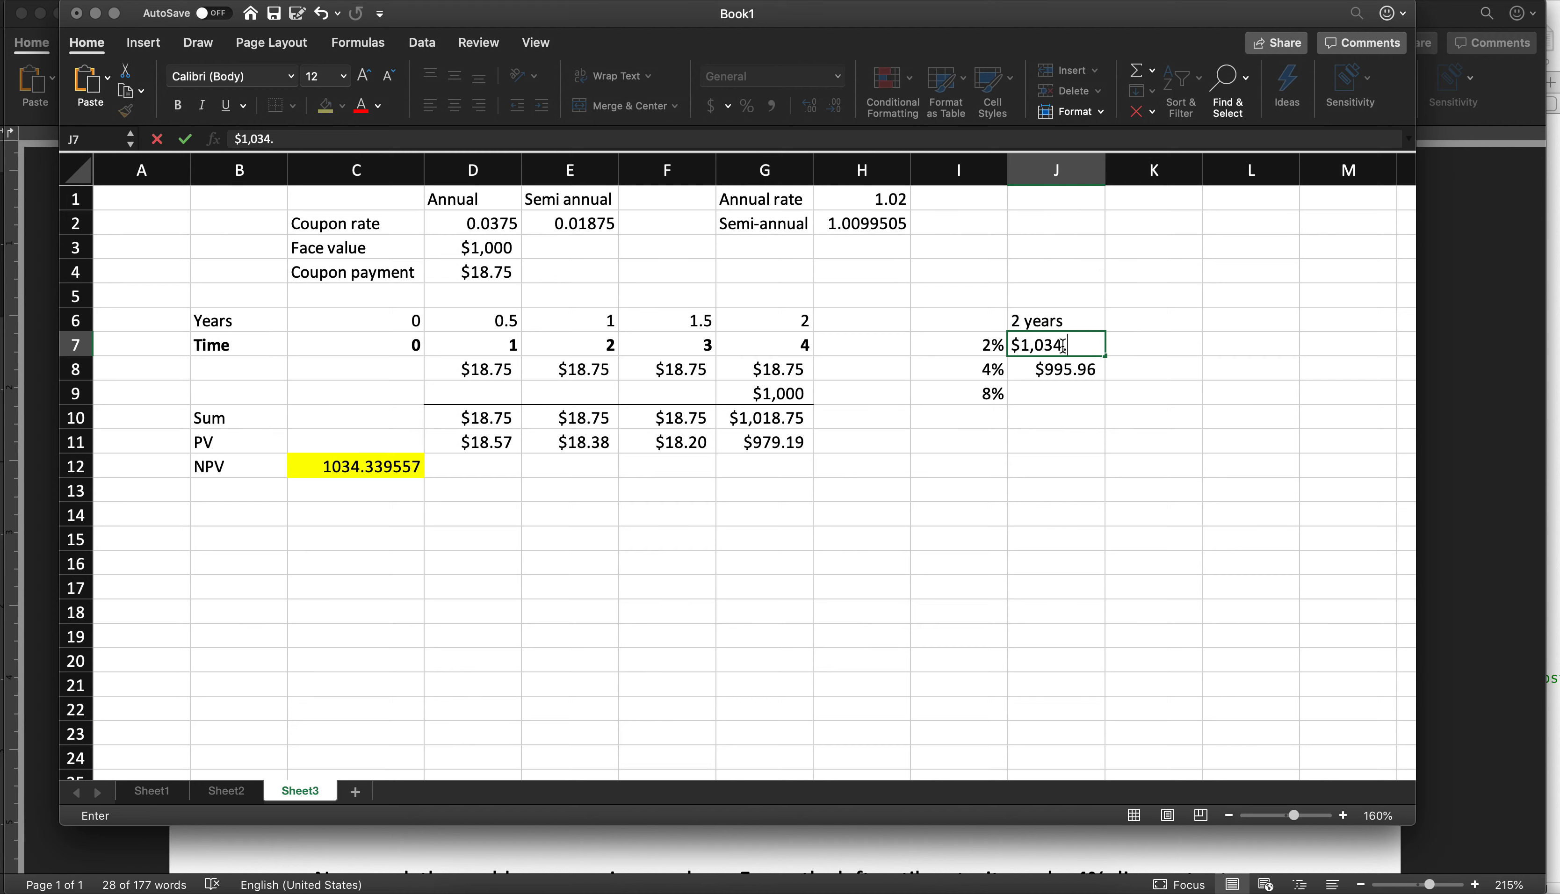
{"action": "left_click", "coordinate": [862, 199]}
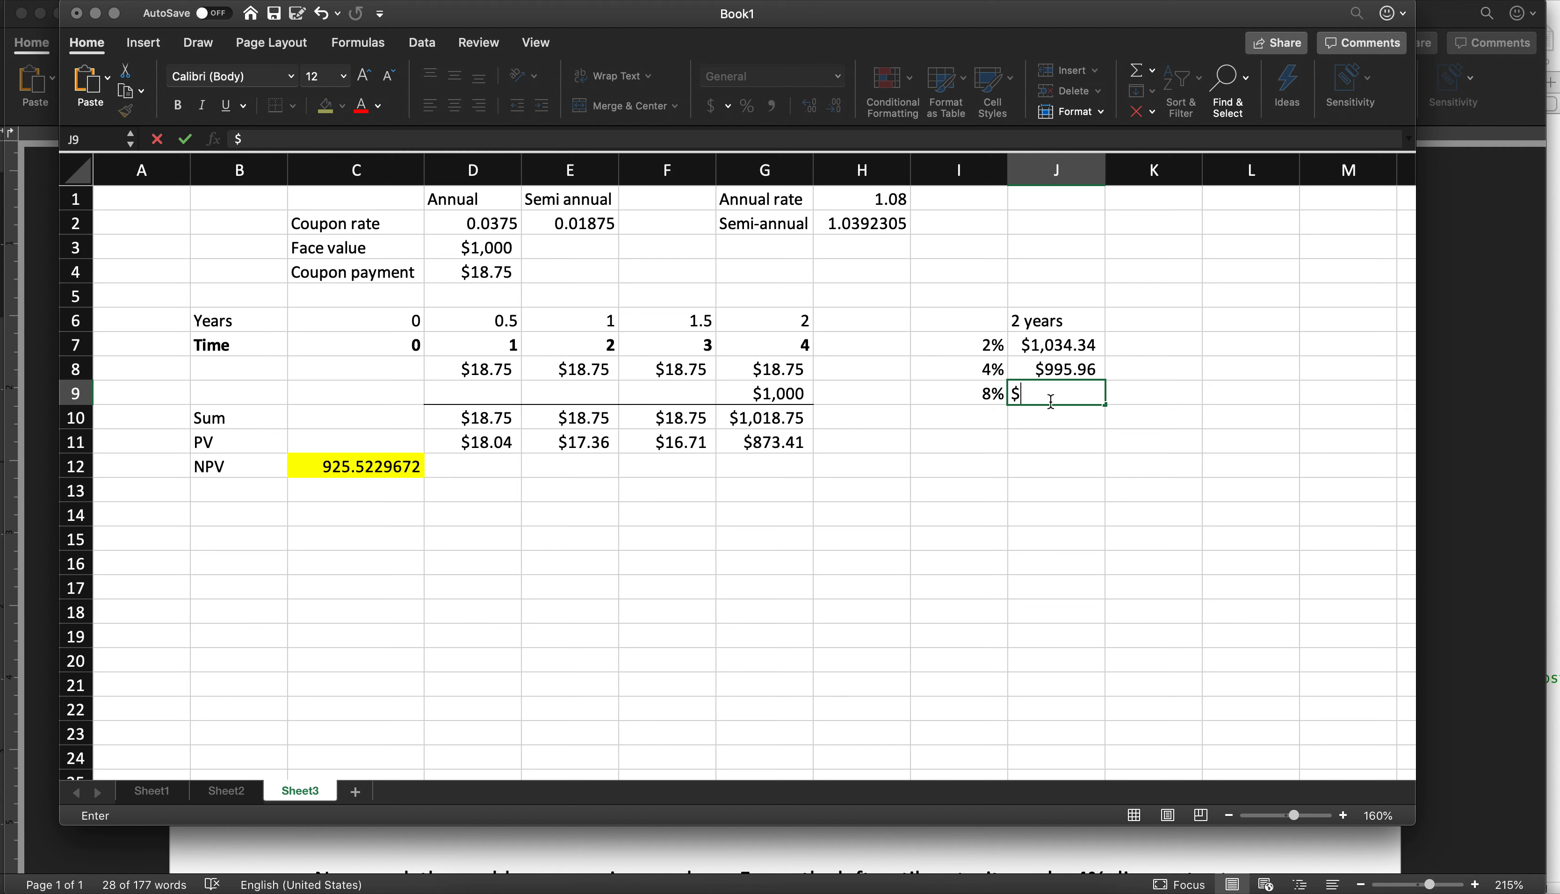
{"action": "type", "text": "925.52"}
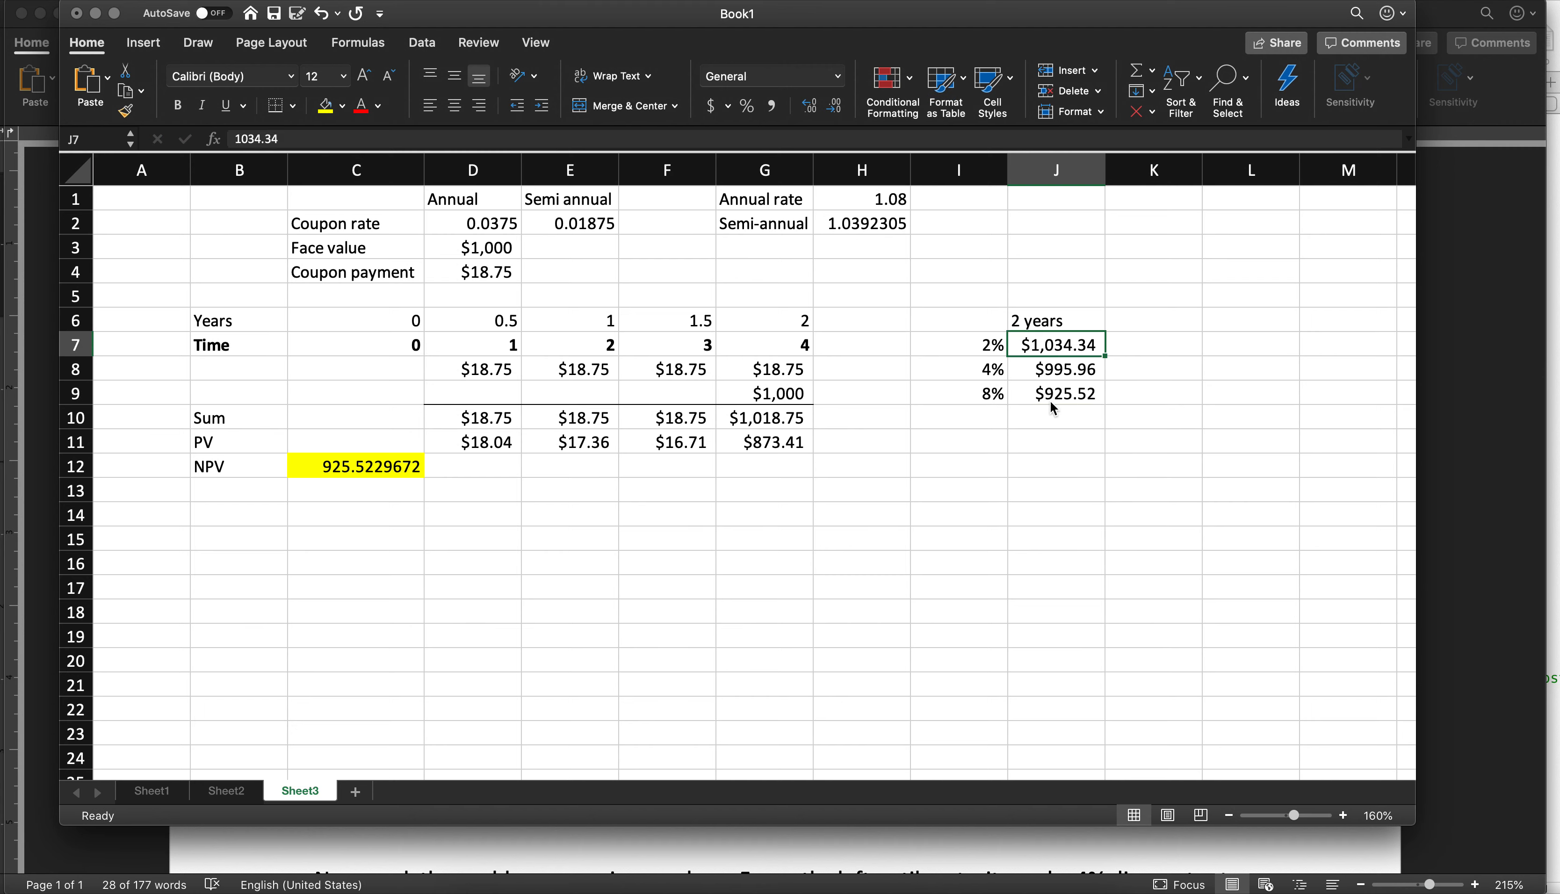
{"action": "left_click", "coordinate": [1153, 319]}
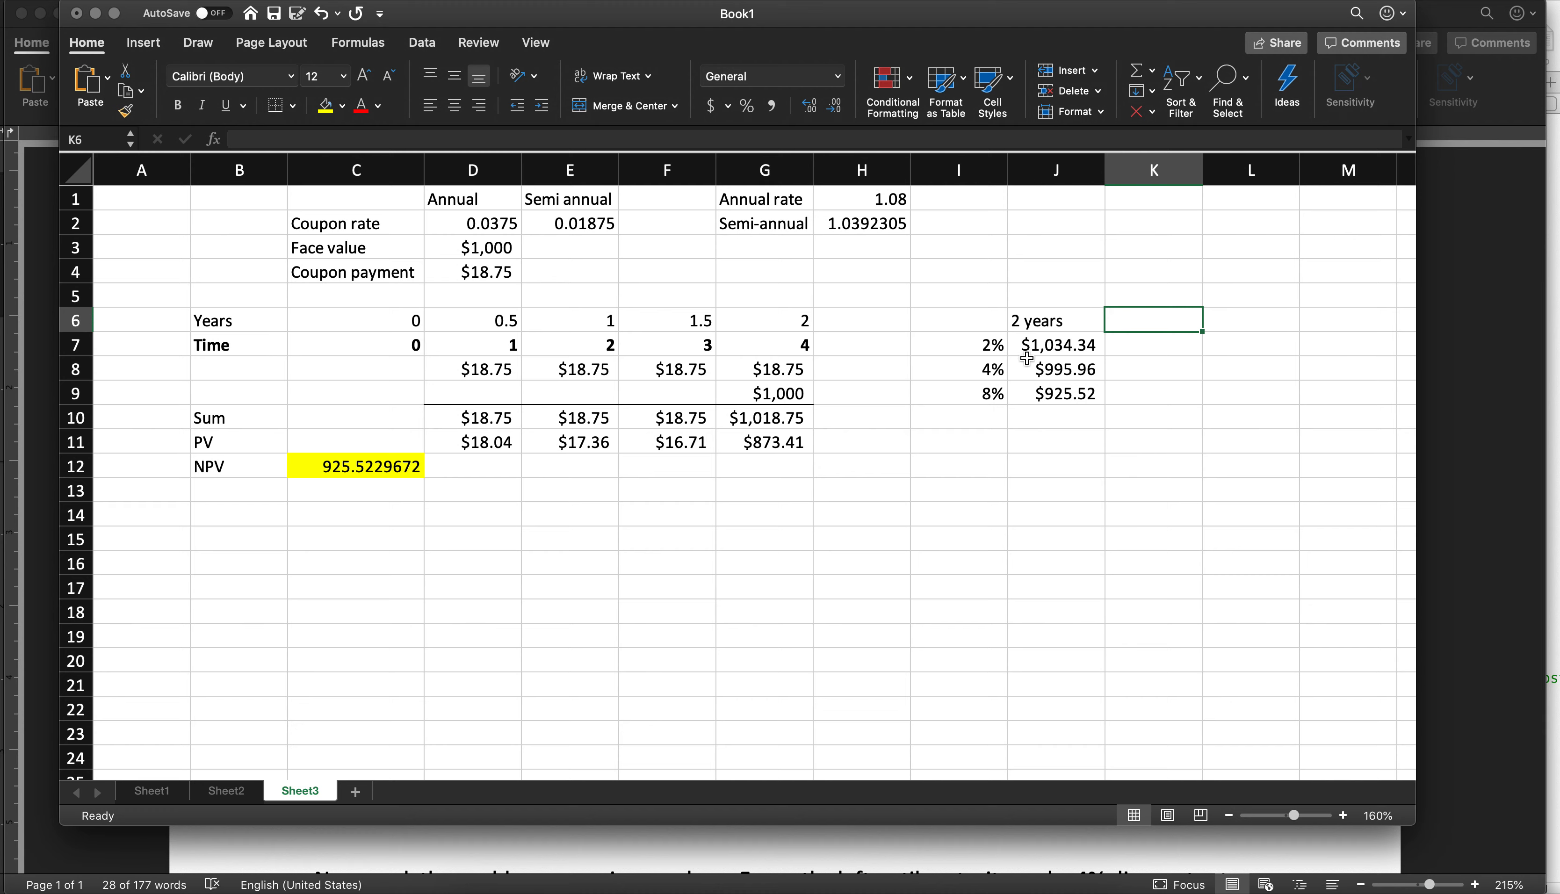
{"action": "left_click", "coordinate": [1056, 370]}
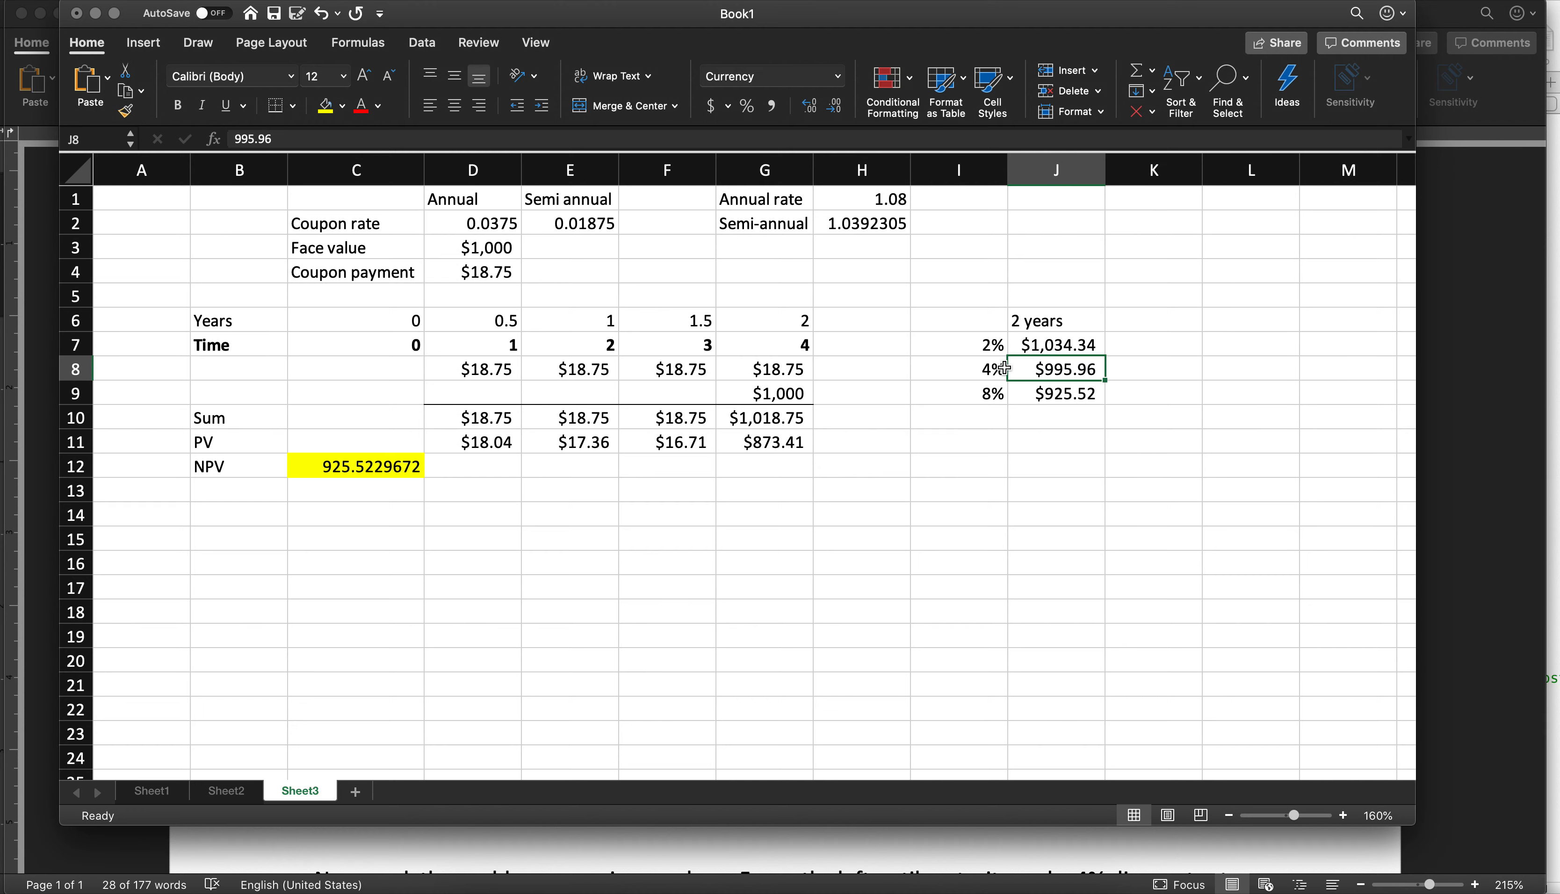
{"action": "mouse_move", "coordinate": [1019, 397]}
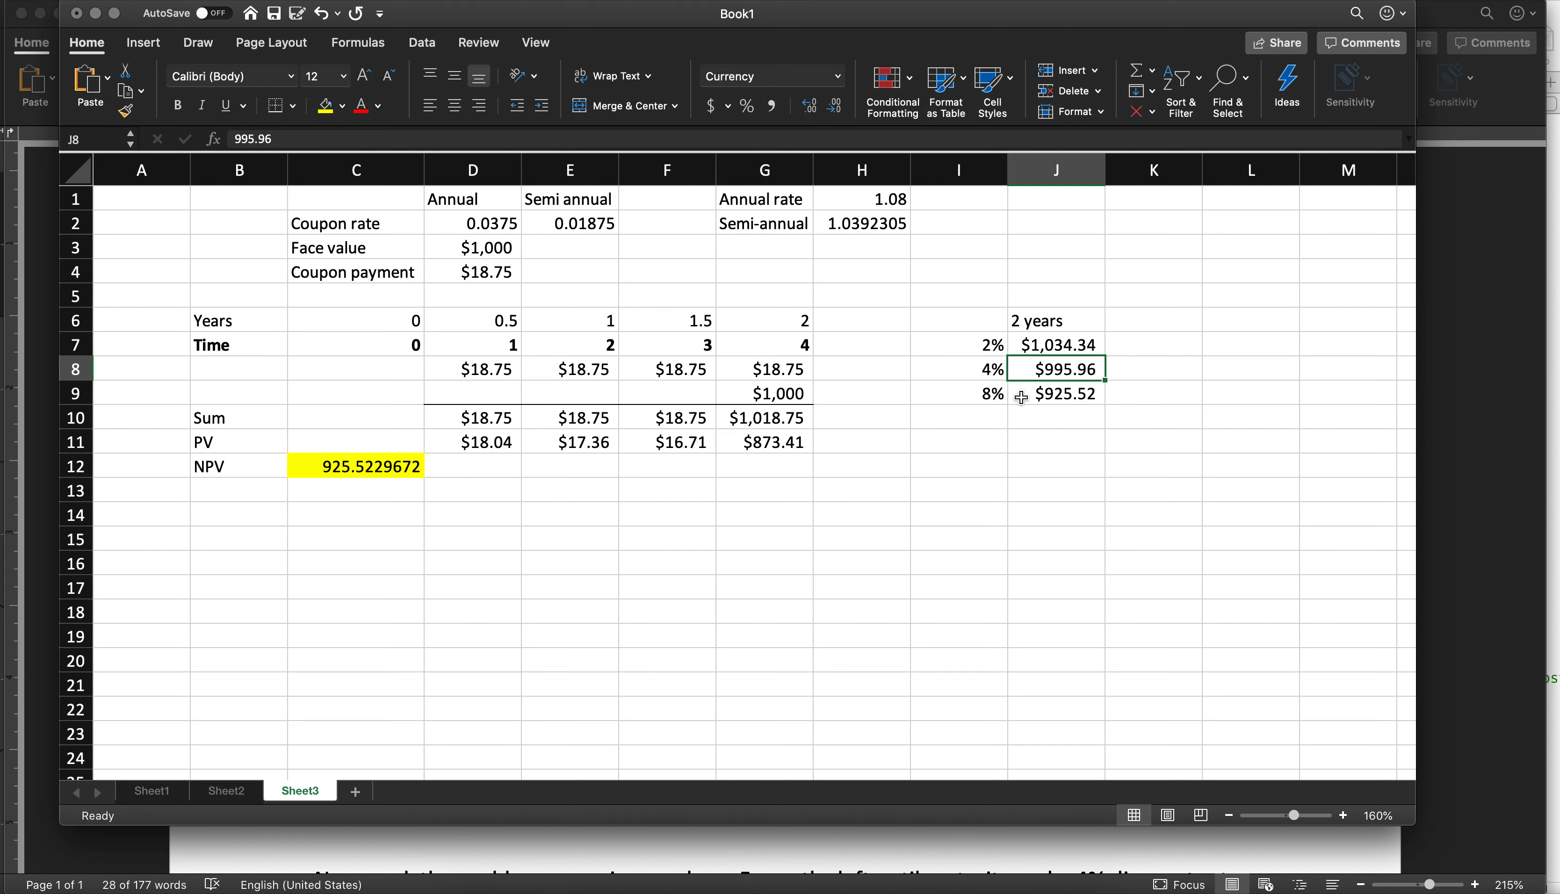
{"action": "left_click", "coordinate": [958, 345]}
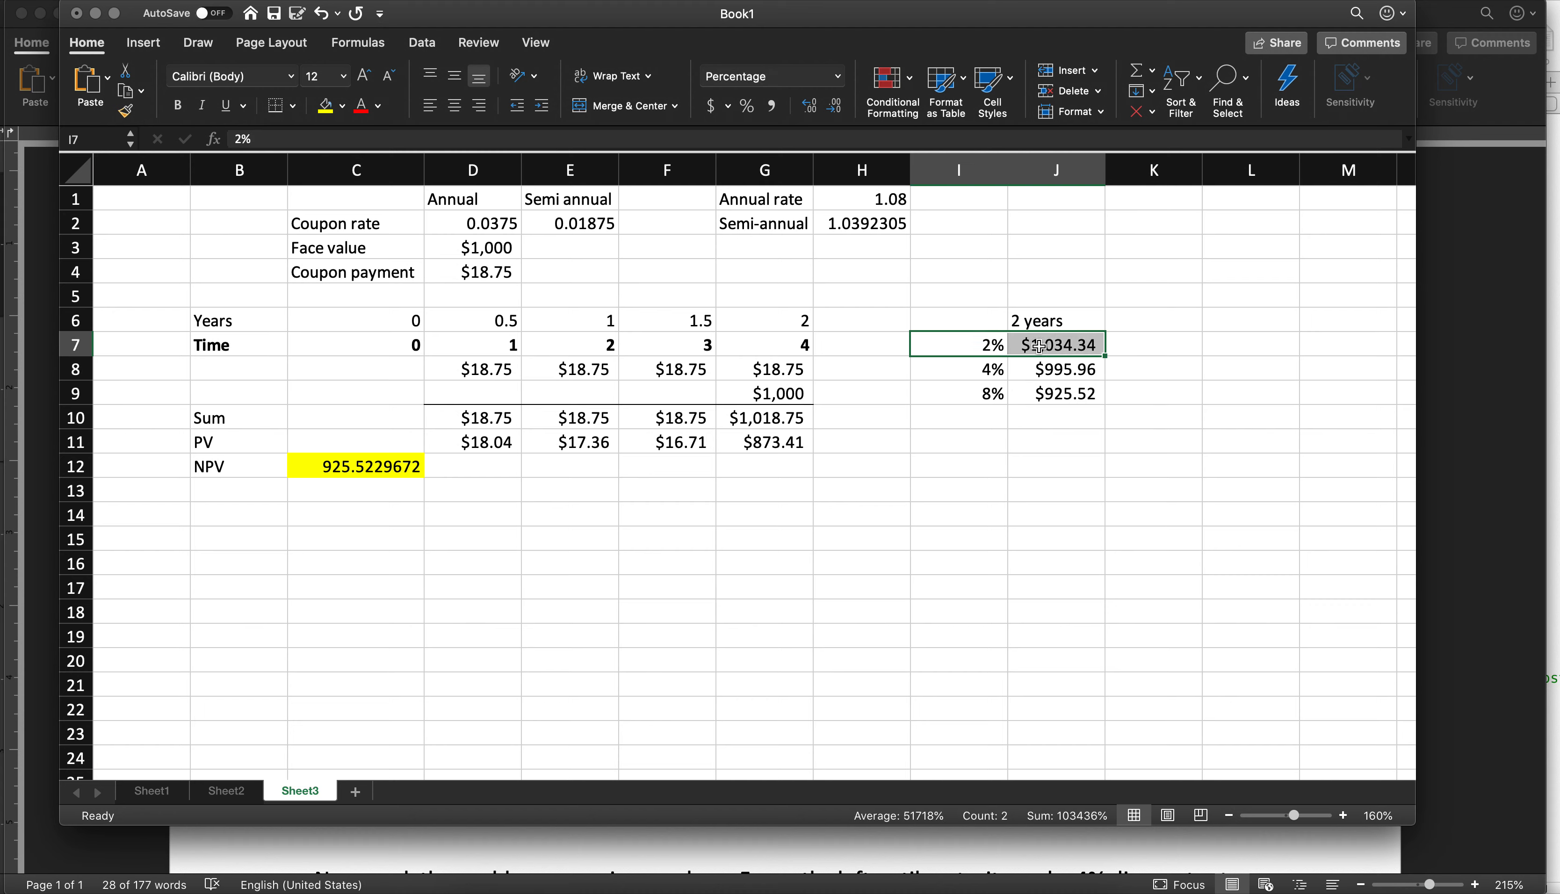
{"action": "left_click", "coordinate": [473, 223]}
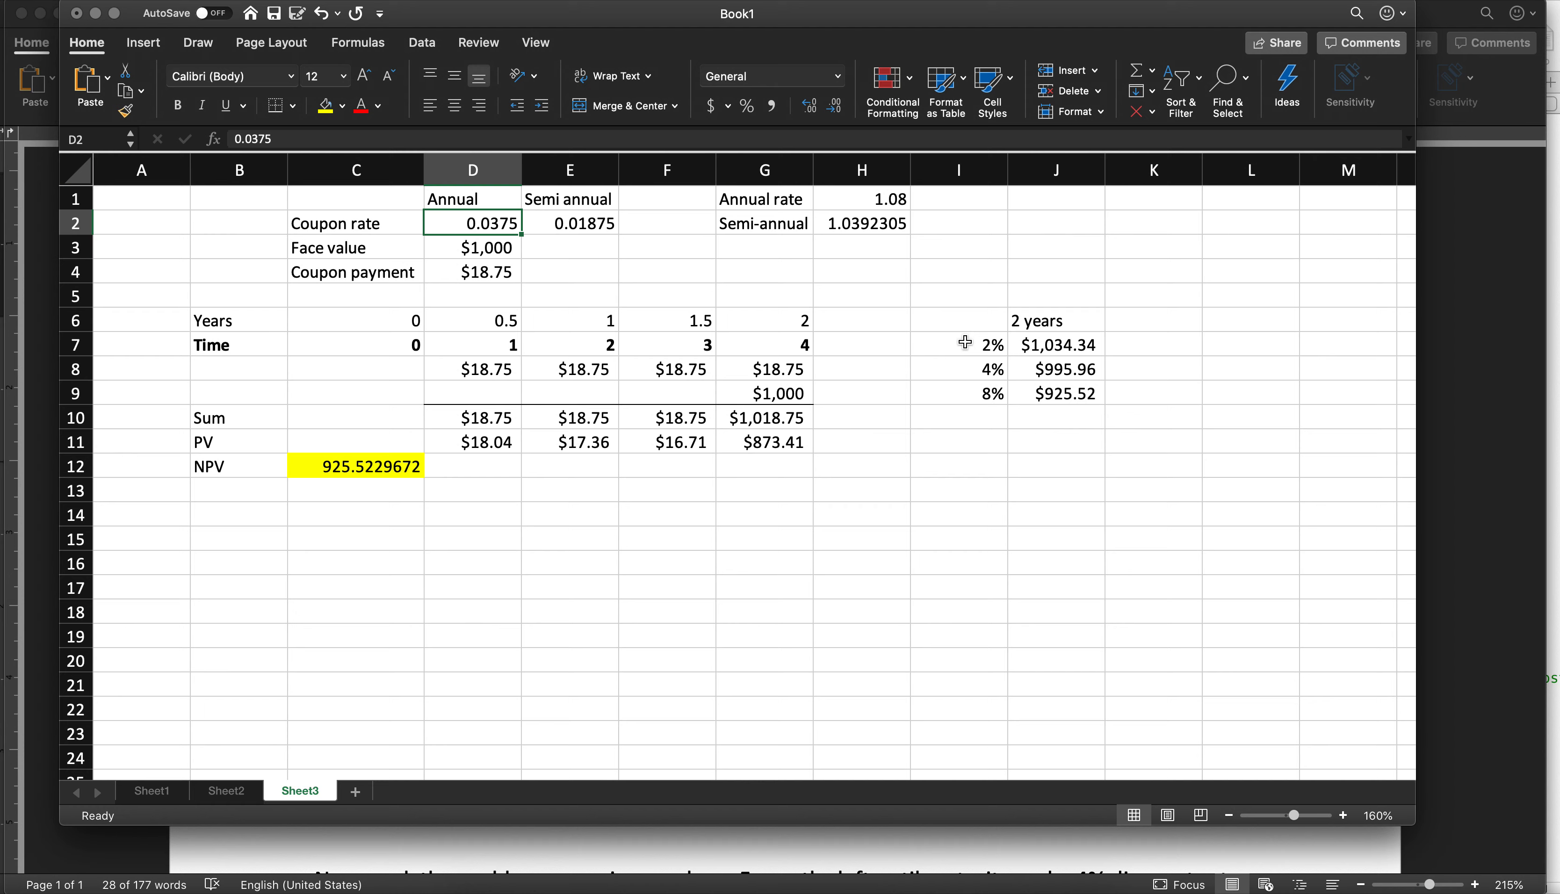
{"action": "mouse_move", "coordinate": [1042, 345]}
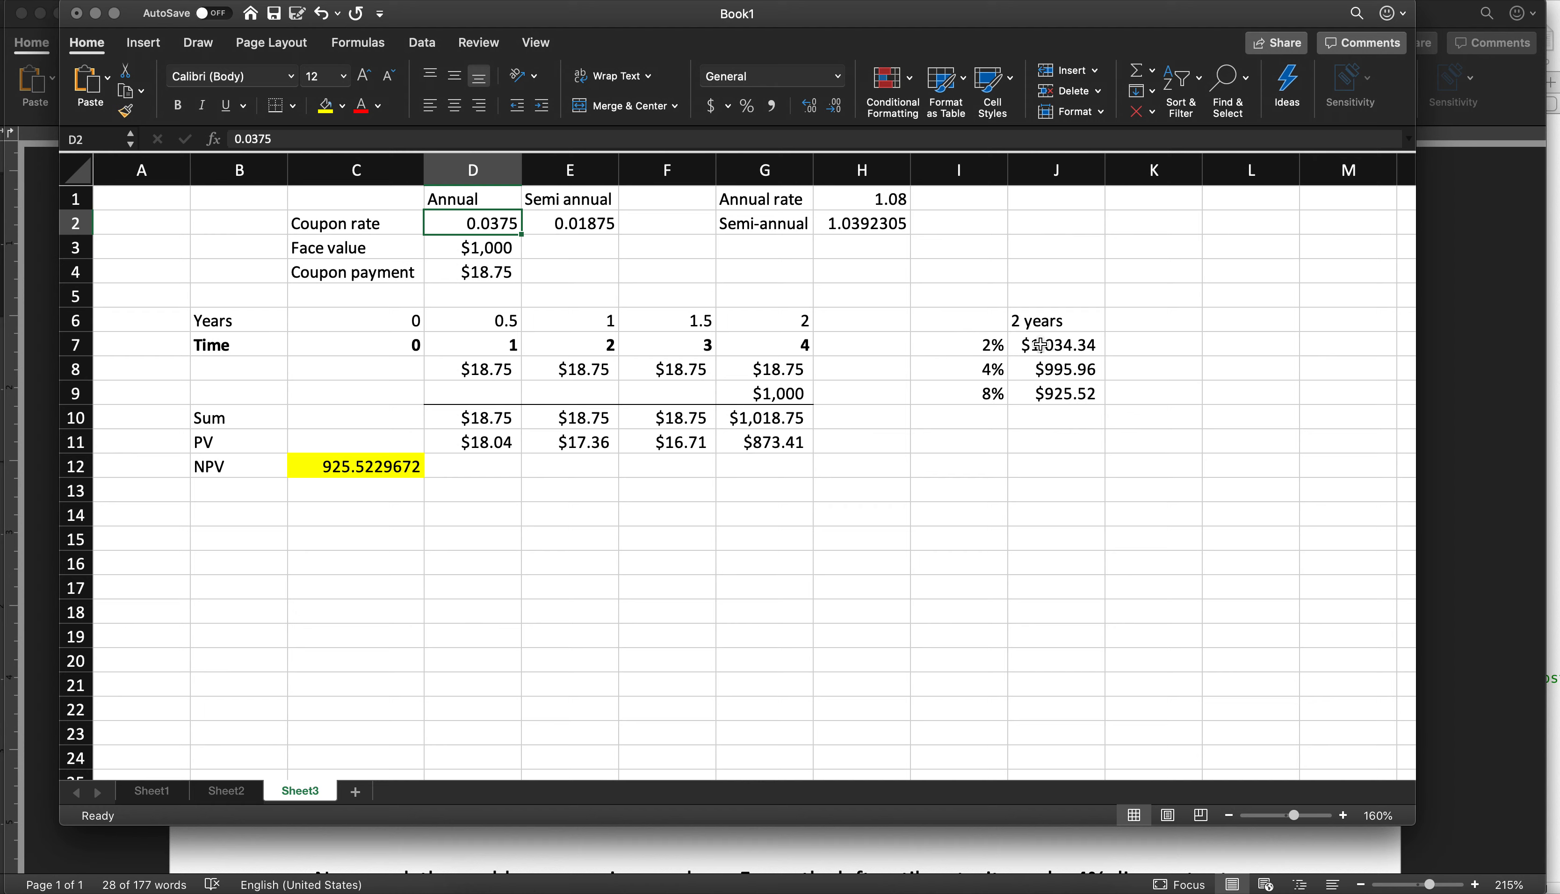
{"action": "mouse_move", "coordinate": [964, 373]}
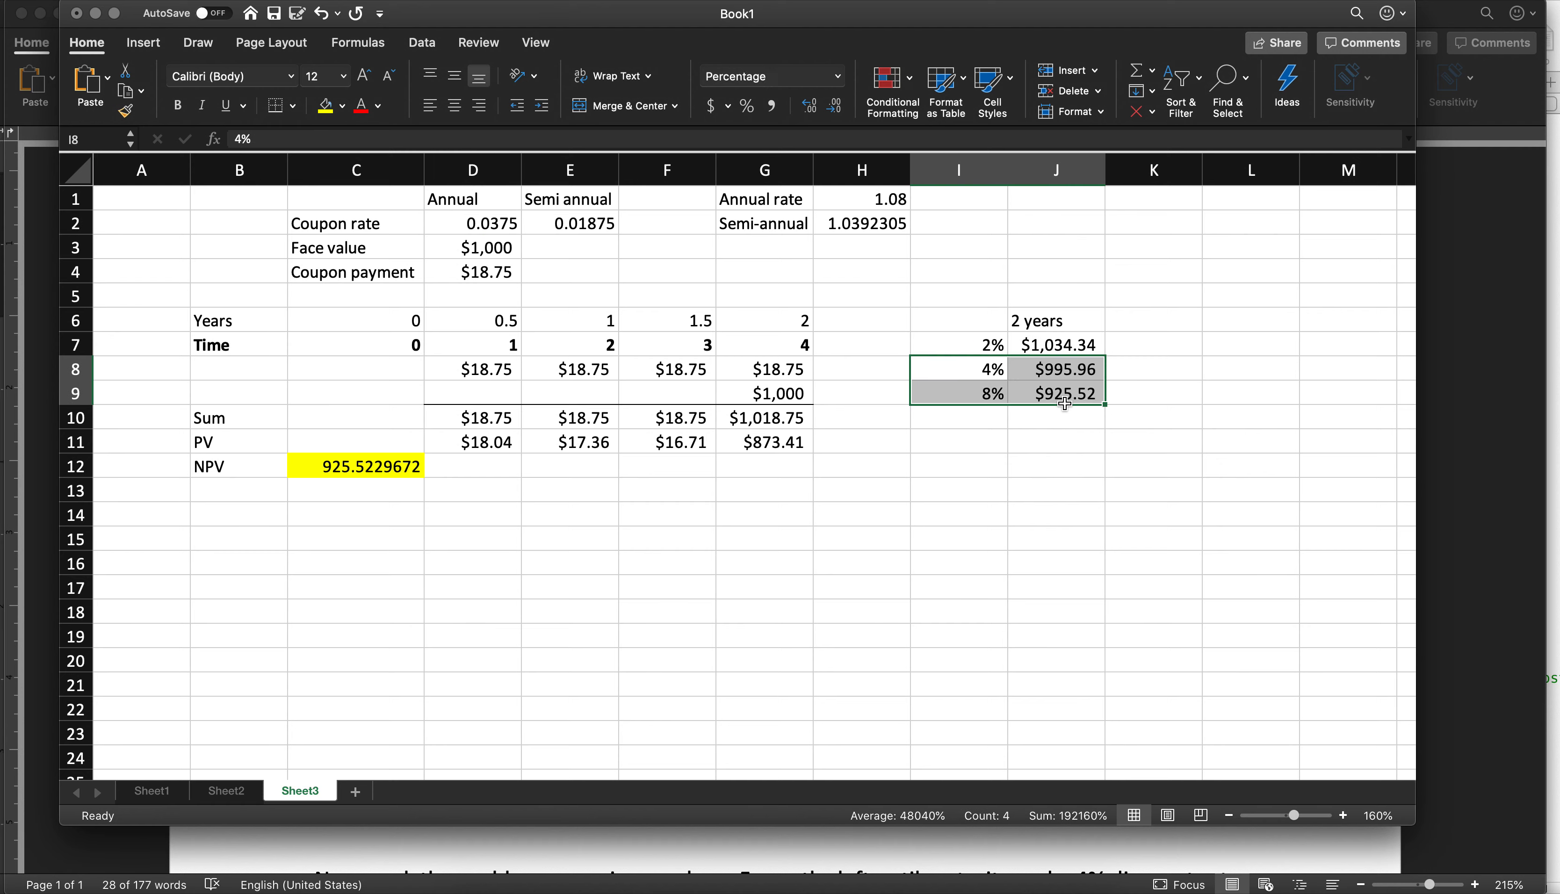
{"action": "mouse_move", "coordinate": [1021, 357]}
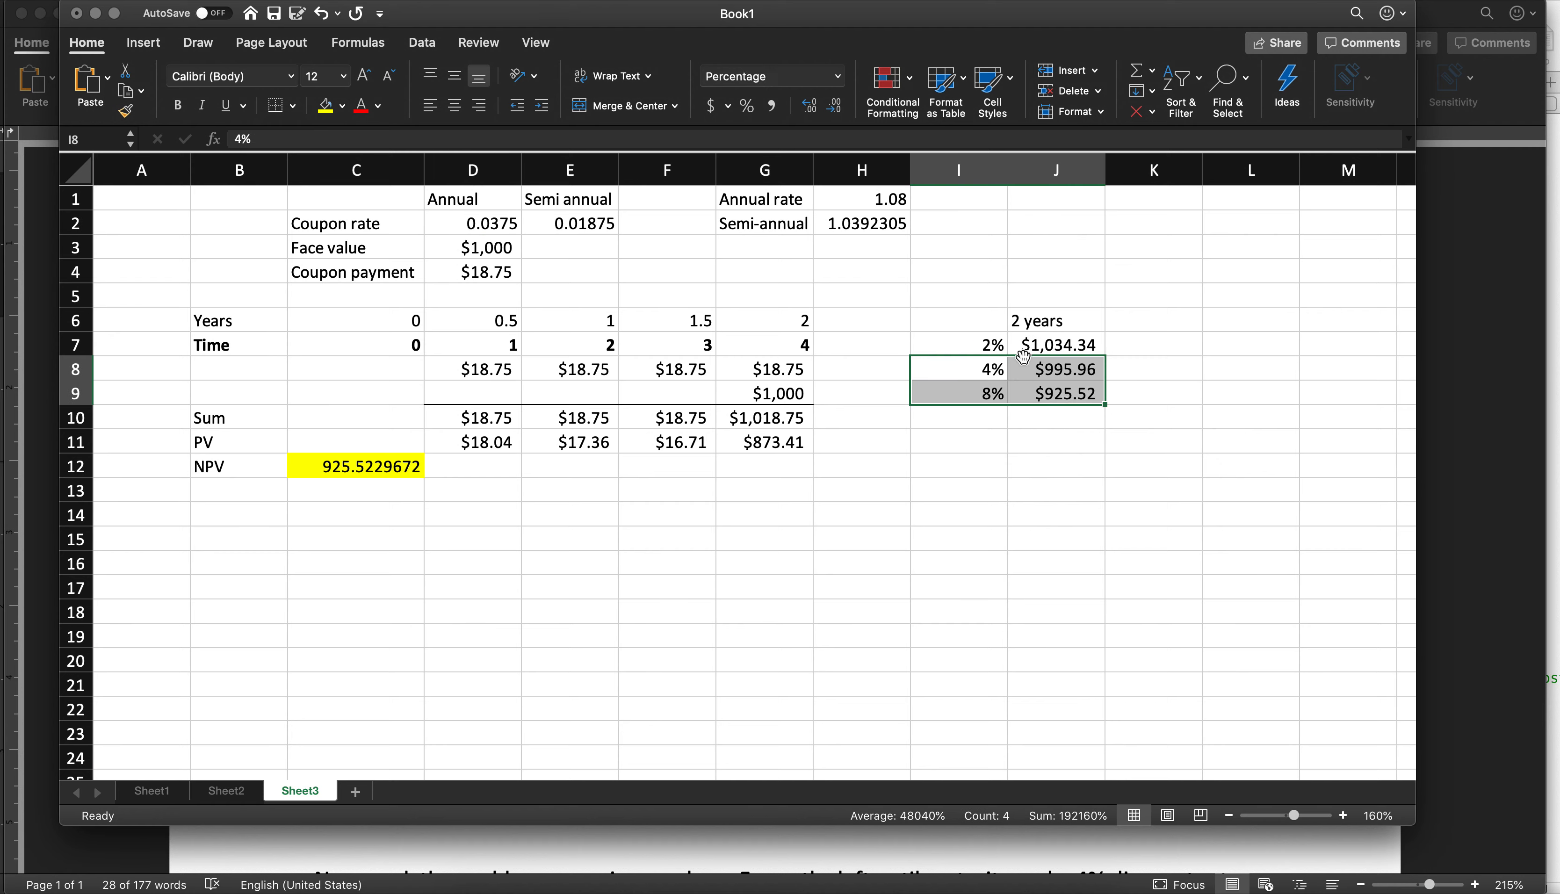
{"action": "mouse_move", "coordinate": [977, 382]}
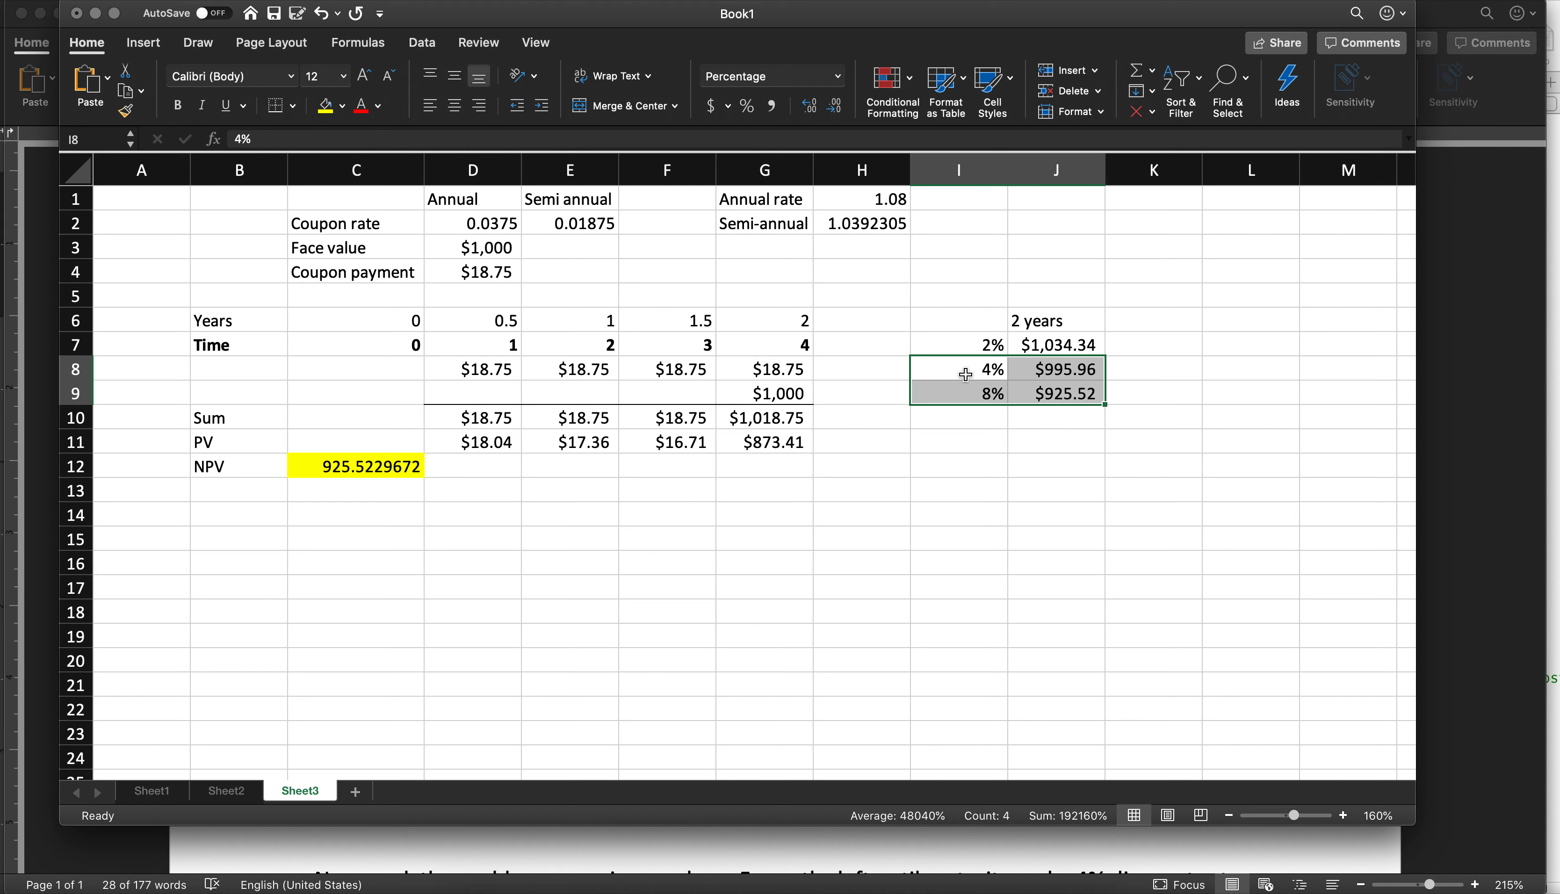
{"action": "left_click", "coordinate": [1055, 344]}
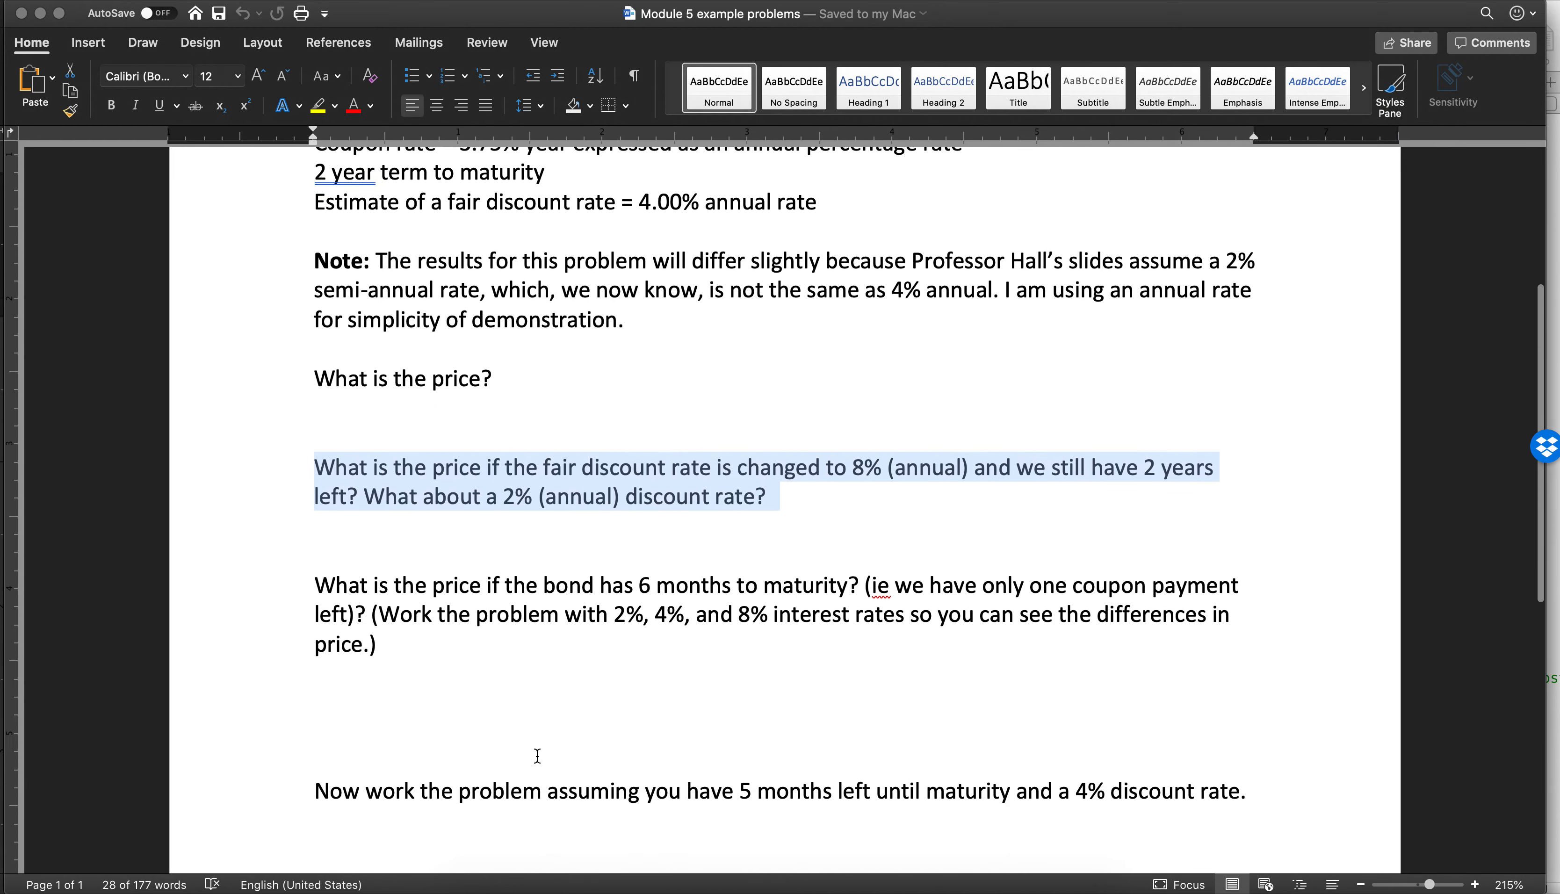
{"action": "scroll", "scroll_direction": "down", "scroll_amount": 3}
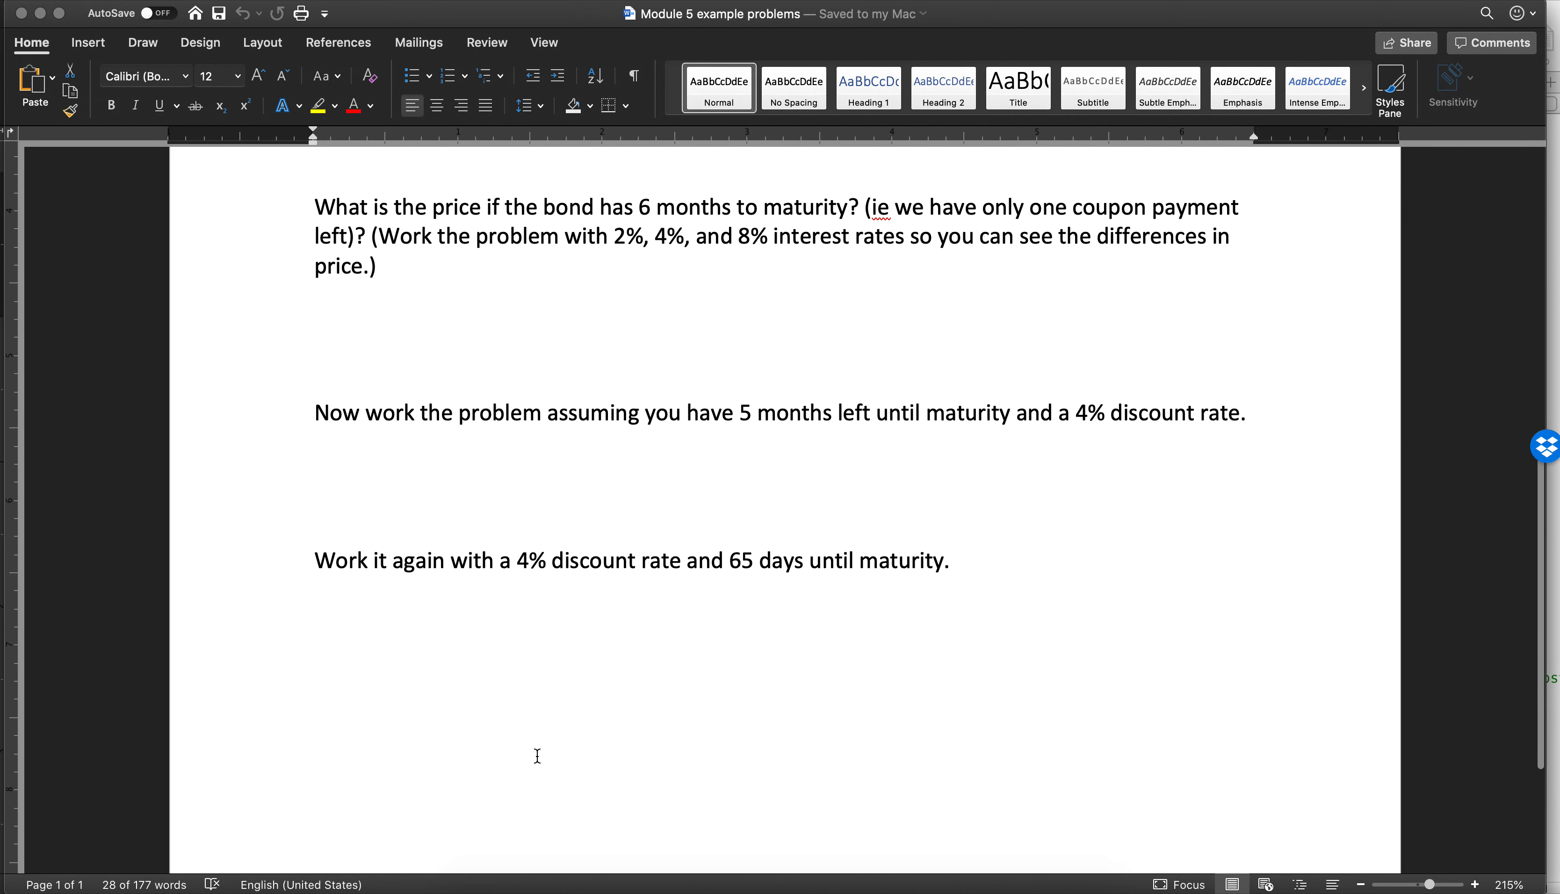
{"action": "mouse_move", "coordinate": [590, 339]}
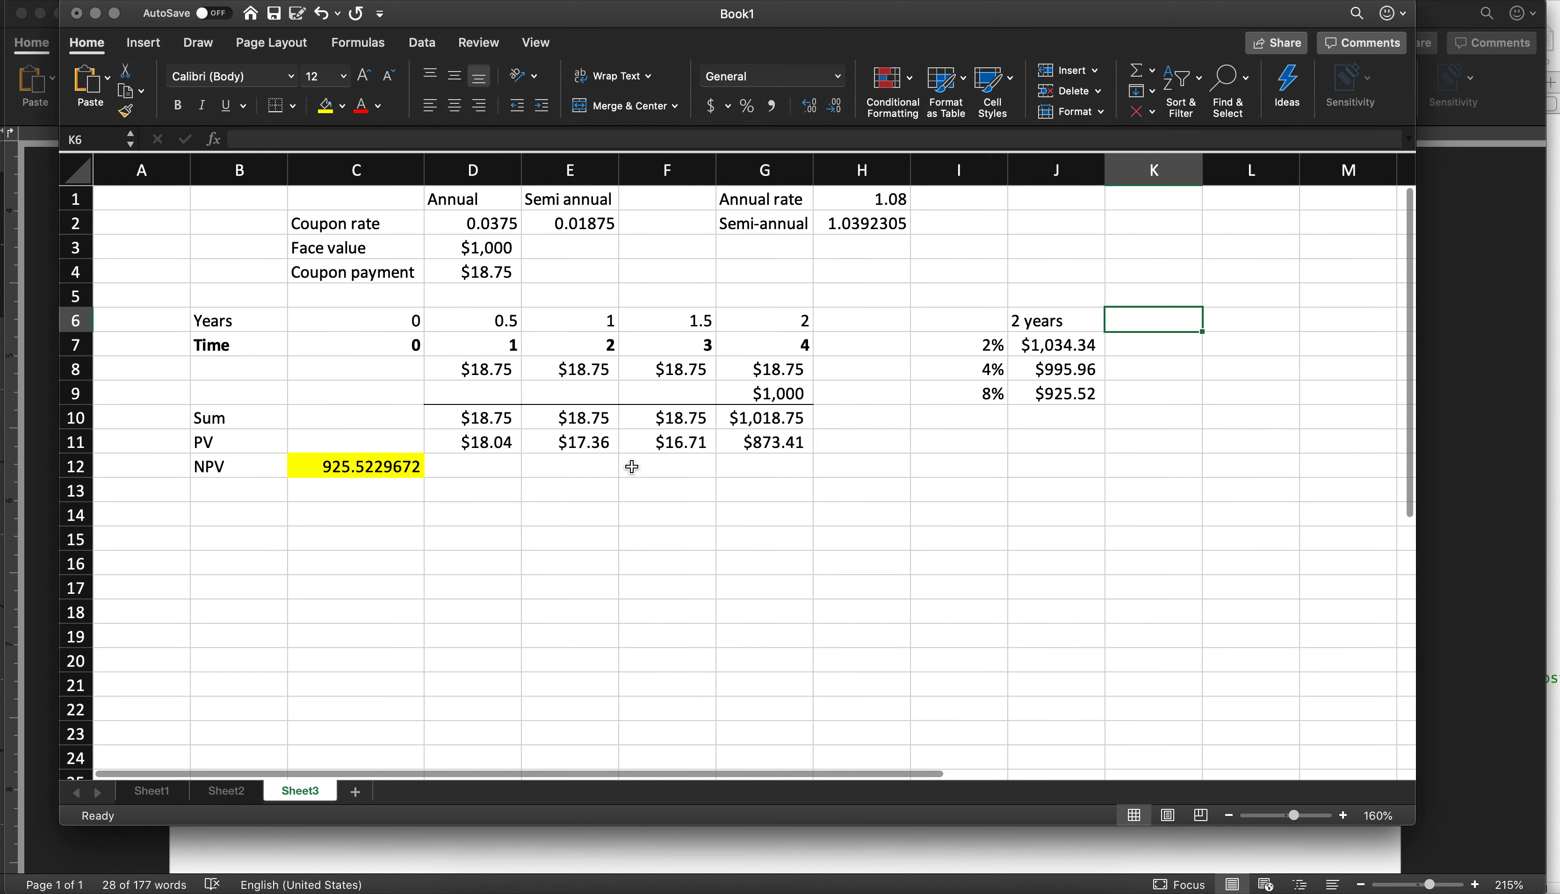
Lay out a new 6-month block with Year/Time rows and a $1,018.75 Cash Flow in D18
{"action": "left_click", "coordinate": [356, 319]}
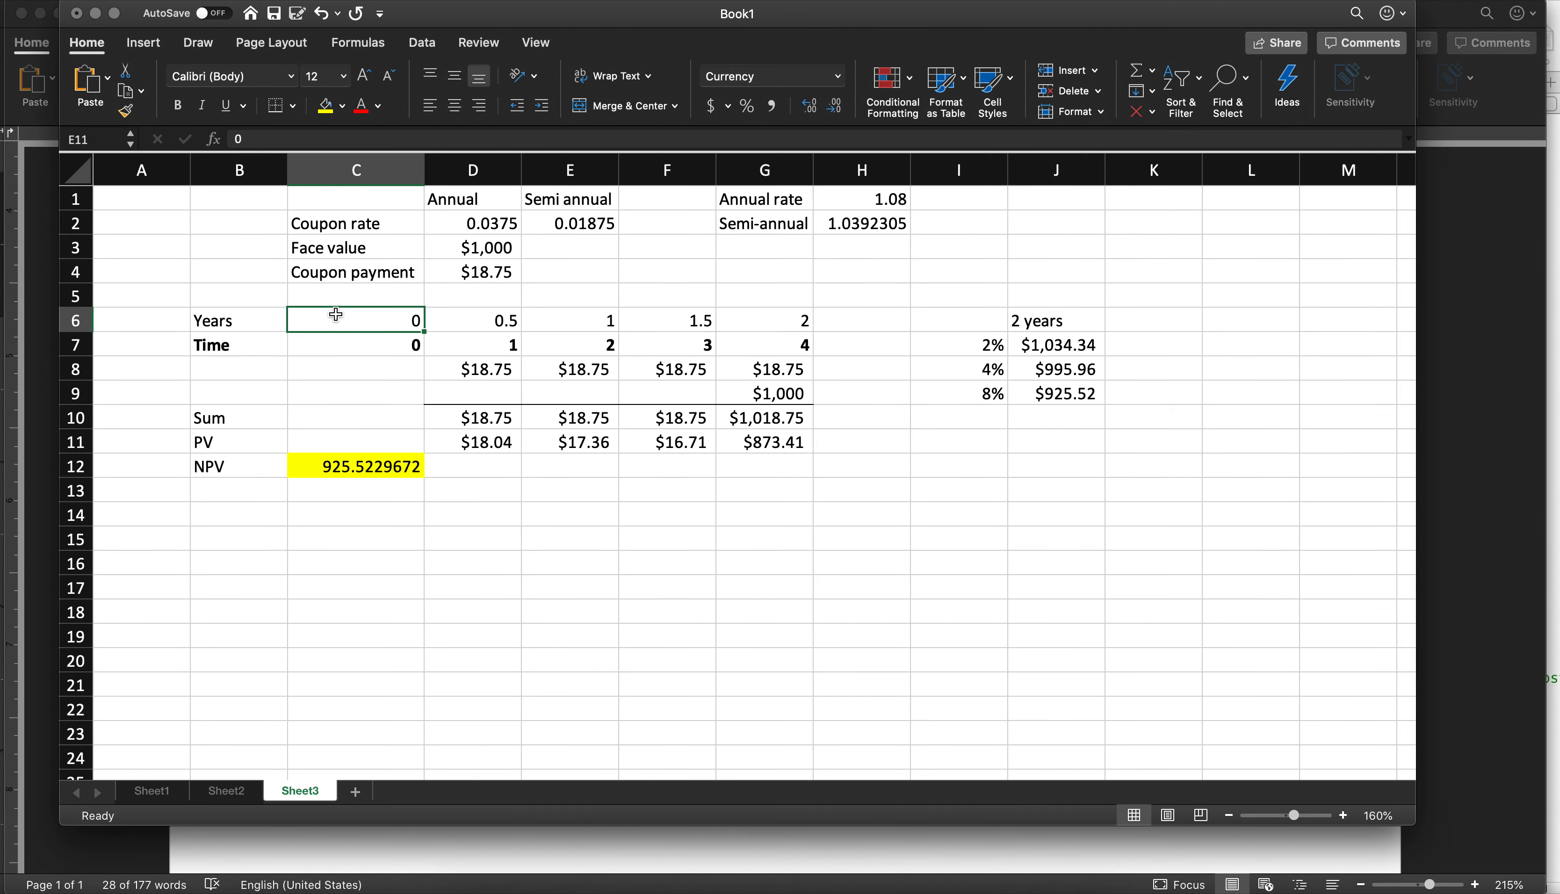
{"action": "left_click", "coordinate": [239, 563]}
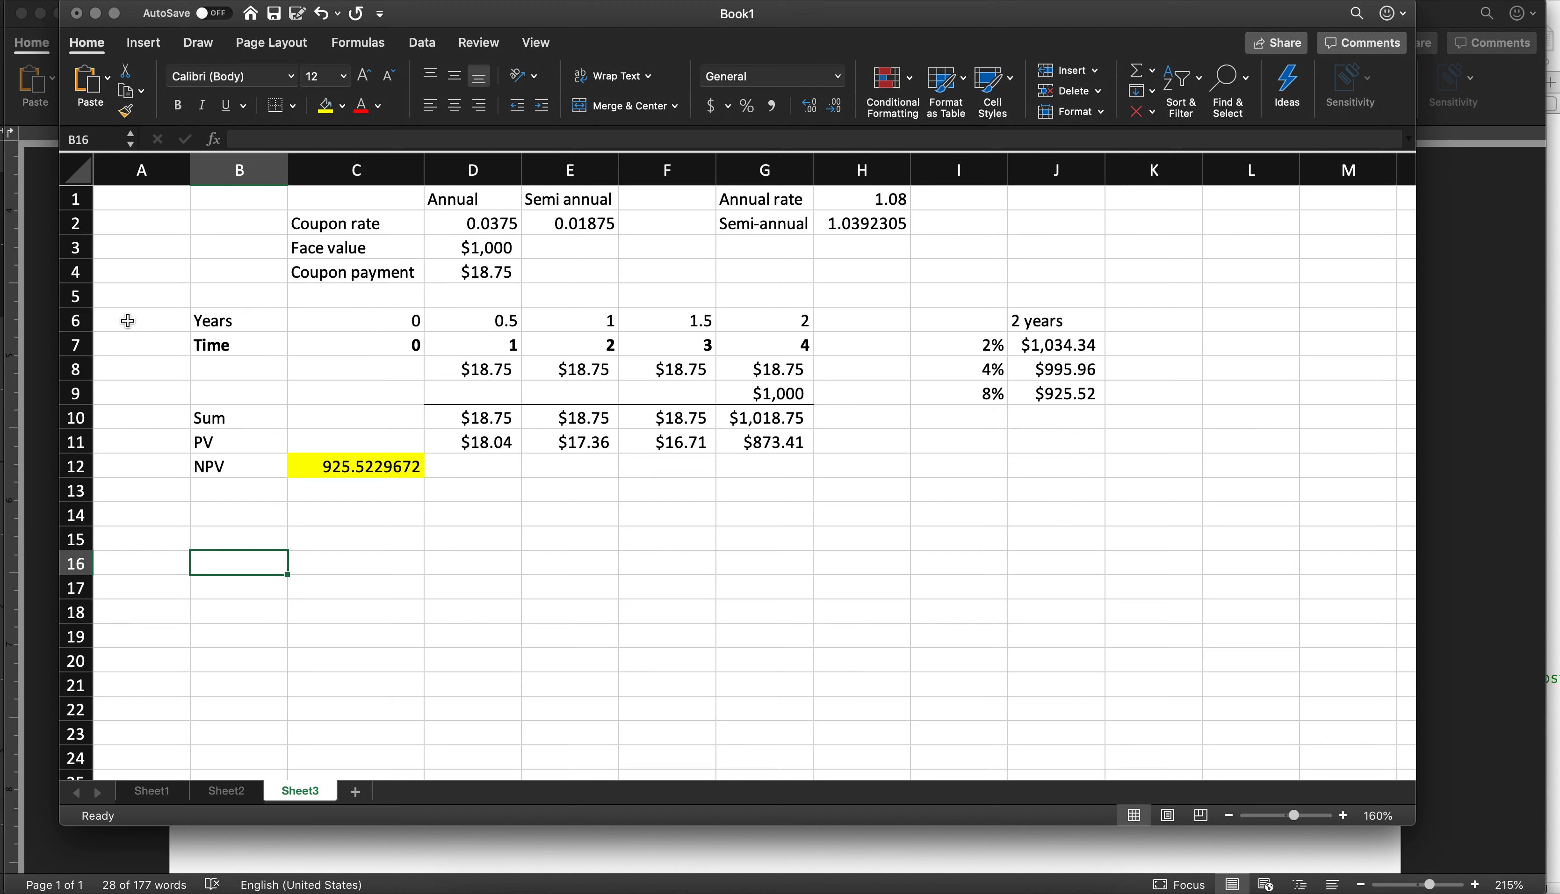
{"action": "type", "text": "Year"}
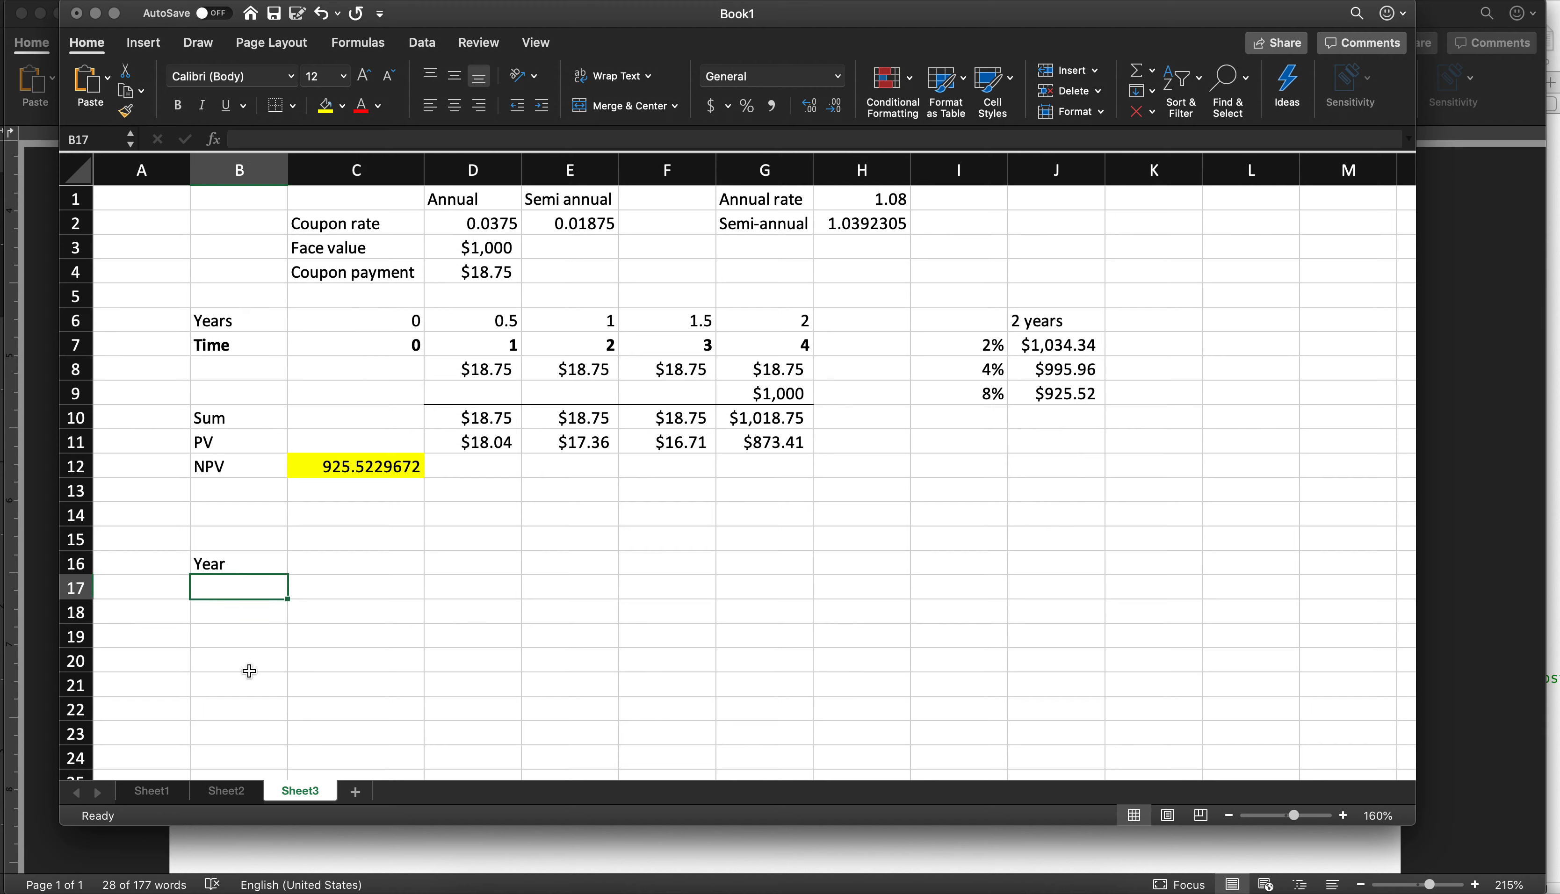
{"action": "type", "text": "Time"}
{"action": "left_click", "coordinate": [471, 587]}
{"action": "type", "text": "1"}
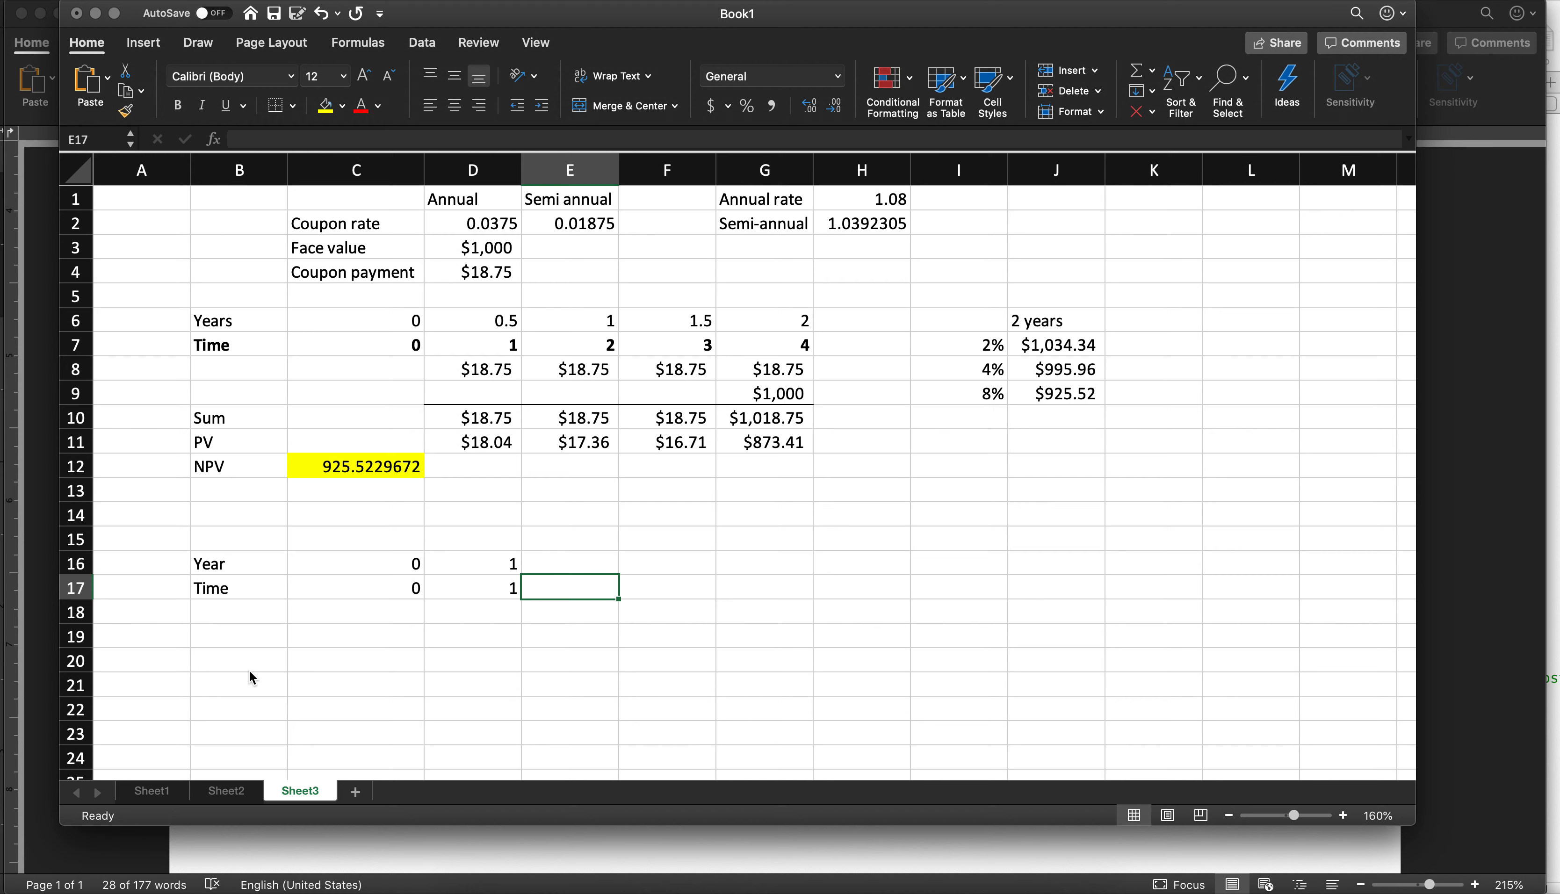
{"action": "left_click", "coordinate": [472, 586]}
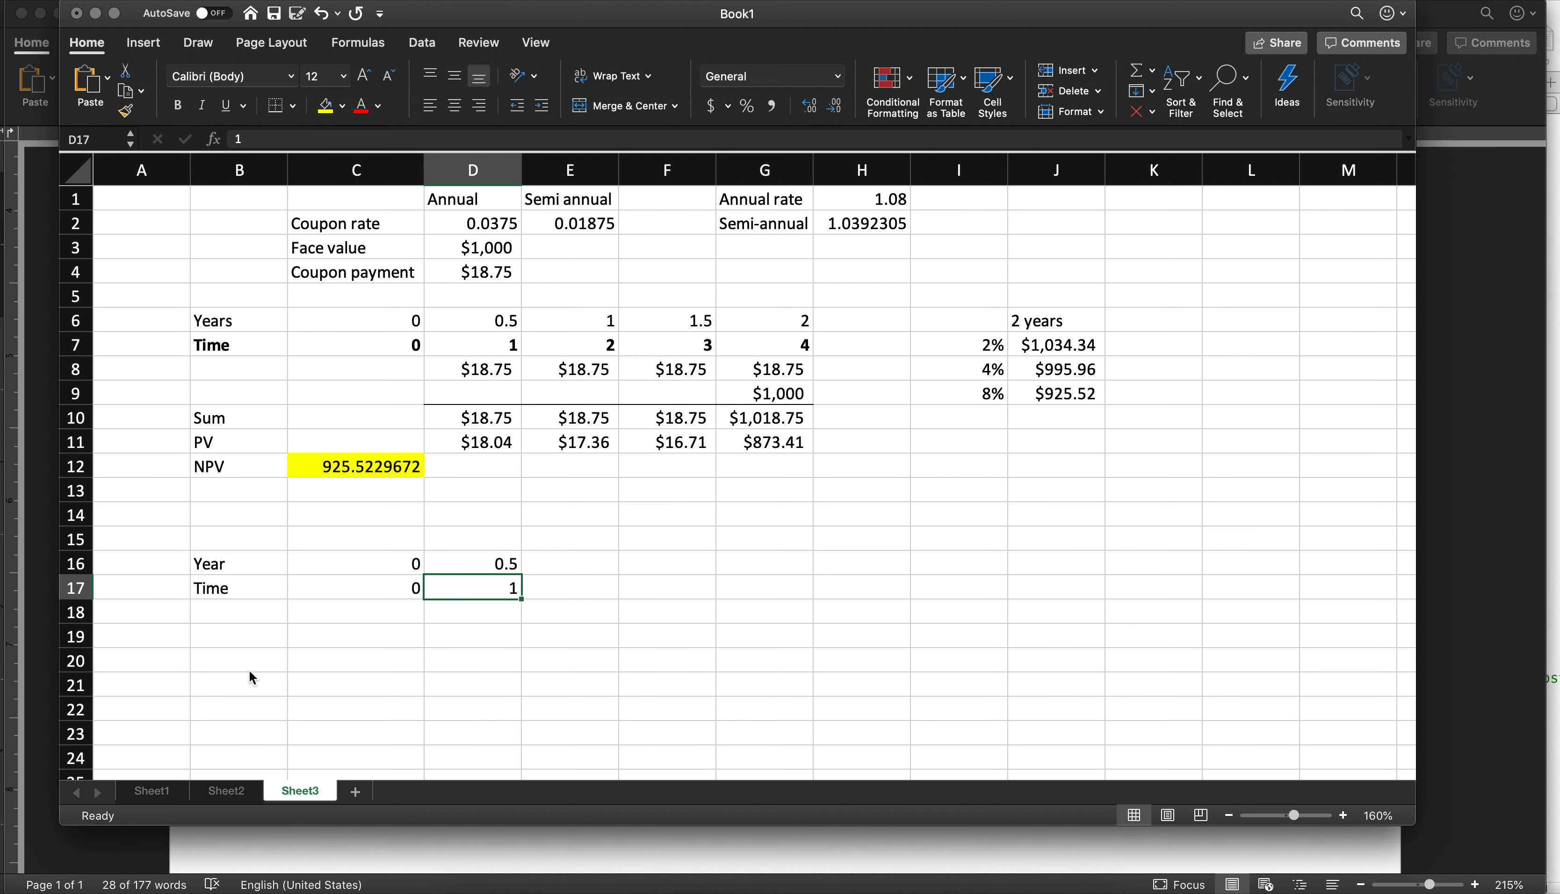
{"action": "type", "text": "$"}
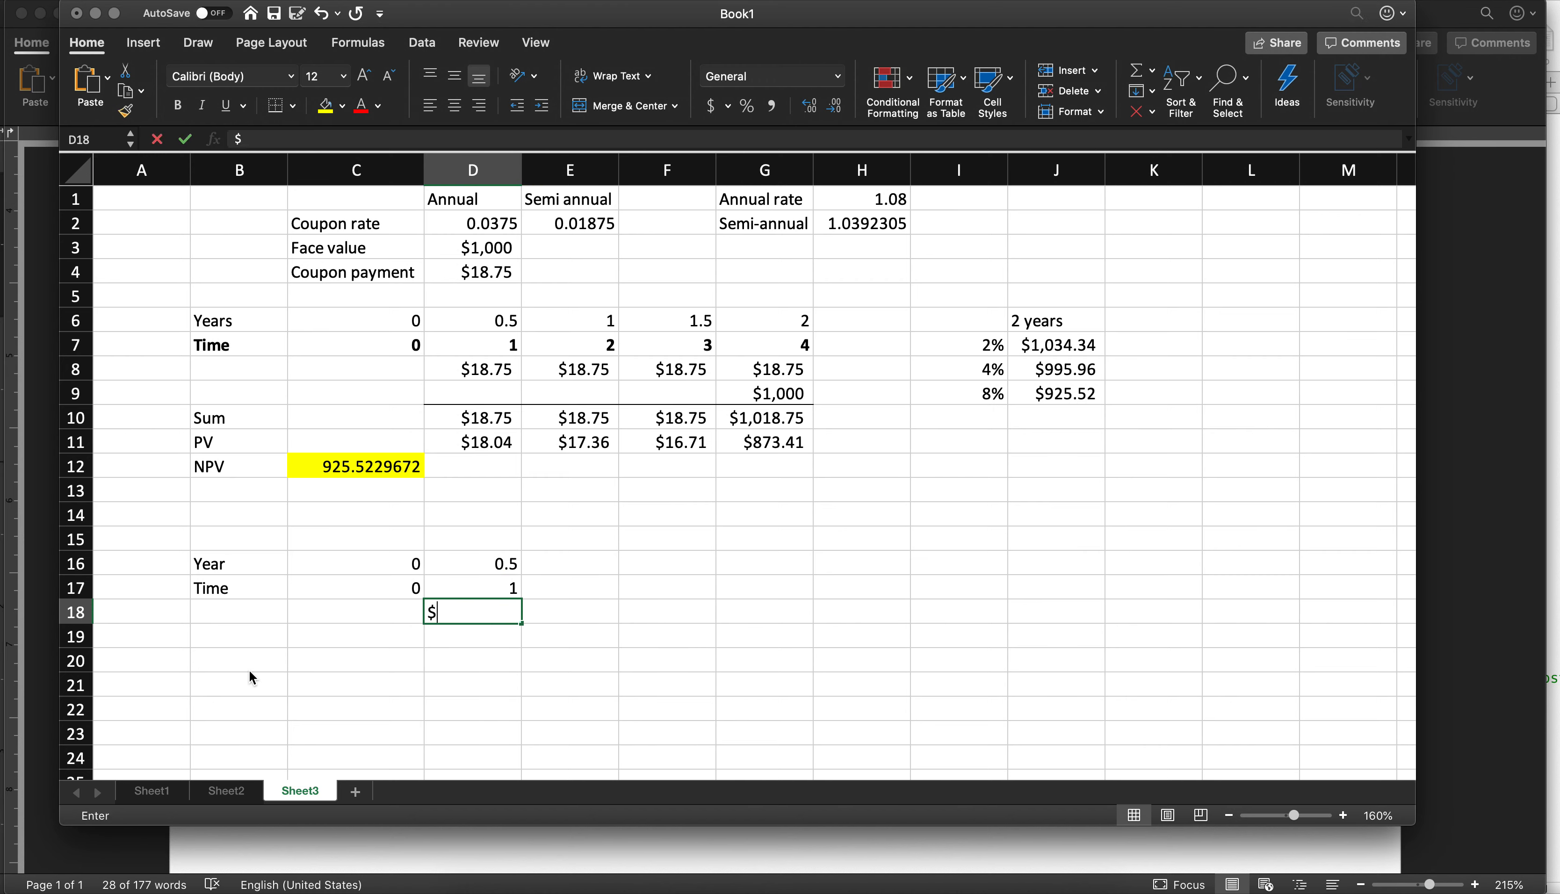
{"action": "type", "text": "1018.75"}
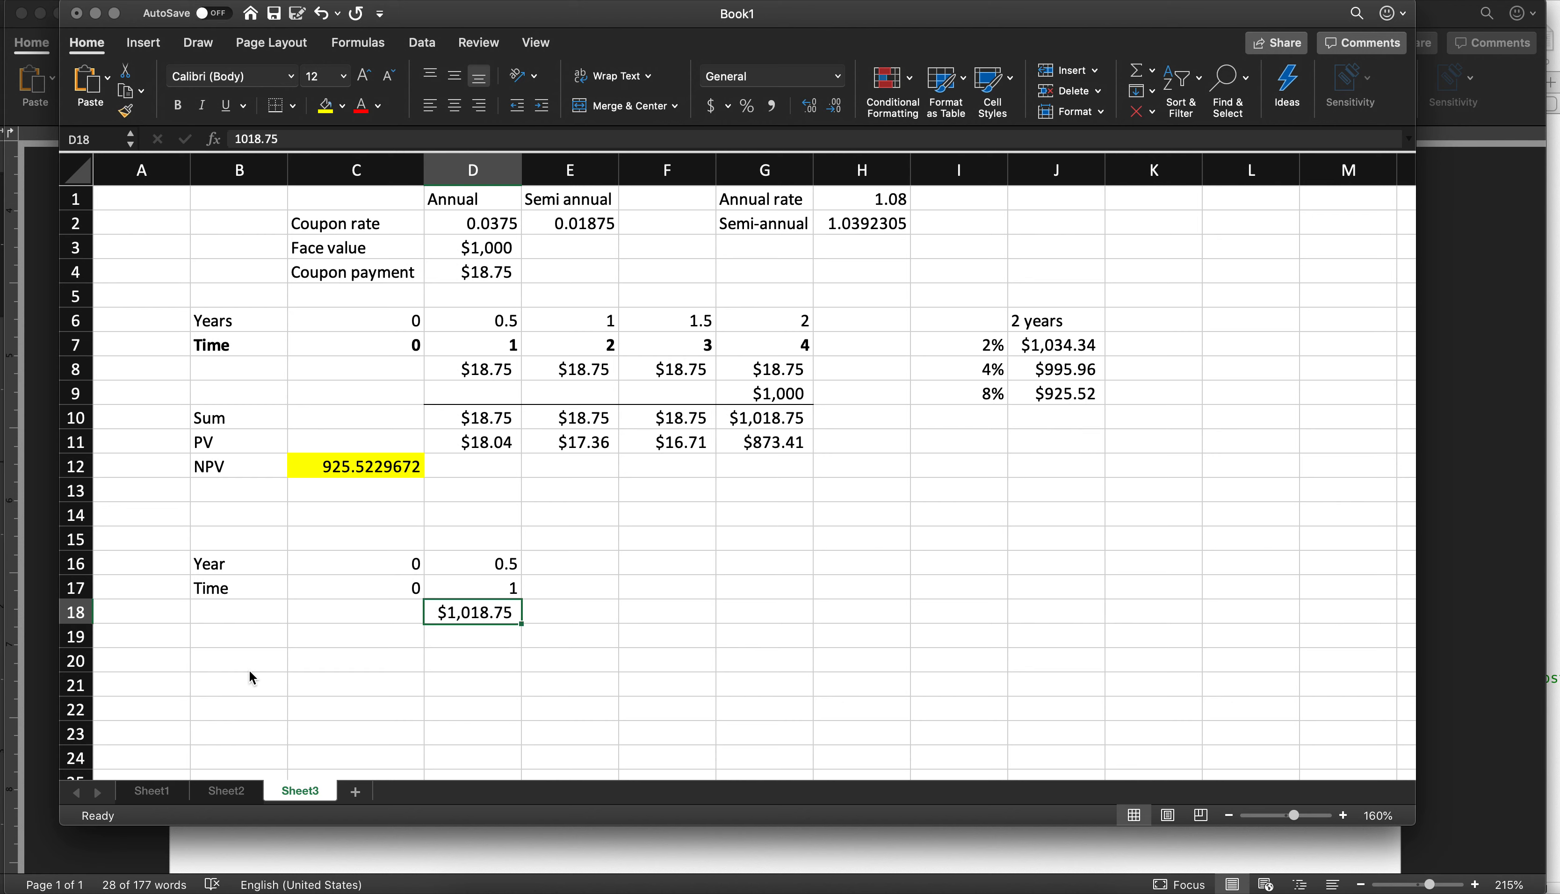
{"action": "type", "text": "Cash Flow"}
{"action": "left_click", "coordinate": [240, 636]}
{"action": "type", "text": "NPV"}
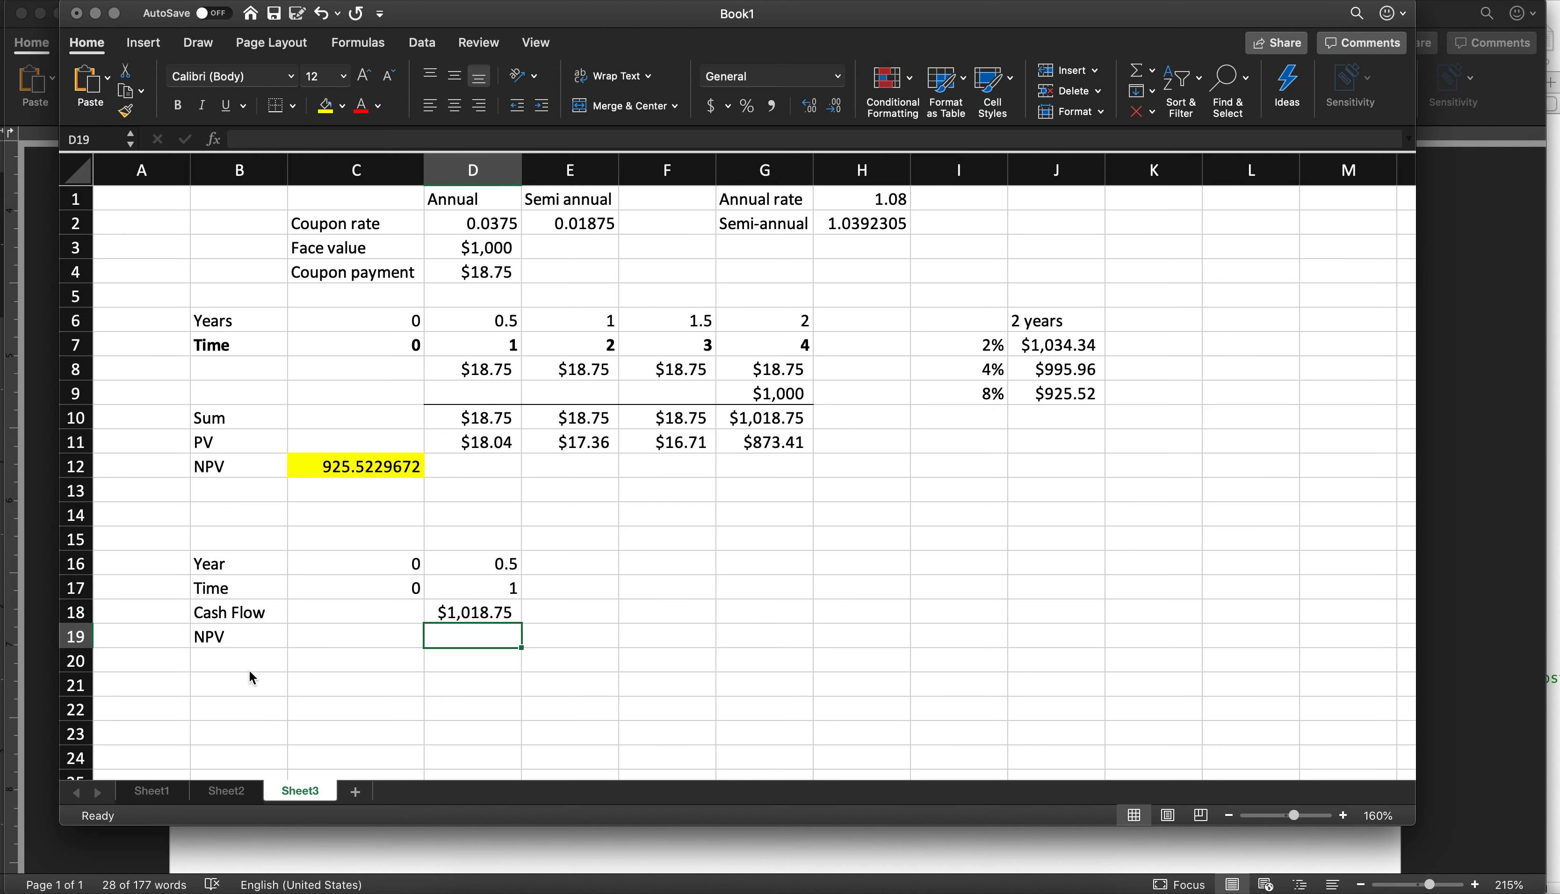
Discount the cash flow with =D18/H2^D17 in D19, giving $980.29
{"action": "type", "text": "="}
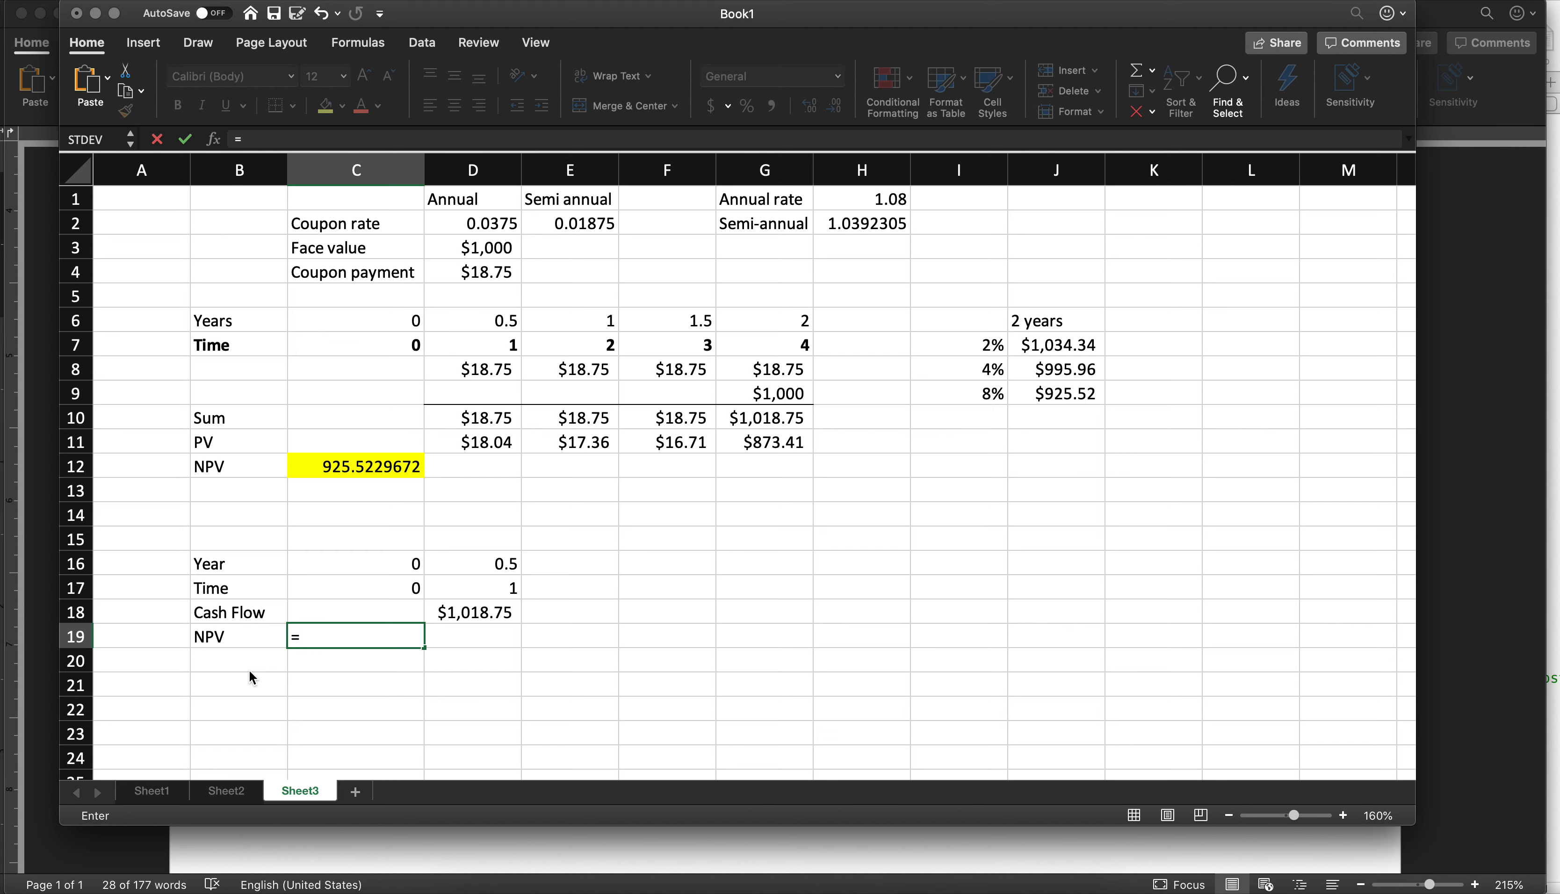
{"action": "left_click", "coordinate": [472, 612]}
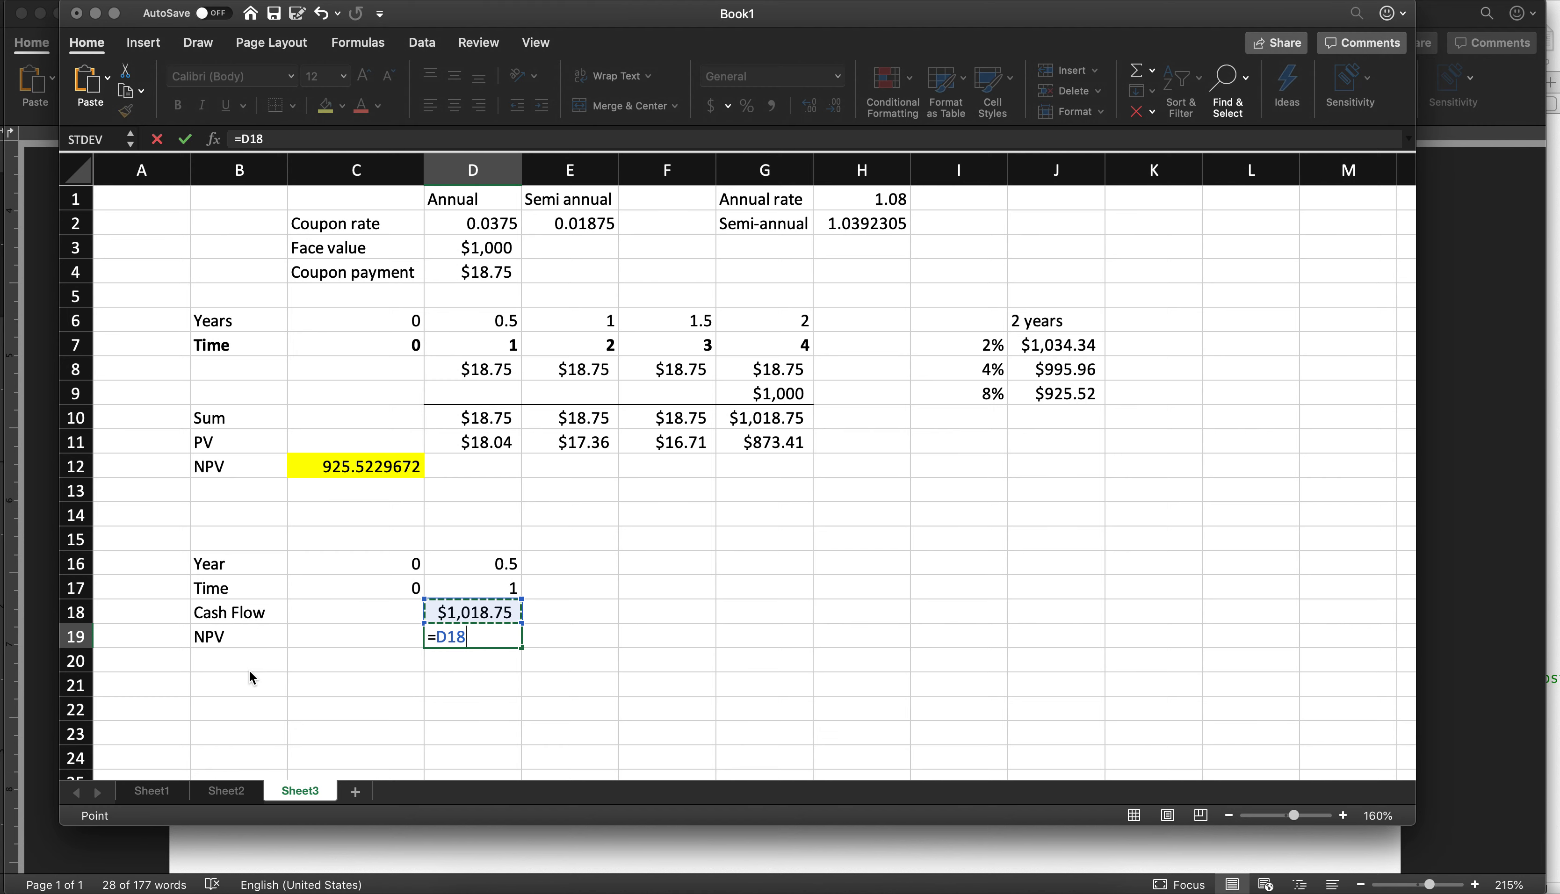
{"action": "left_click", "coordinate": [861, 222]}
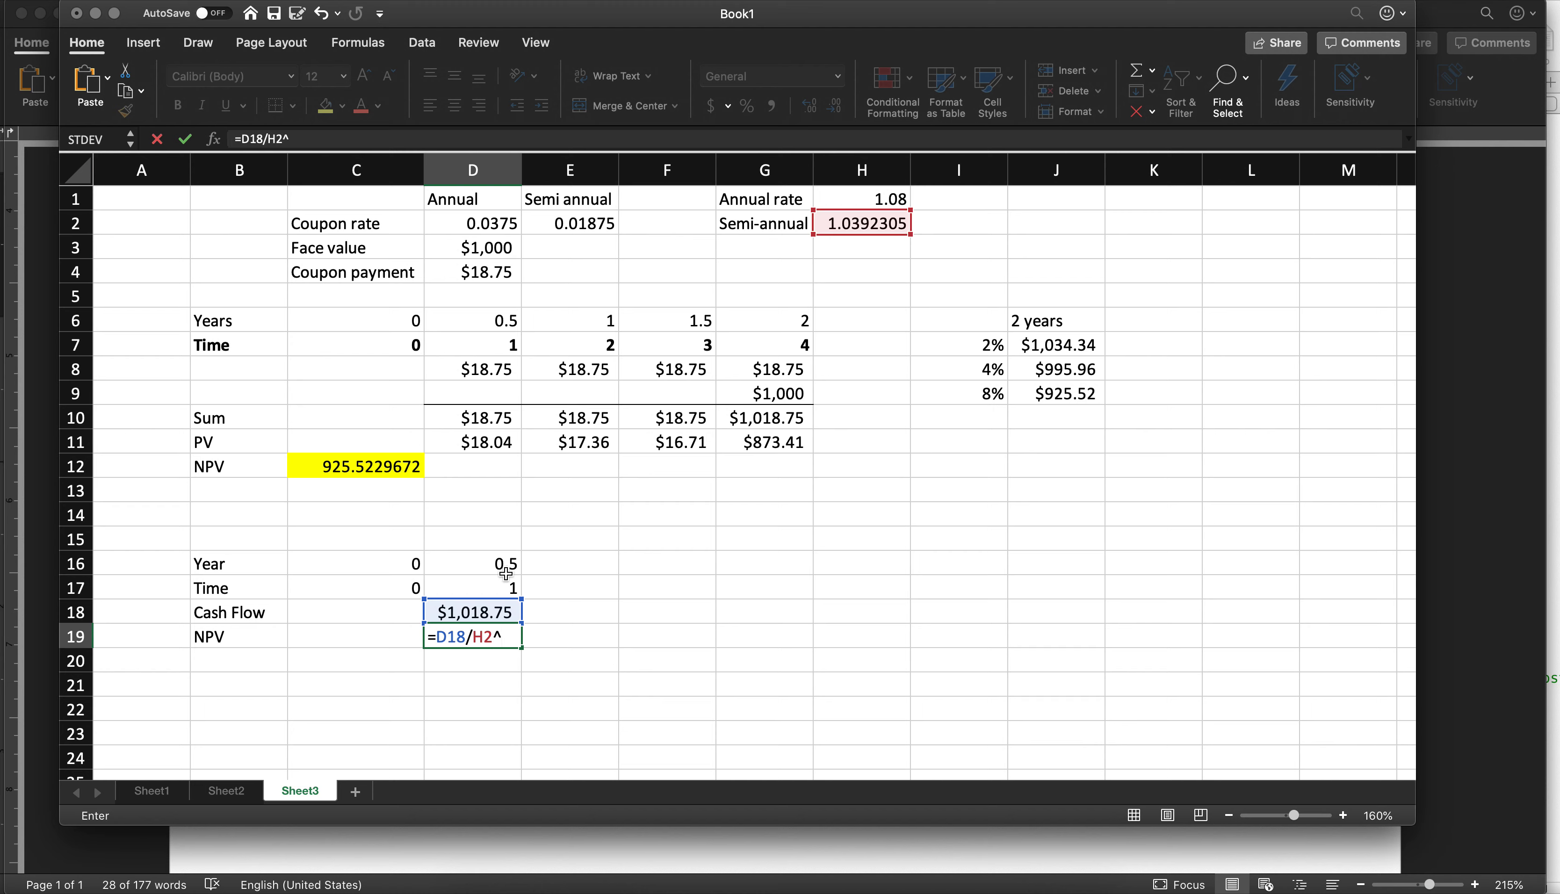
{"action": "left_click", "coordinate": [472, 587]}
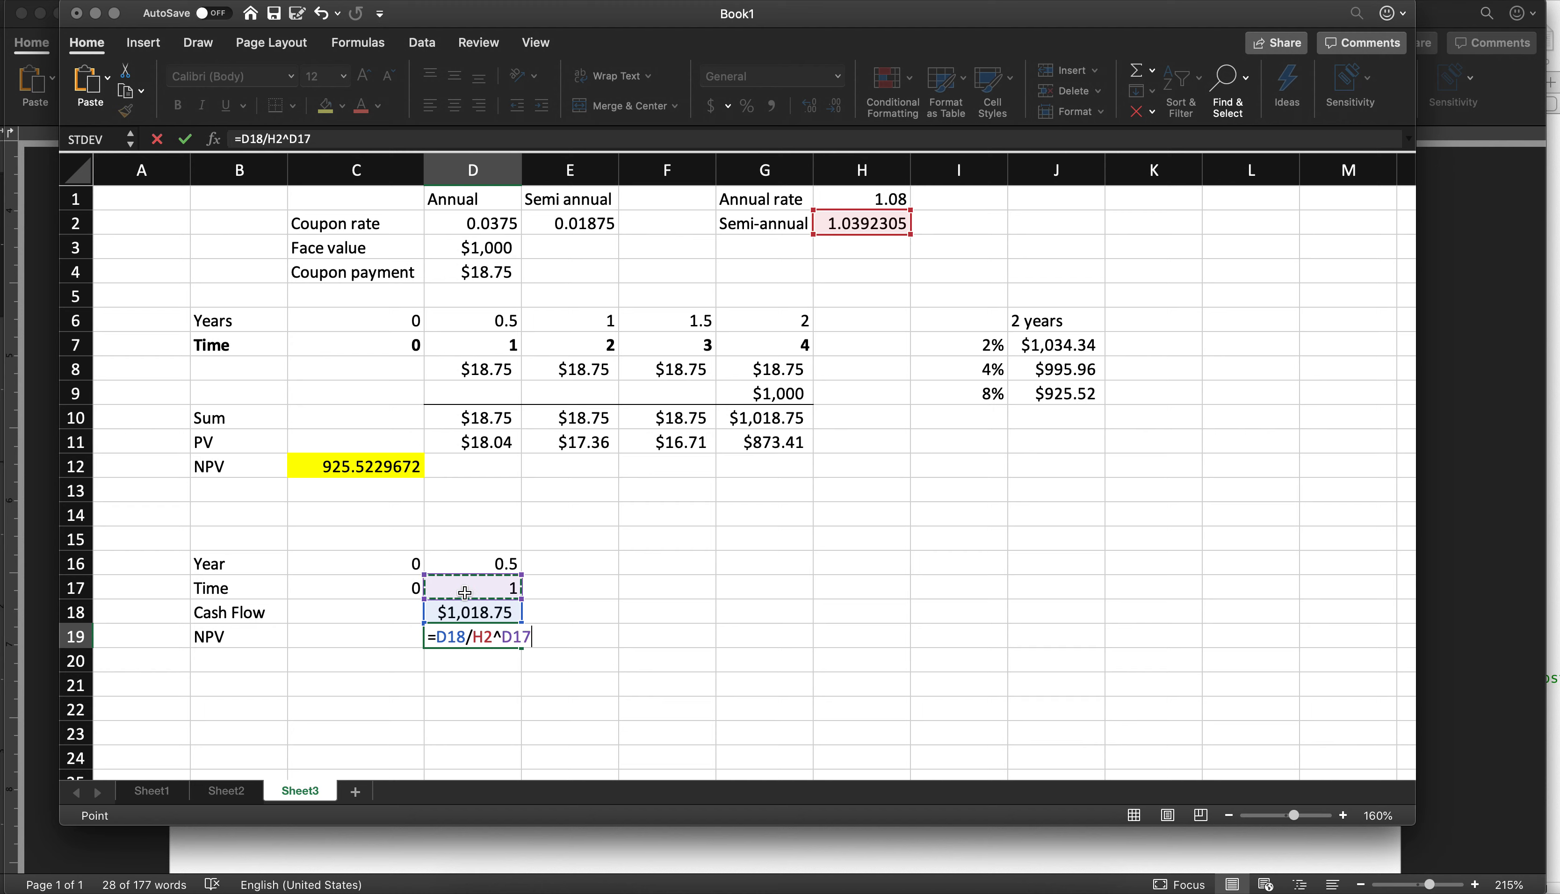
{"action": "key", "text": "Return"}
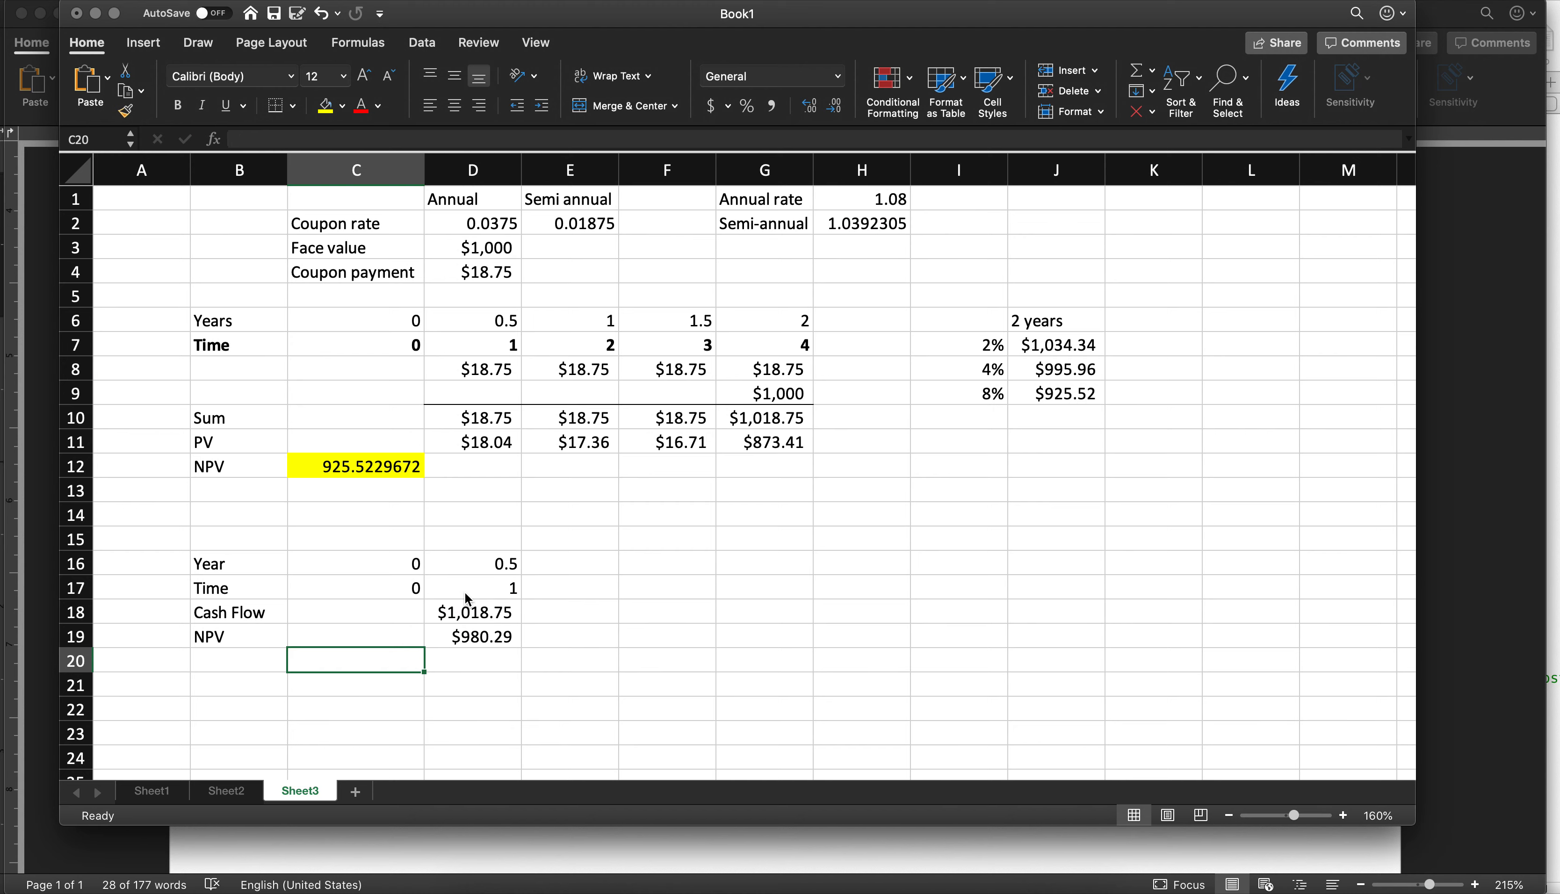
{"action": "left_click", "coordinate": [355, 637]}
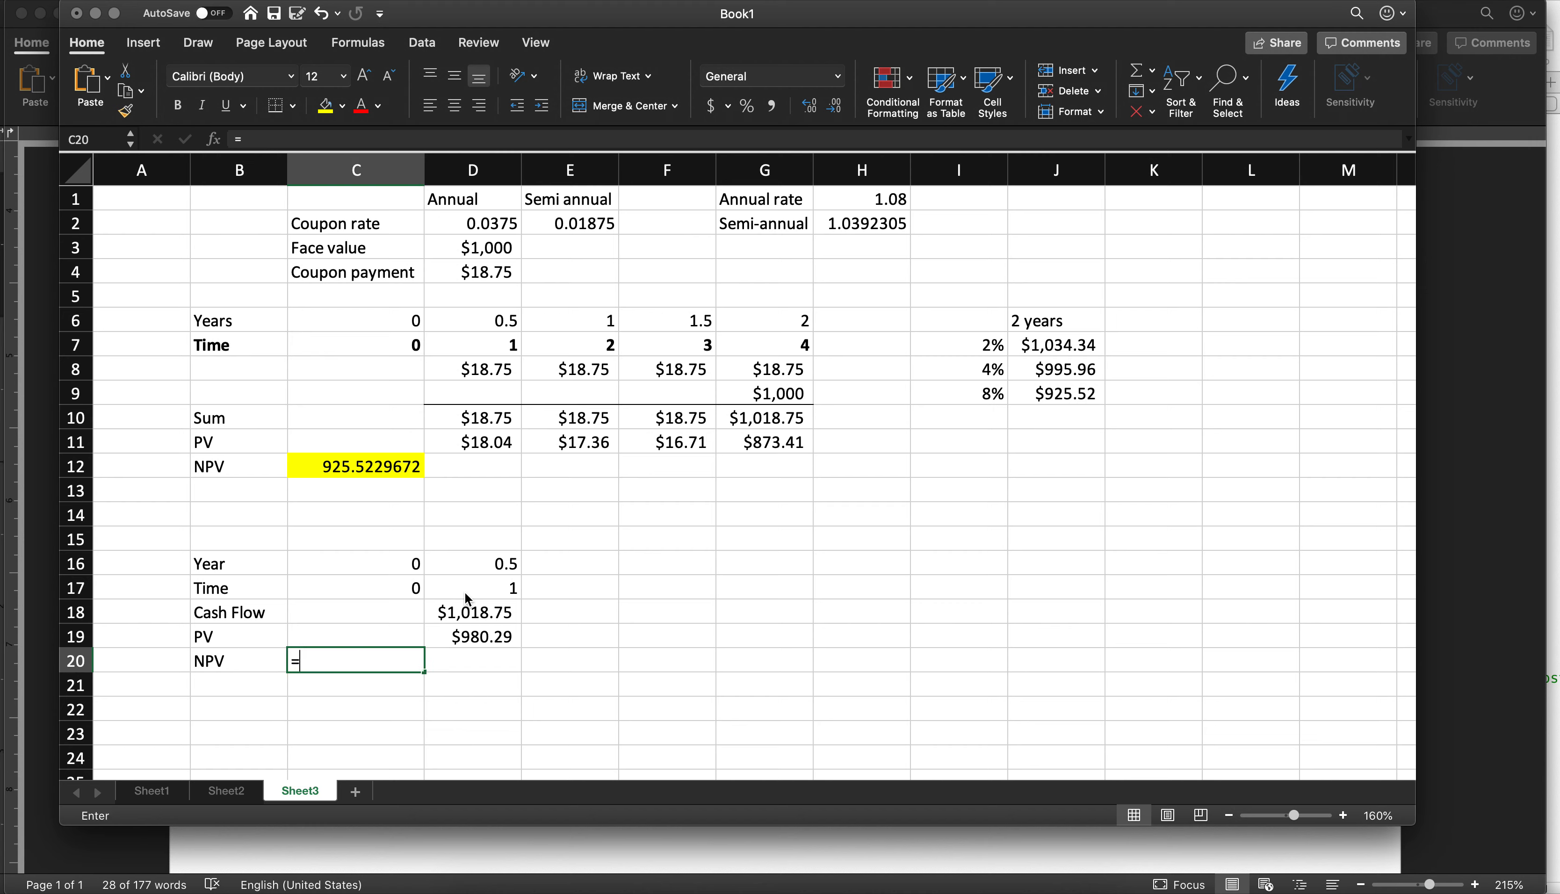
Add the NPV total =SUM(C19:D19) of 980.2926446 and head column K '6 months'
{"action": "type", "text": "=sum(C19:D19"}
{"action": "left_click", "coordinate": [1154, 321]}
{"action": "type", "text": "6 m"}
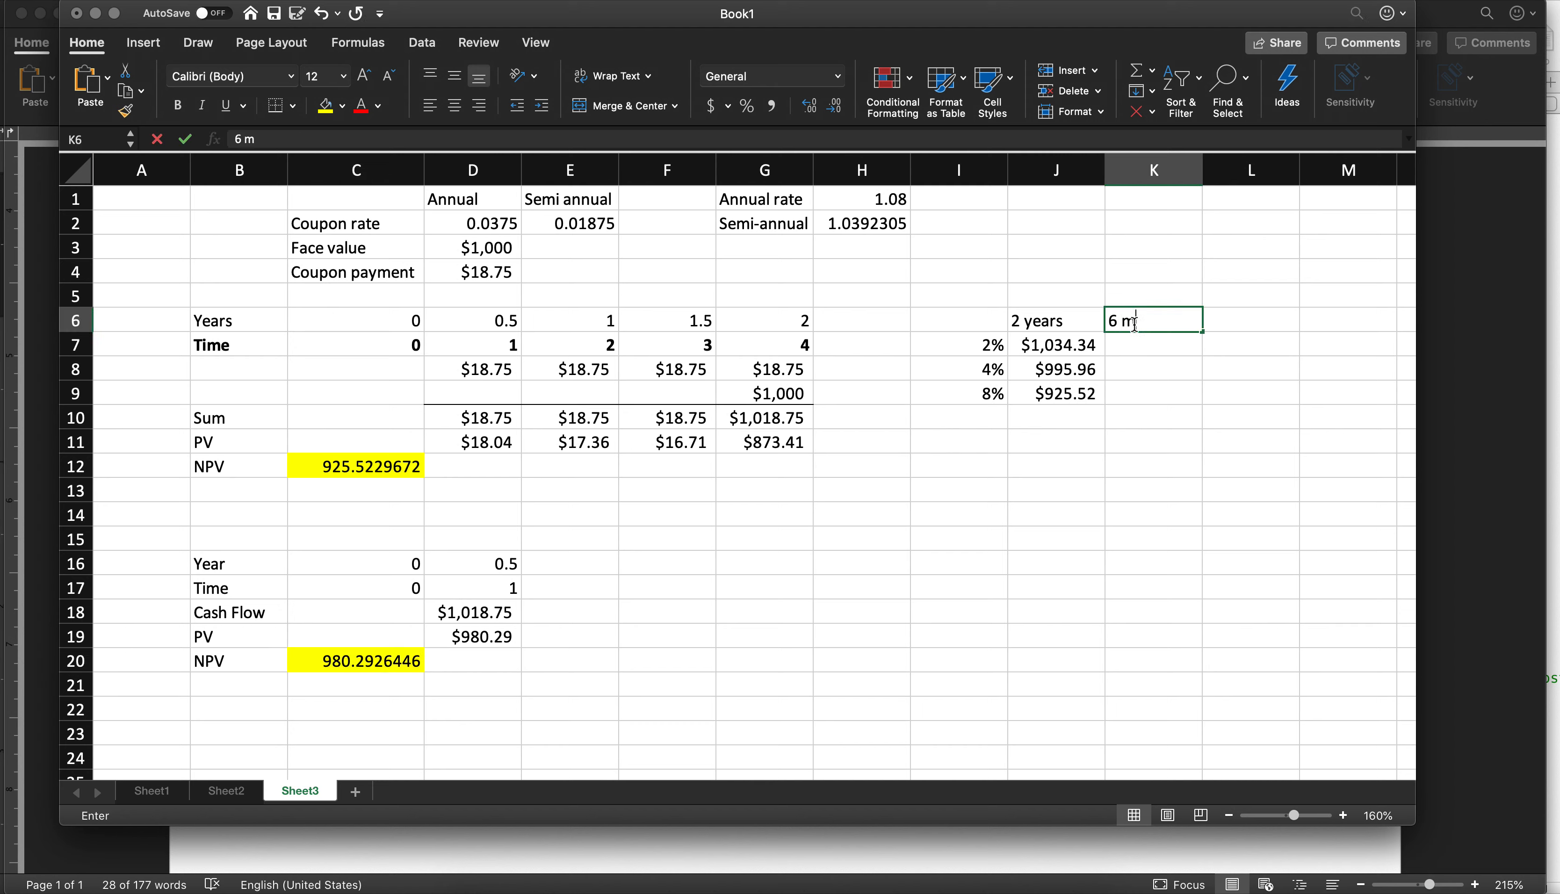
{"action": "type", "text": "o"}
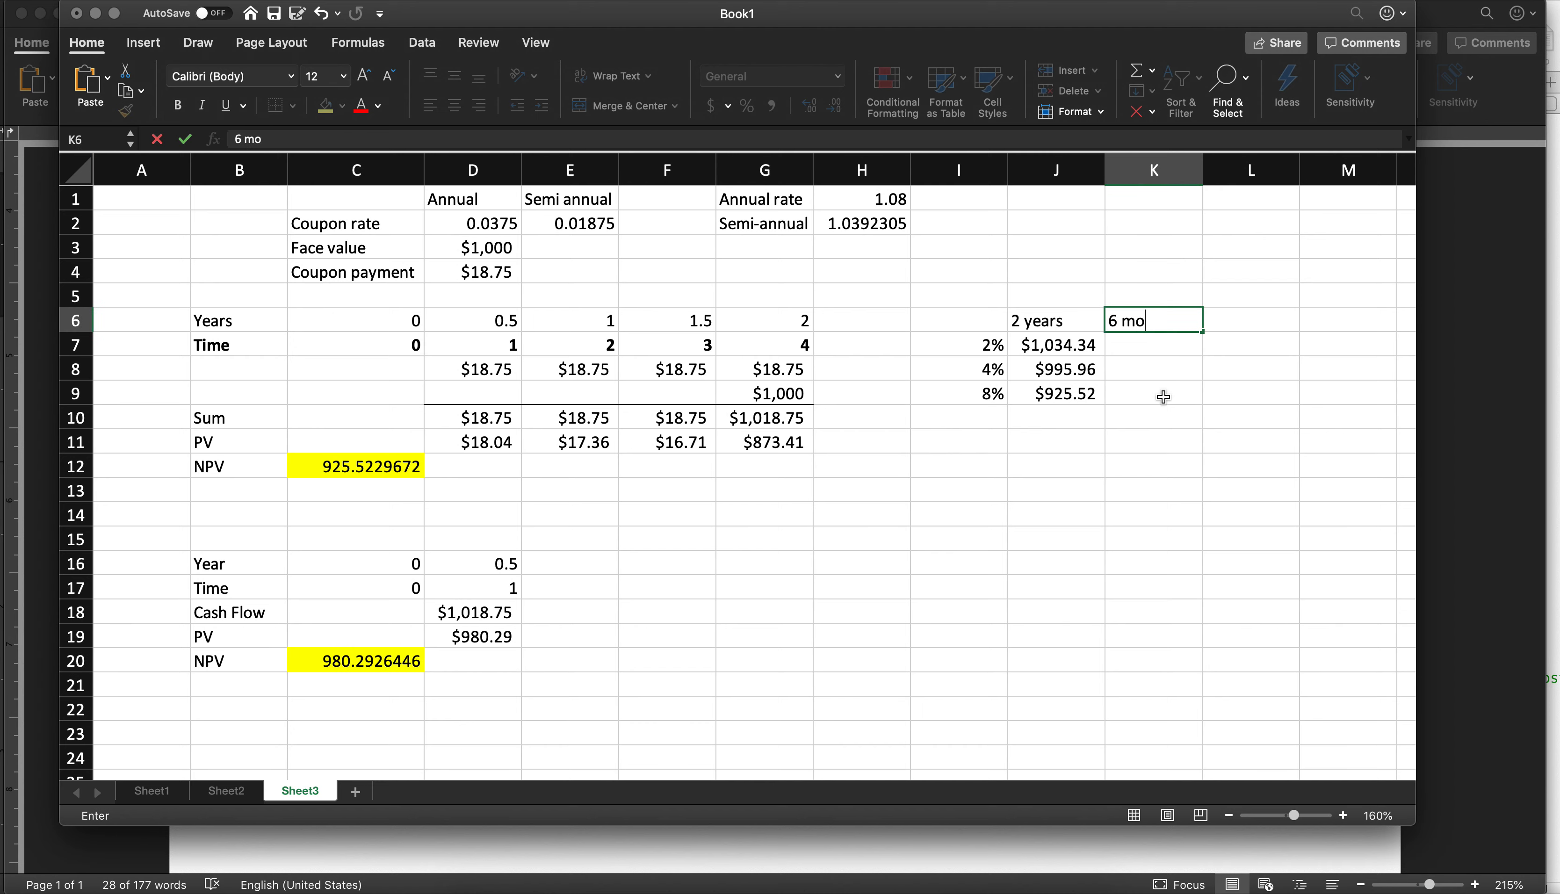
{"action": "key", "text": "Return"}
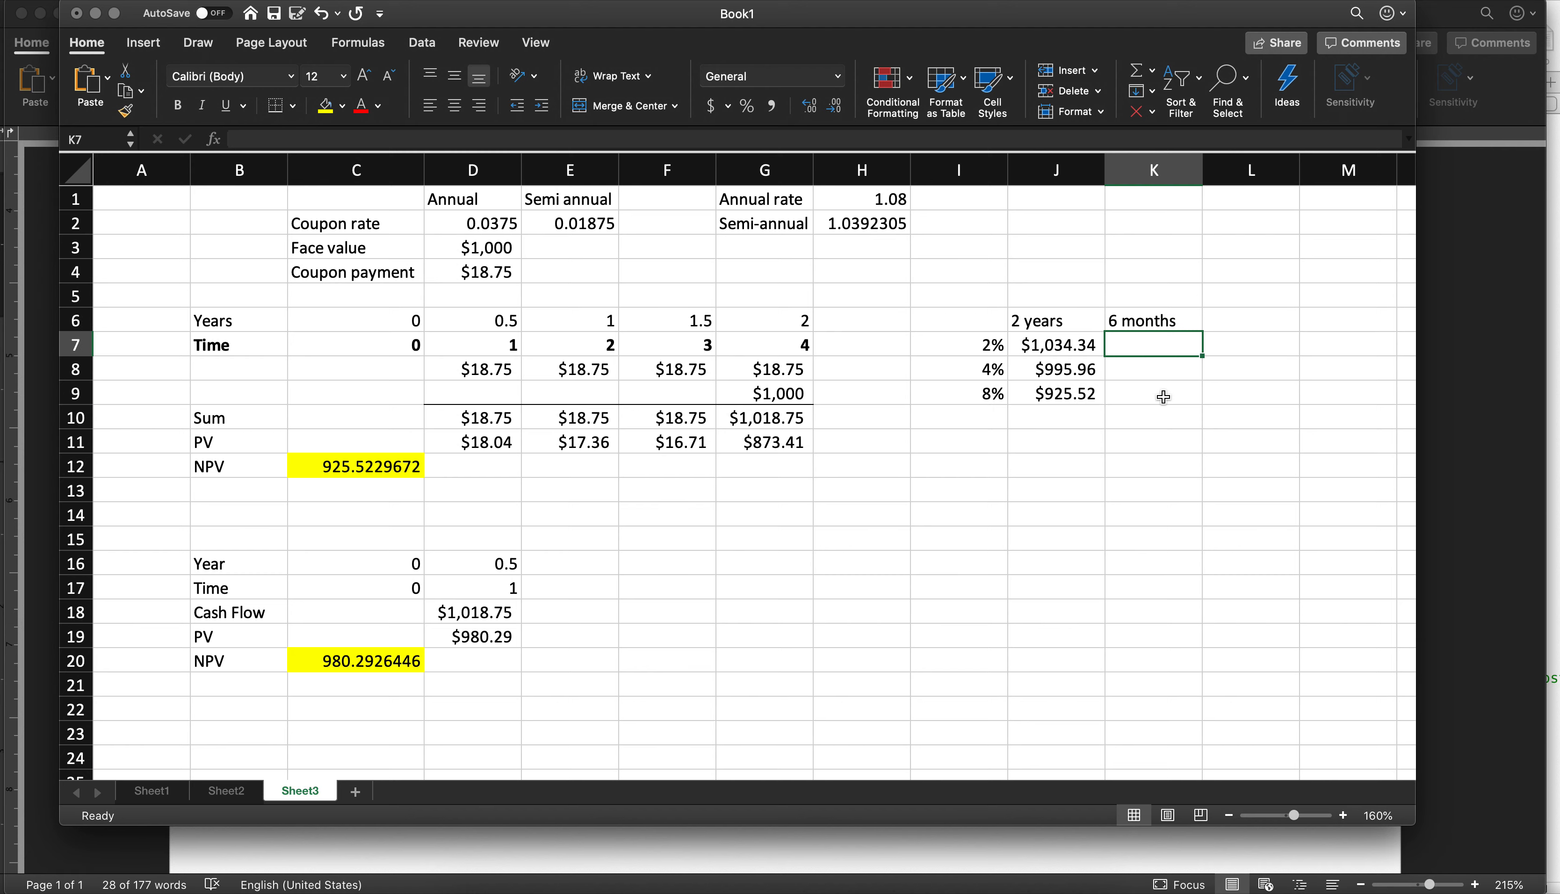
Enter $980.29 at 8% and, with the rate at 1.04, $998.97 at 4% in the 6 months column
{"action": "left_click", "coordinate": [1153, 393]}
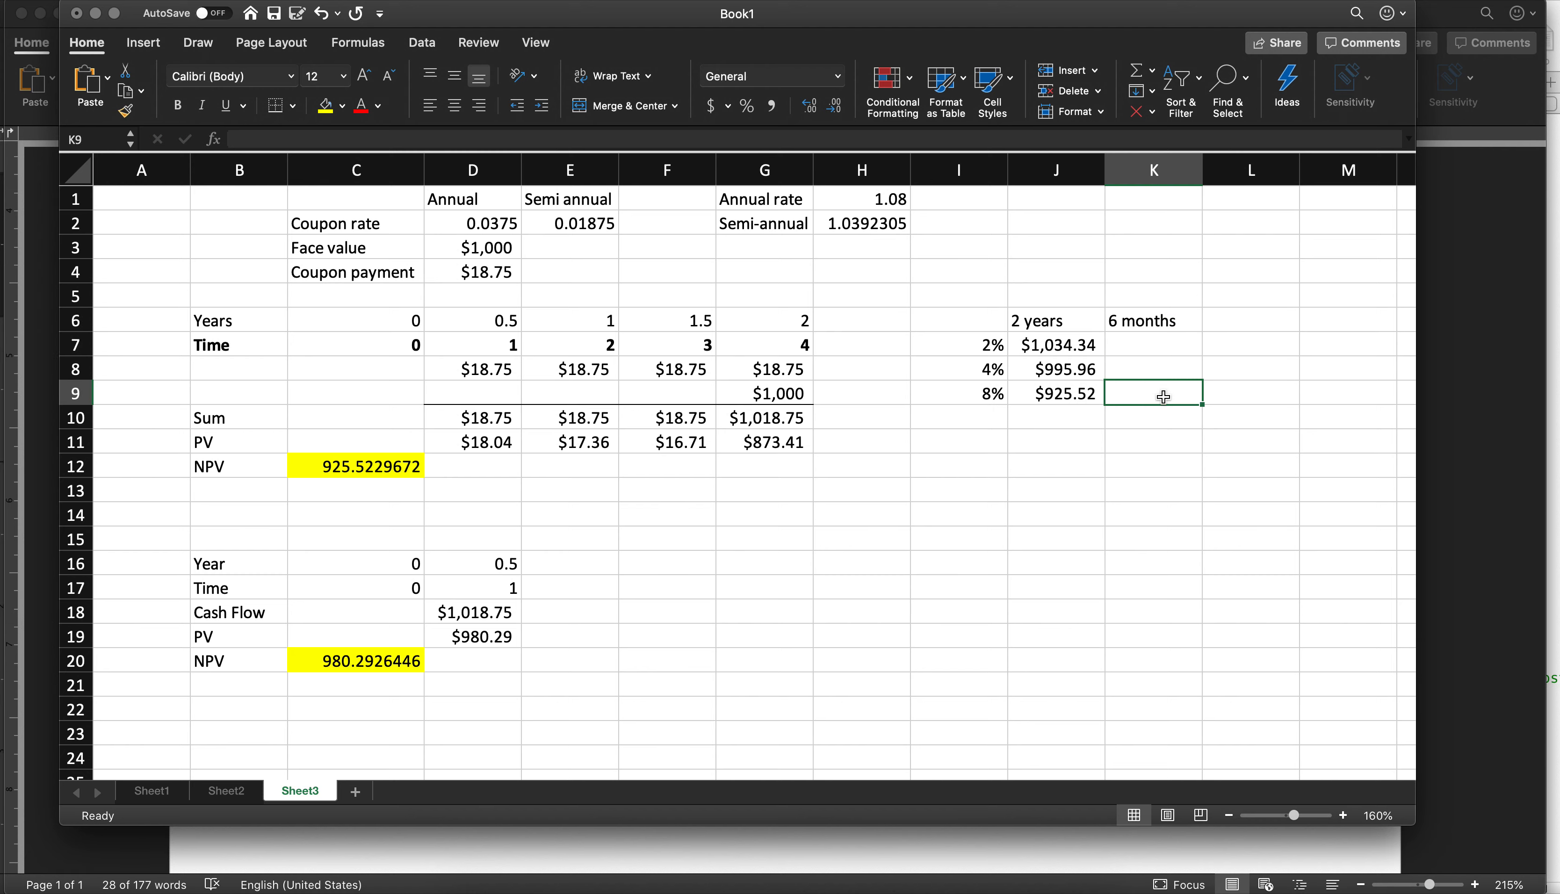
{"action": "type", "text": "$980"}
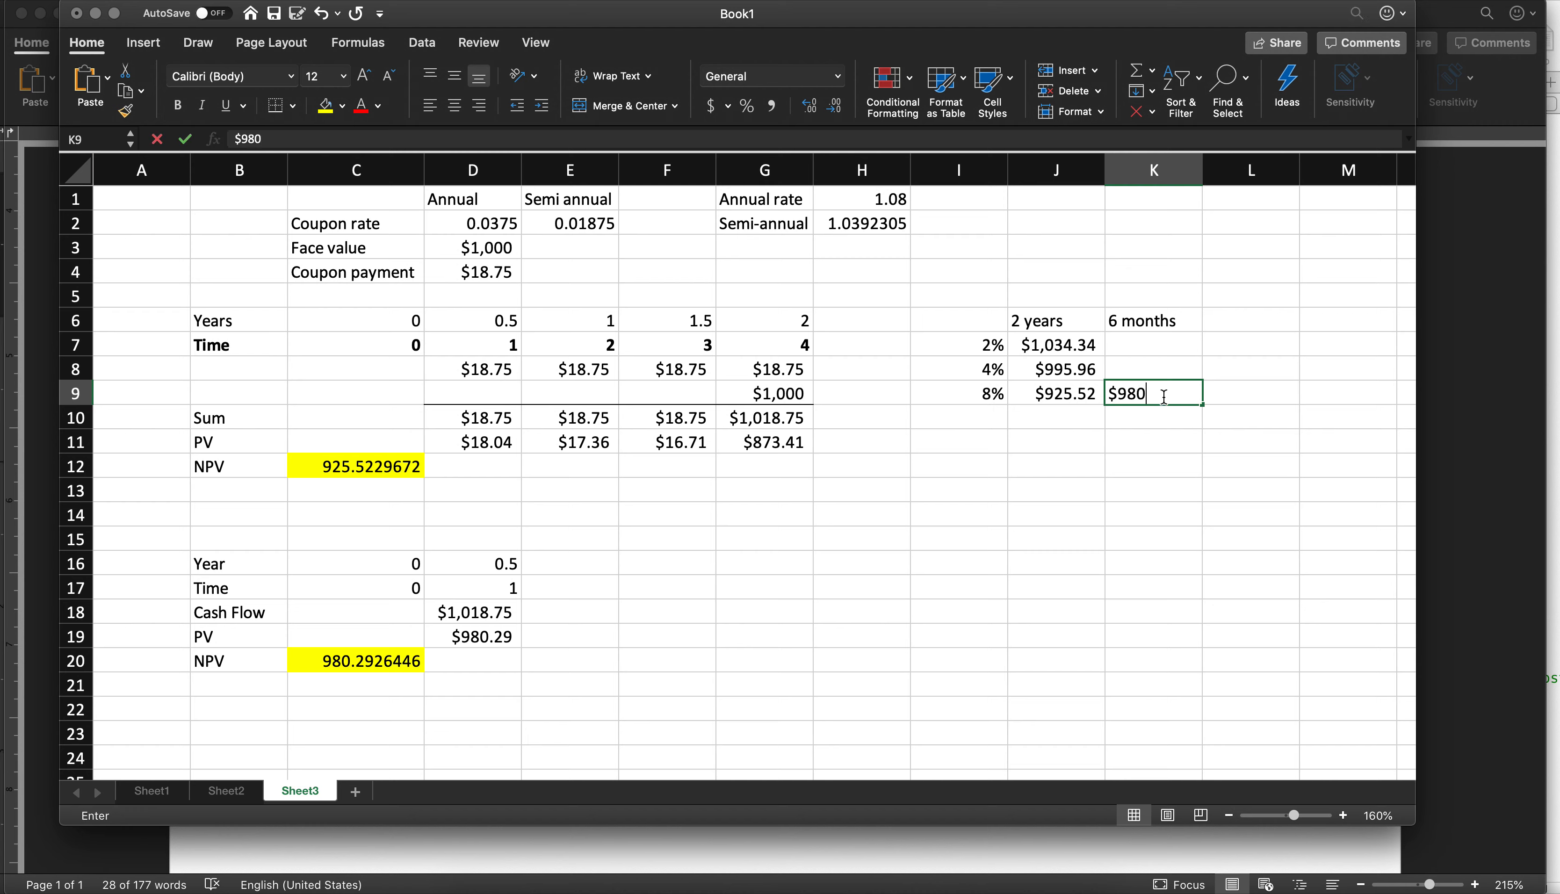
{"action": "key", "text": "Return"}
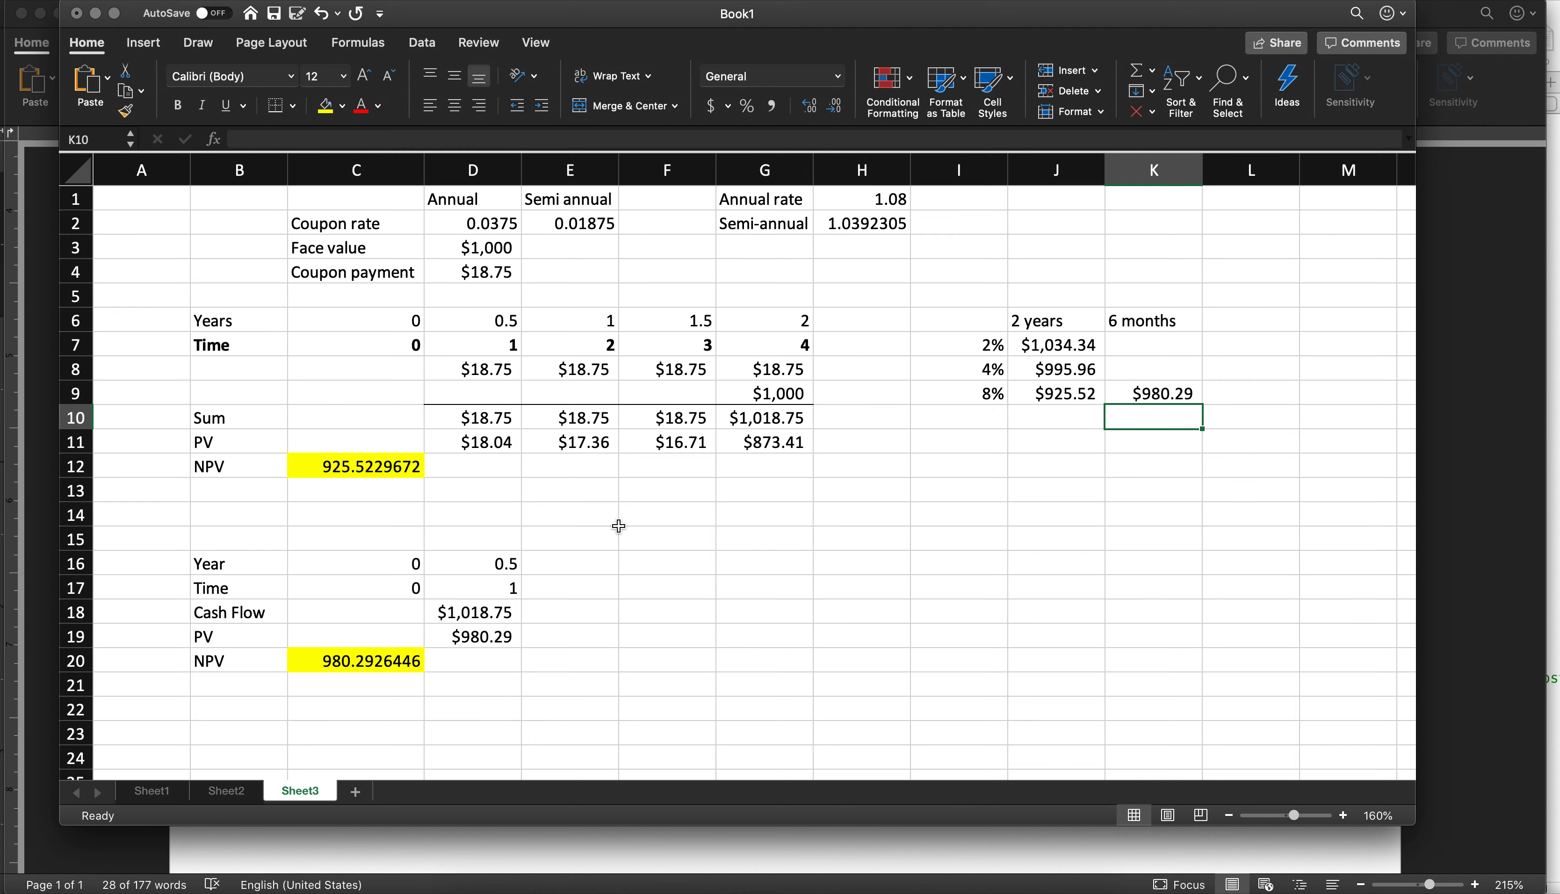
{"action": "left_click", "coordinate": [862, 198]}
{"action": "type", "text": "$99"}
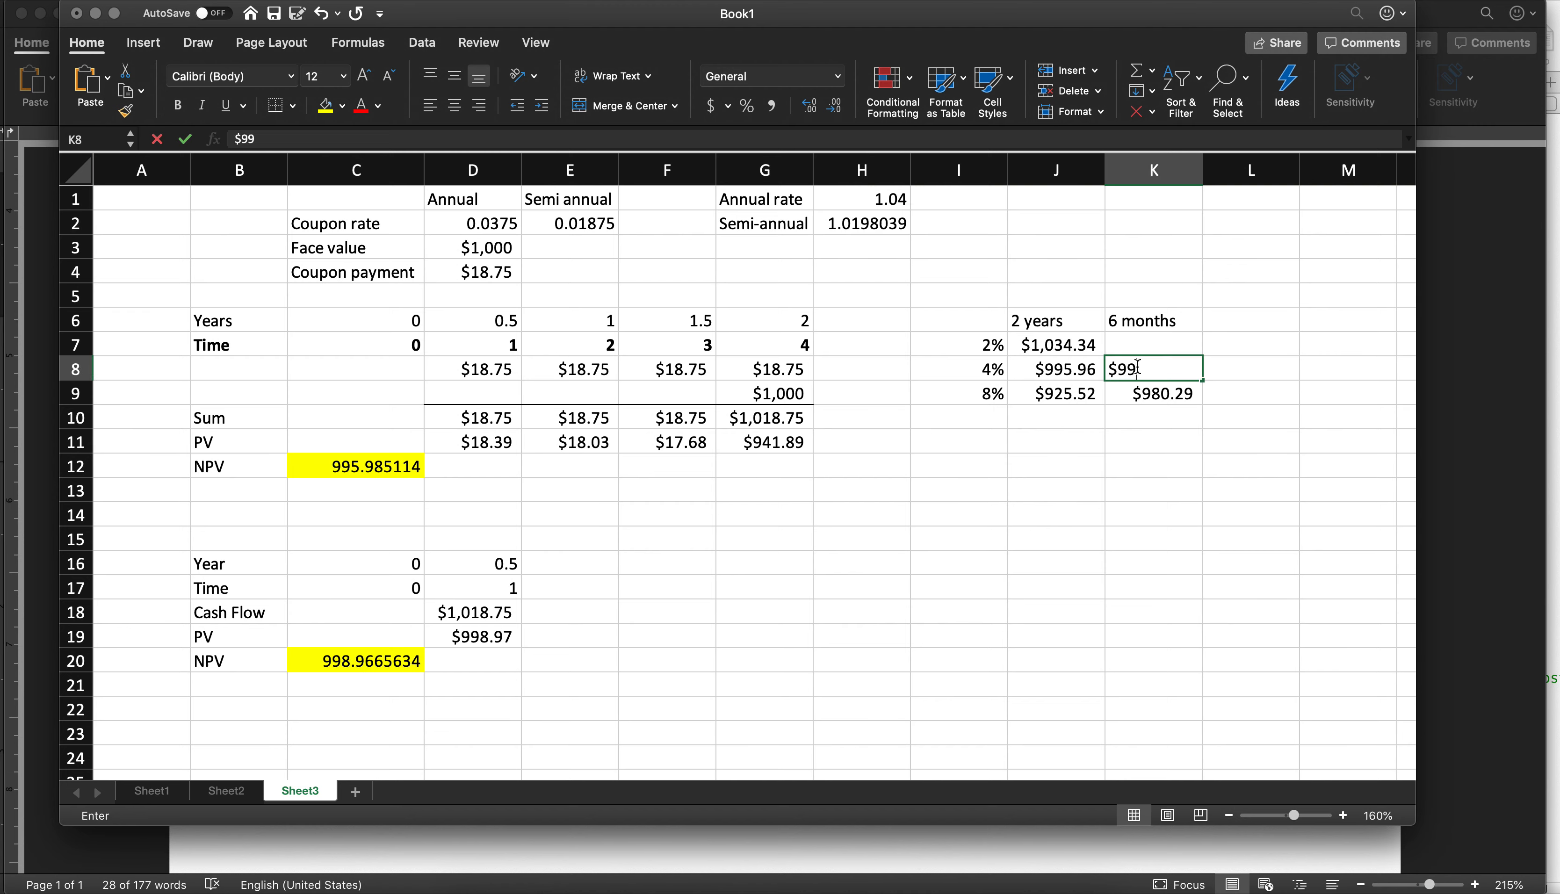
{"action": "type", "text": "8.9"}
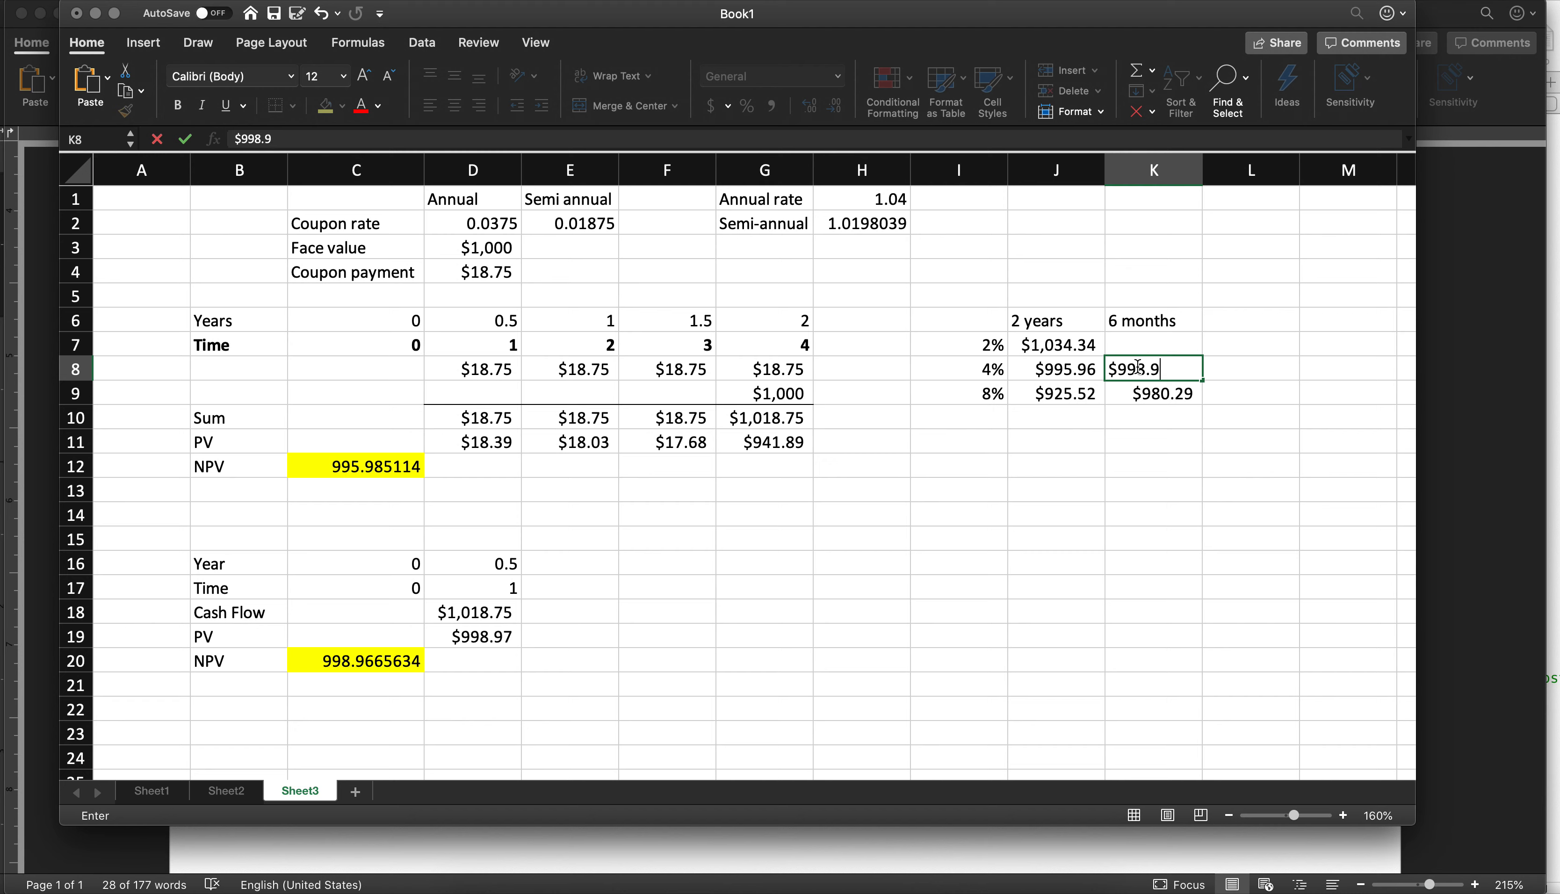
Set the rate to 1.02 and enter $1,008.71 at 2% in the 6 months column
{"action": "left_click", "coordinate": [861, 199]}
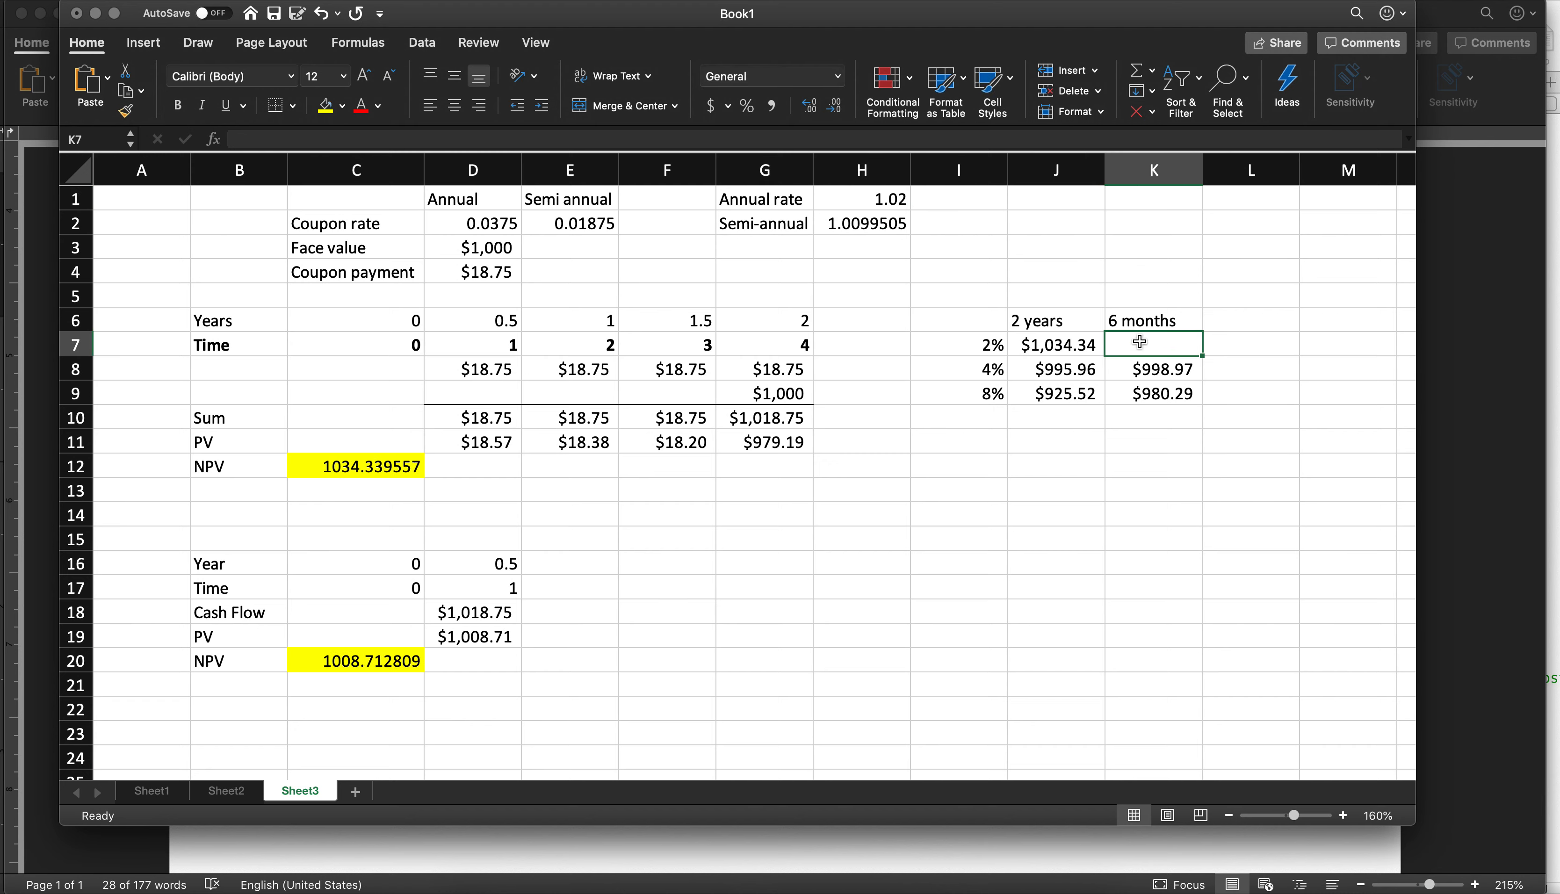
{"action": "type", "text": "$1008,"}
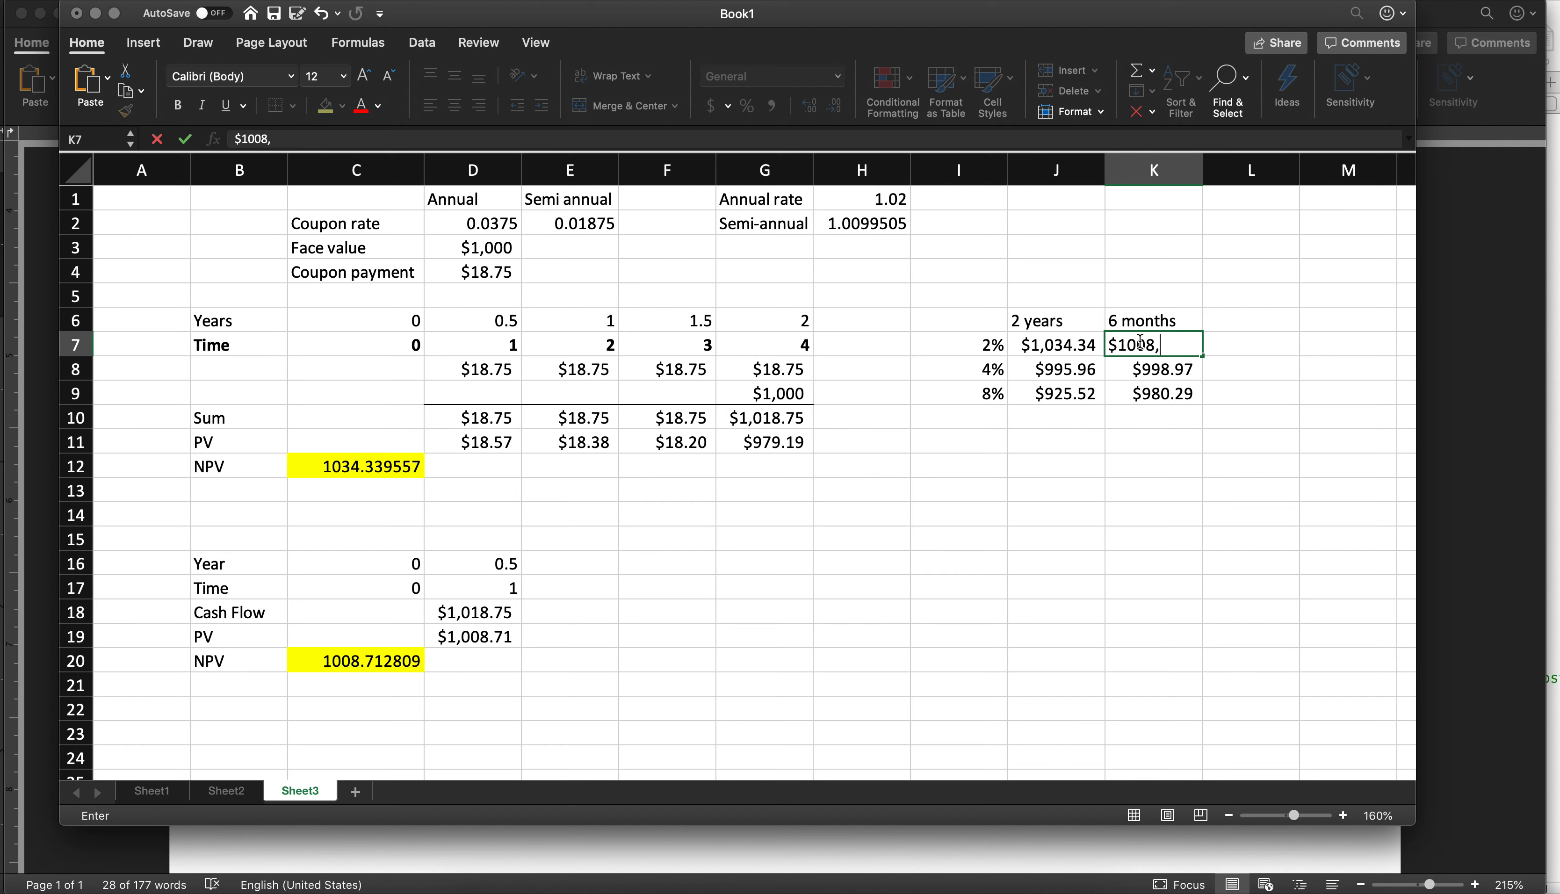
{"action": "key", "text": "Return"}
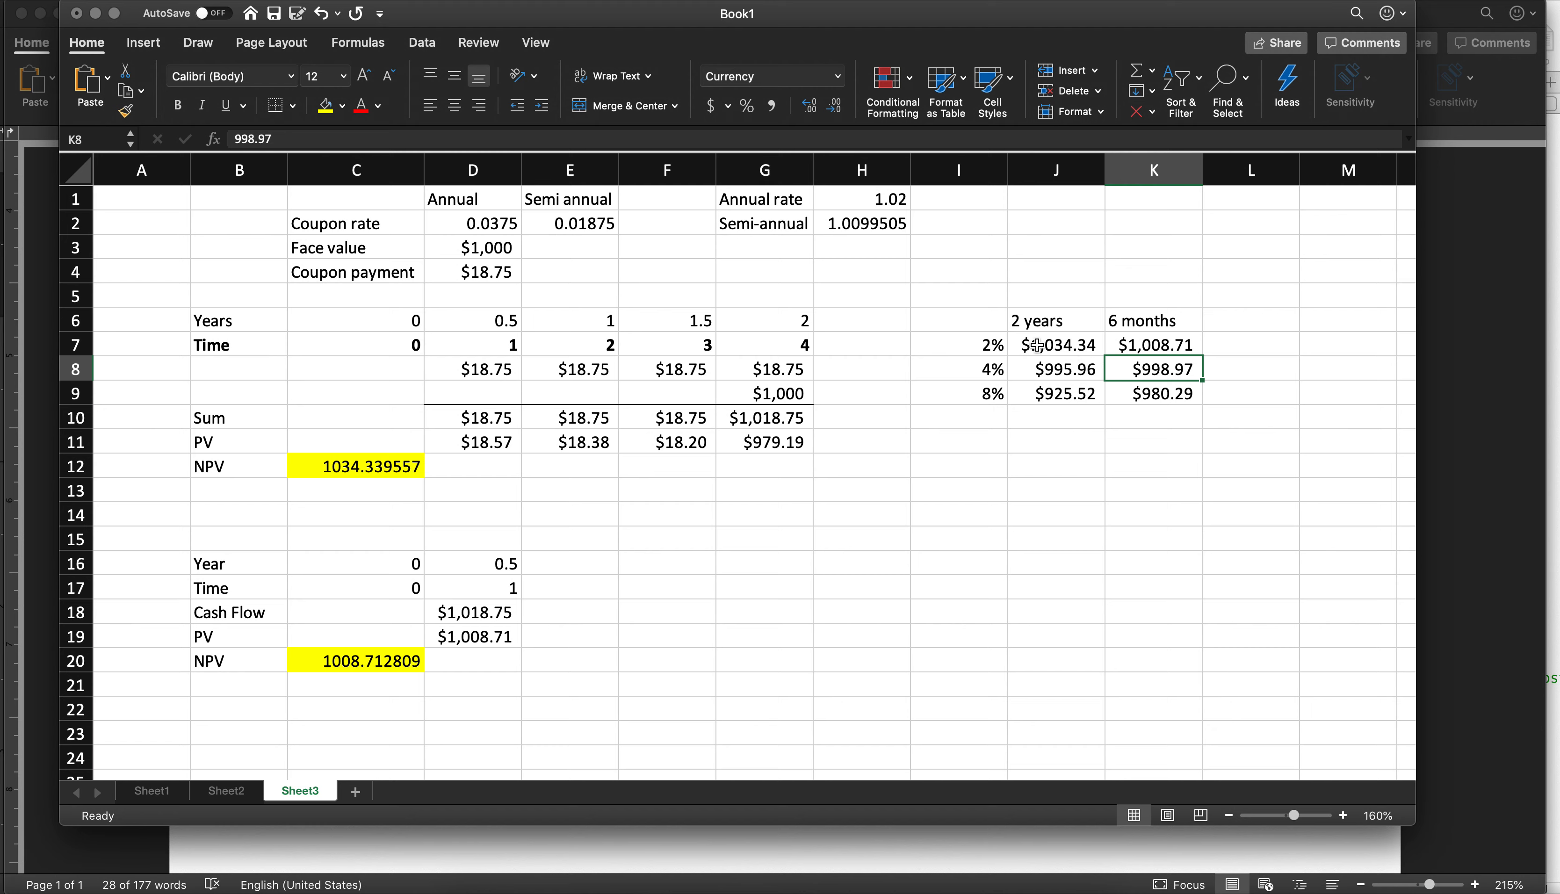
{"action": "left_click", "coordinate": [958, 344]}
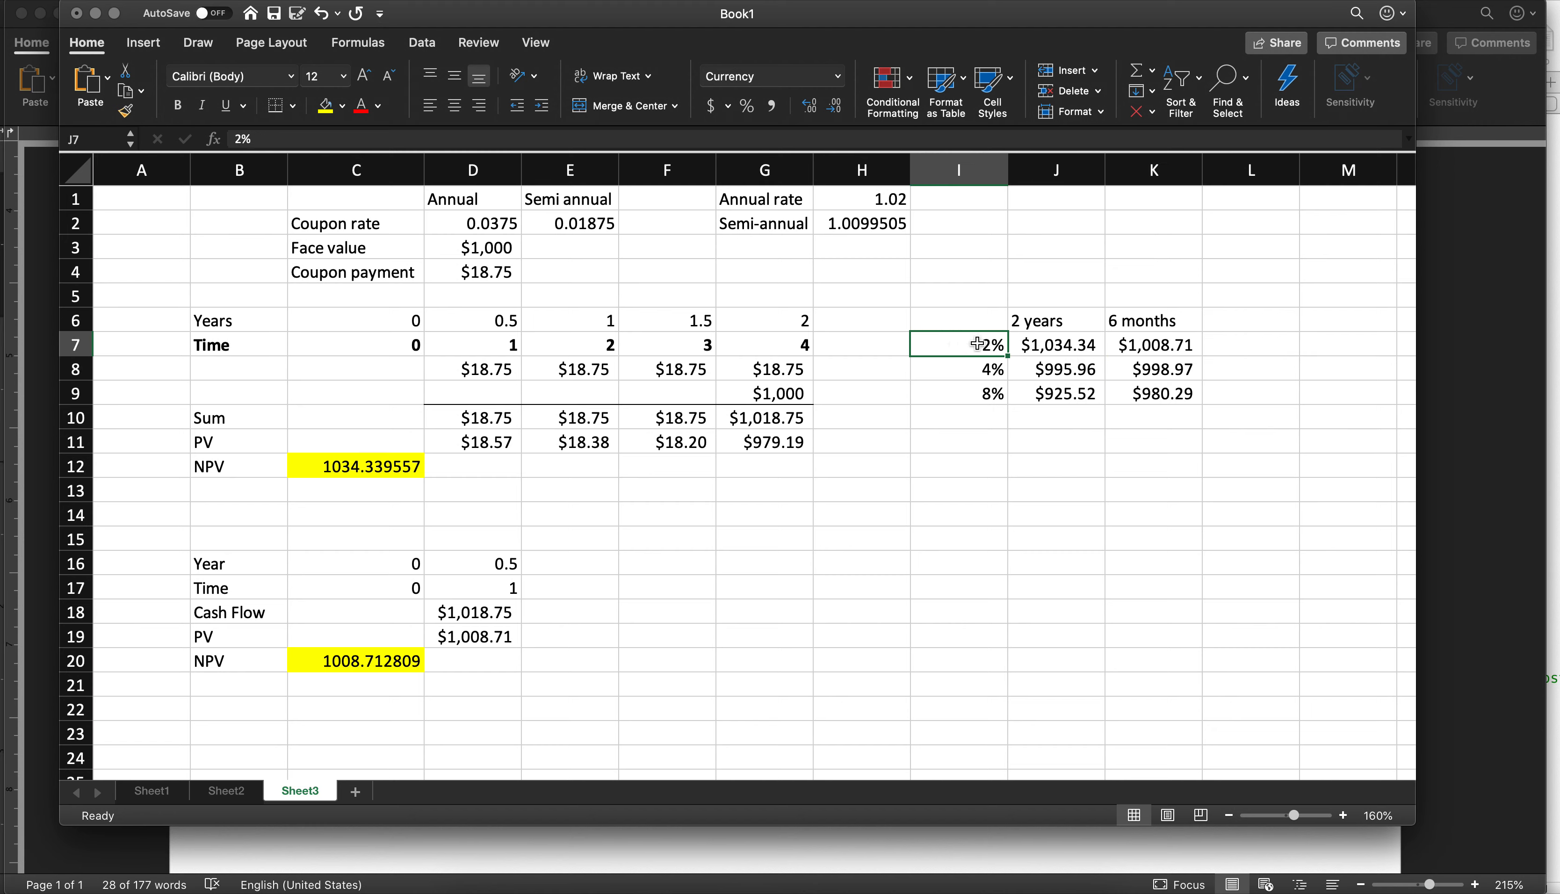
{"action": "left_click_drag", "start_coordinate": [958, 344], "coordinate": [1154, 344]}
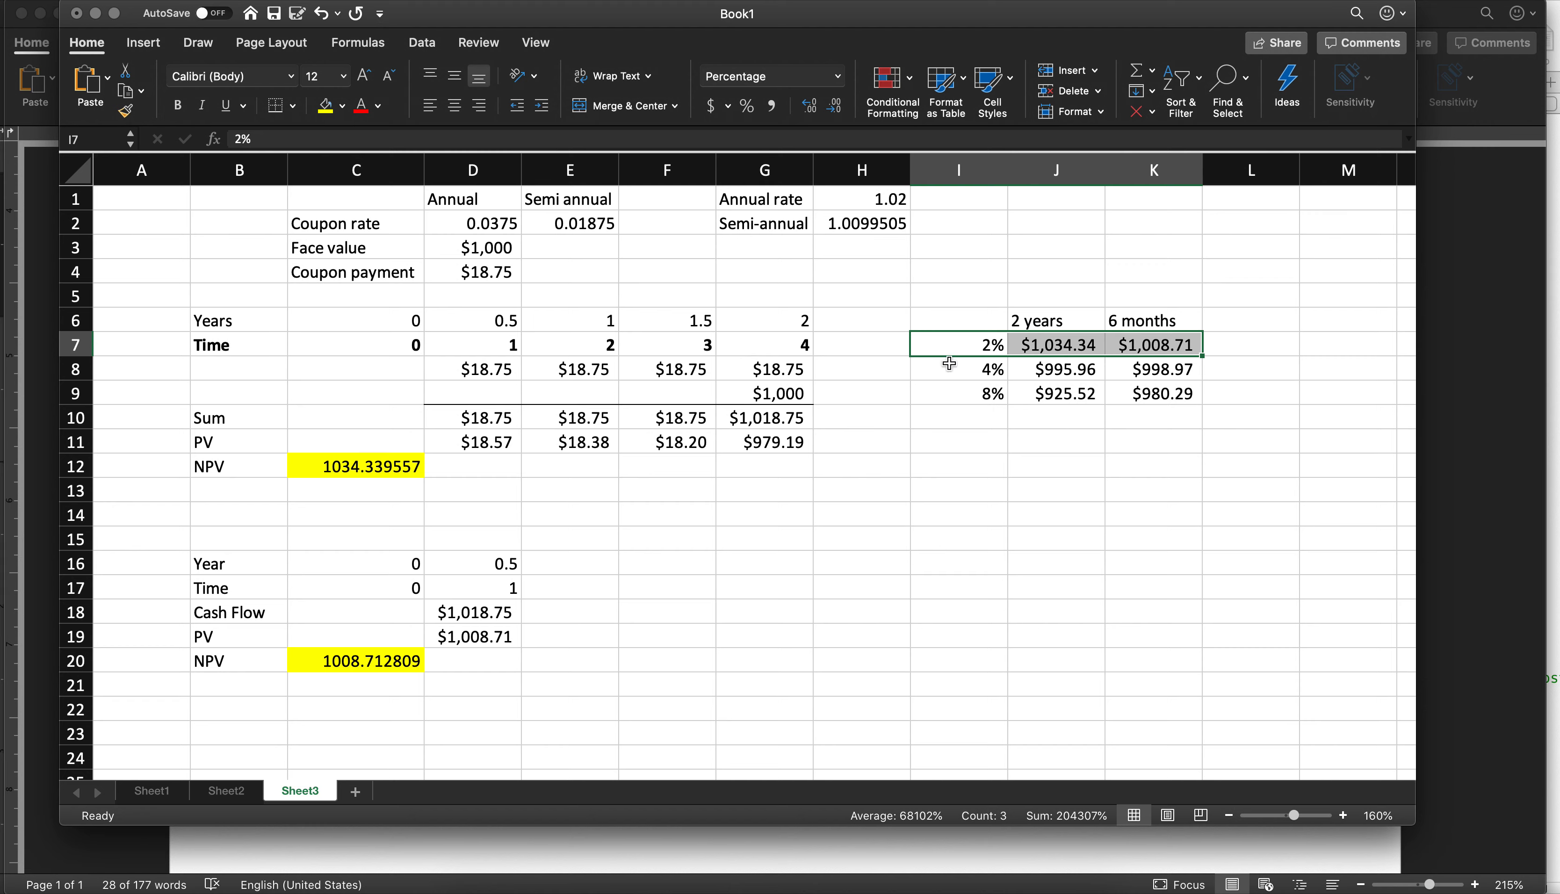
{"action": "left_click", "coordinate": [957, 369]}
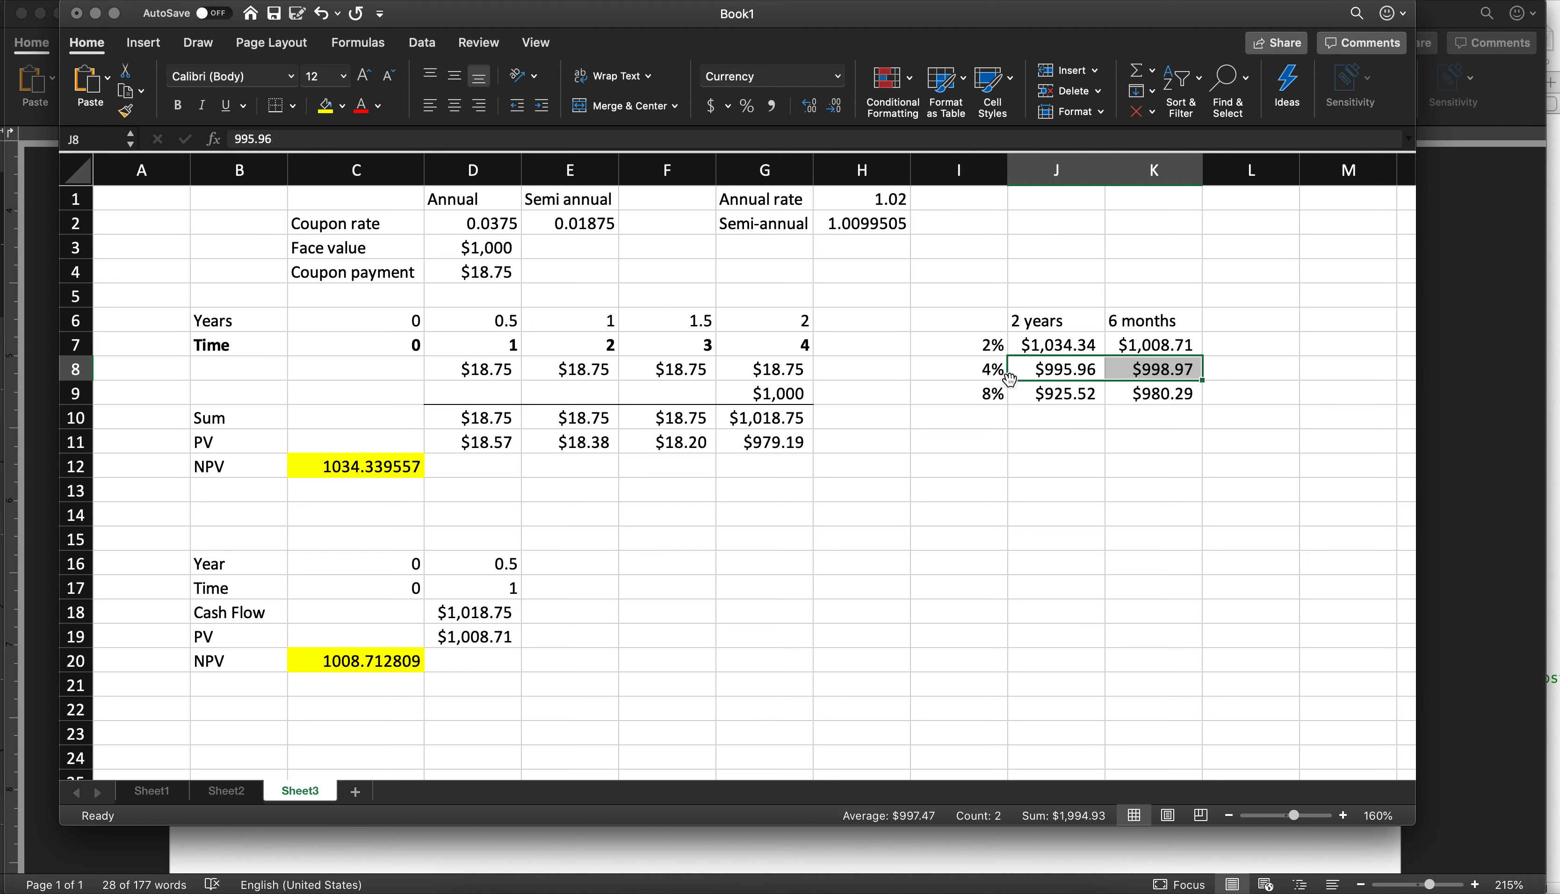
{"action": "mouse_move", "coordinate": [1080, 402]}
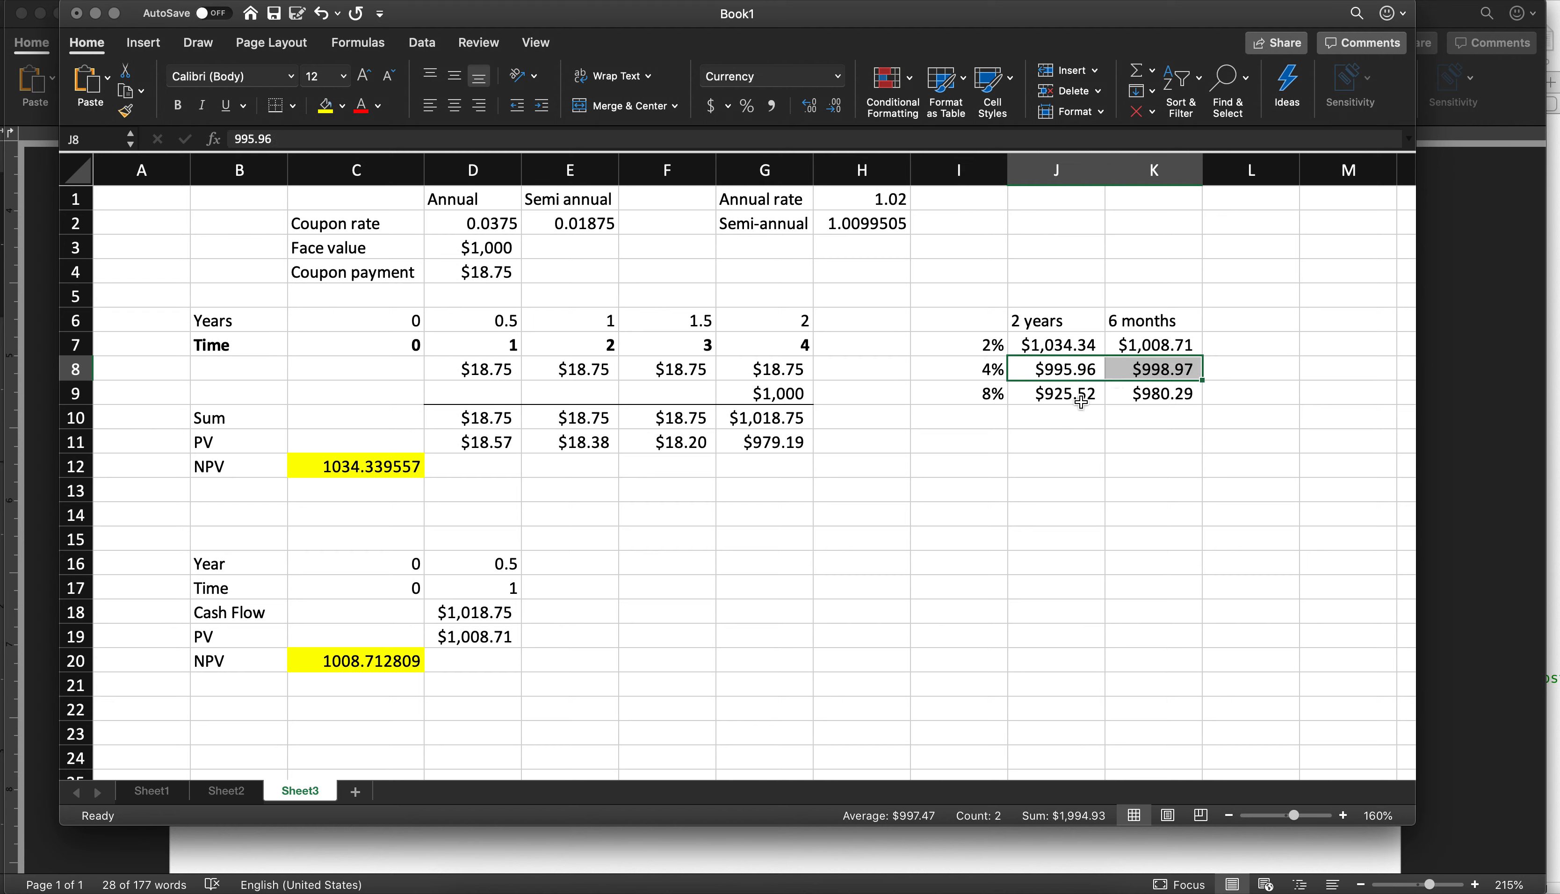
{"action": "mouse_move", "coordinate": [967, 393]}
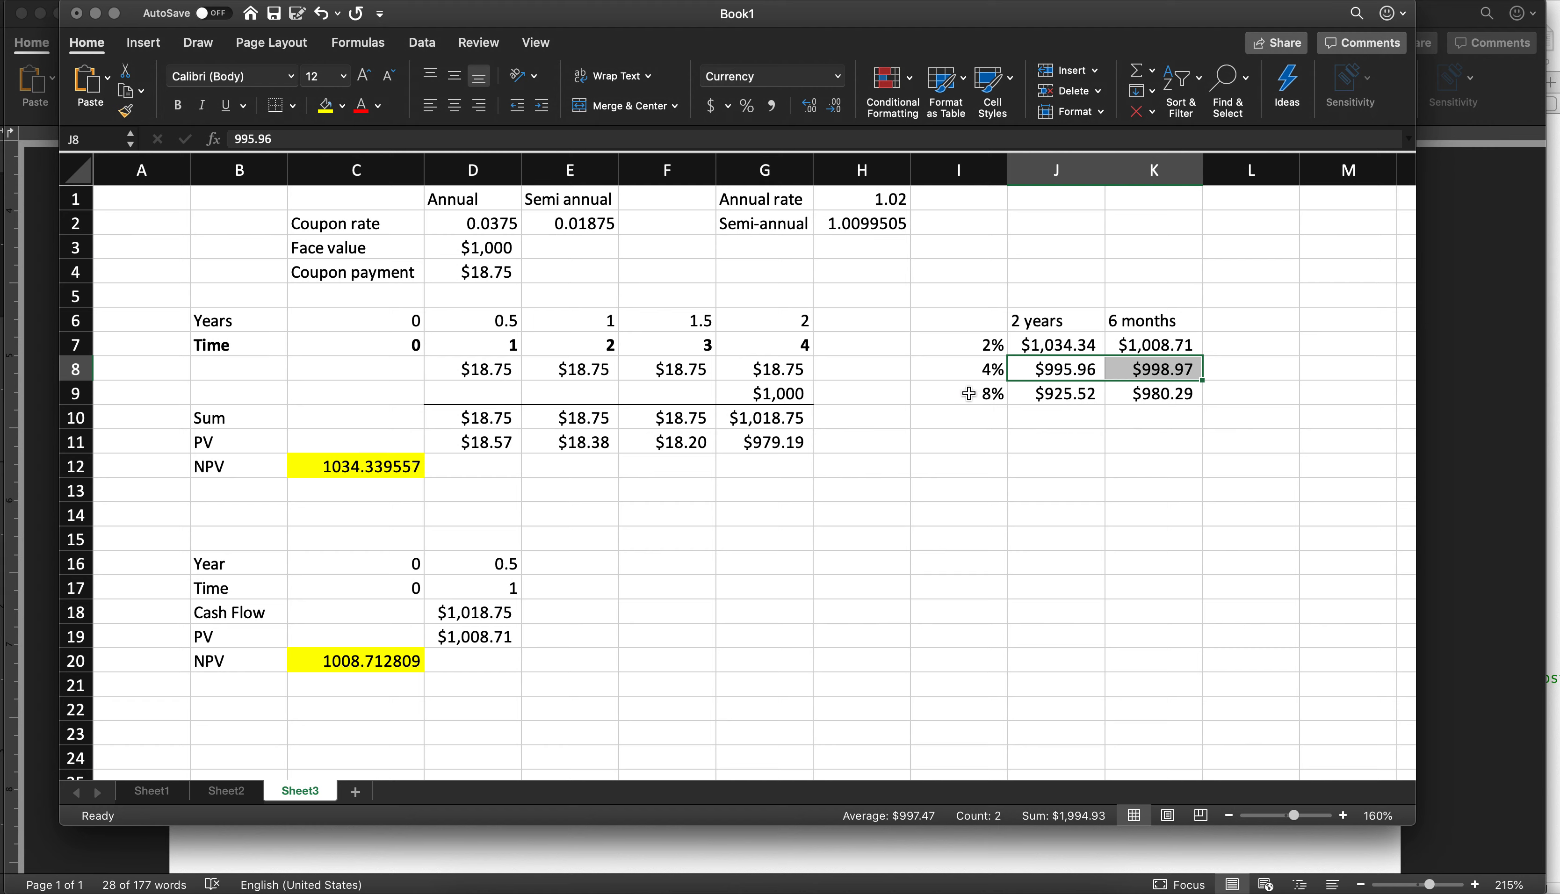
{"action": "left_click", "coordinate": [958, 393]}
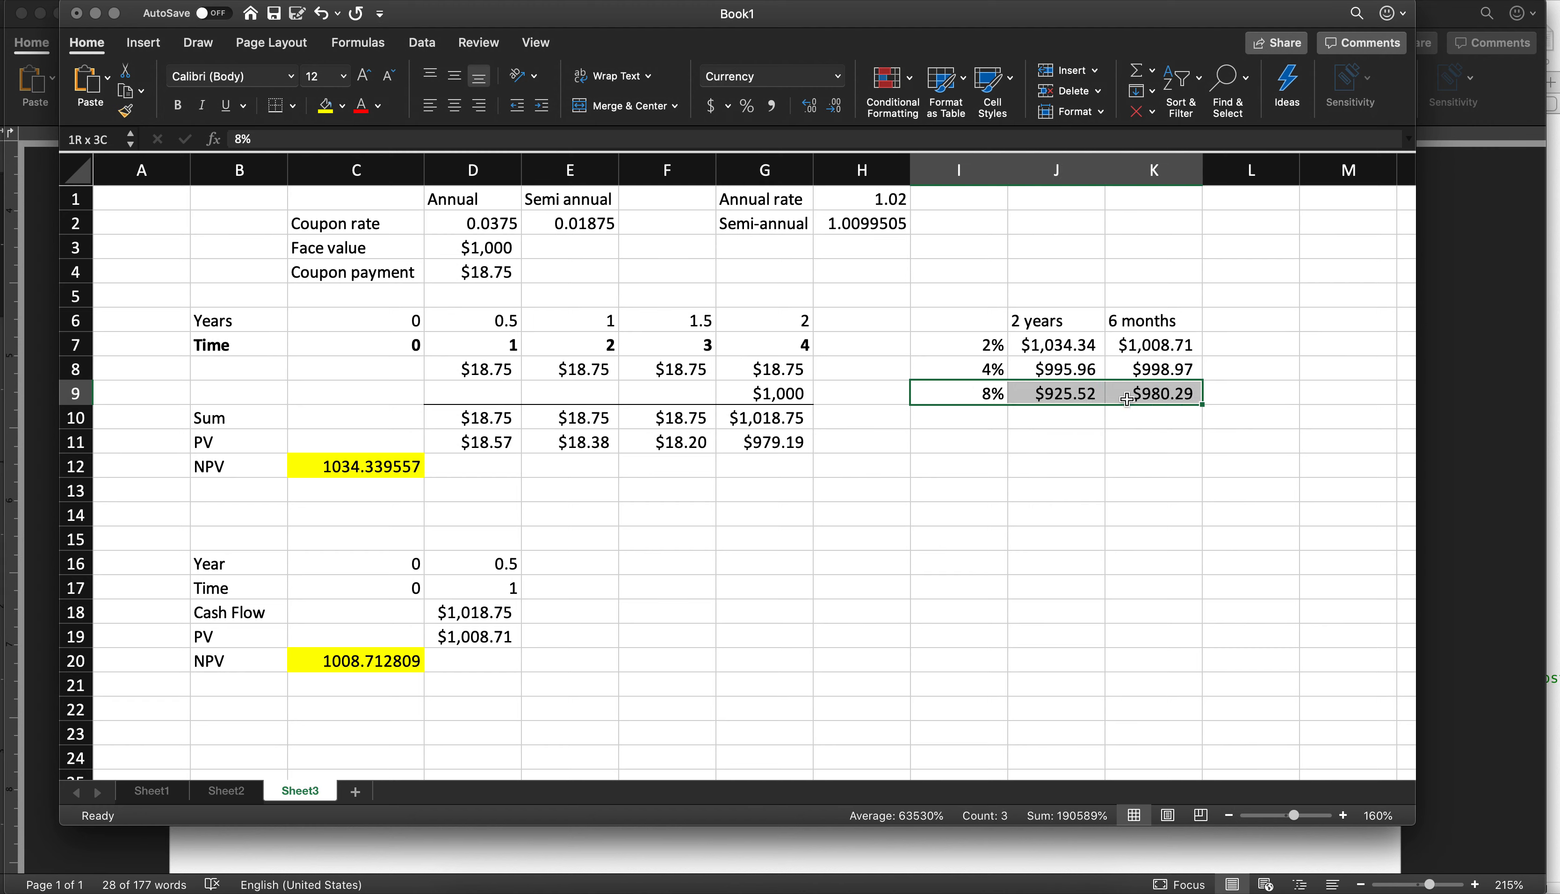